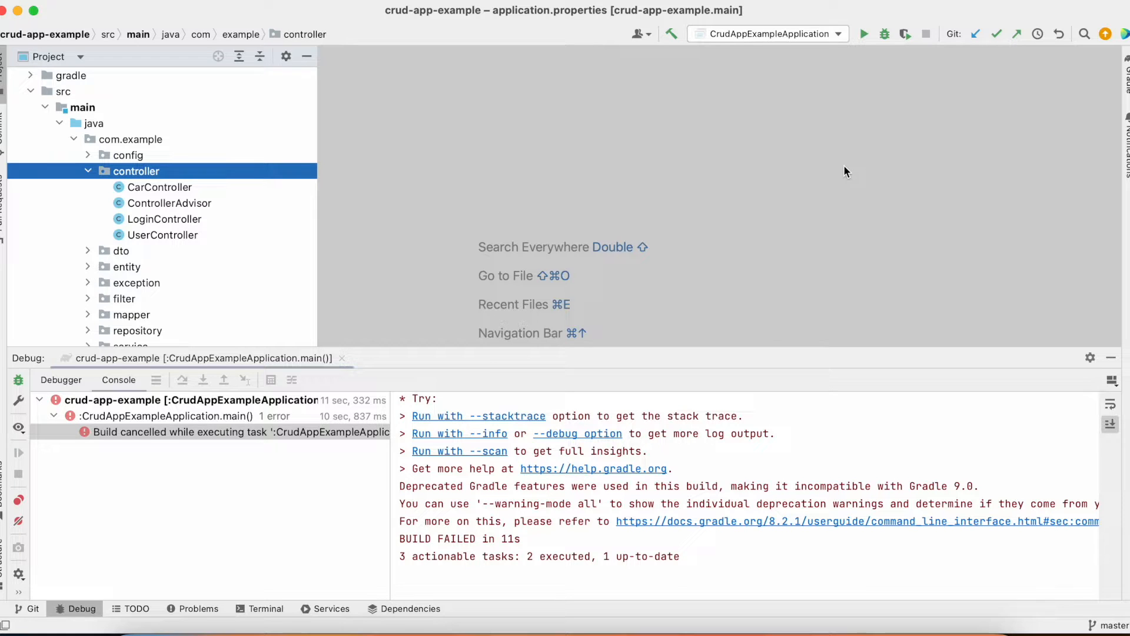
{"action": "mouse_move", "coordinate": [163, 207]}
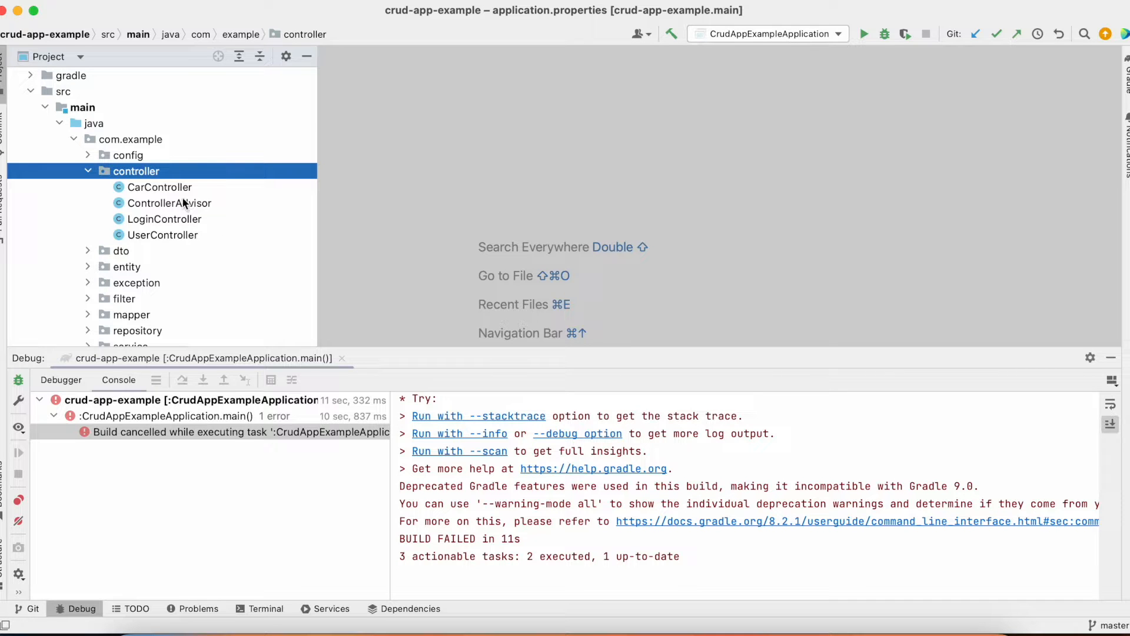
{"action": "mouse_move", "coordinate": [179, 245]}
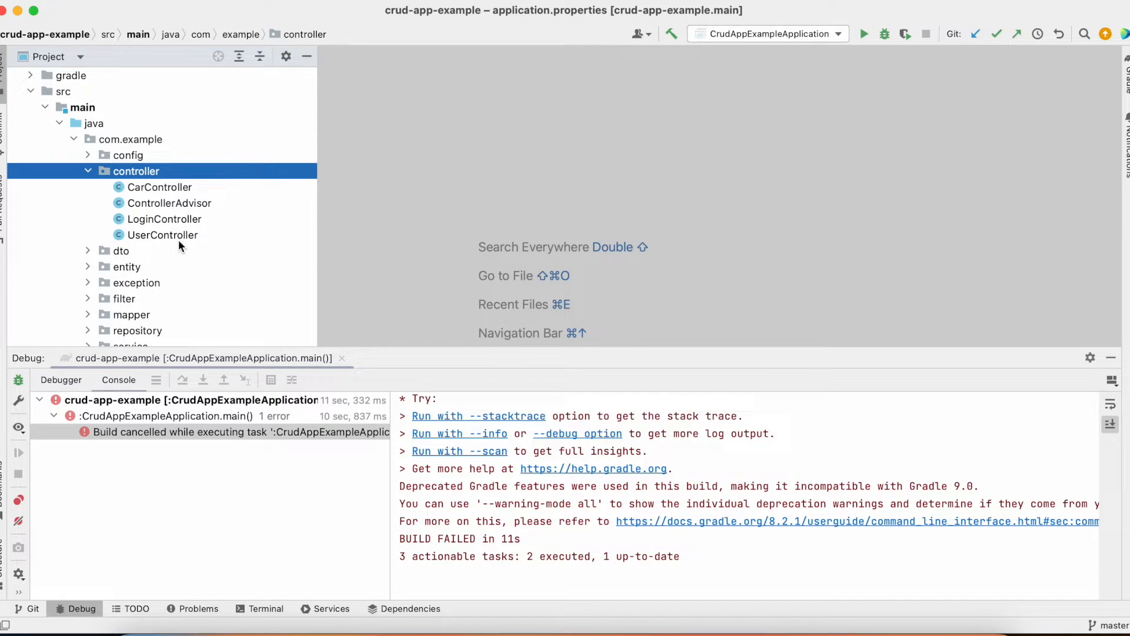
- Review build.gradle and confirm the spring-boot-starter-web dependency is present
{"action": "scroll", "scroll_direction": "down", "scroll_amount": 3}
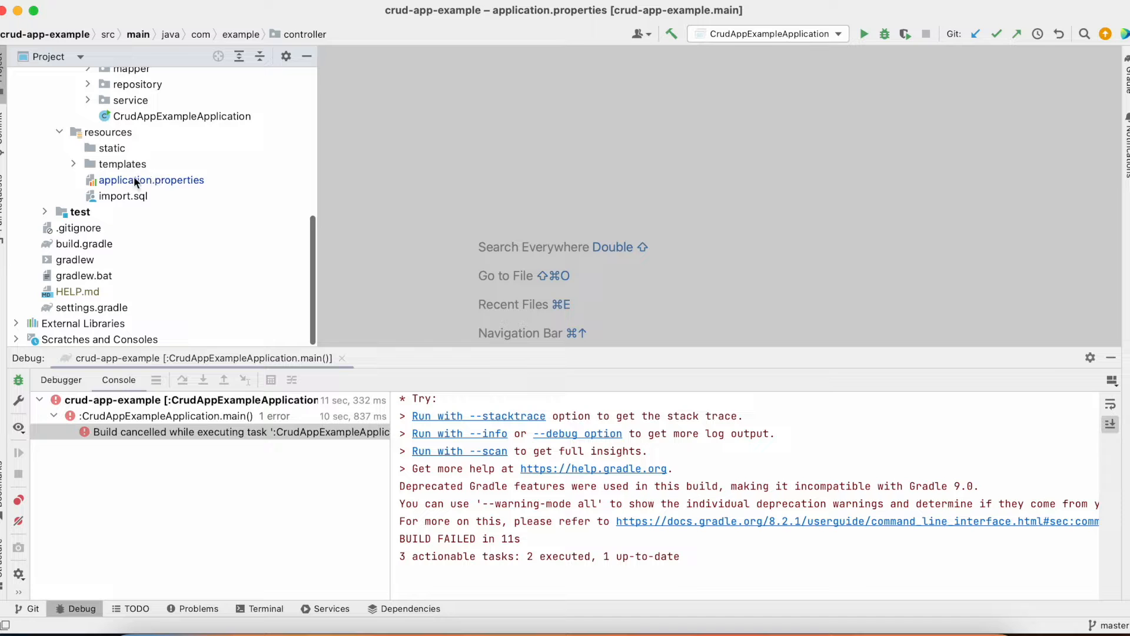
{"action": "mouse_move", "coordinate": [94, 275]}
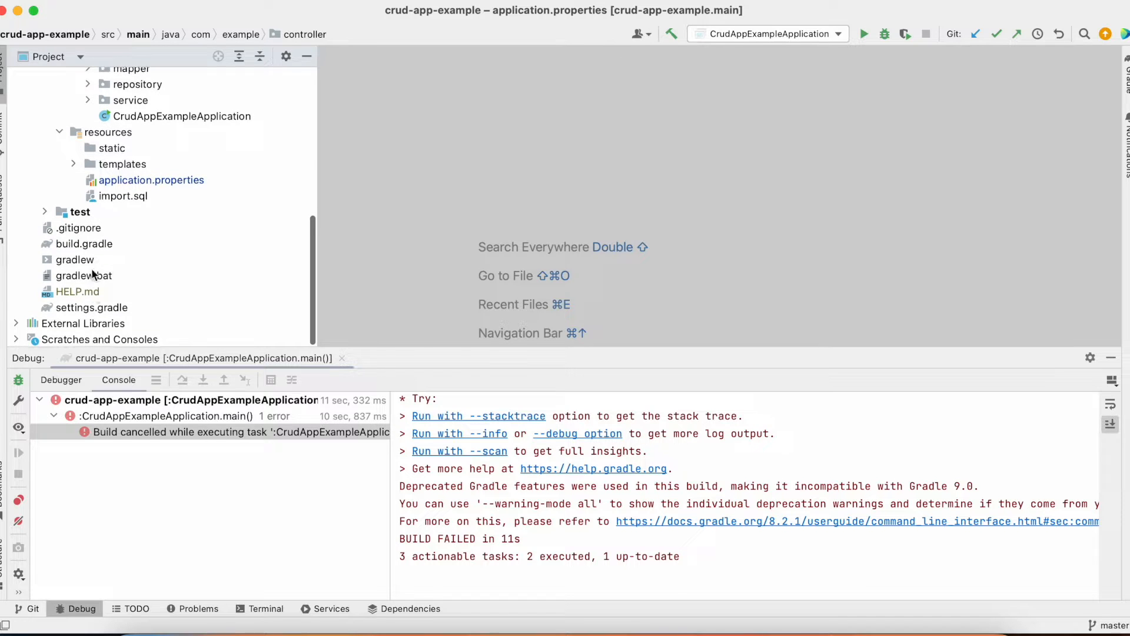
{"action": "double_click", "coordinate": [83, 244]}
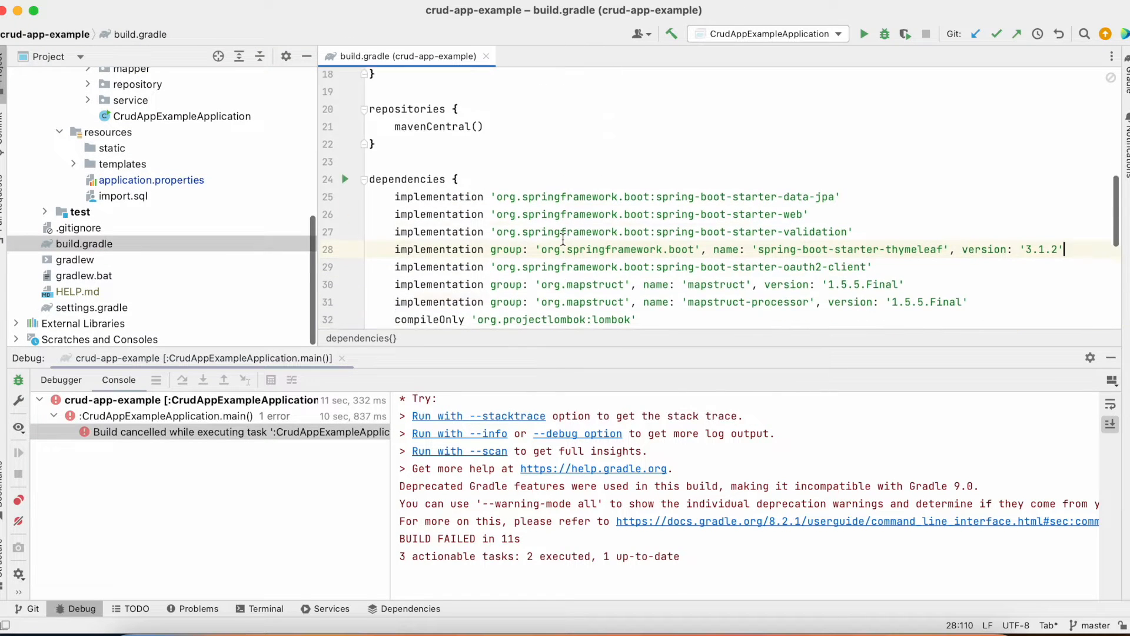
{"action": "left_click", "coordinate": [793, 217]}
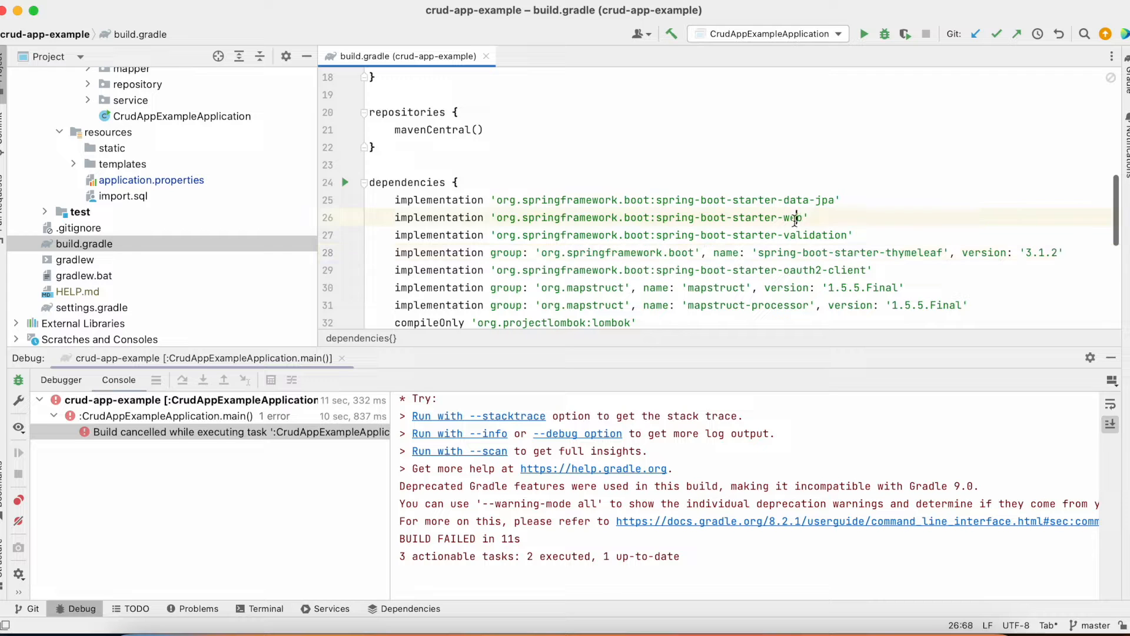
{"action": "double_click", "coordinate": [793, 252]}
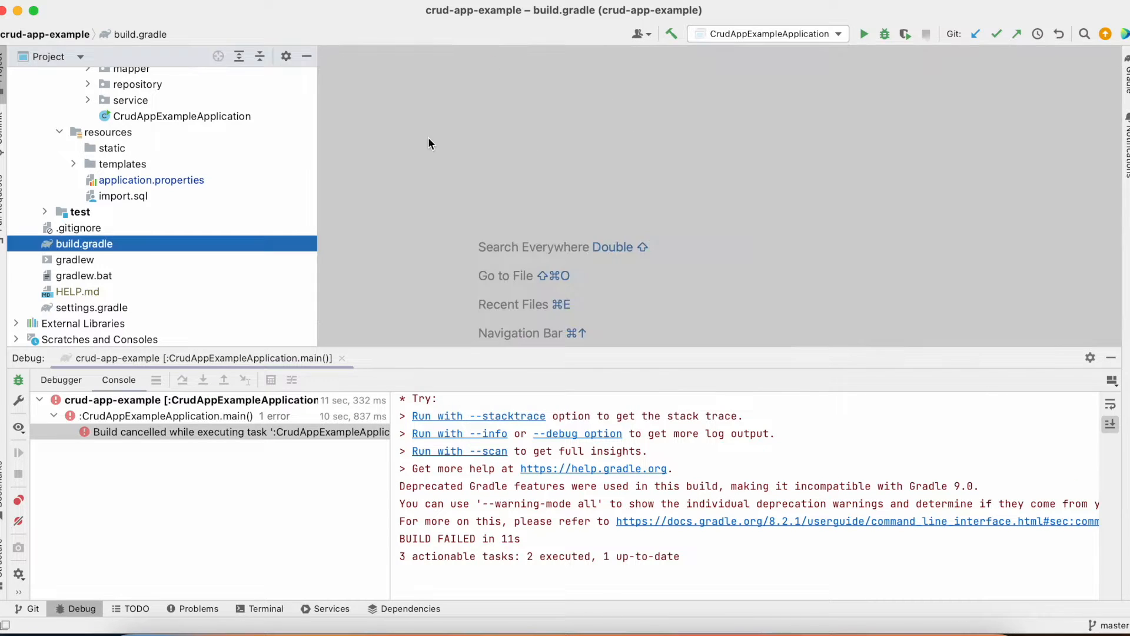
{"action": "scroll", "scroll_direction": "up", "scroll_amount": 3}
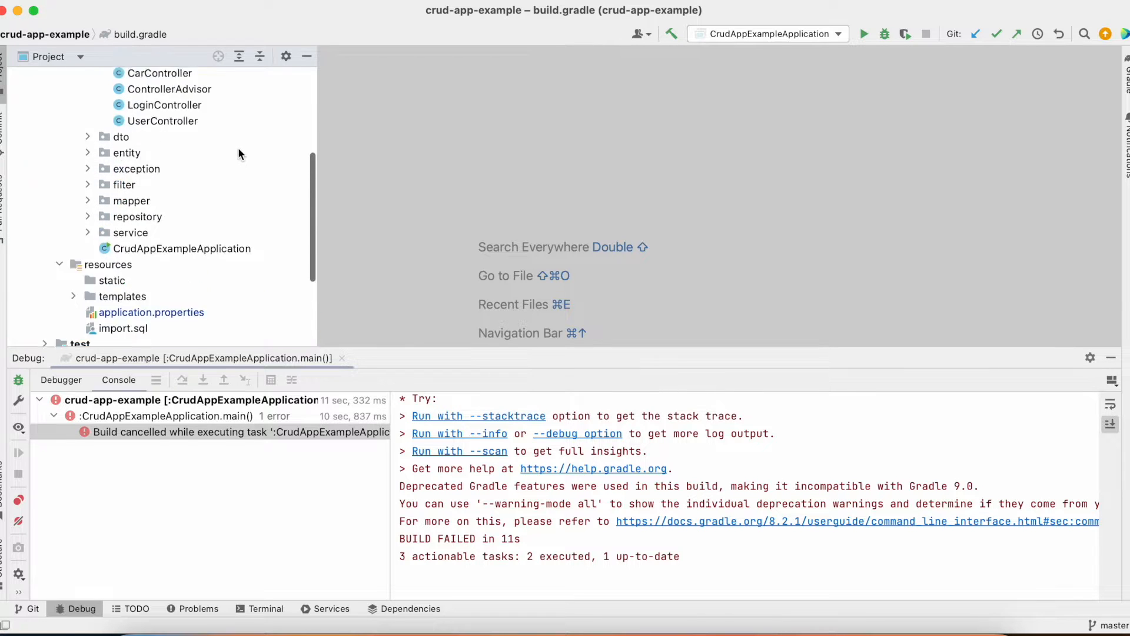
{"action": "scroll", "scroll_direction": "up", "scroll_amount": 3}
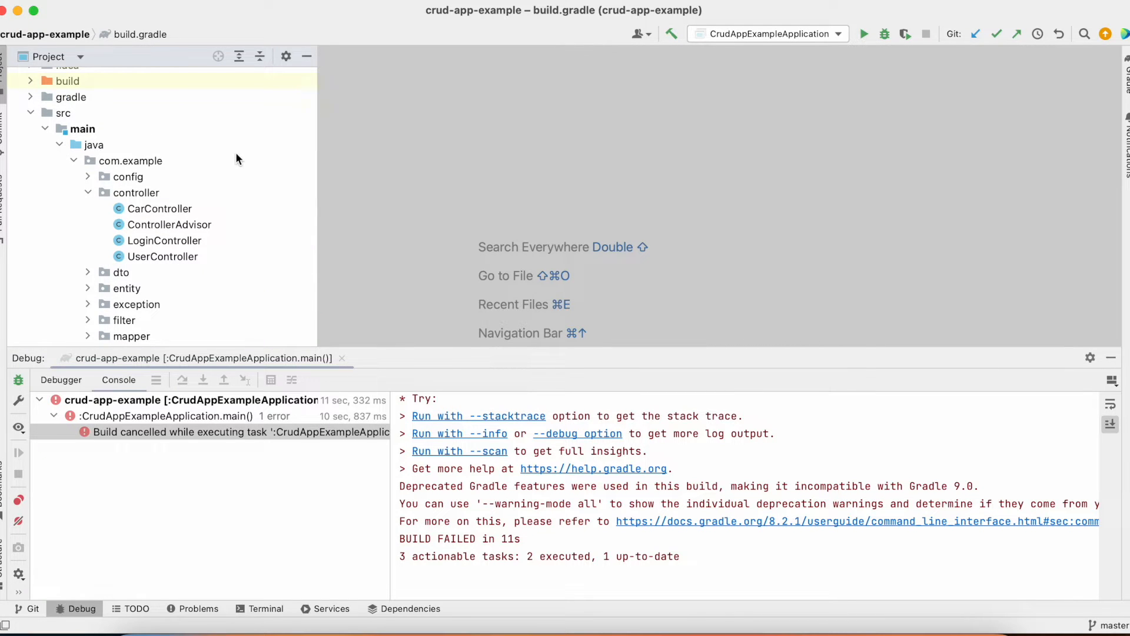
- Create a new Java class named FileController in the controller package
{"action": "right_click", "coordinate": [136, 192]}
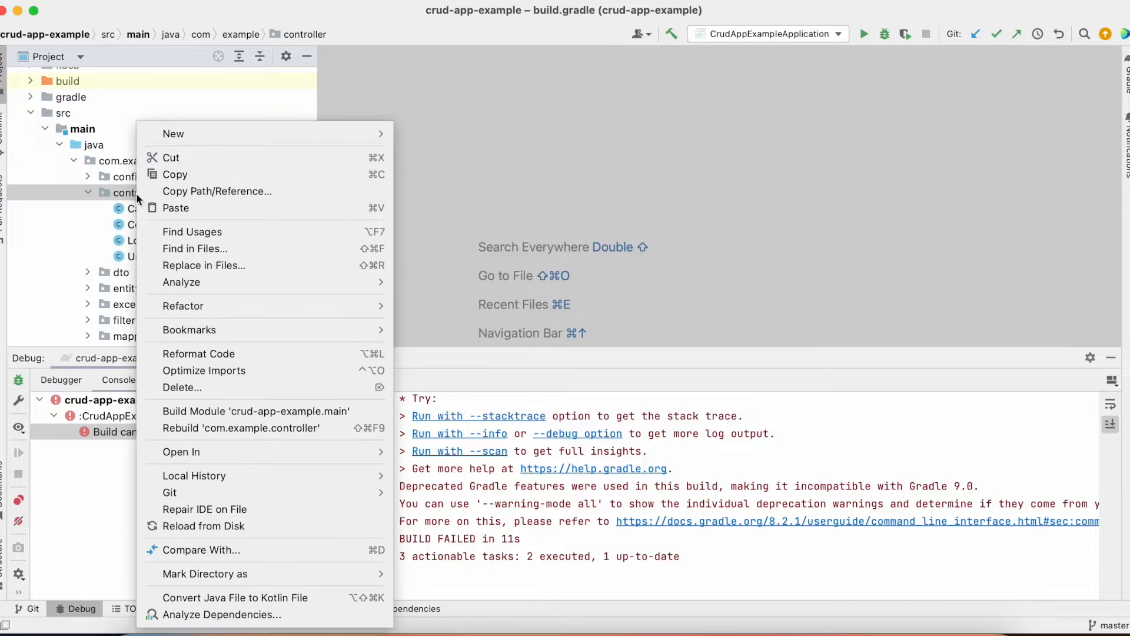
{"action": "left_click", "coordinate": [172, 133]}
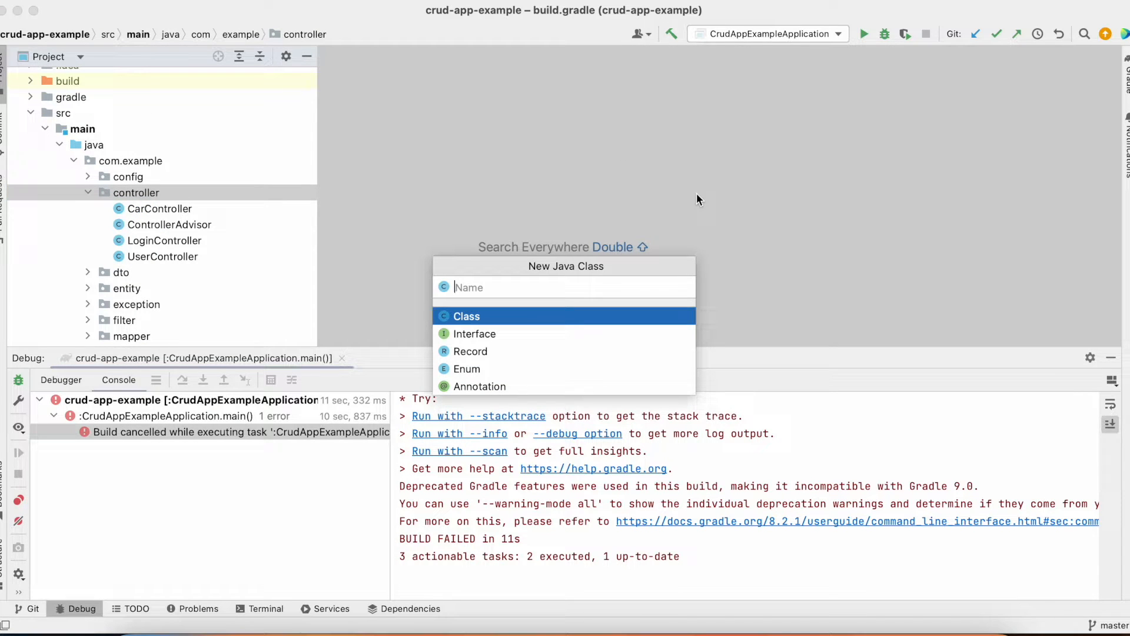
{"action": "type", "text": "FileContro"}
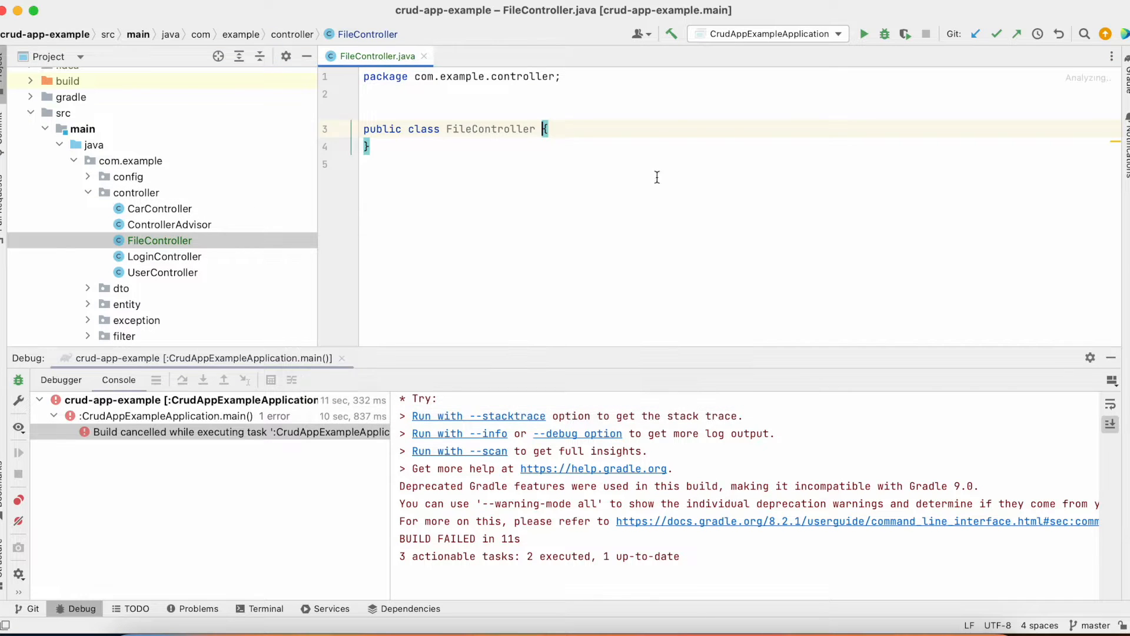
{"action": "type", "text": "@RestController"}
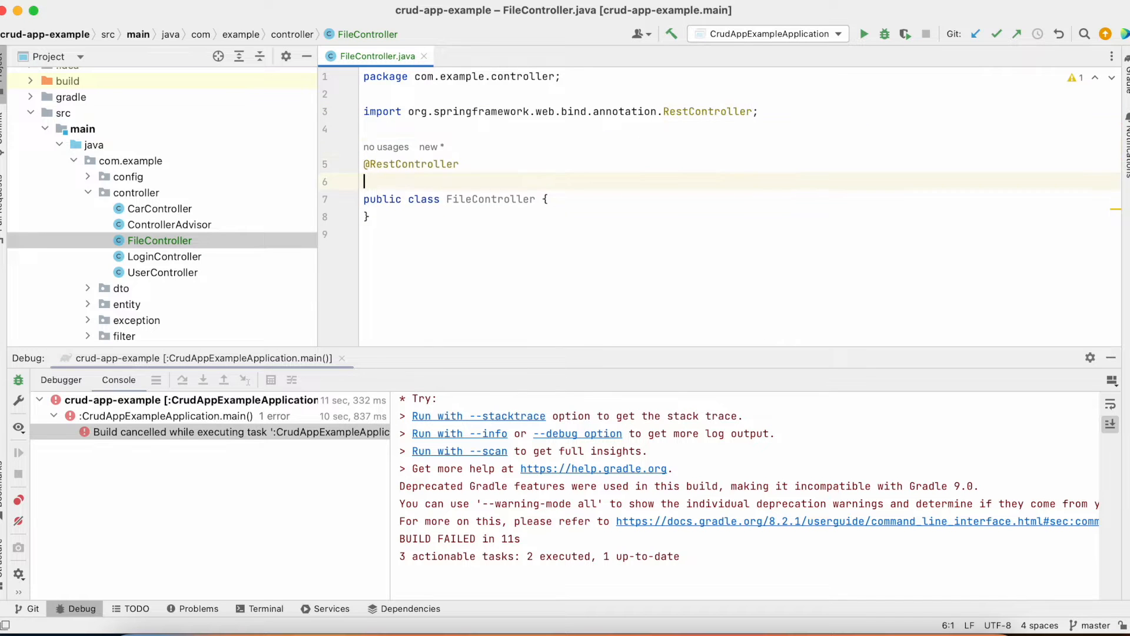
{"action": "type", "text": "@Re"}
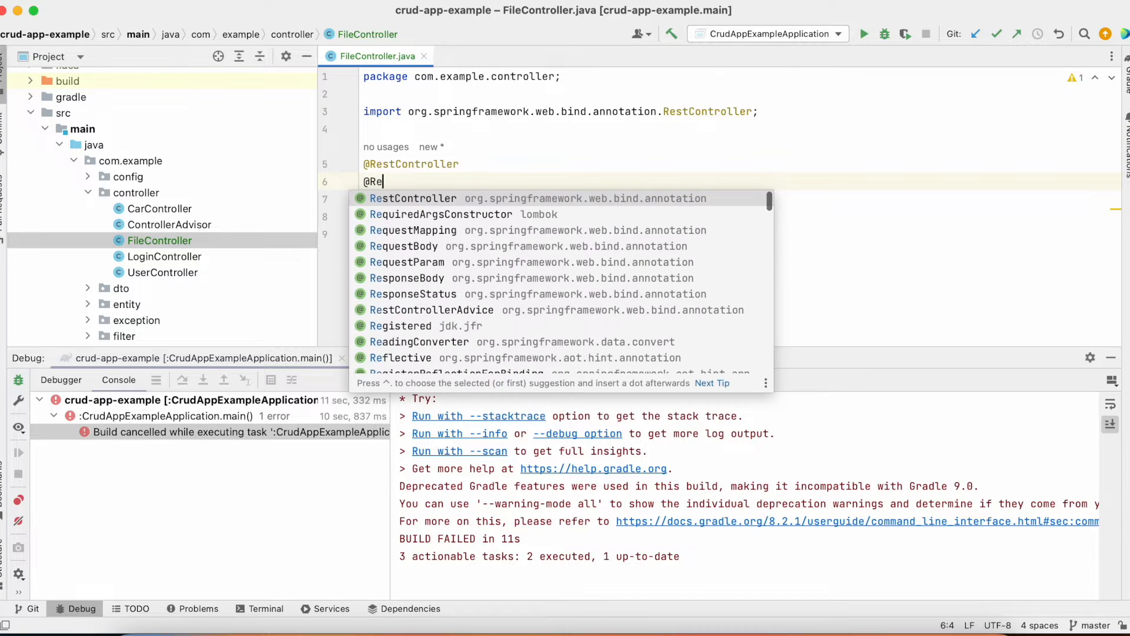
{"action": "left_click", "coordinate": [413, 230]}
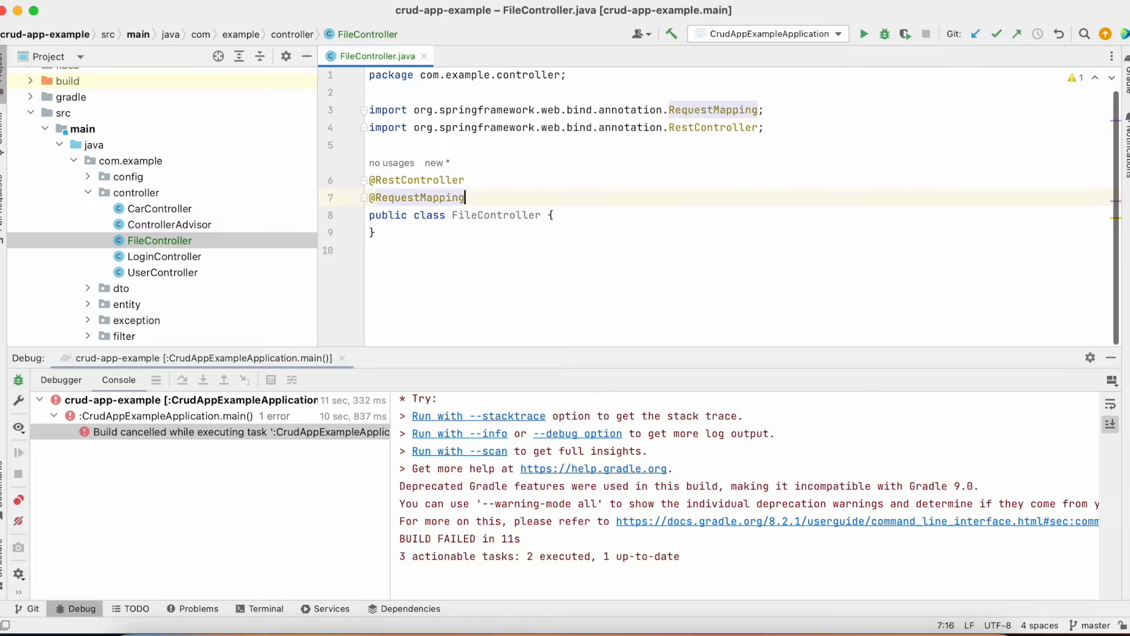
{"action": "type", "text": "(\"/file\")"}
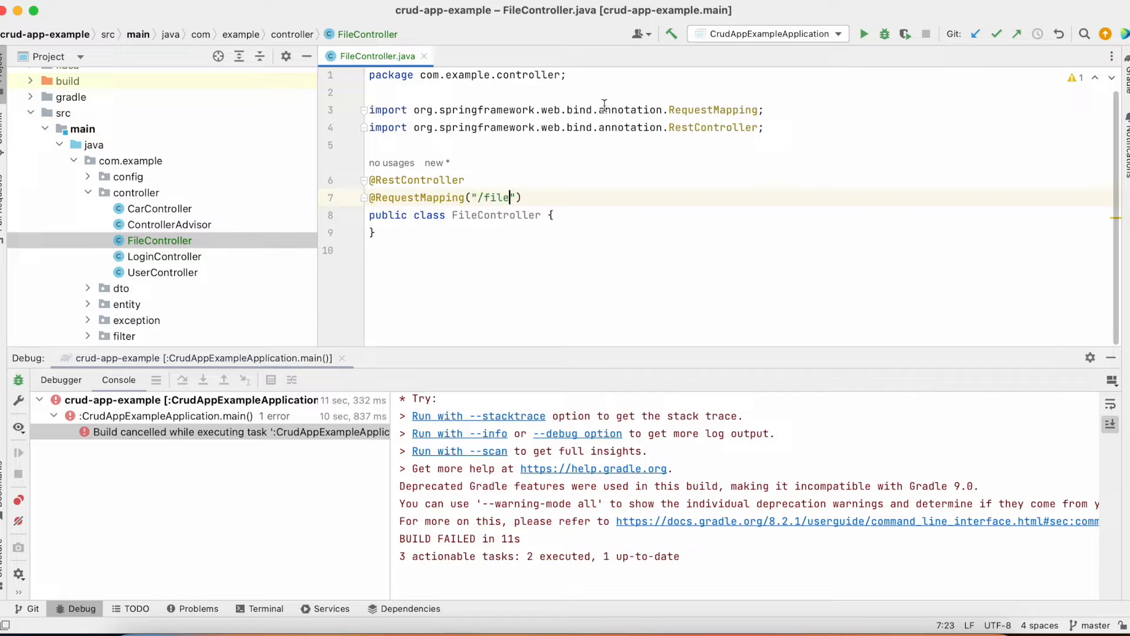
{"action": "key", "text": "Return"}
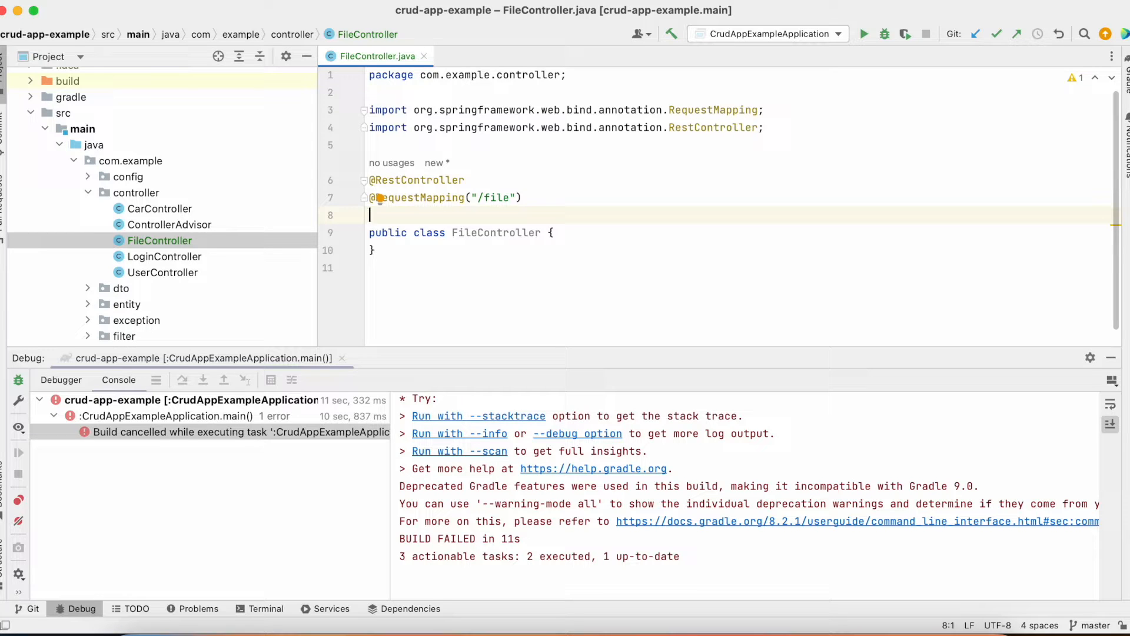
{"action": "type", "text": "@"}
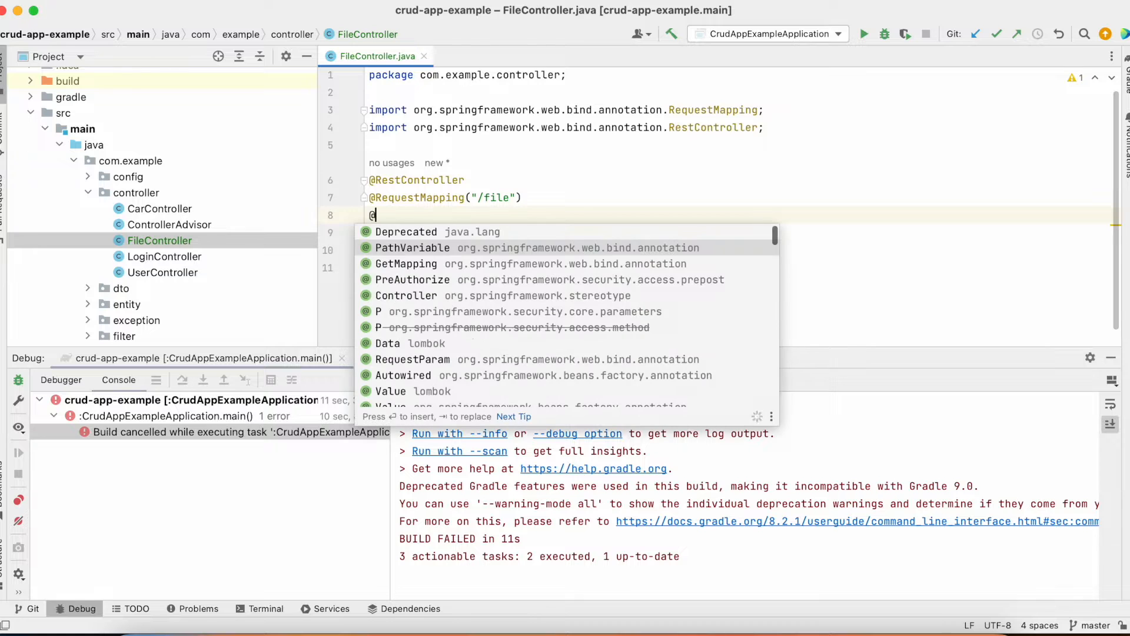
{"action": "type", "text": "RequiredArgsConstructor"}
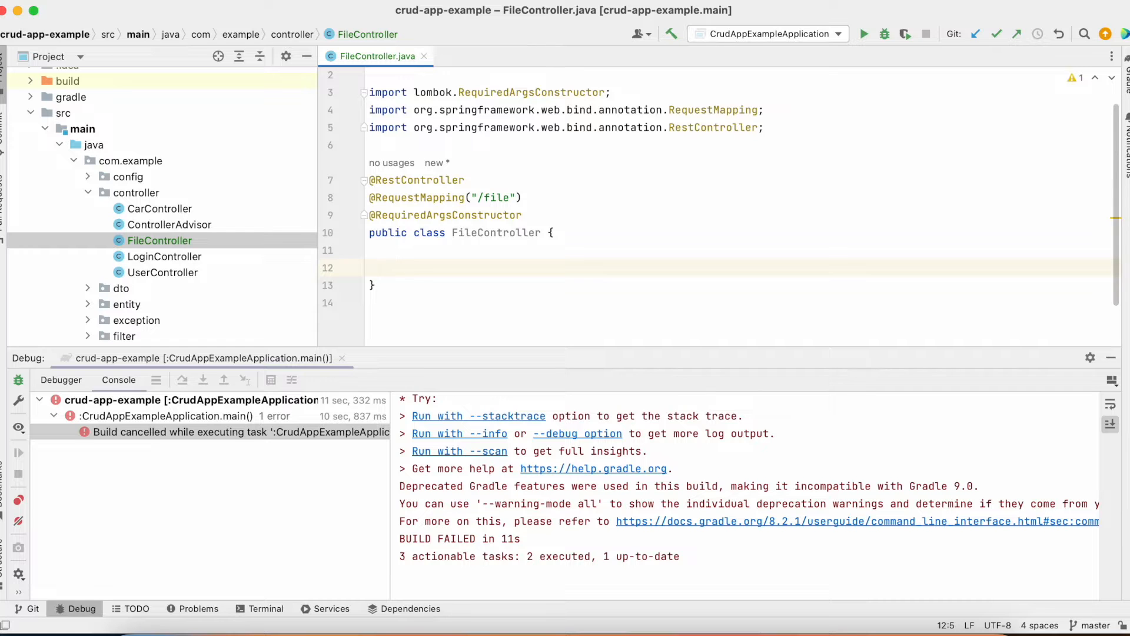
{"action": "type", "text": "@Post"}
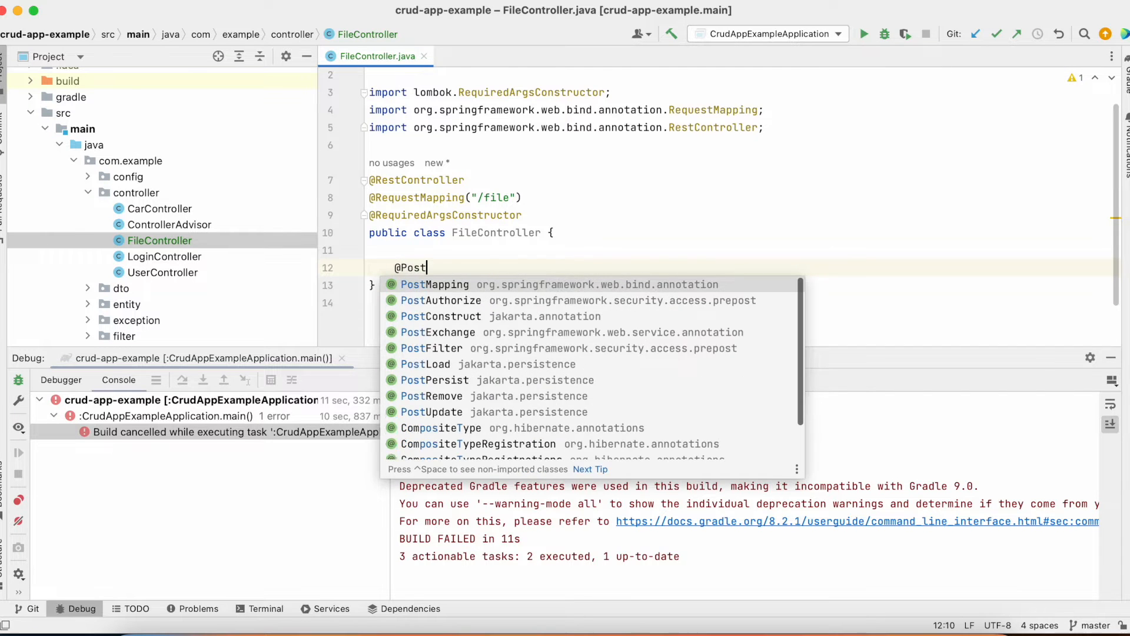
{"action": "left_click", "coordinate": [434, 284]}
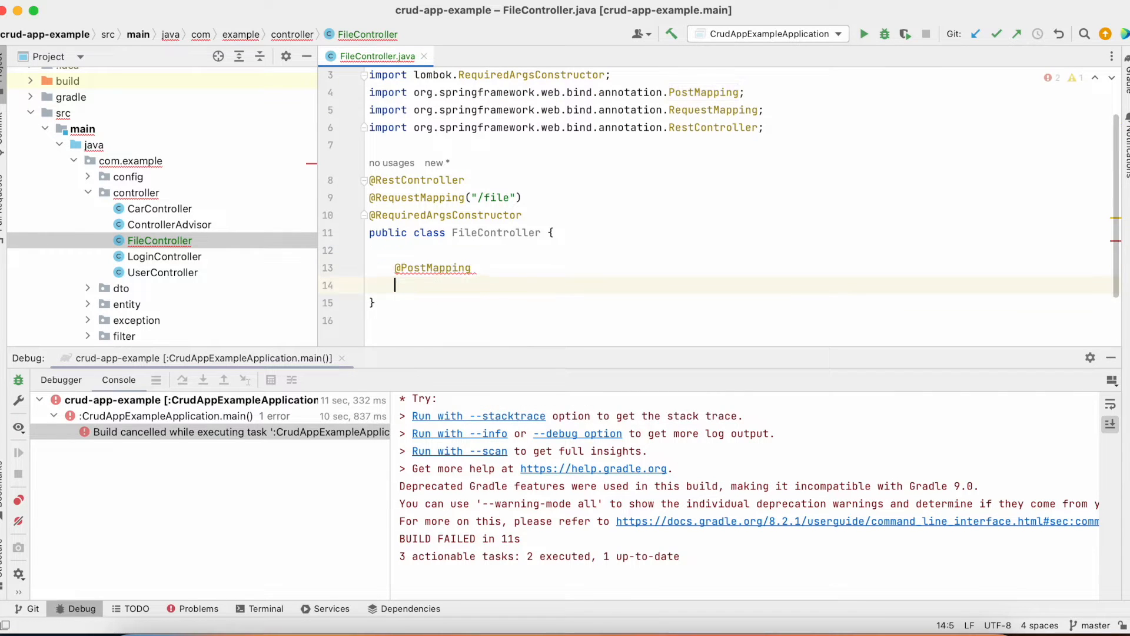
{"action": "type", "text": "(\"/\")"}
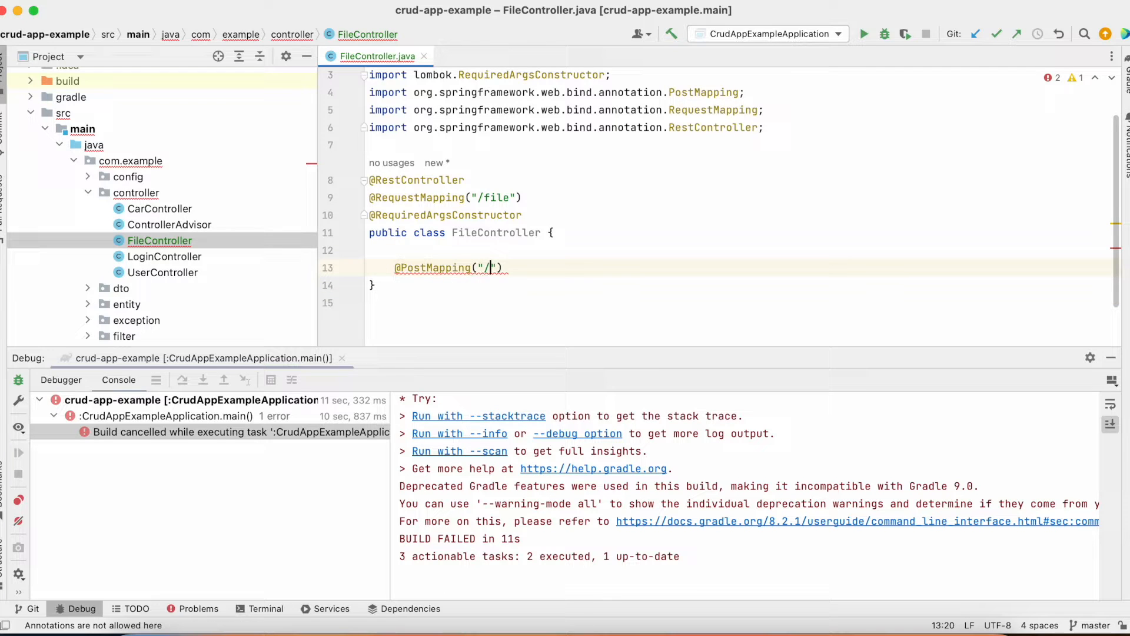
{"action": "type", "text": "upload"}
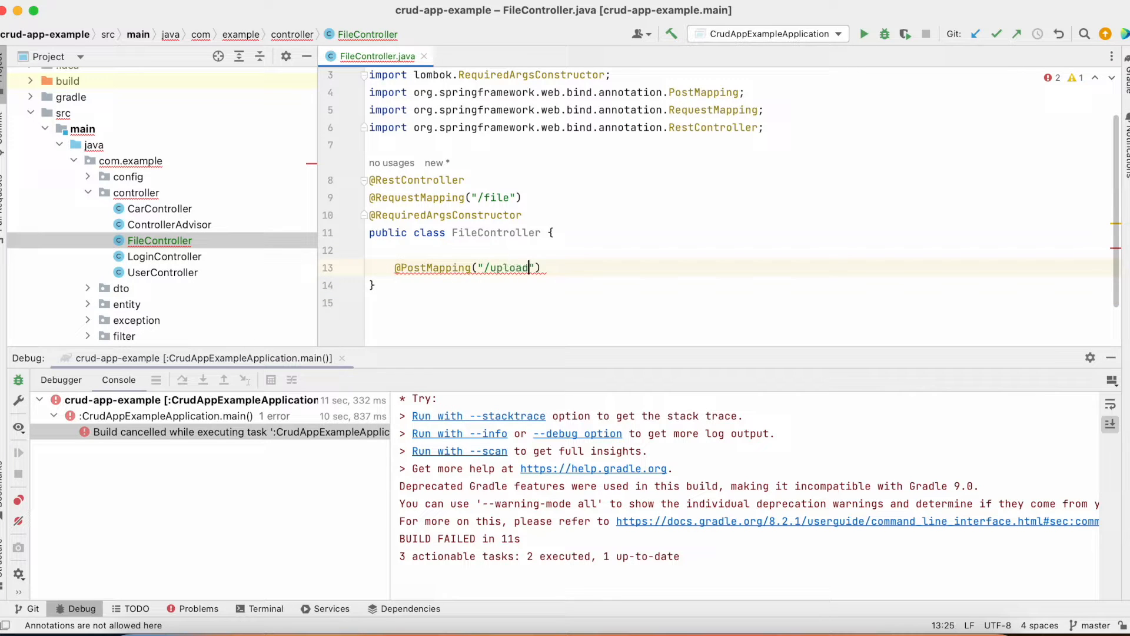
{"action": "key", "text": "Enter"}
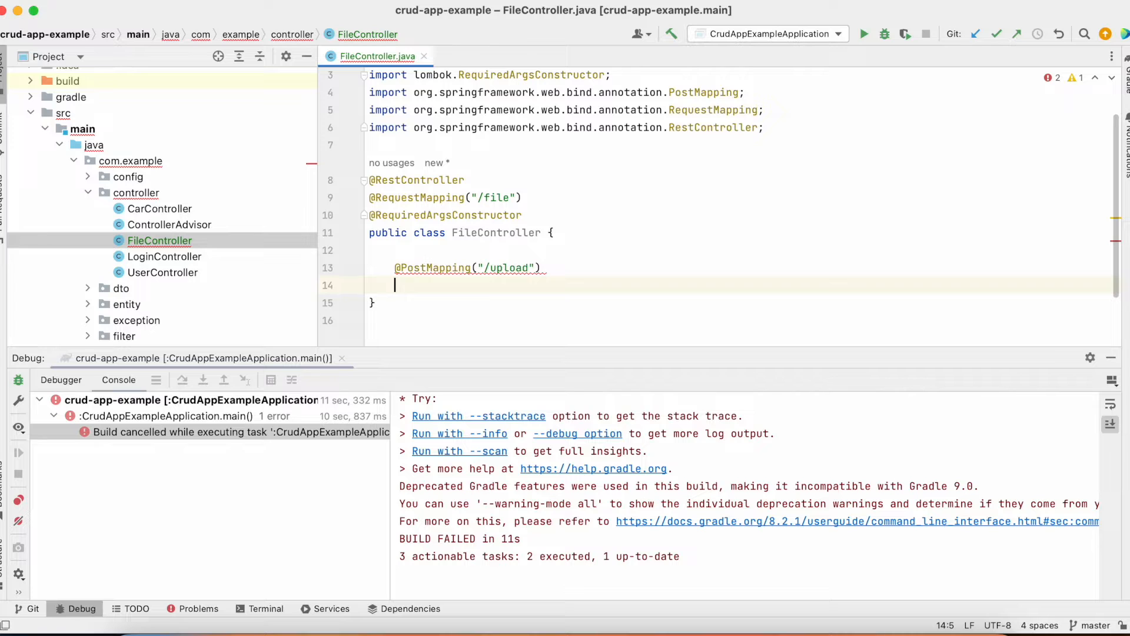
{"action": "type", "text": "public void upload("}
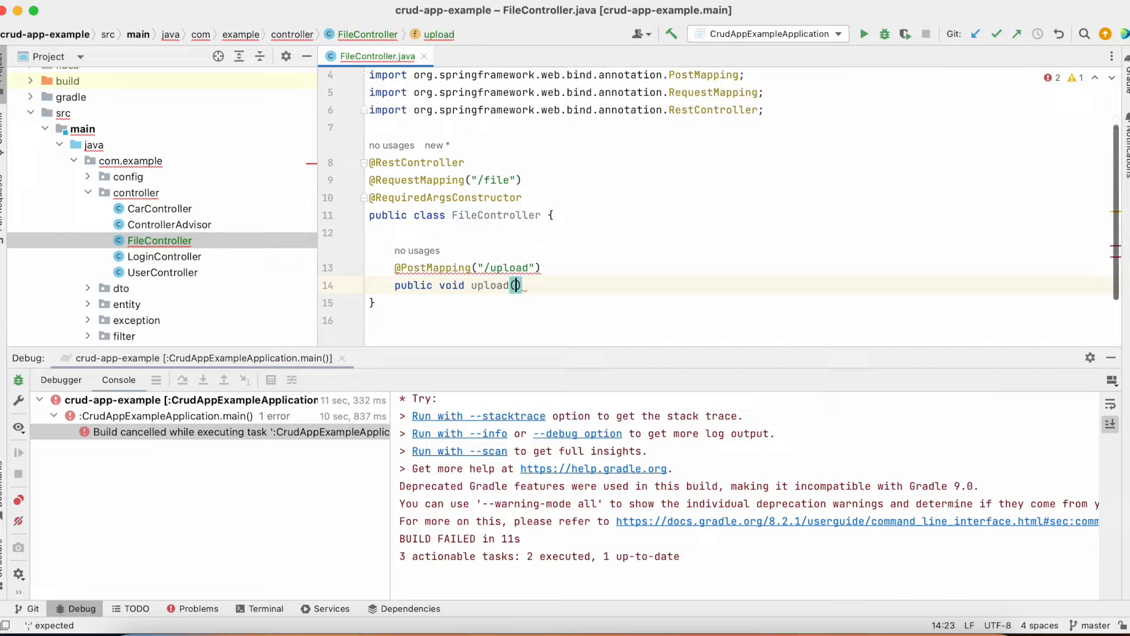
{"action": "type", "text": "@Re"}
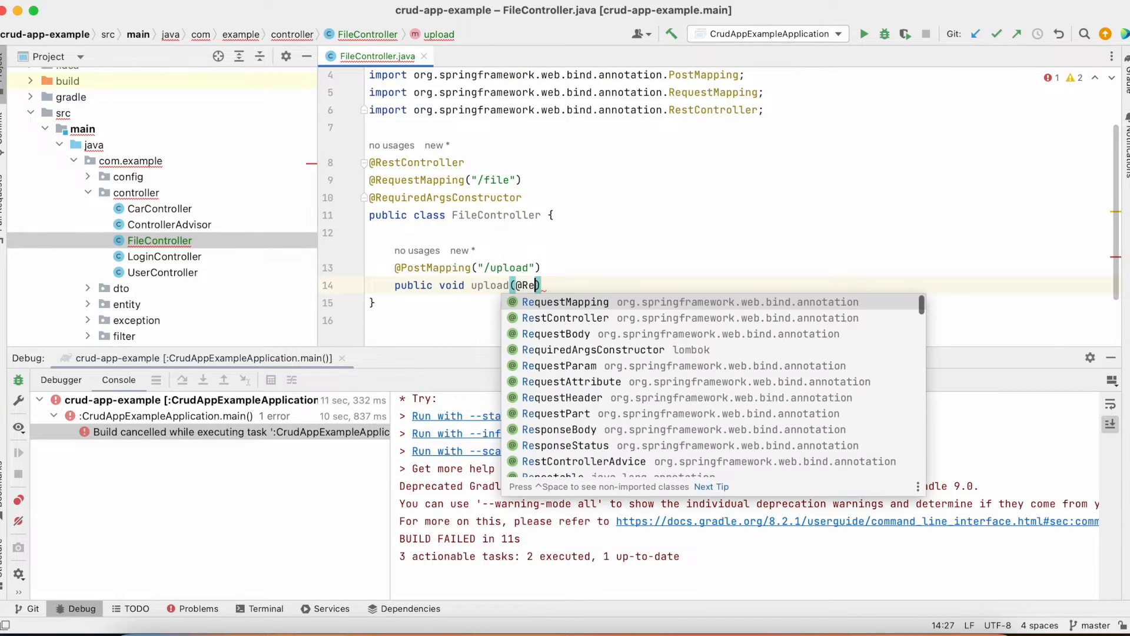
{"action": "type", "text": "quest"}
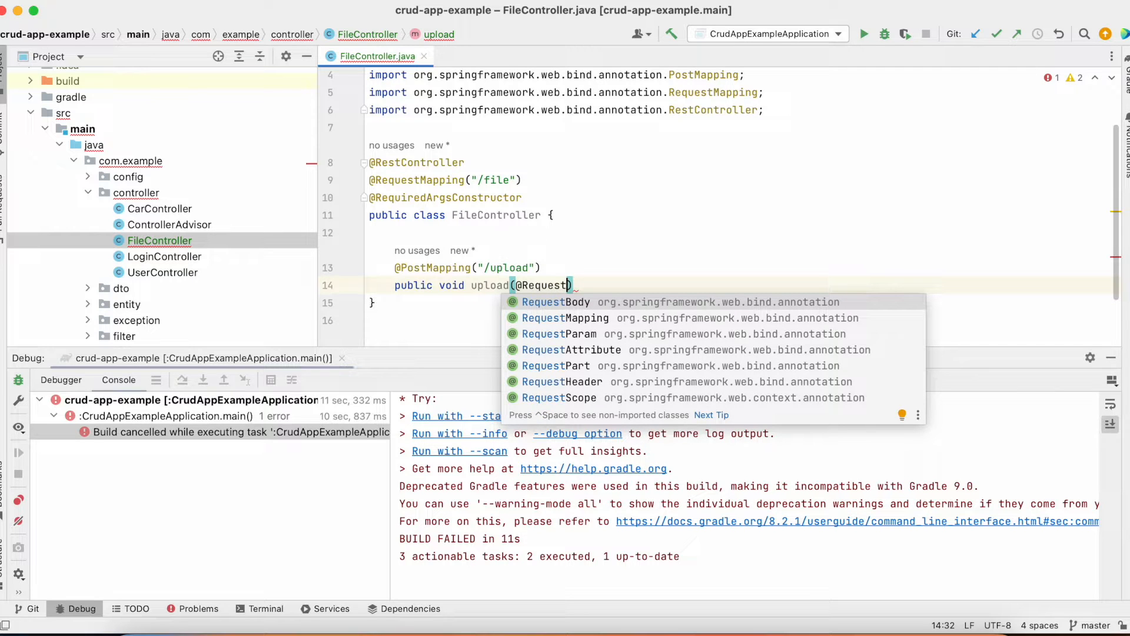
{"action": "left_click", "coordinate": [558, 333]}
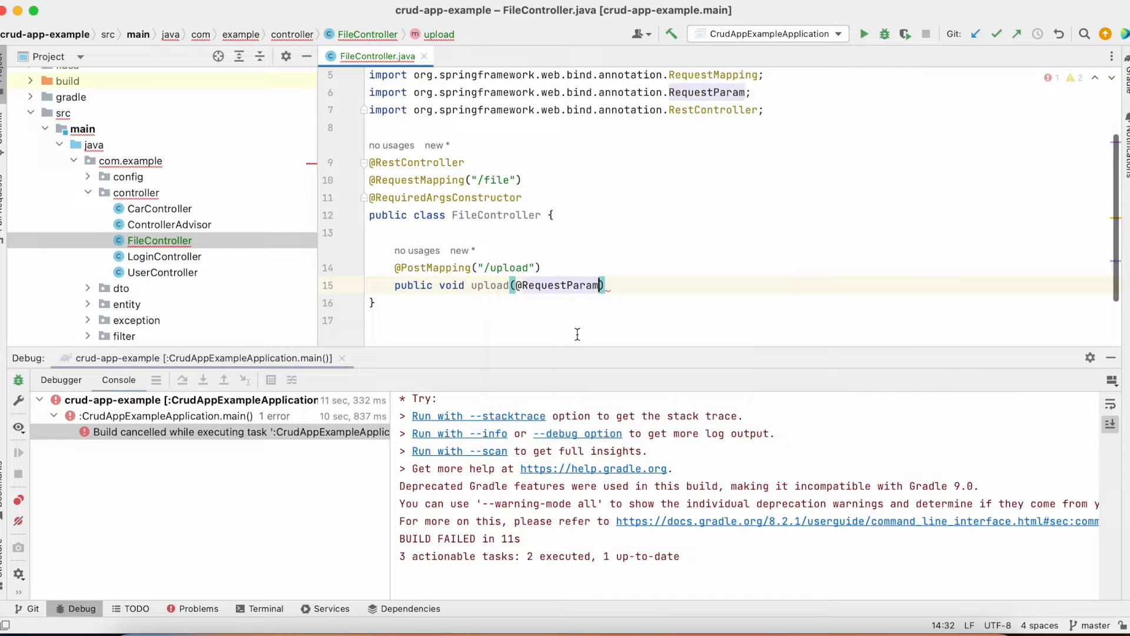
{"action": "type", "text": "MultipartFile"}
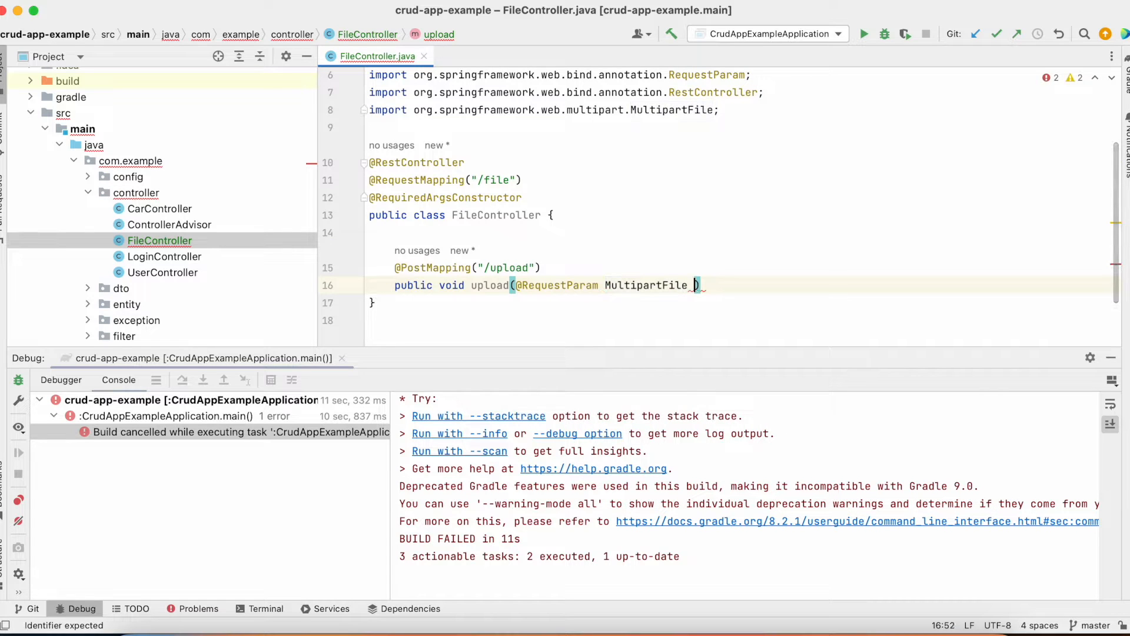
{"action": "type", "text": "file)"}
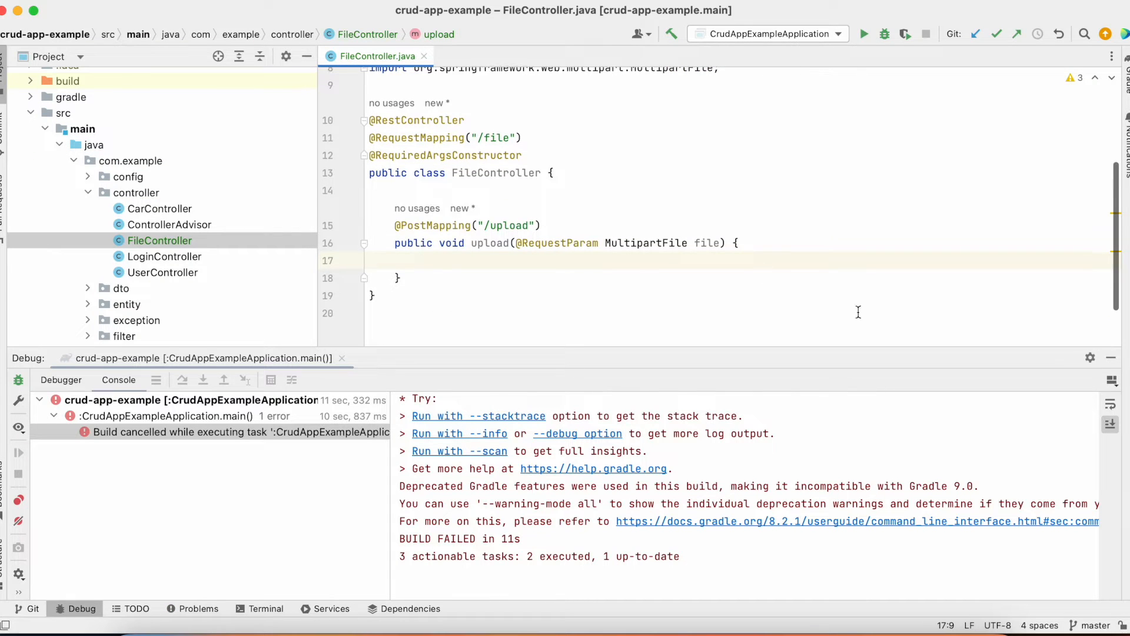
{"action": "mouse_move", "coordinate": [543, 287]}
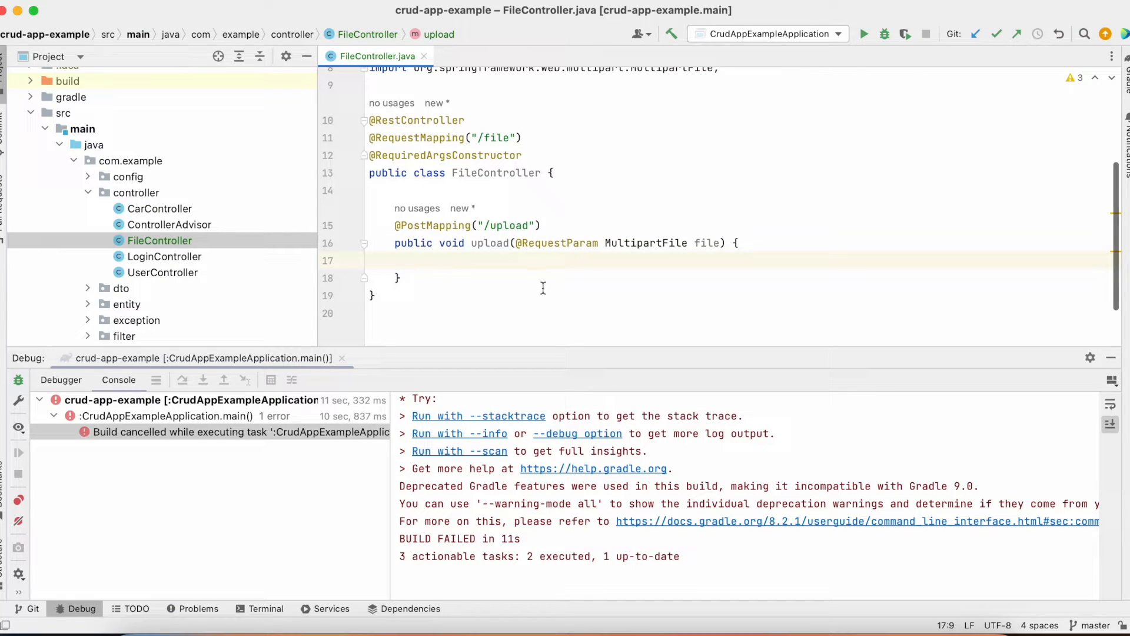
{"action": "mouse_move", "coordinate": [462, 162]}
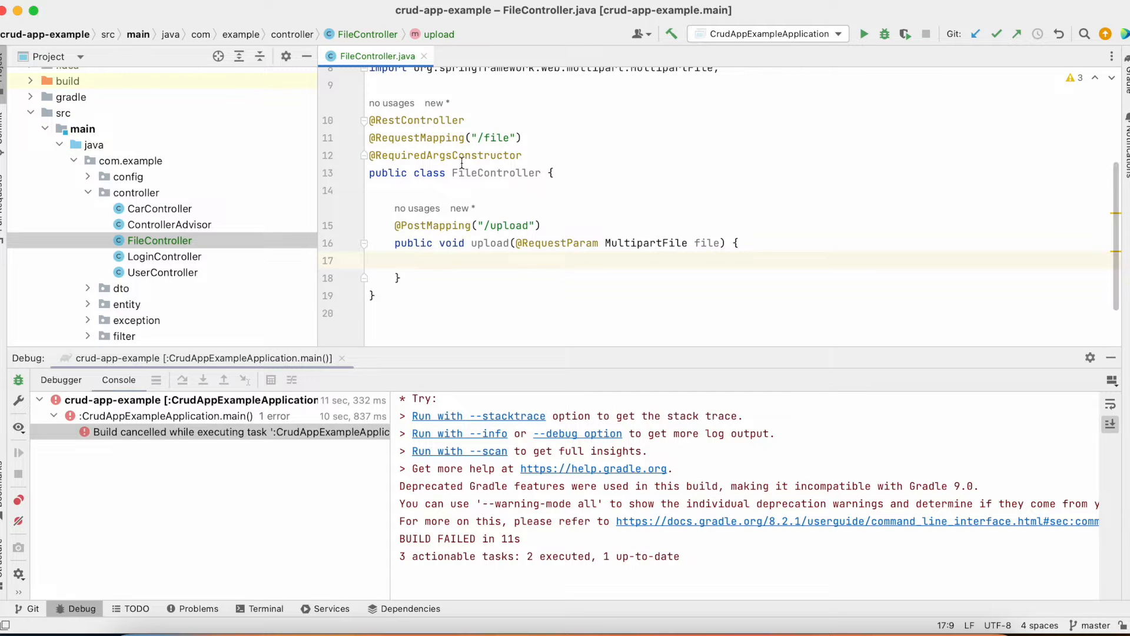
- Call fileService.save(file) inside the upload method body
{"action": "type", "text": "fileService.save("}
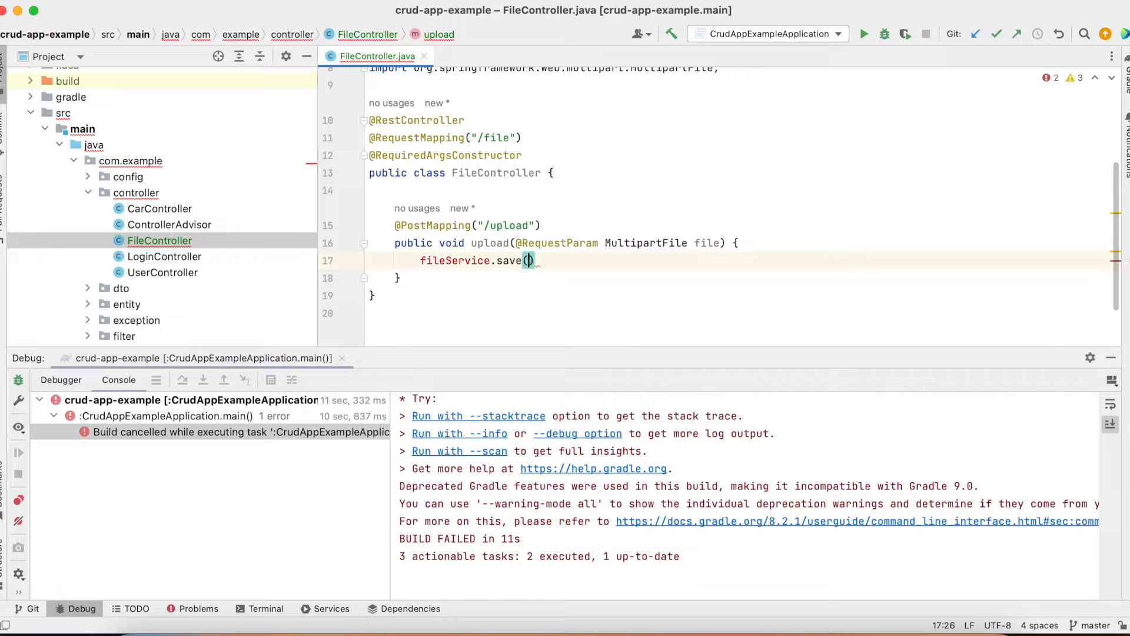
{"action": "type", "text": "file"}
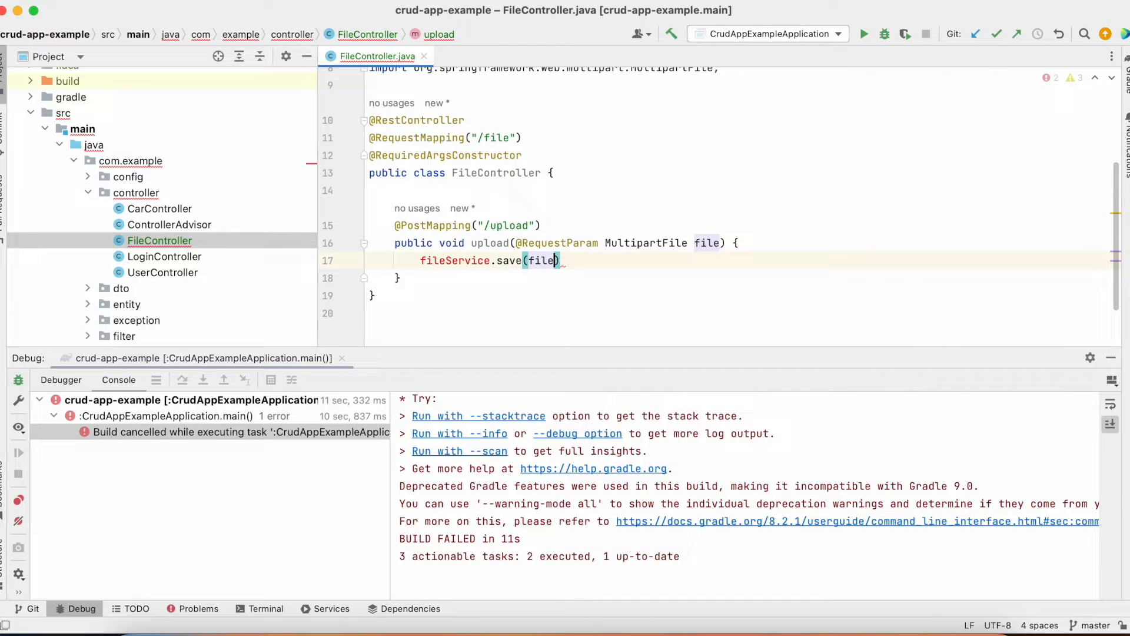
{"action": "type", "text": ";"}
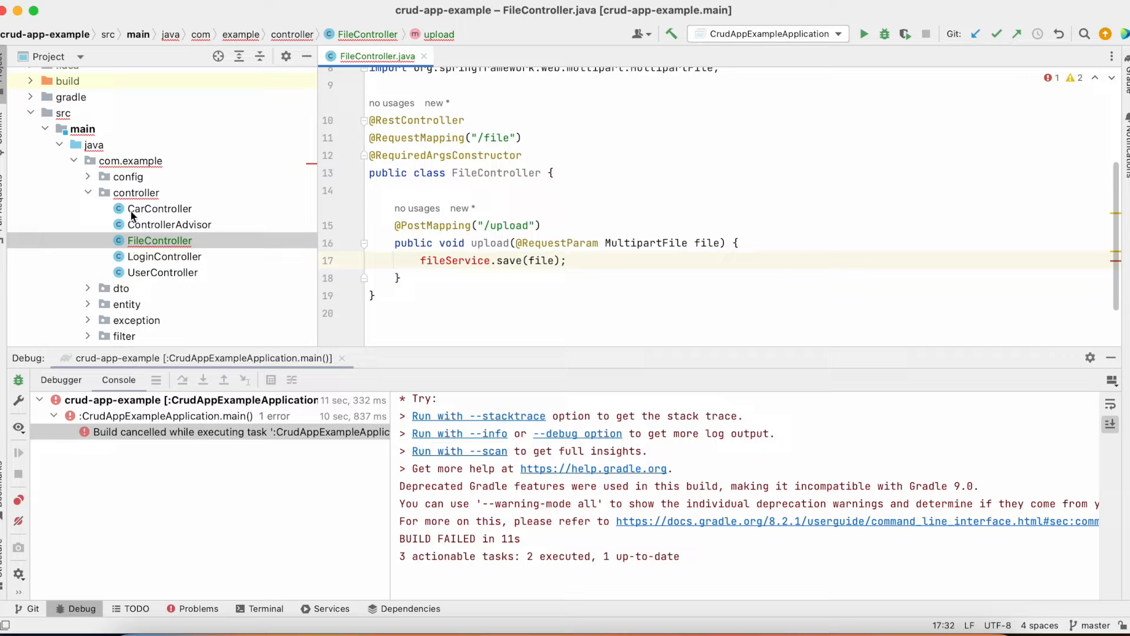
- Create a FileService interface in the service package
{"action": "scroll", "scroll_direction": "down", "scroll_amount": 3}
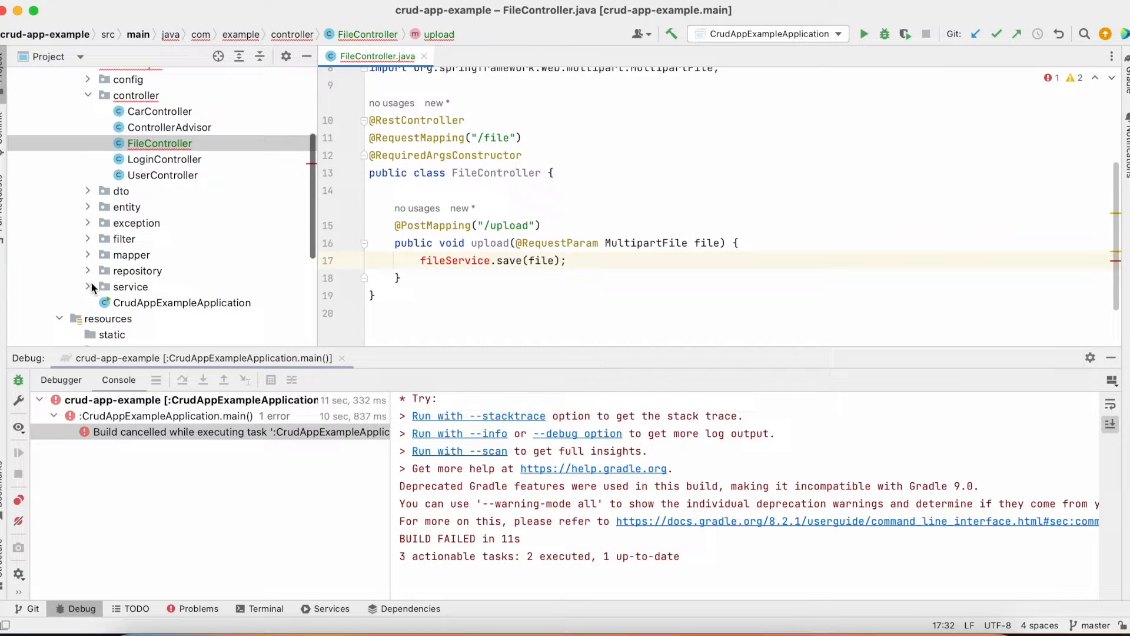
{"action": "right_click", "coordinate": [159, 143]}
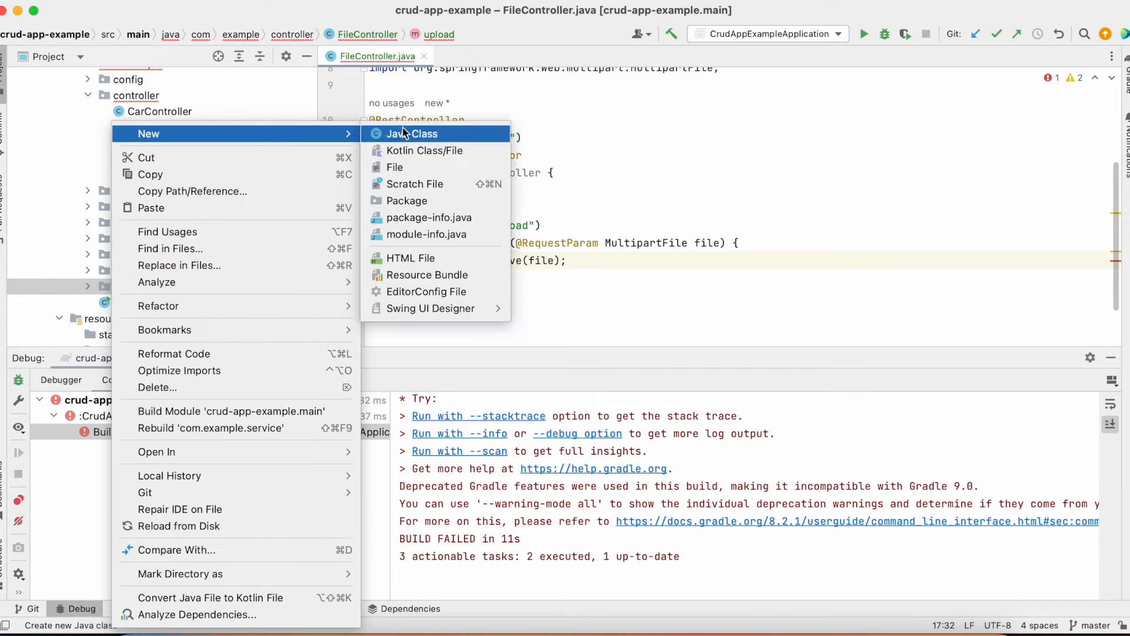
{"action": "left_click", "coordinate": [410, 133]}
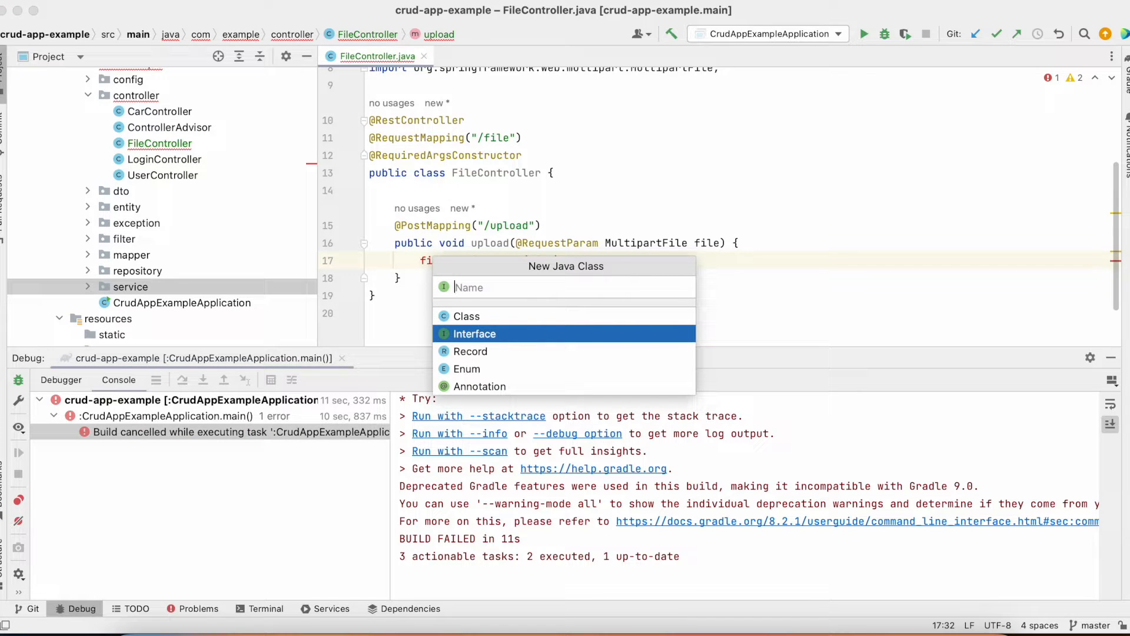
{"action": "type", "text": "FileService"}
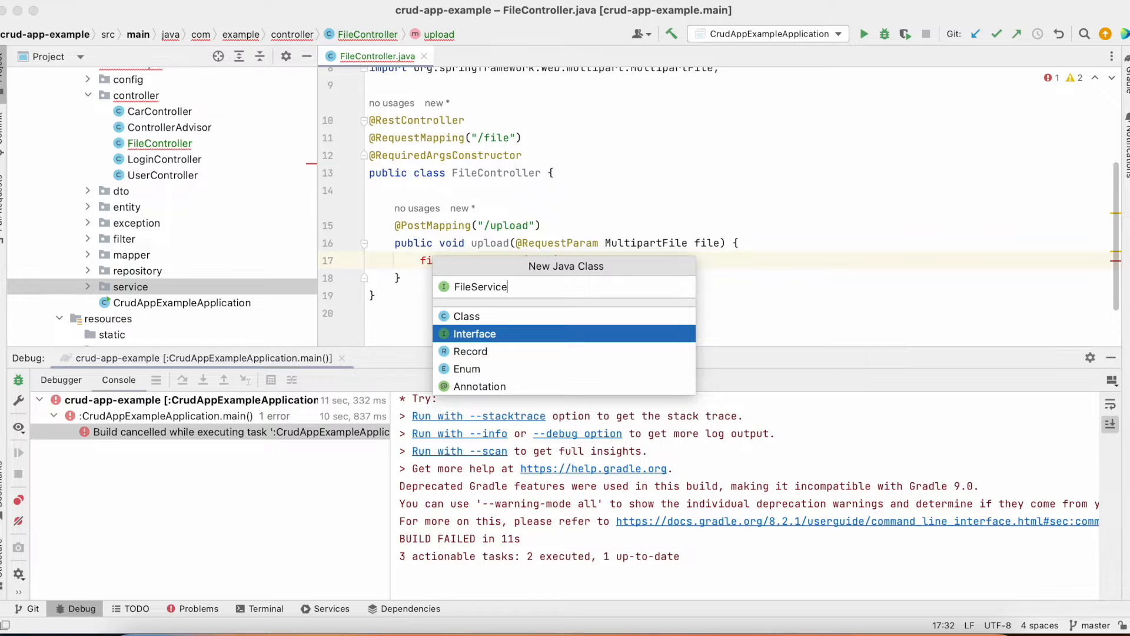
{"action": "left_click", "coordinate": [473, 333]}
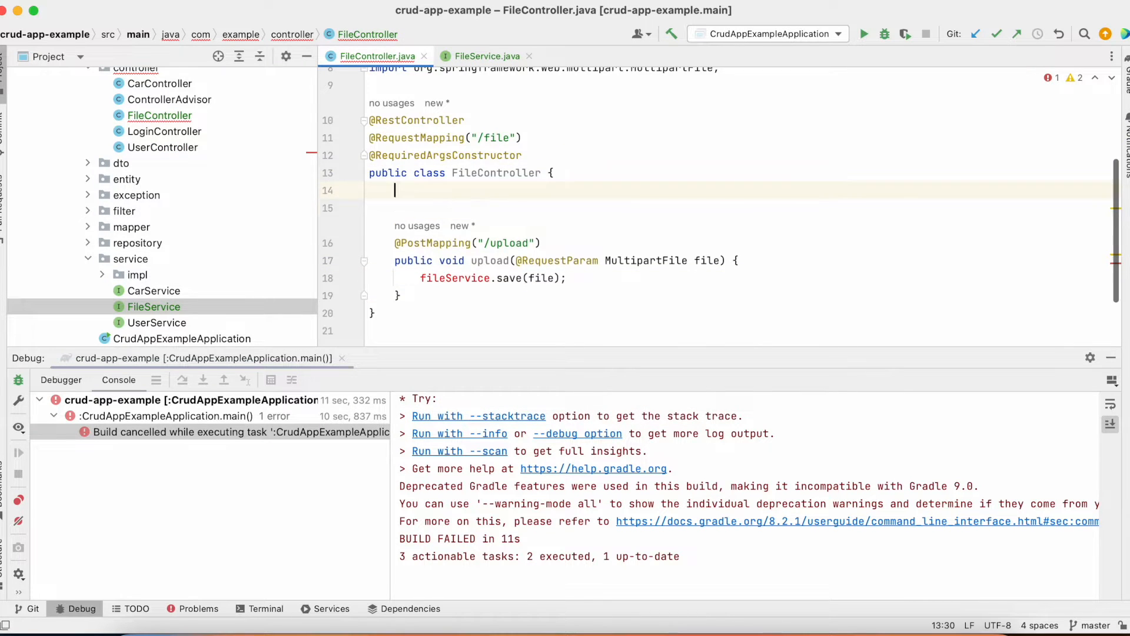
- Add a private final FileService fileService field and generate its save method via quick fix
{"action": "type", "text": "private"}
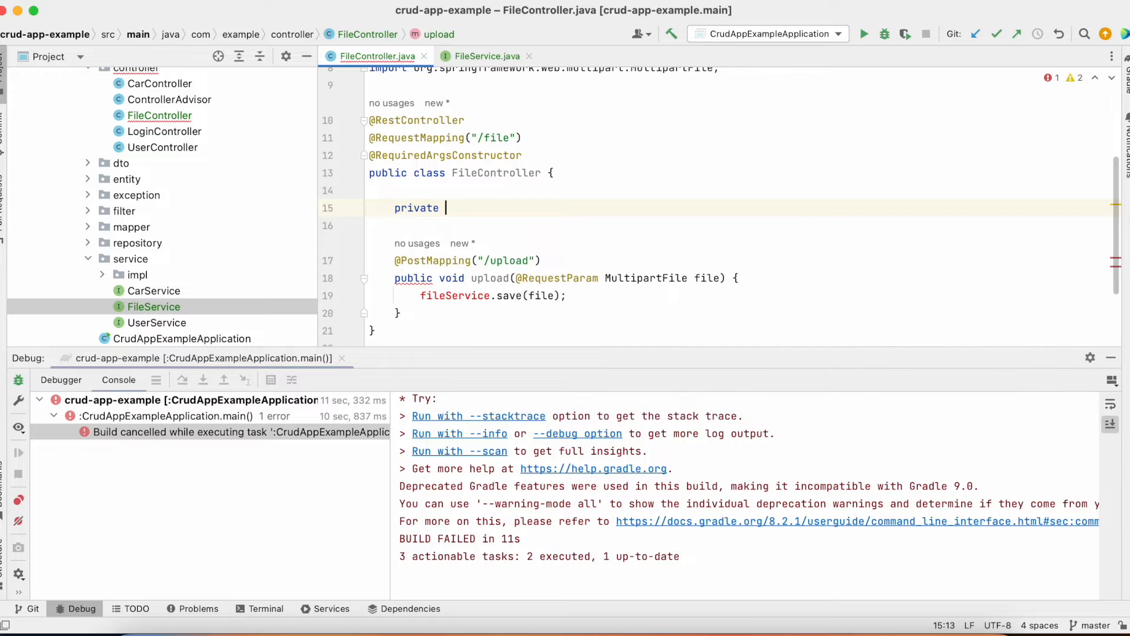
{"action": "type", "text": "final FileService"}
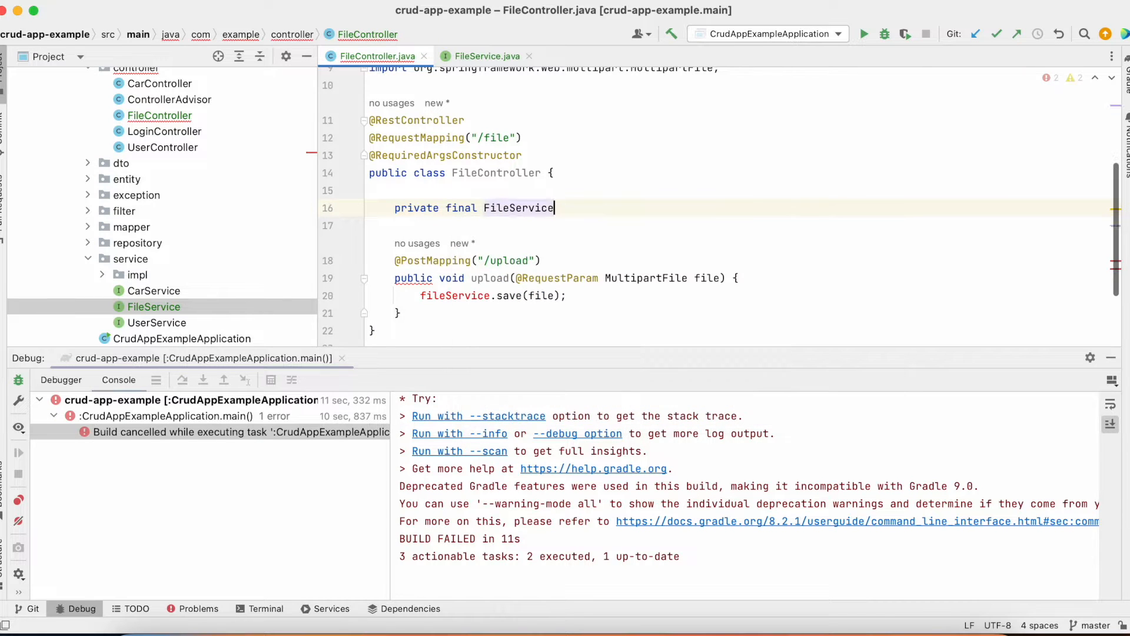
{"action": "type", "text": "fileService;"}
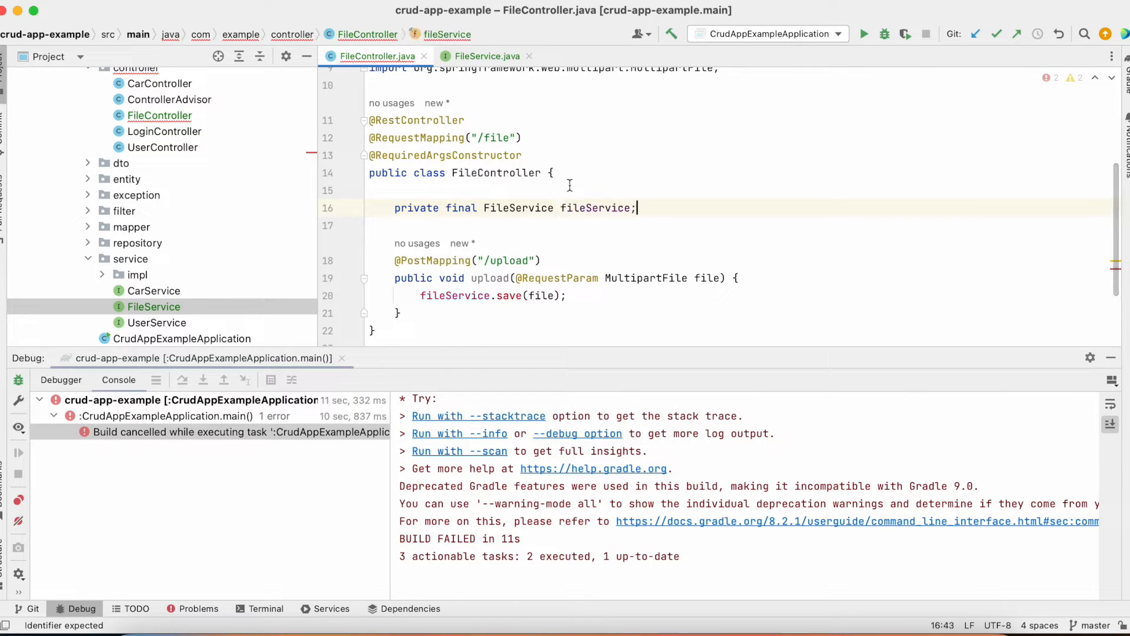
{"action": "left_click", "coordinate": [487, 57]}
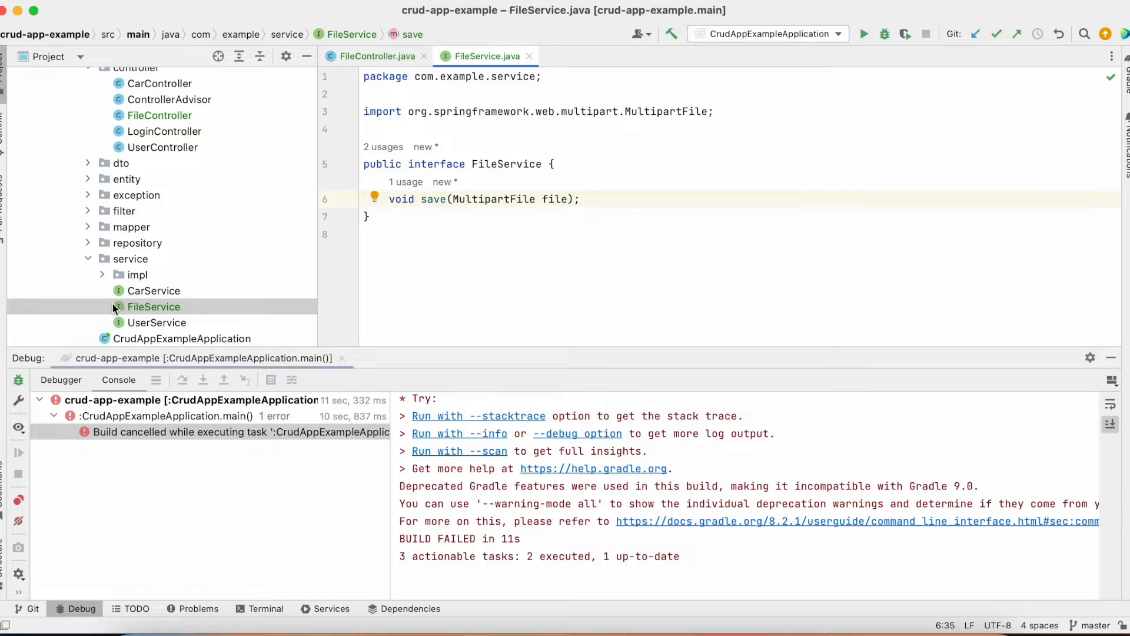
- Create a FileServiceImpl class in the impl package
{"action": "right_click", "coordinate": [137, 274]}
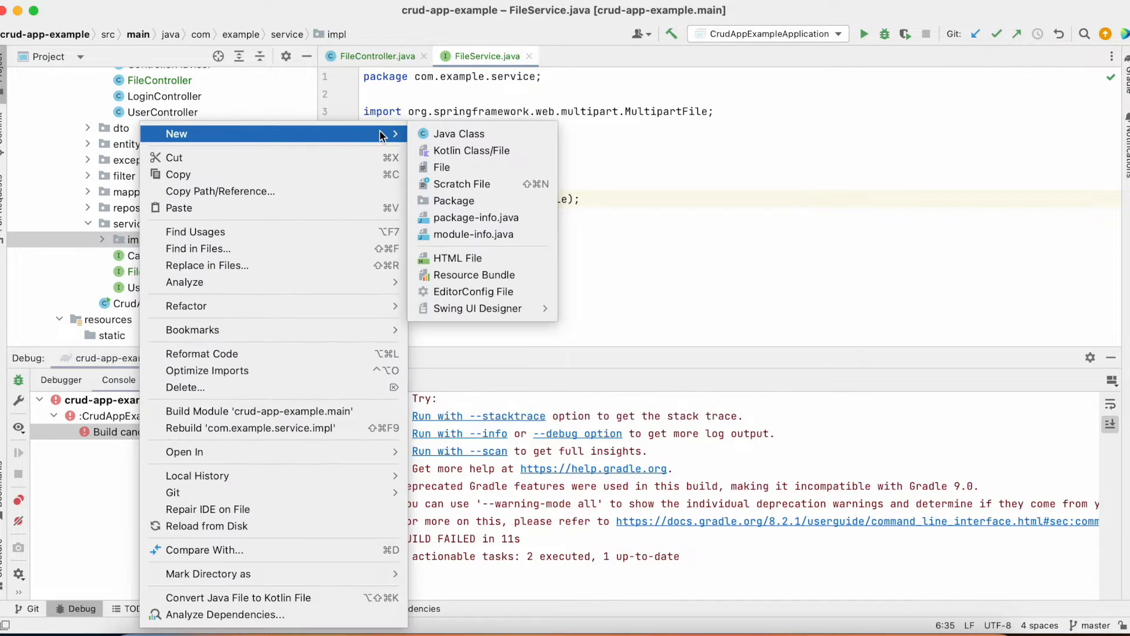
{"action": "left_click", "coordinate": [459, 133]}
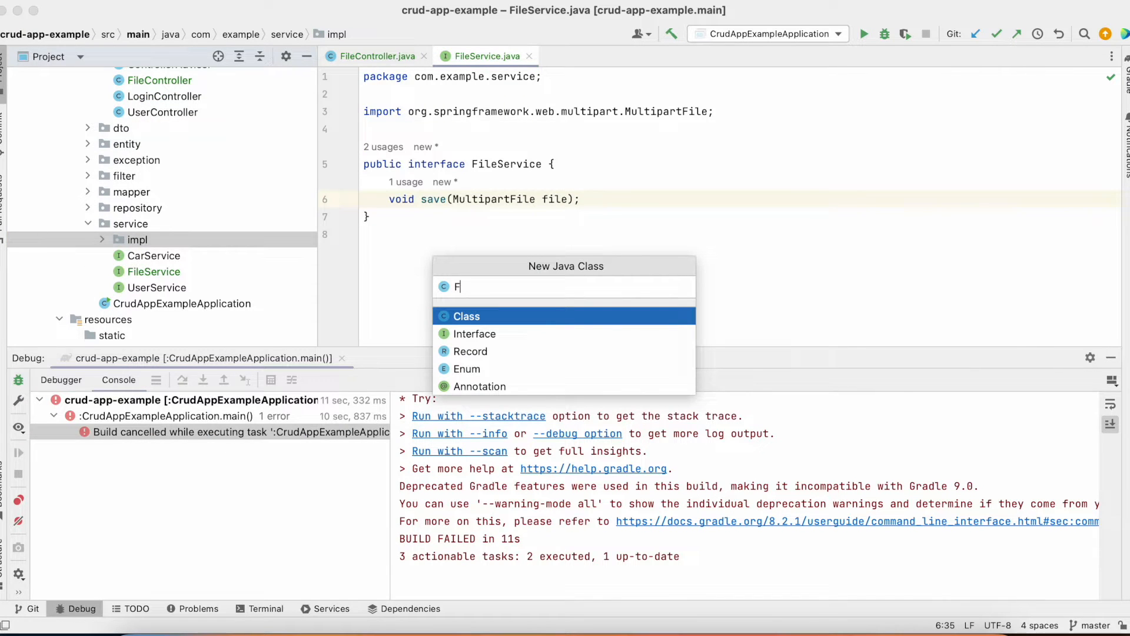
{"action": "type", "text": "ileServiceIm"}
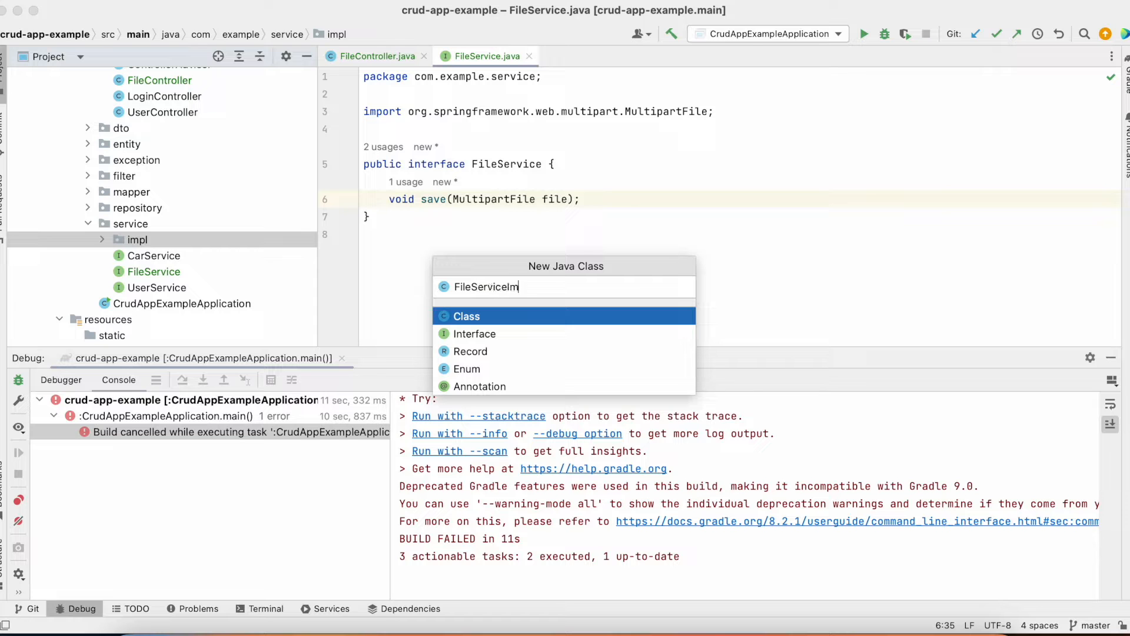
{"action": "key", "text": "Enter"}
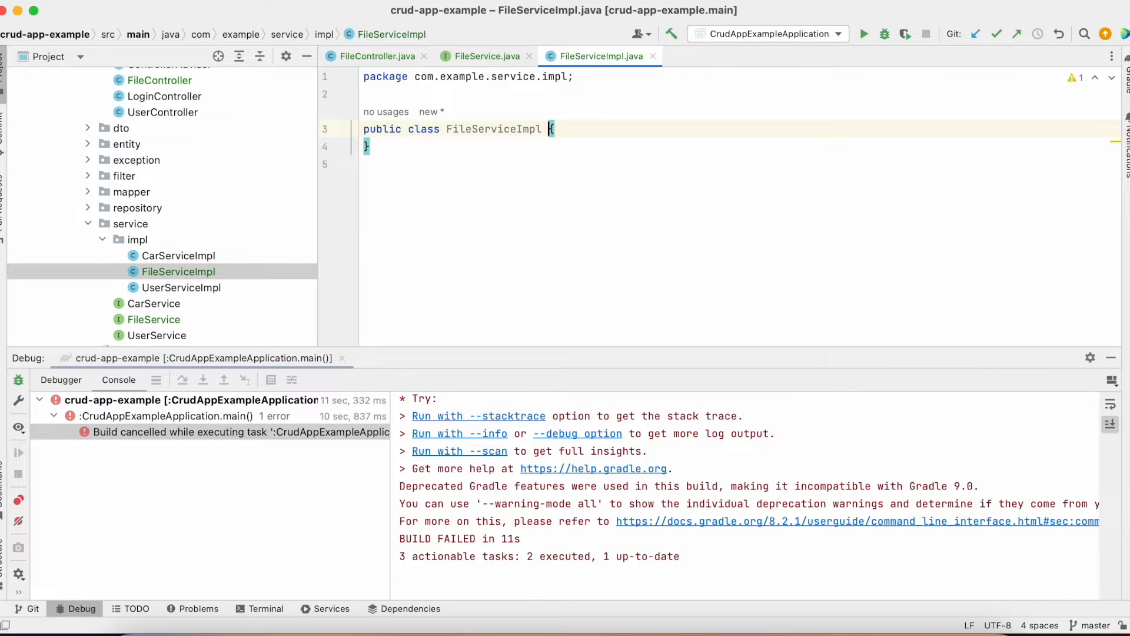
{"action": "type", "text": "implements File"}
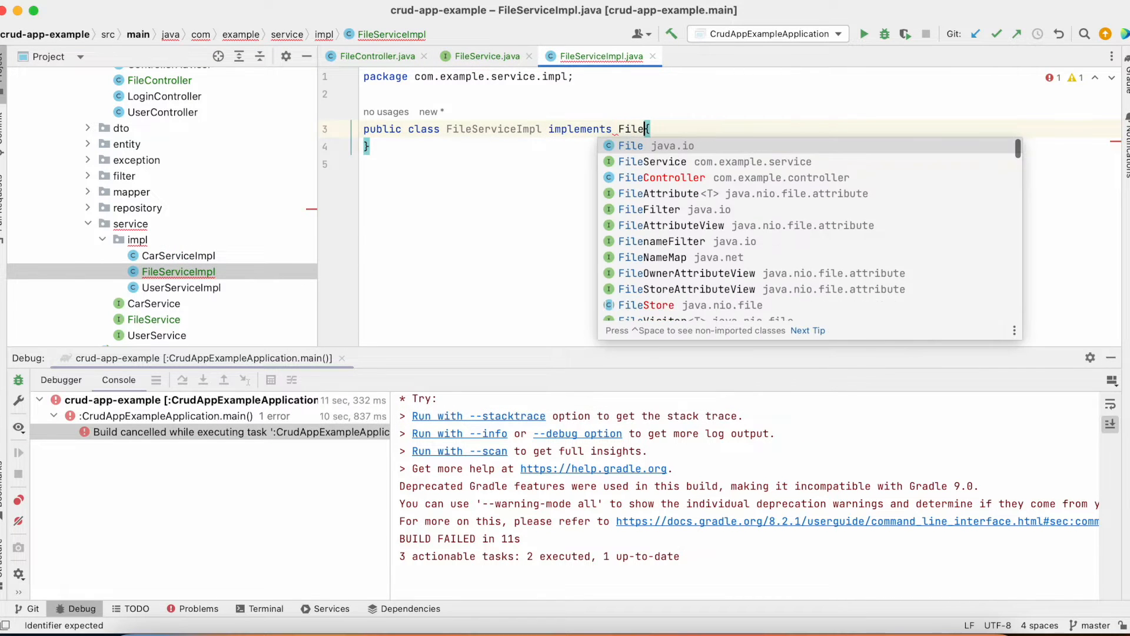
{"action": "left_click", "coordinate": [651, 161]}
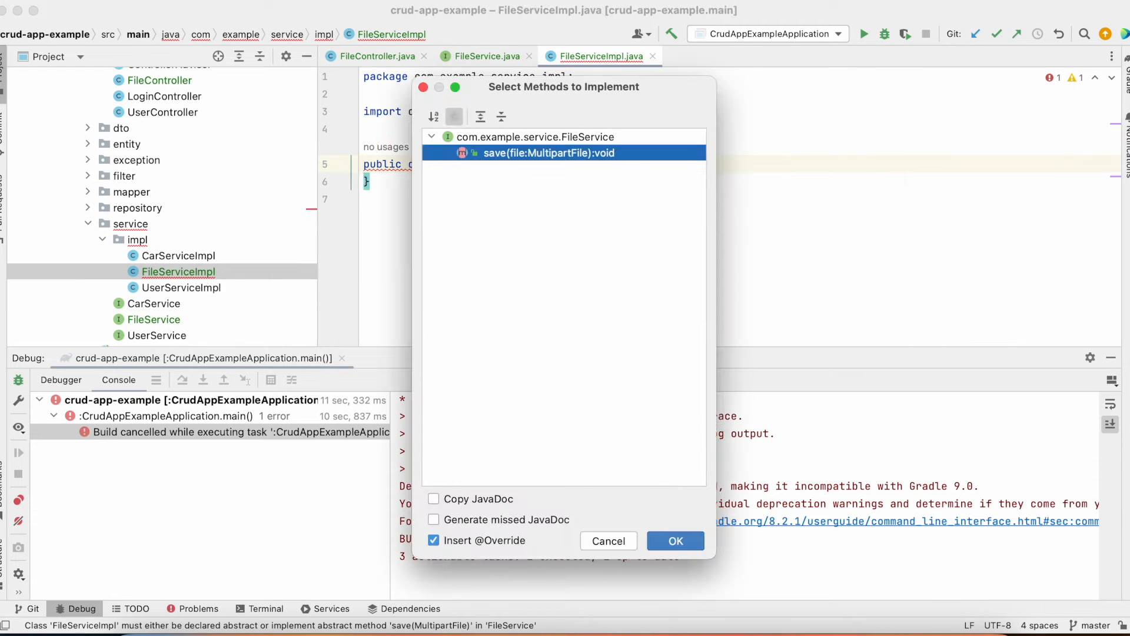
{"action": "left_click", "coordinate": [674, 541]}
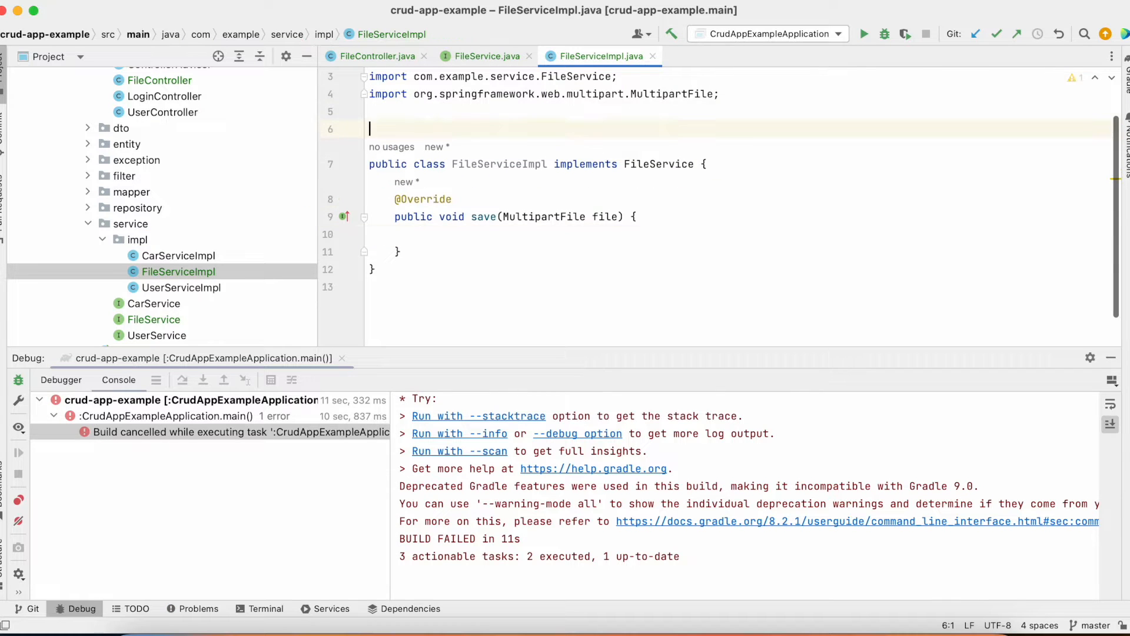
{"action": "type", "text": "@Service"}
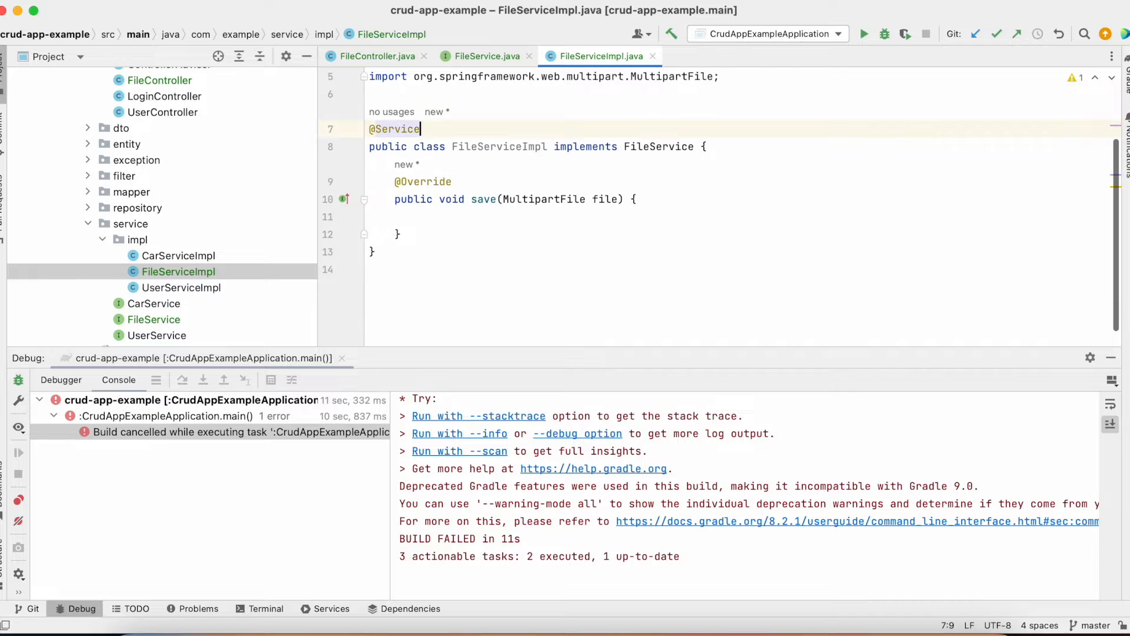
{"action": "left_click", "coordinate": [706, 146]}
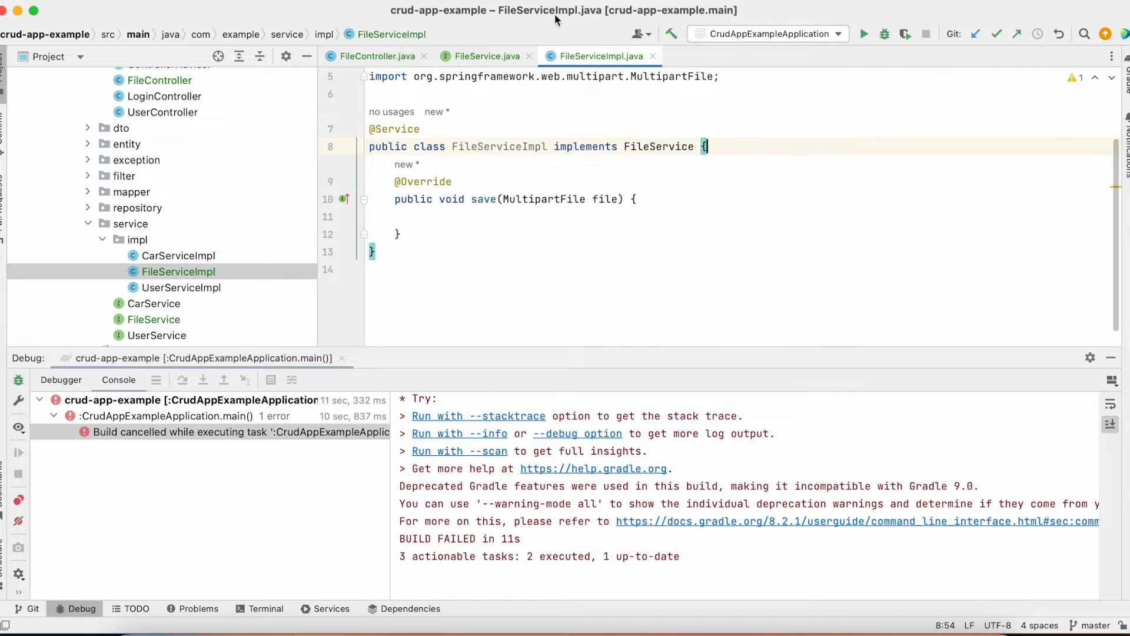
{"action": "left_click", "coordinate": [421, 129]}
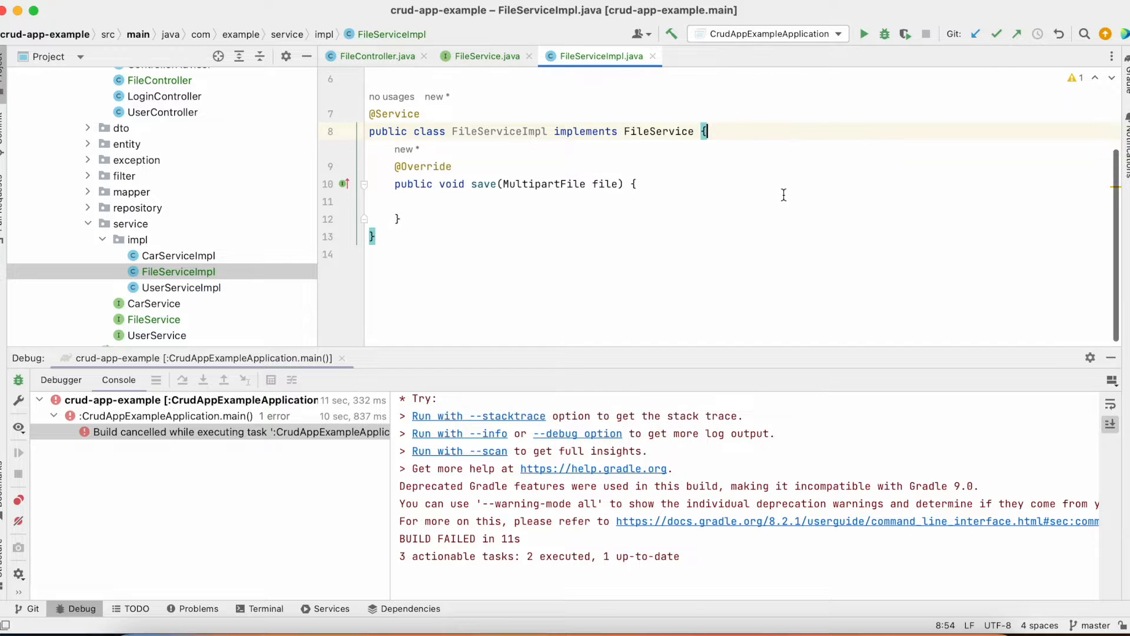
{"action": "mouse_move", "coordinate": [497, 228]}
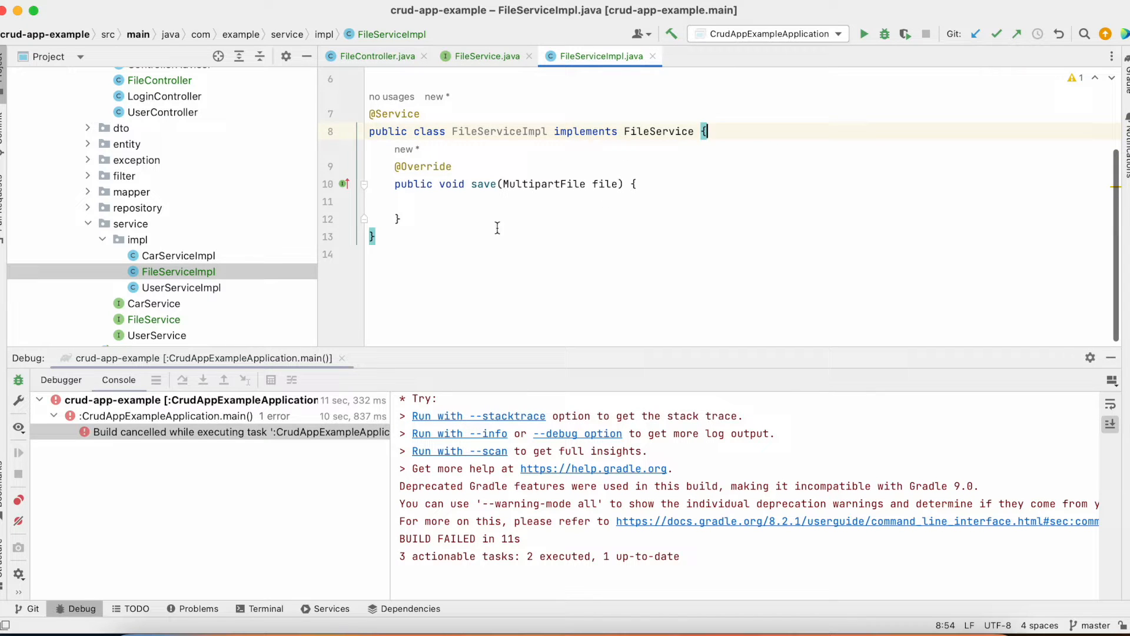
- Add an uploads directory at the project root and expand src/main to reach application.properties
{"action": "left_click", "coordinate": [421, 201]}
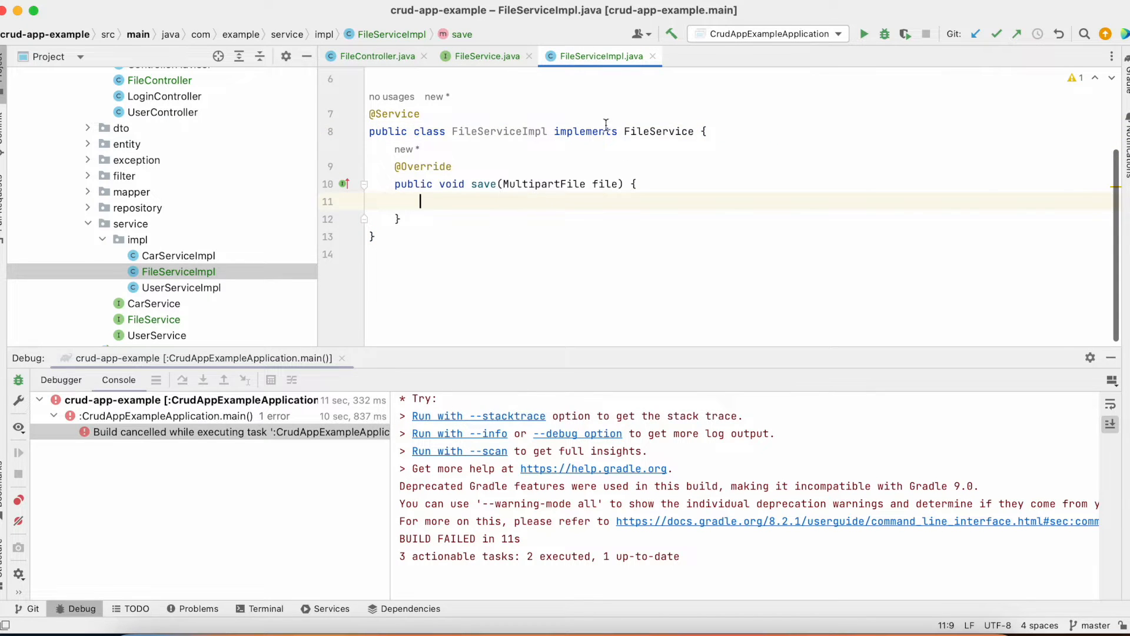
{"action": "key", "text": "enter"}
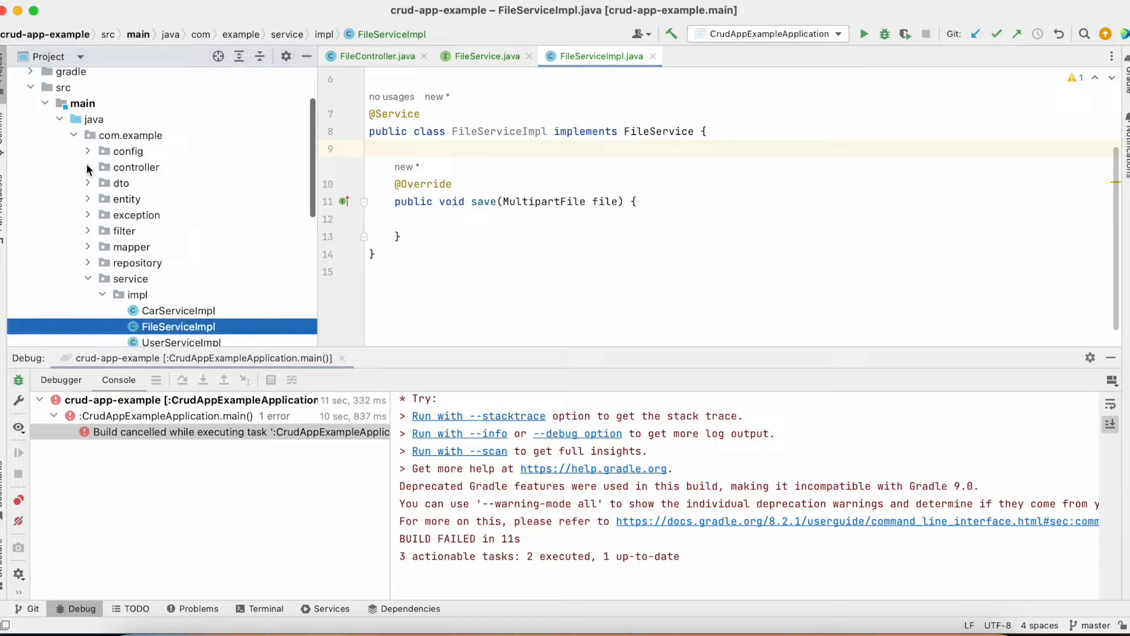
{"action": "scroll", "scroll_direction": "down", "scroll_amount": 3}
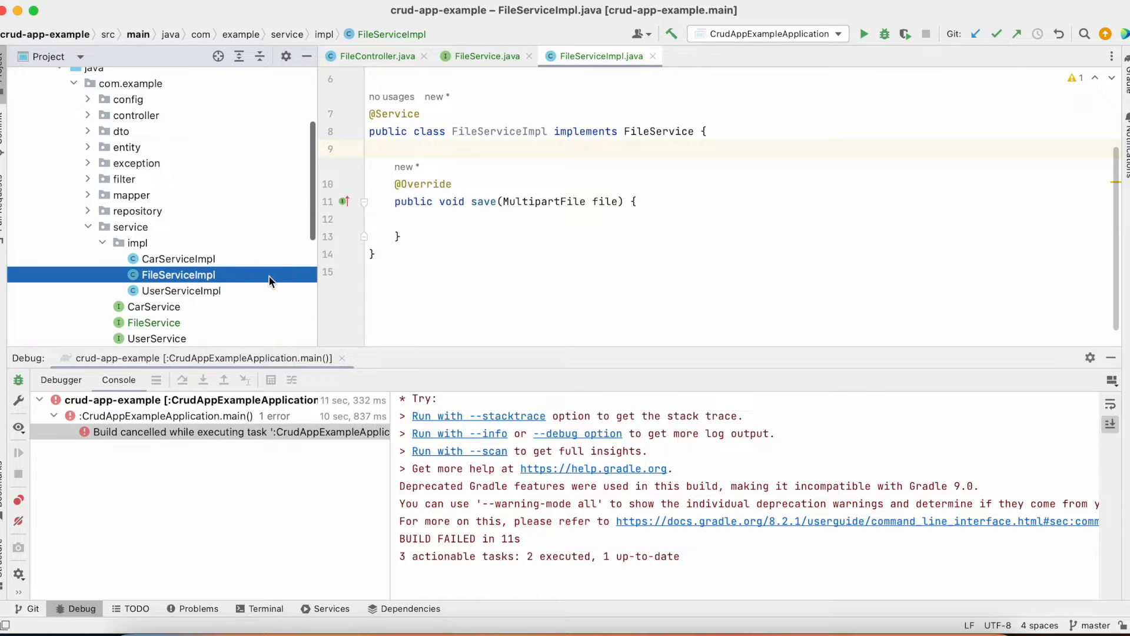
{"action": "scroll", "scroll_direction": "down", "scroll_amount": 3}
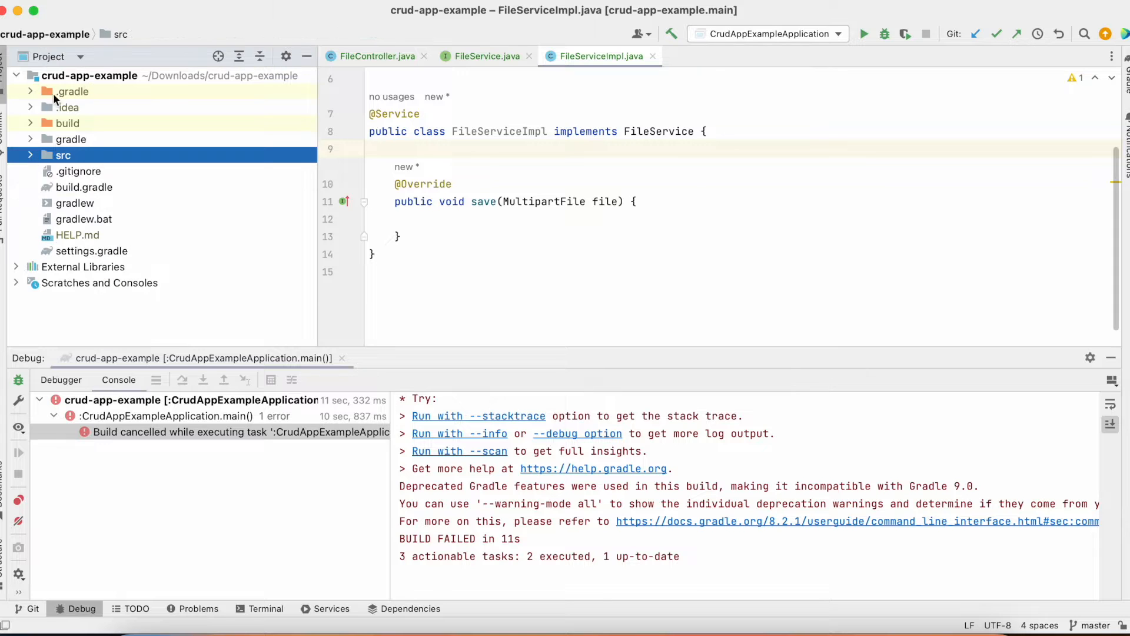
{"action": "mouse_move", "coordinate": [89, 79]}
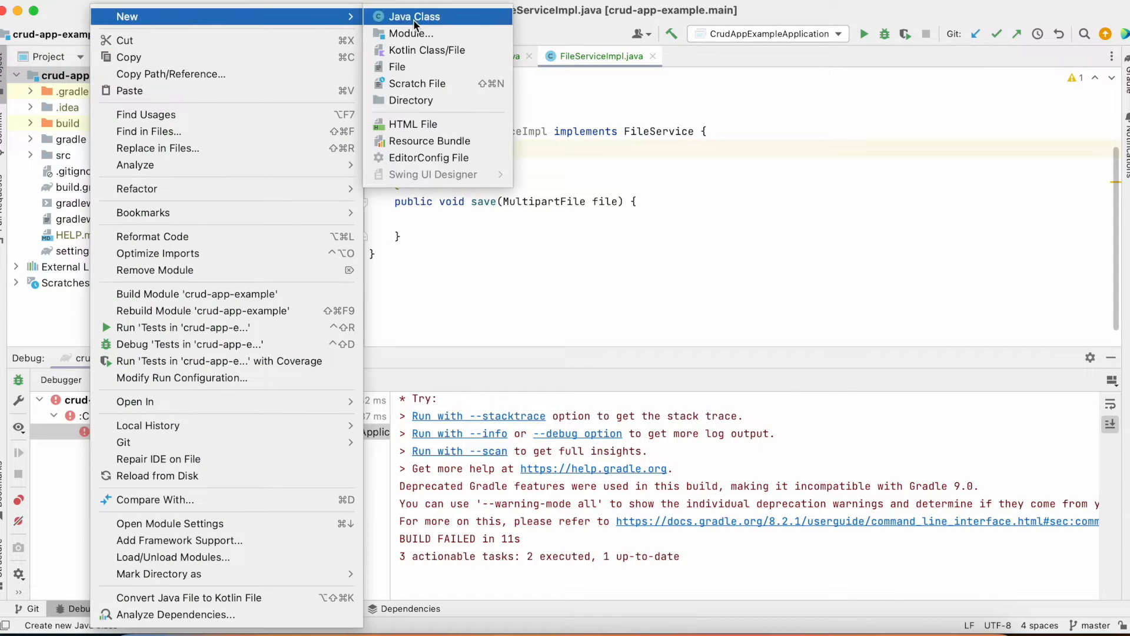
{"action": "left_click", "coordinate": [411, 100]}
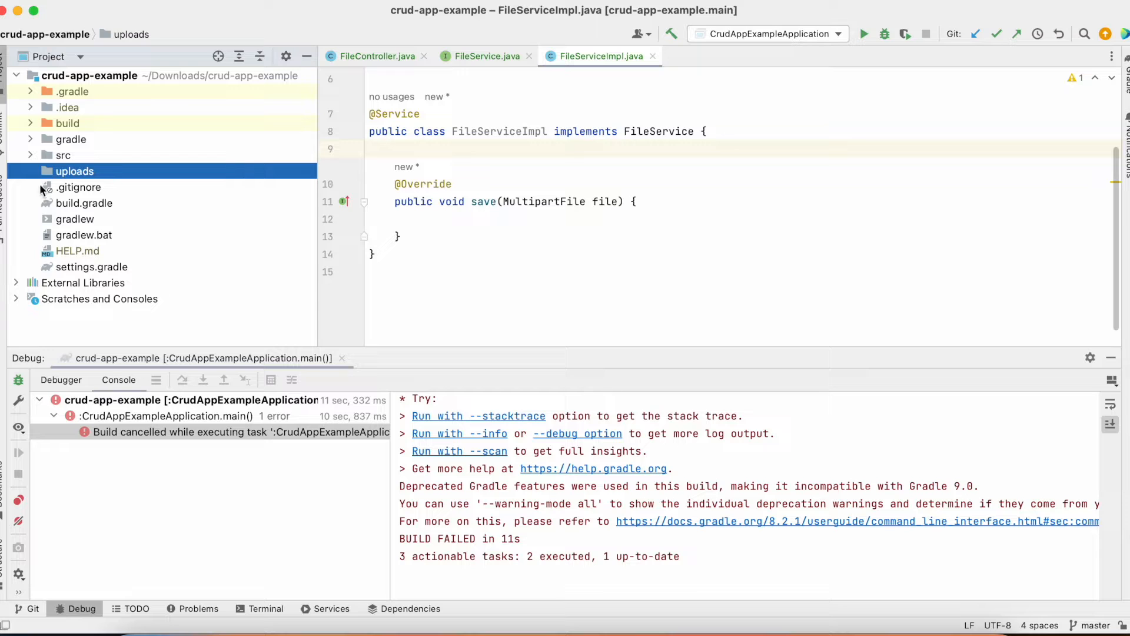
{"action": "left_click", "coordinate": [29, 155]}
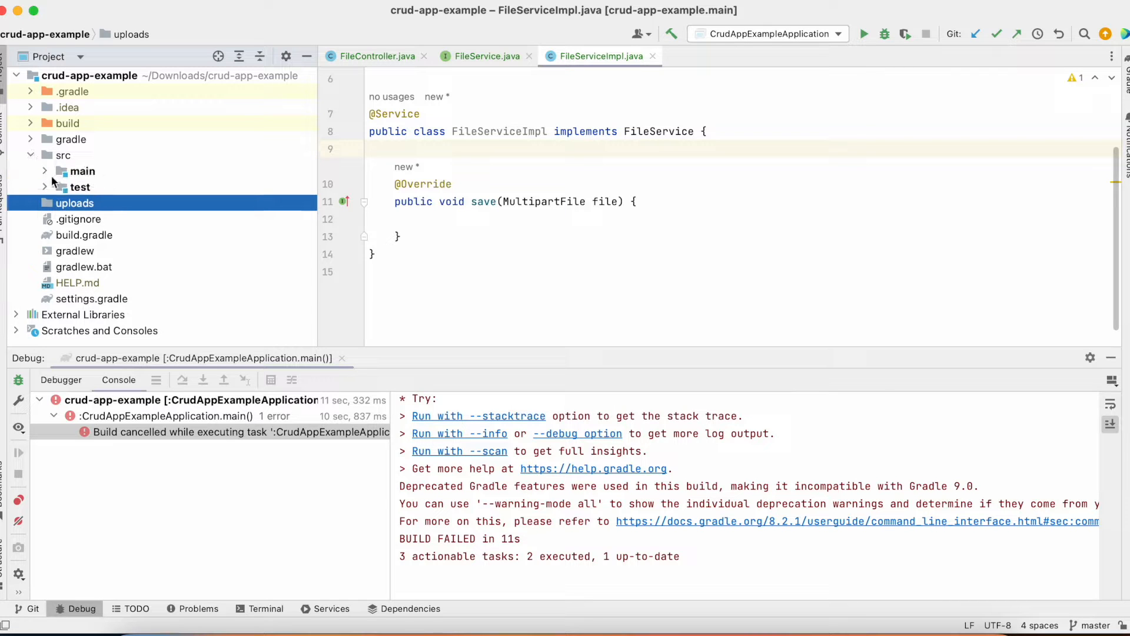
{"action": "left_click", "coordinate": [45, 171]}
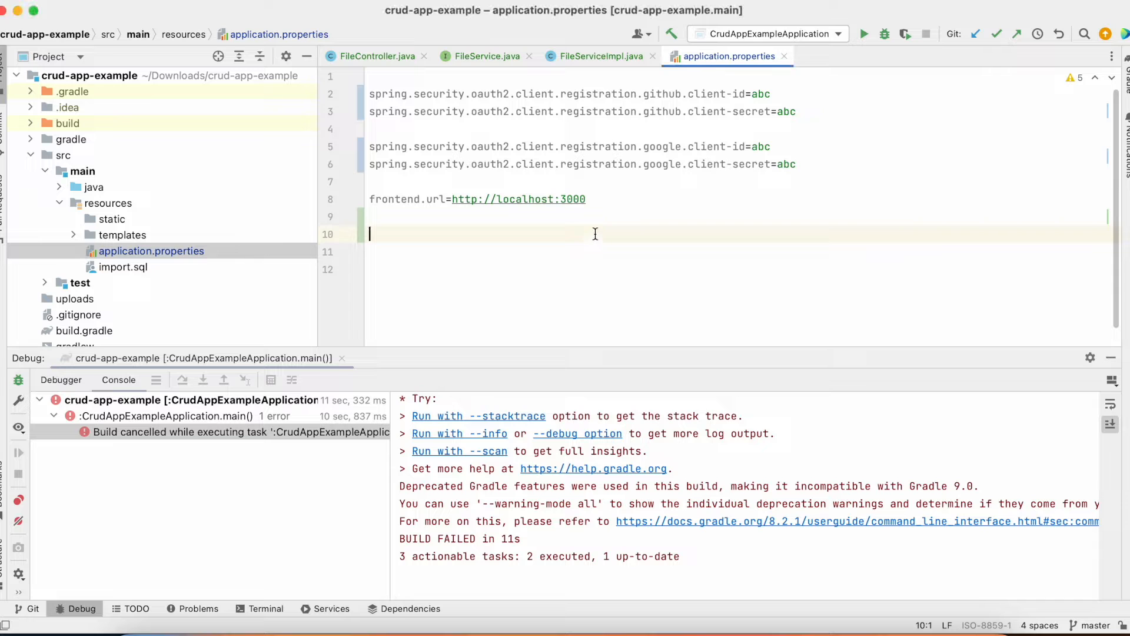
- Write file.path=uploads in application.properties
{"action": "type", "text": "file.path"}
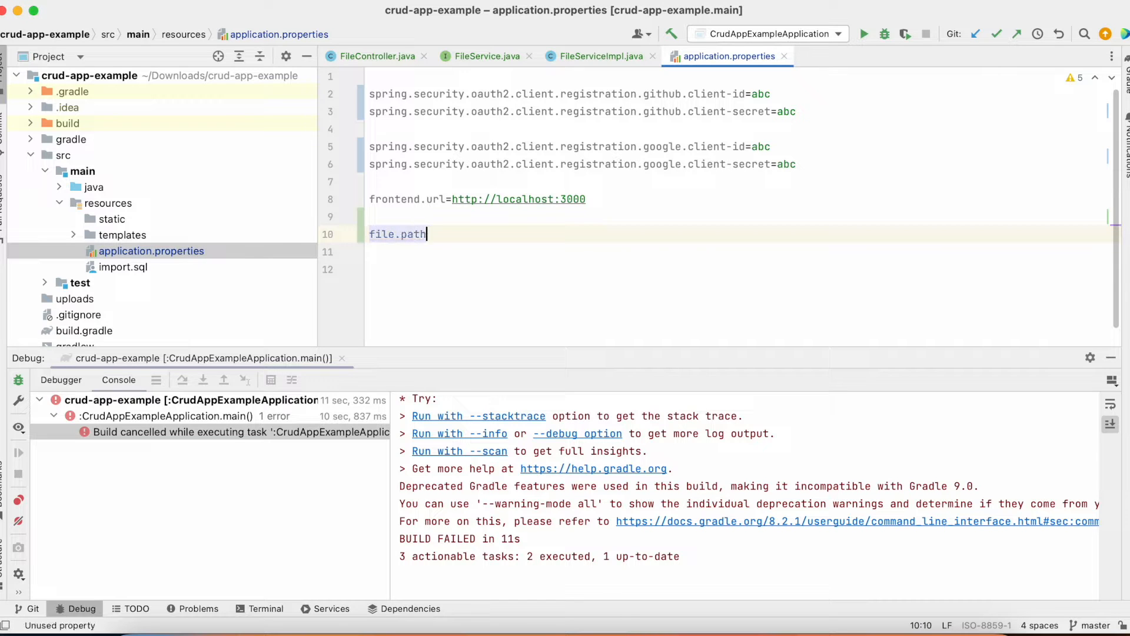
{"action": "type", "text": "="}
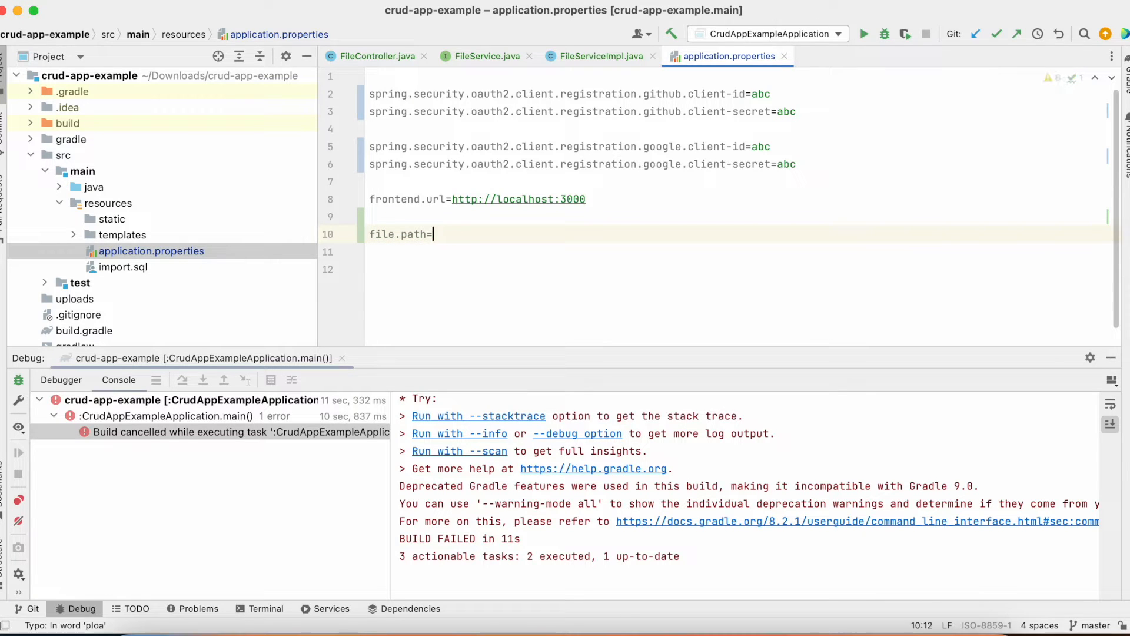
{"action": "type", "text": "uploads"}
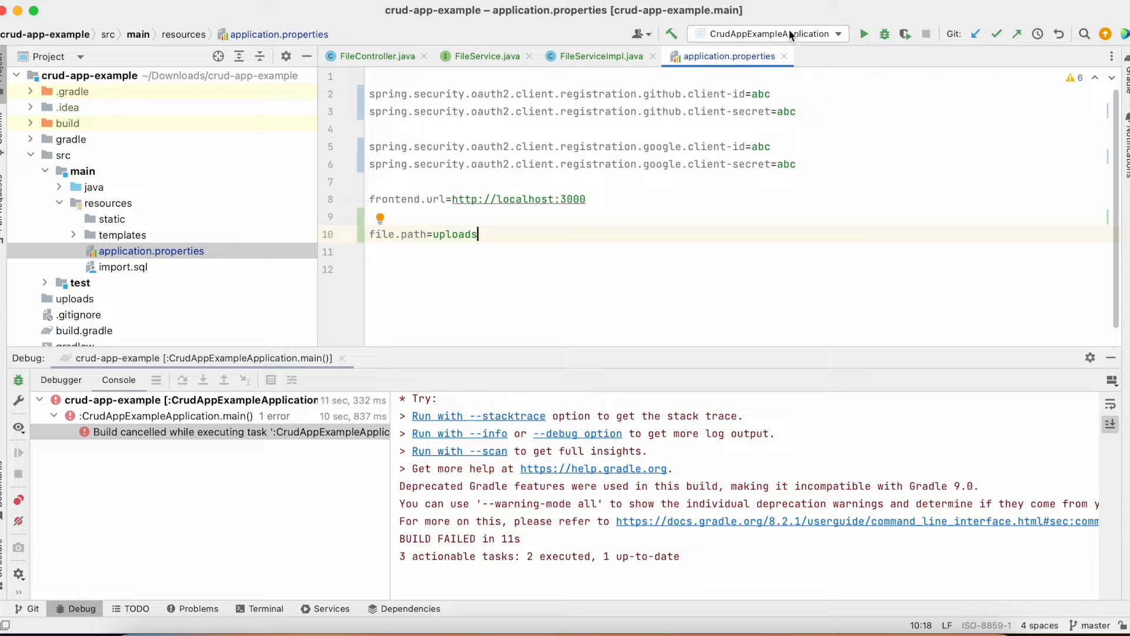
{"action": "left_click", "coordinate": [596, 56]}
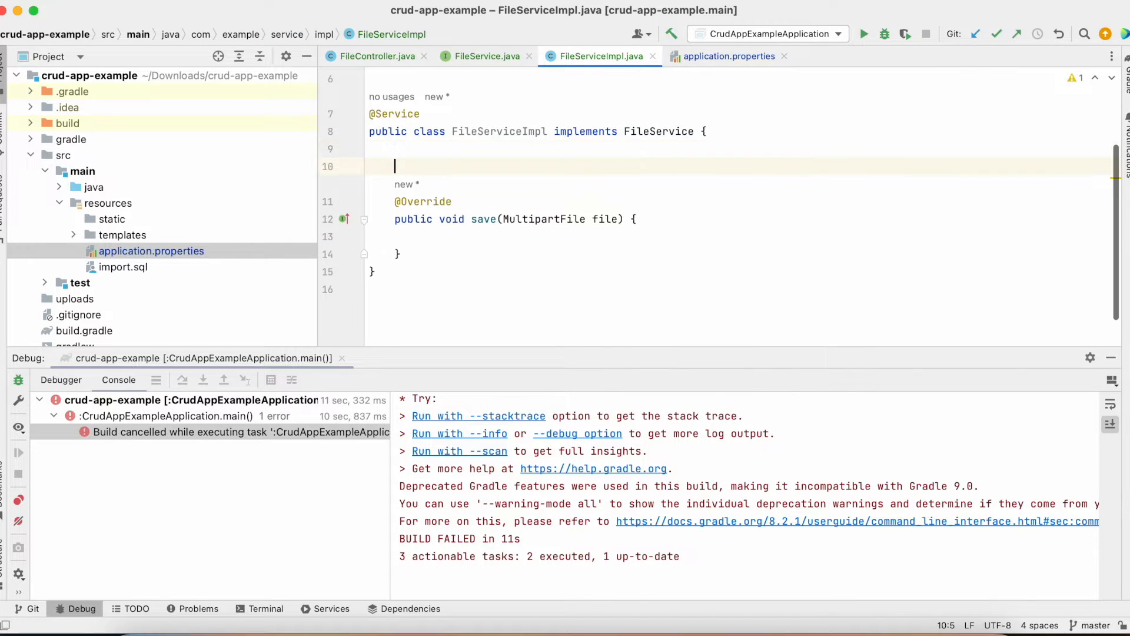
{"action": "type", "text": "@Value("}
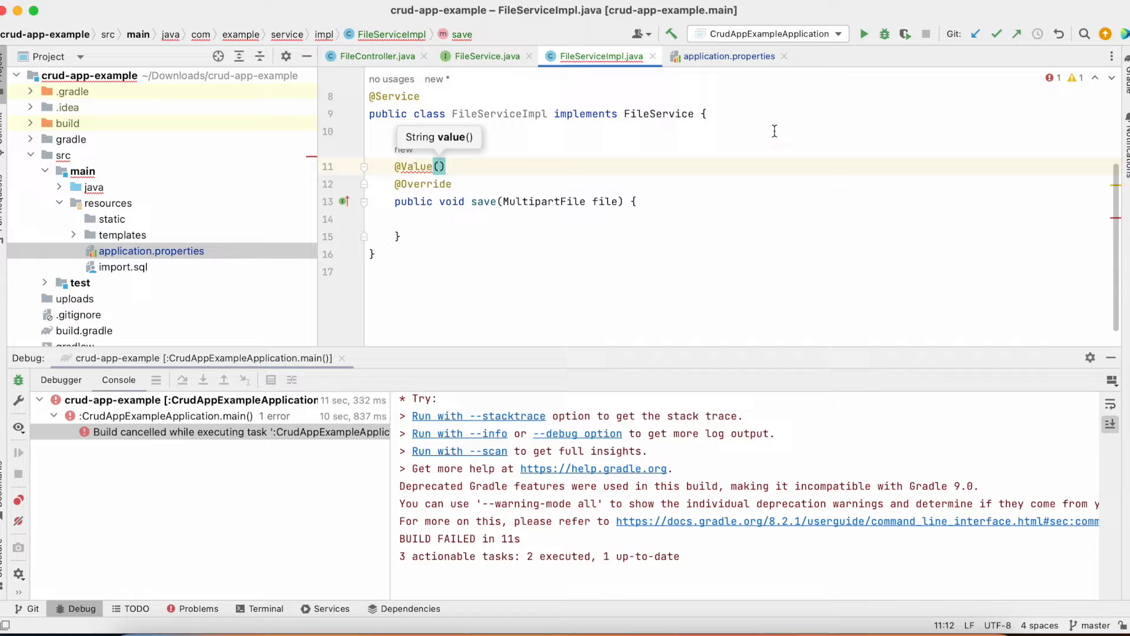
{"action": "mouse_move", "coordinate": [693, 275]}
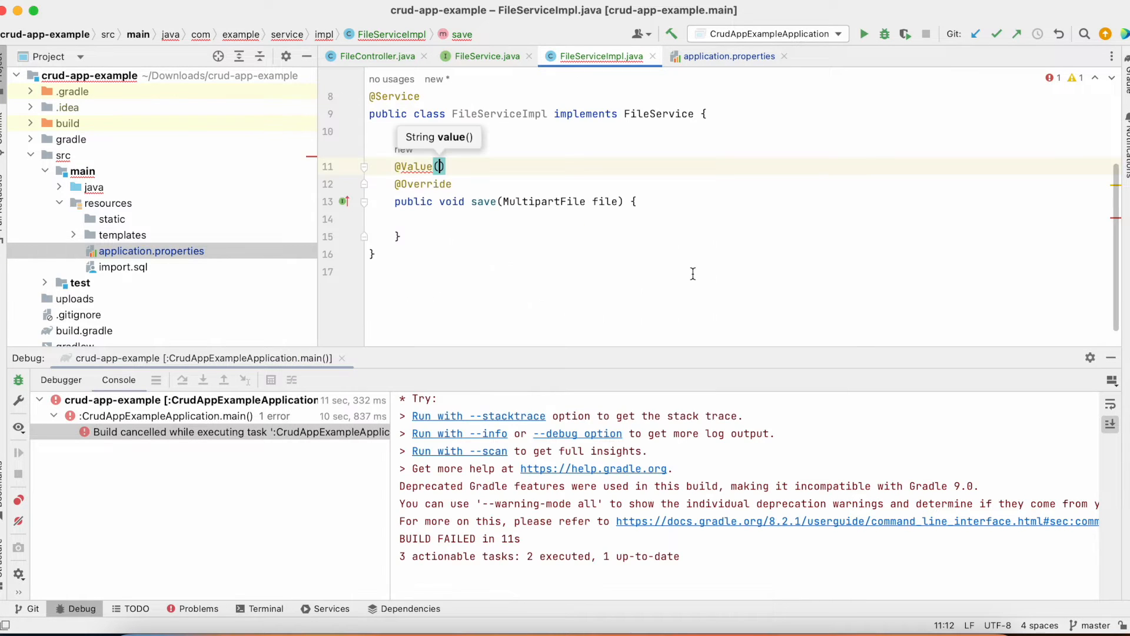
{"action": "type", "text": "\"${"}
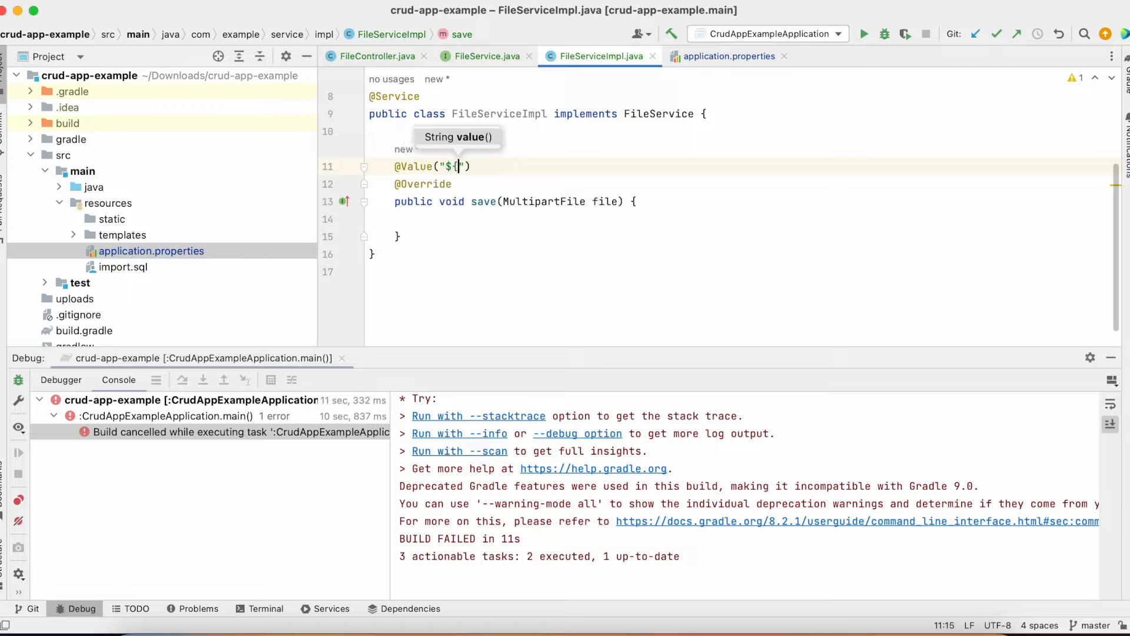
{"action": "type", "text": "file."}
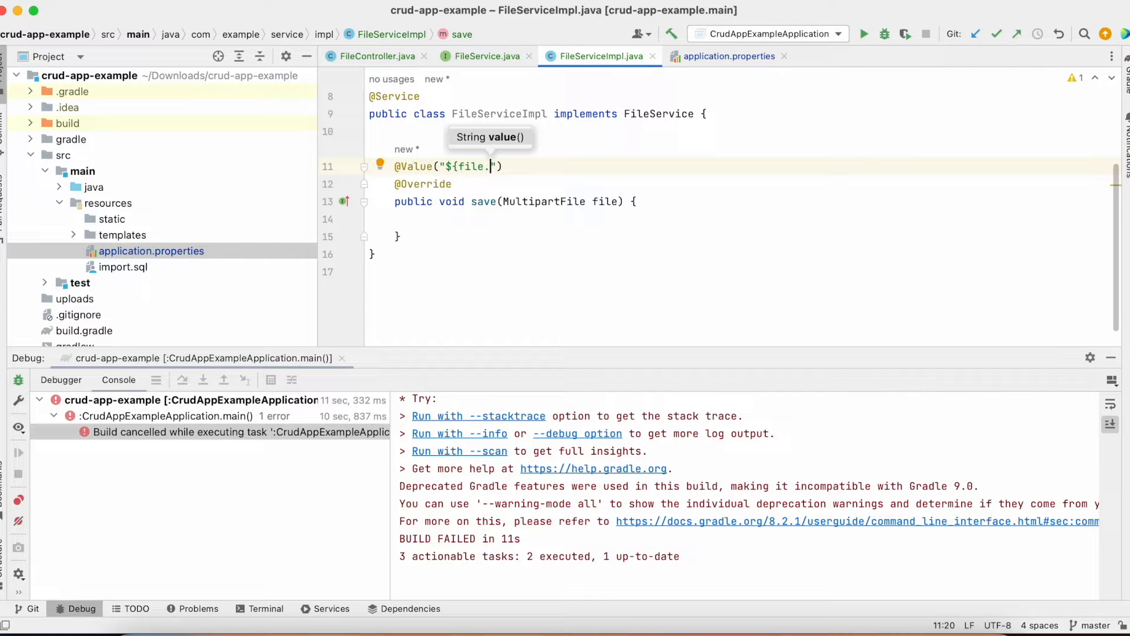
{"action": "left_click", "coordinate": [728, 57]}
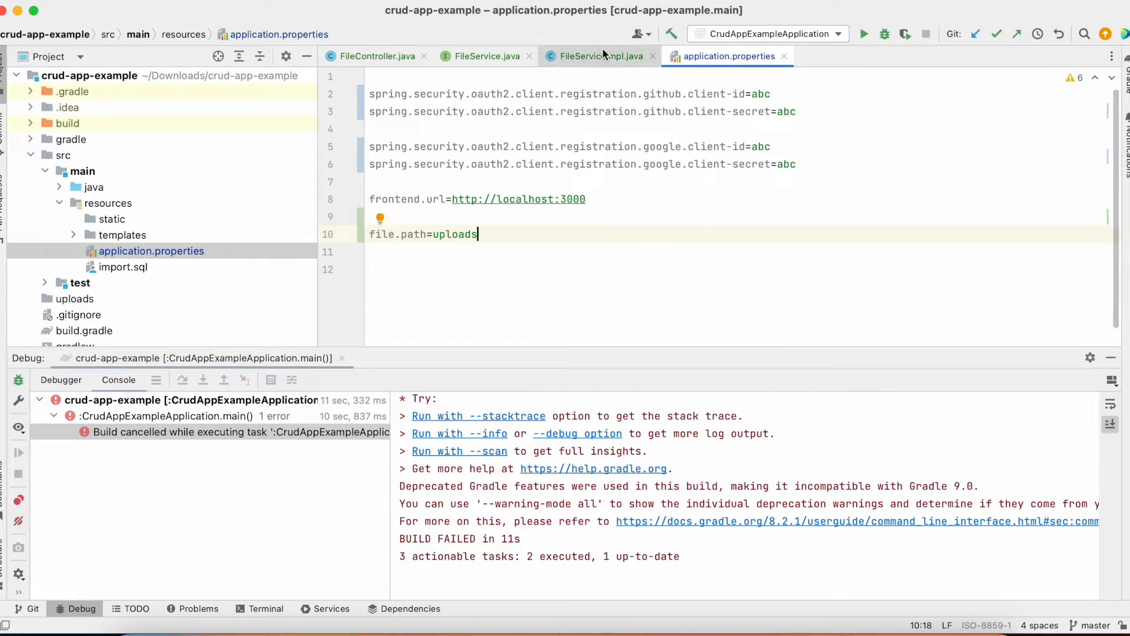
{"action": "left_click", "coordinate": [598, 56]}
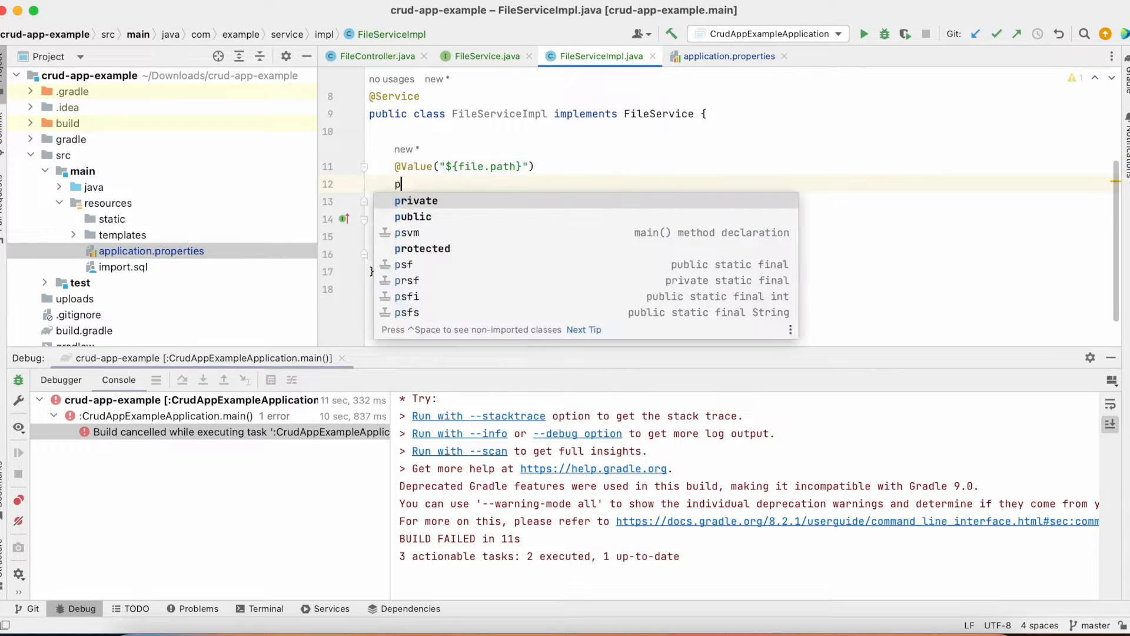
- Declare the injected field as private String filePath;
{"action": "type", "text": "rivate String"}
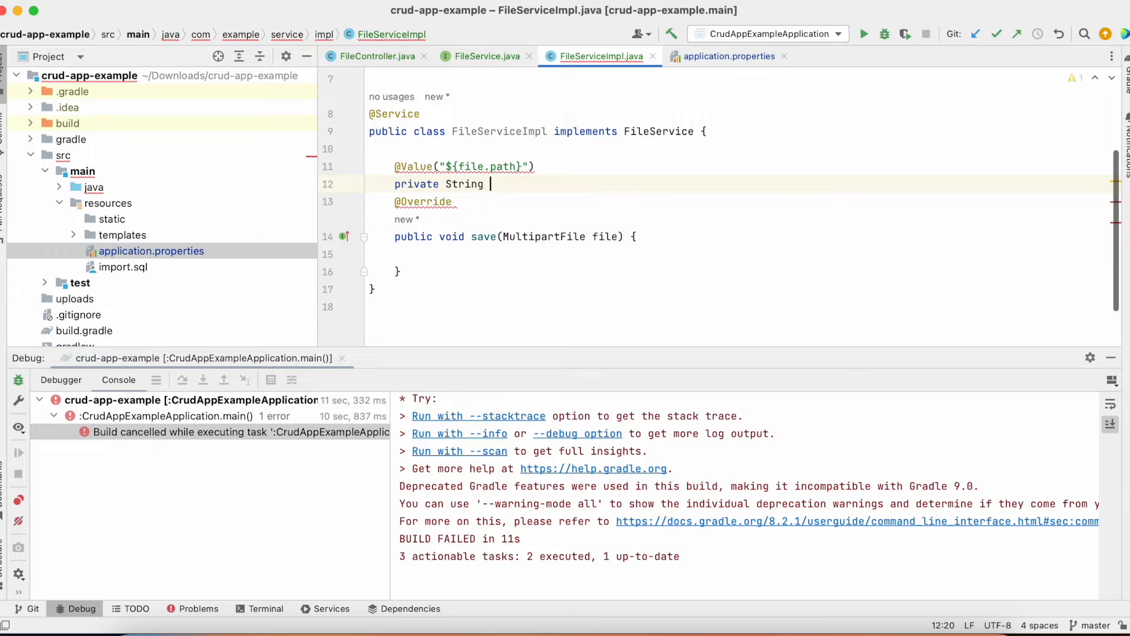
{"action": "type", "text": "filePath"}
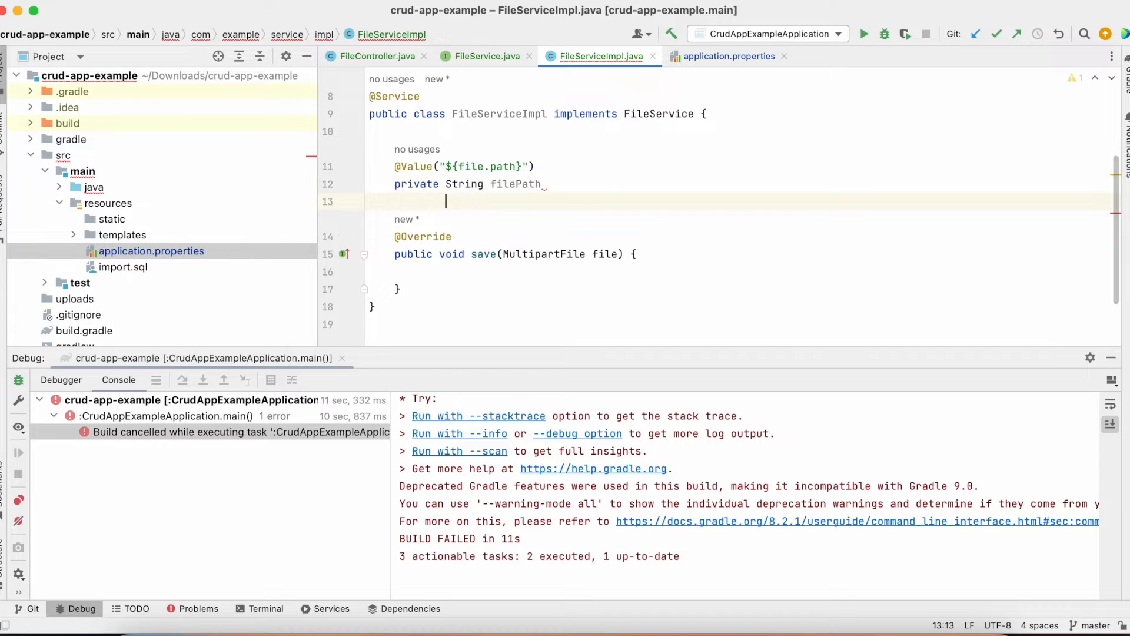
{"action": "type", "text": ";"}
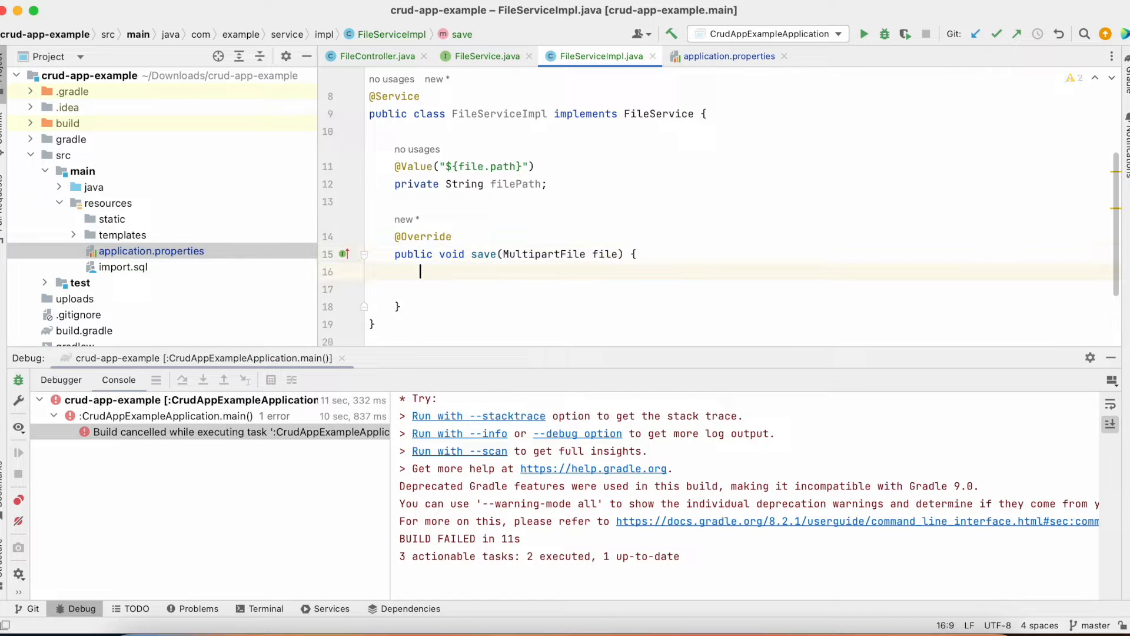
- Build String dir from System.getProperty("user.dir") + "/" + filePath
{"action": "type", "text": "Sr"}
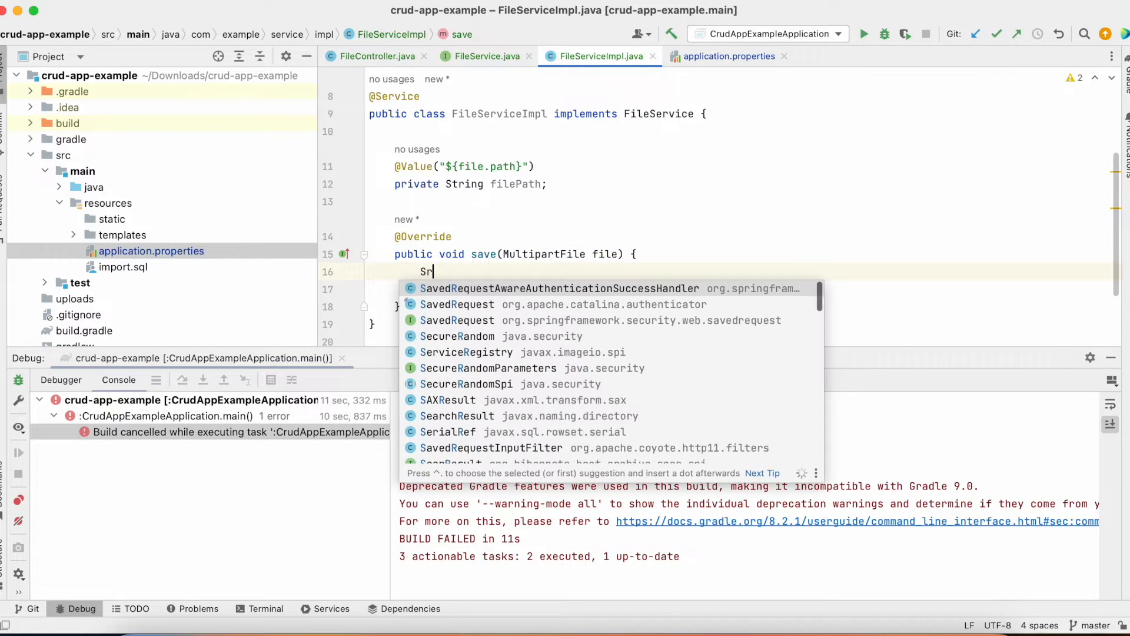
{"action": "type", "text": "String"}
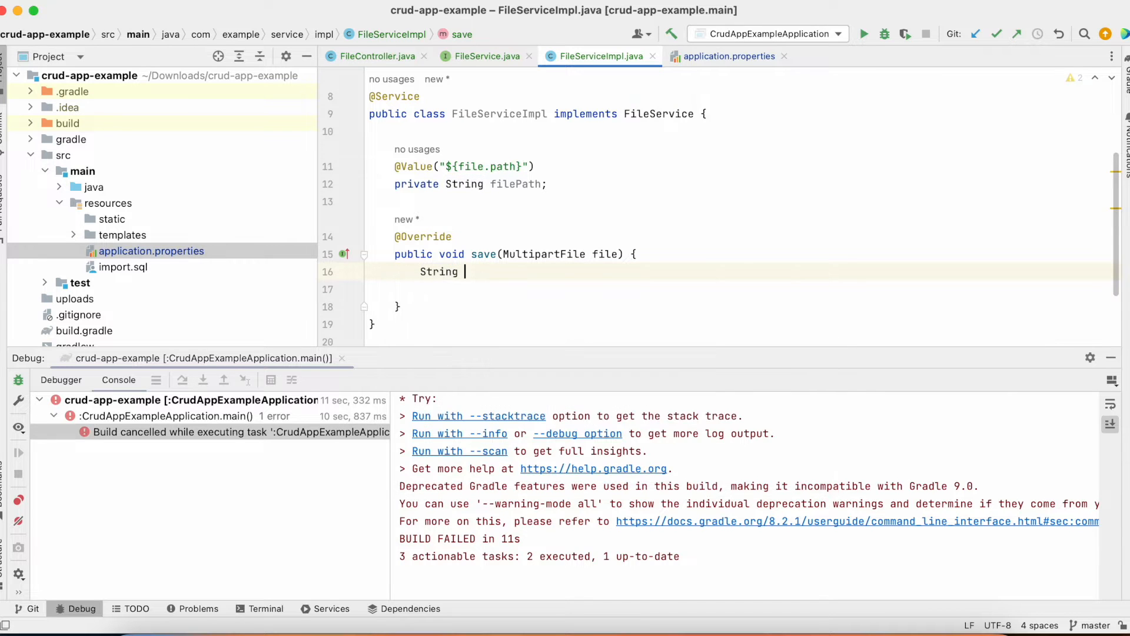
{"action": "type", "text": "dir ="}
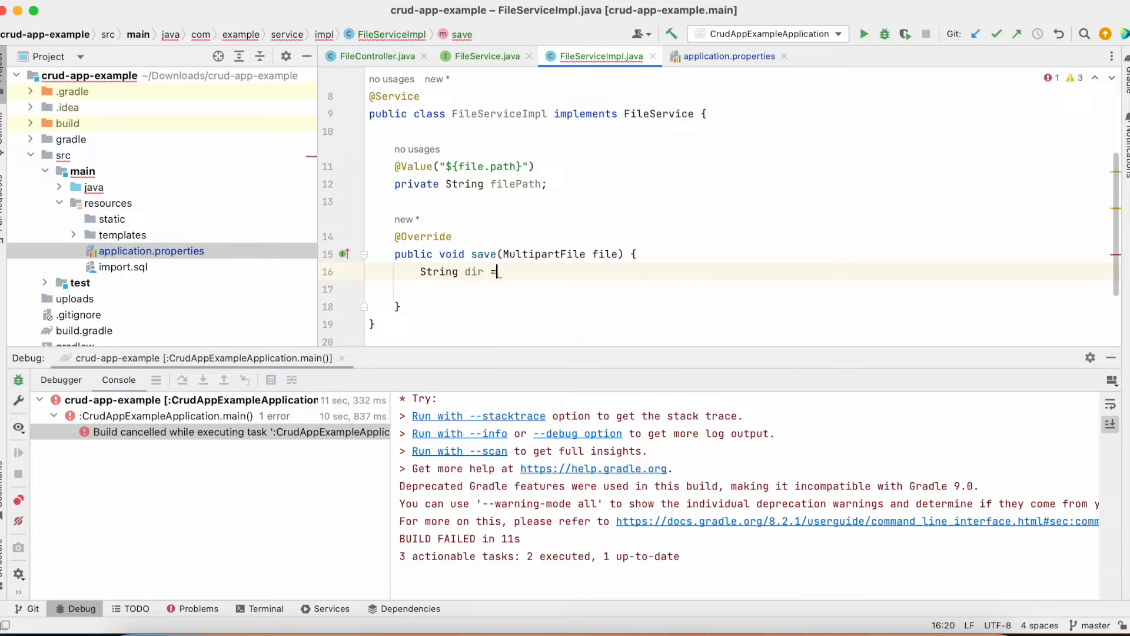
{"action": "scroll", "scroll_direction": "down", "scroll_amount": 3}
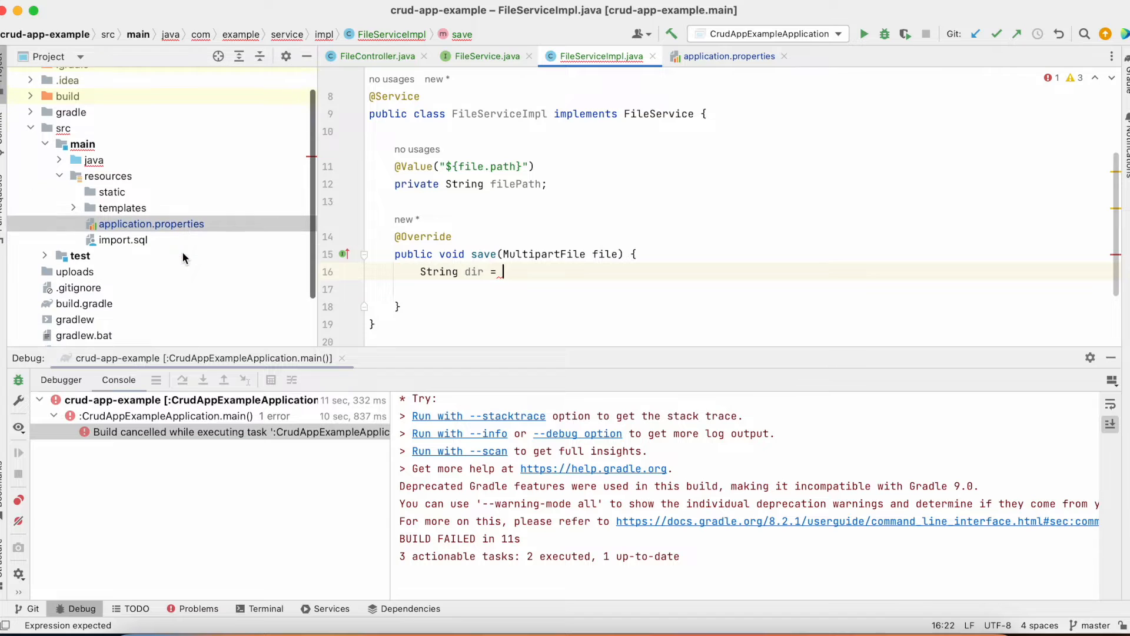
{"action": "left_click", "coordinate": [62, 154]}
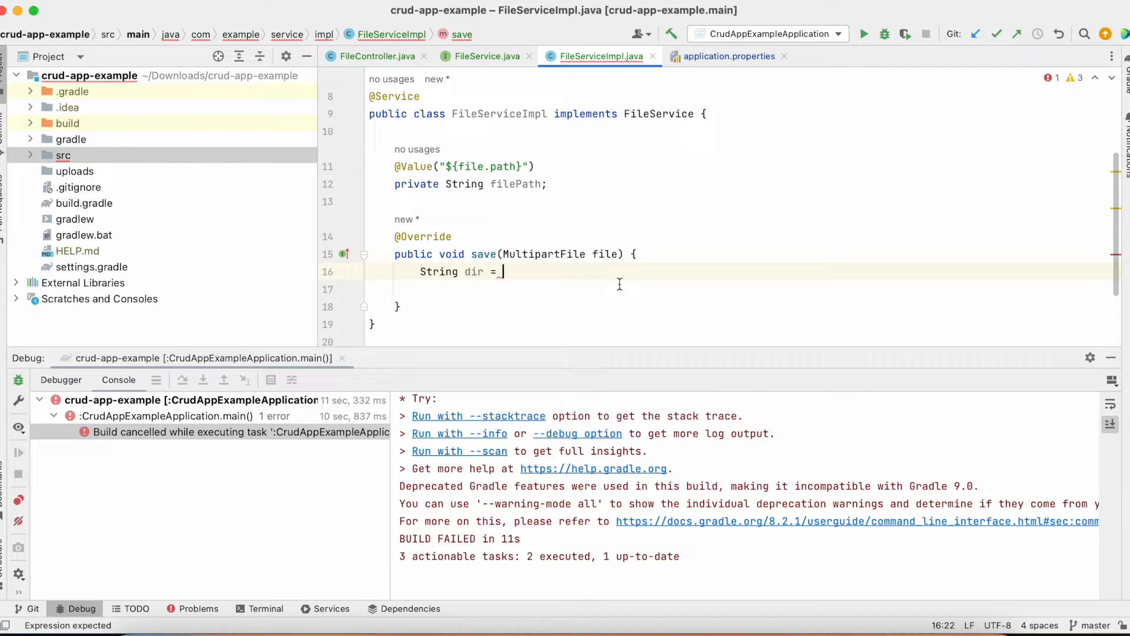
{"action": "type", "text": "System."}
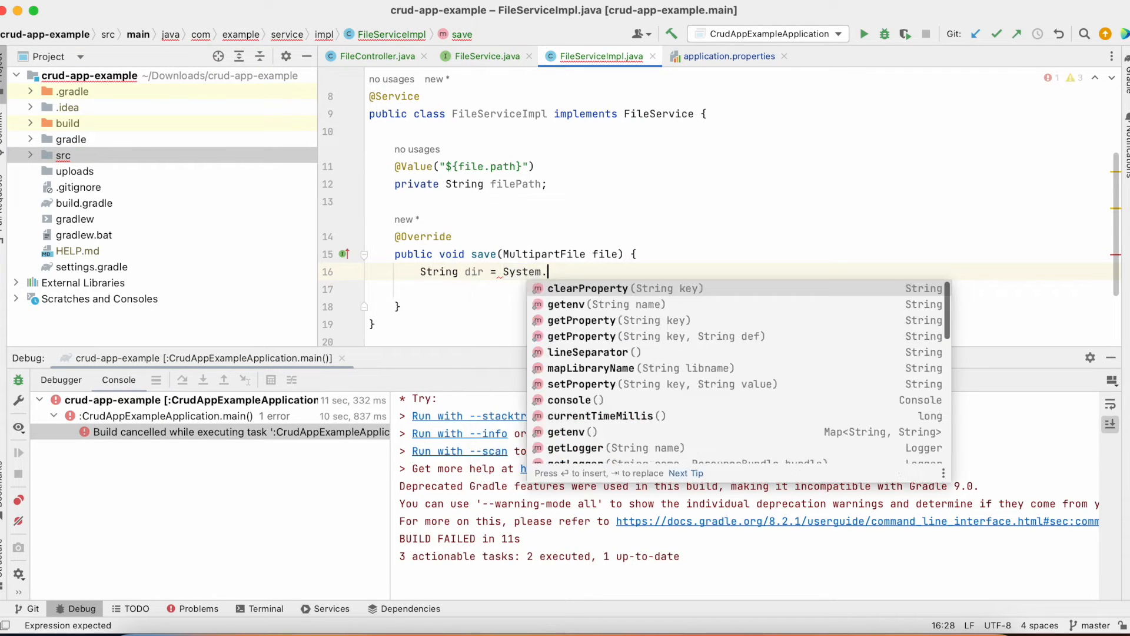
{"action": "type", "text": "getProperty(\""}
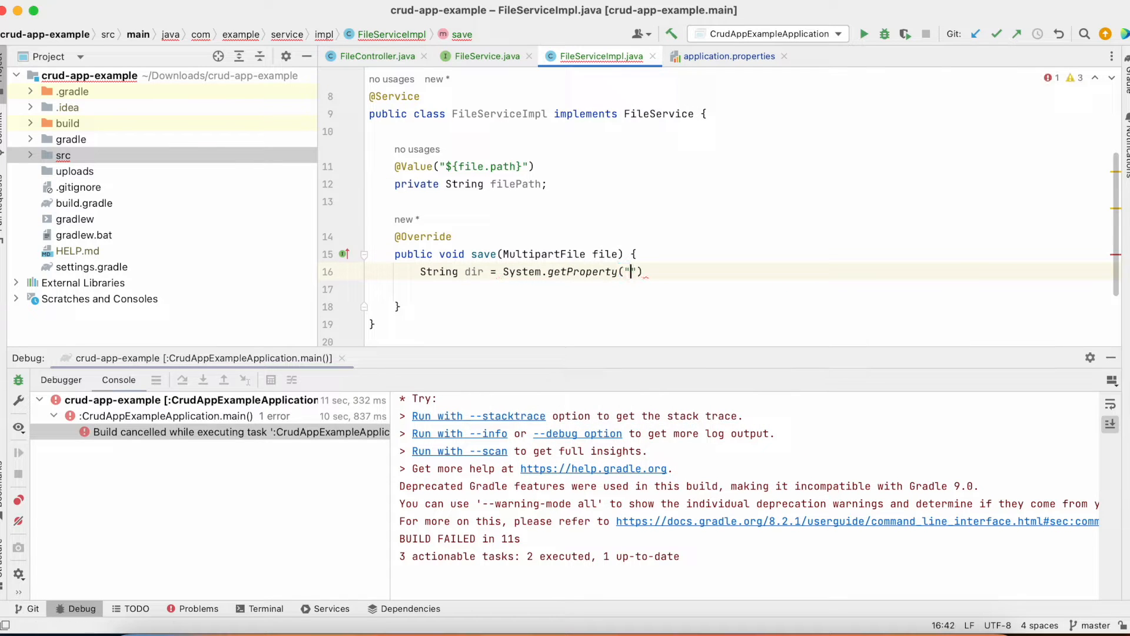
{"action": "type", "text": "uder."}
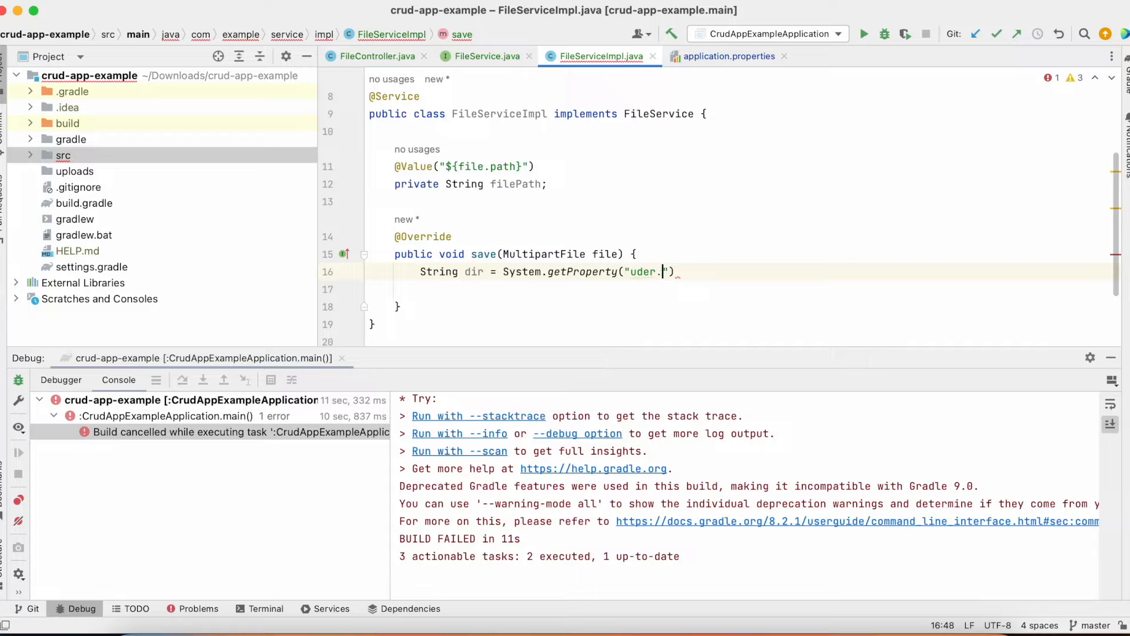
{"action": "type", "text": "user.dir"}
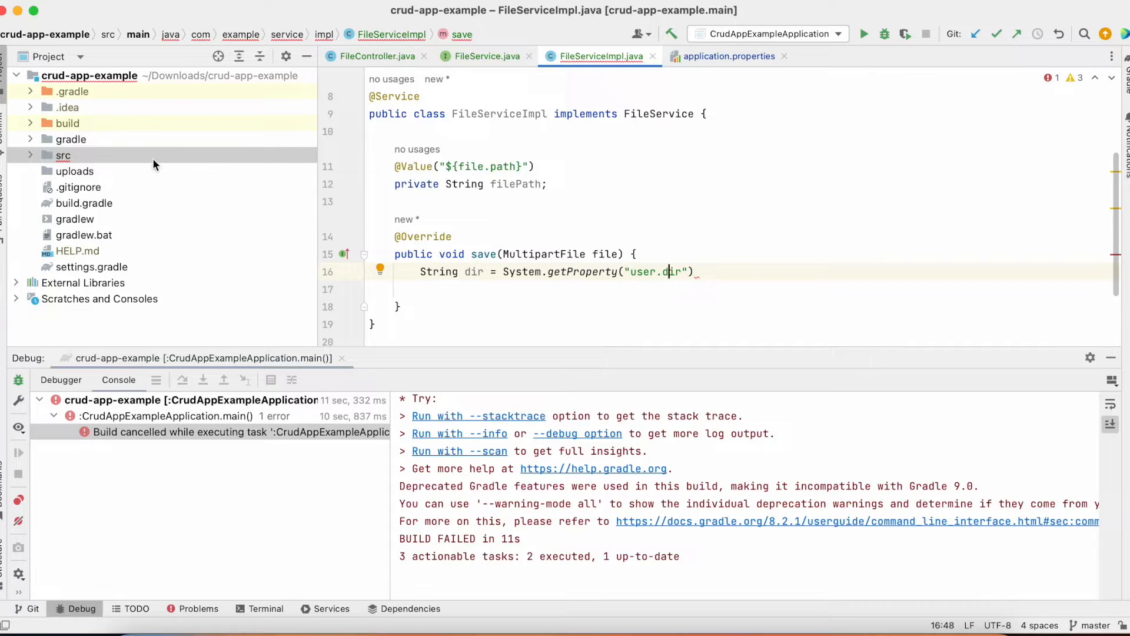
{"action": "mouse_move", "coordinate": [711, 291]}
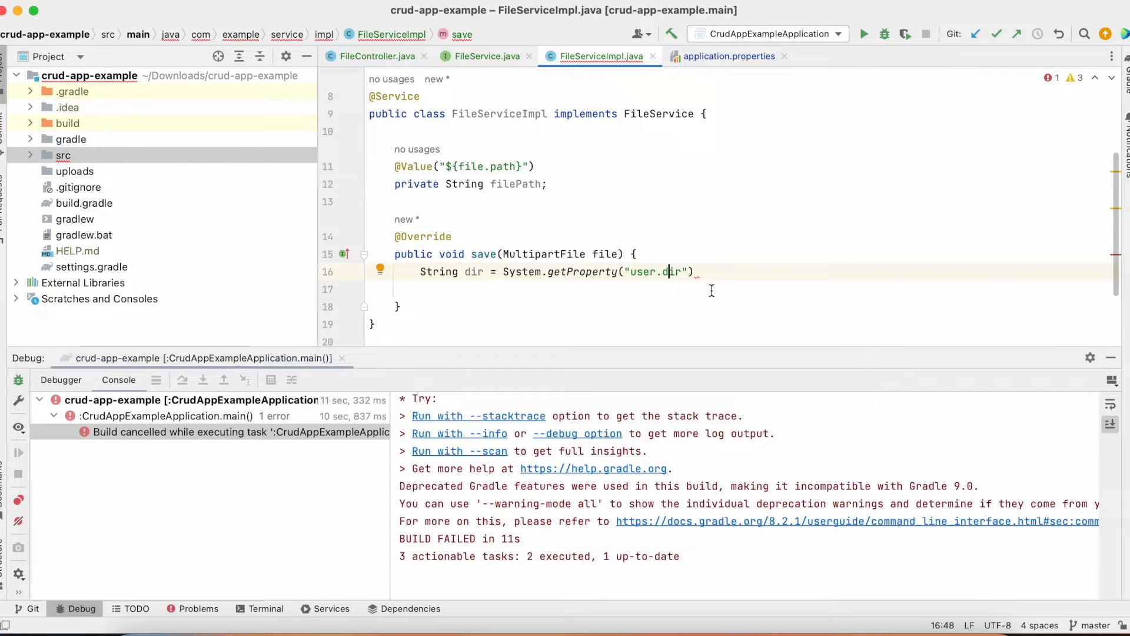
{"action": "type", "text": "+"}
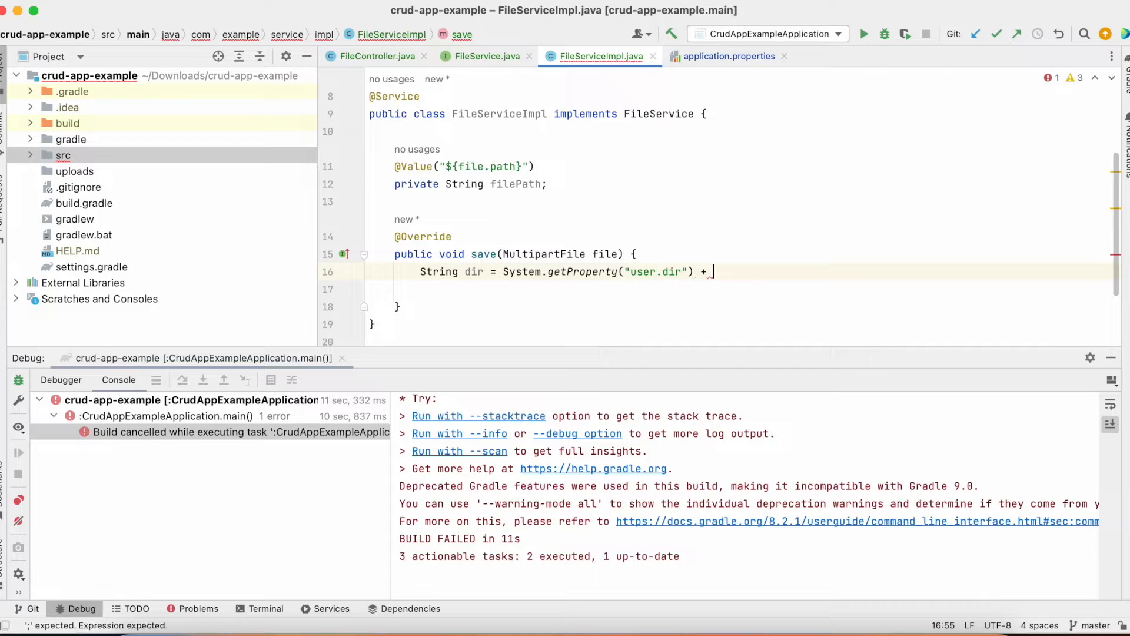
{"action": "type", "text": "\"/\""}
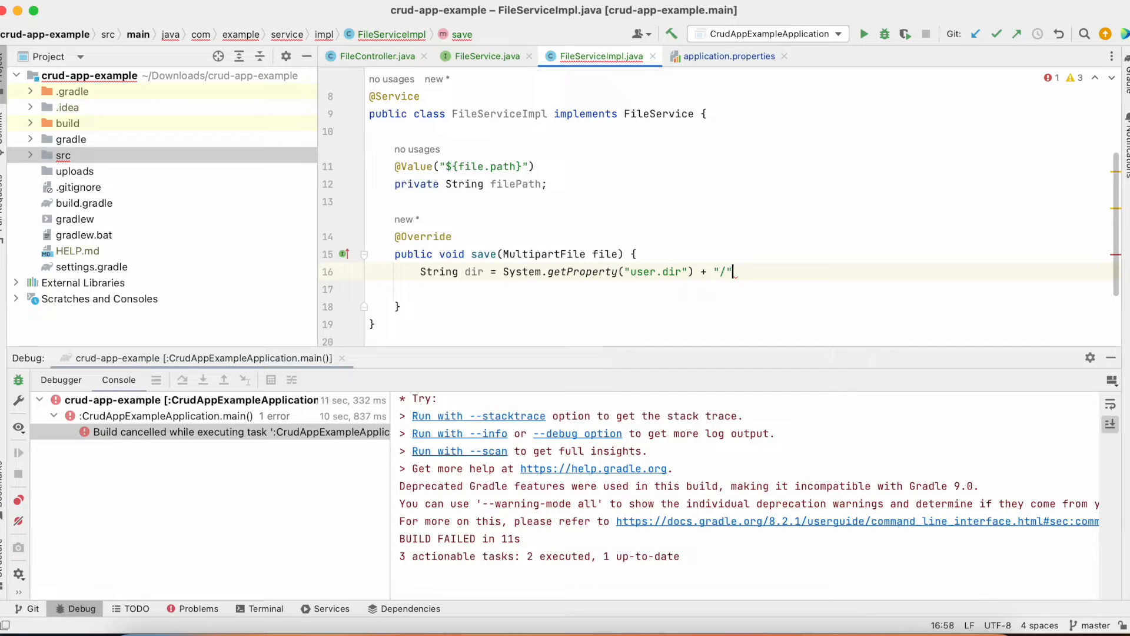
{"action": "type", "text": "+ filePath;"}
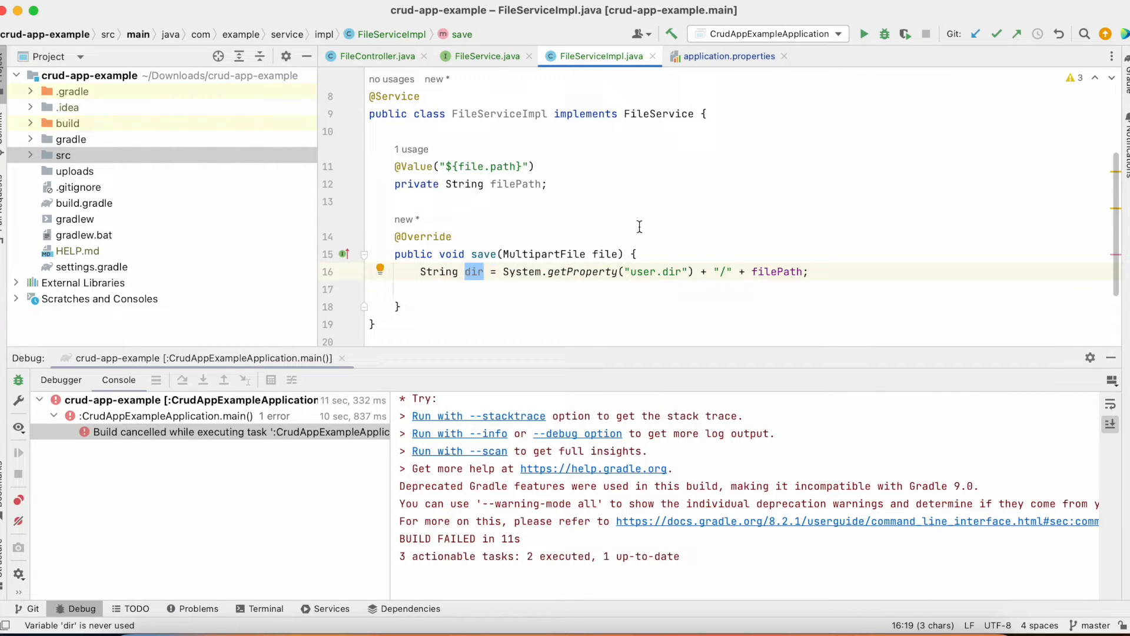
{"action": "mouse_move", "coordinate": [522, 273]}
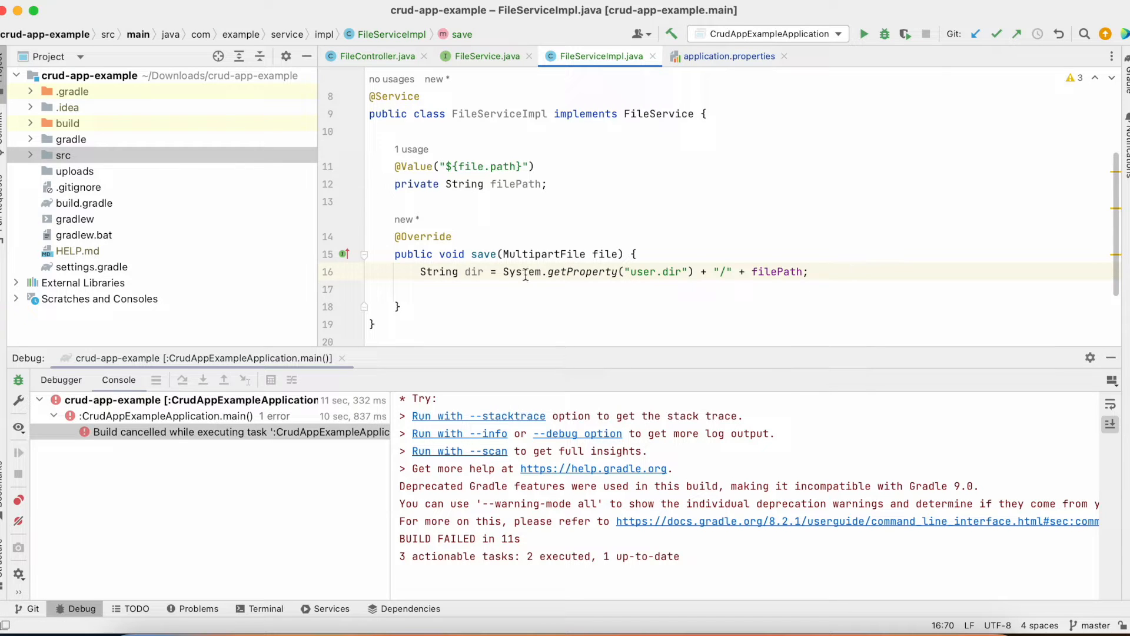
- Transfer the file to new File(dir), wrapped in a try/catch block
{"action": "type", "text": "file.transferTo();"}
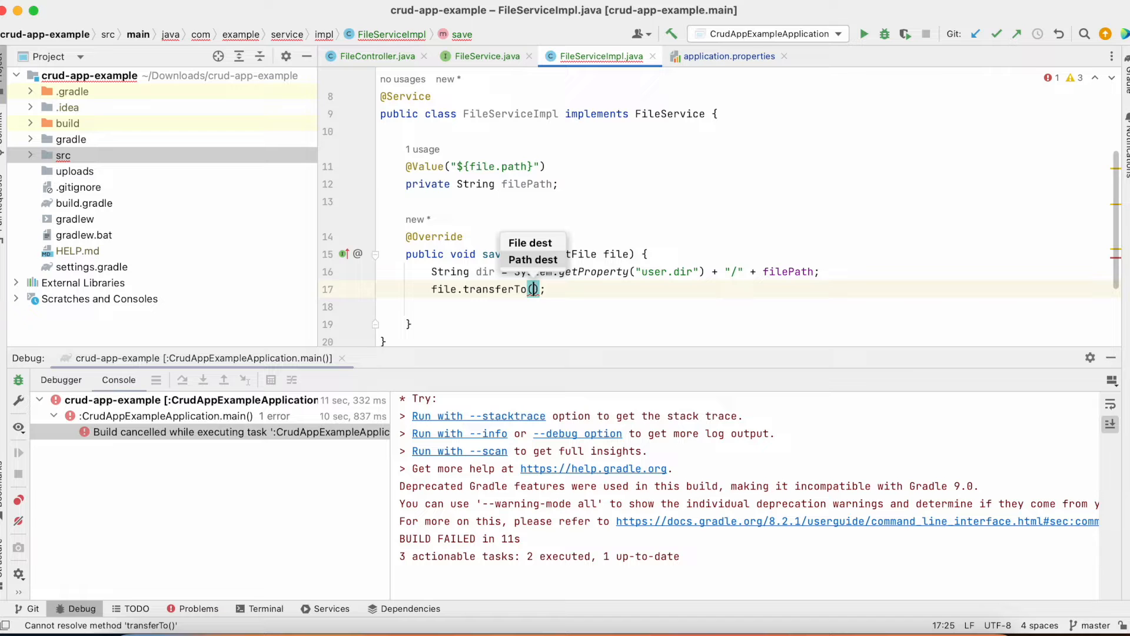
{"action": "type", "text": "new File("}
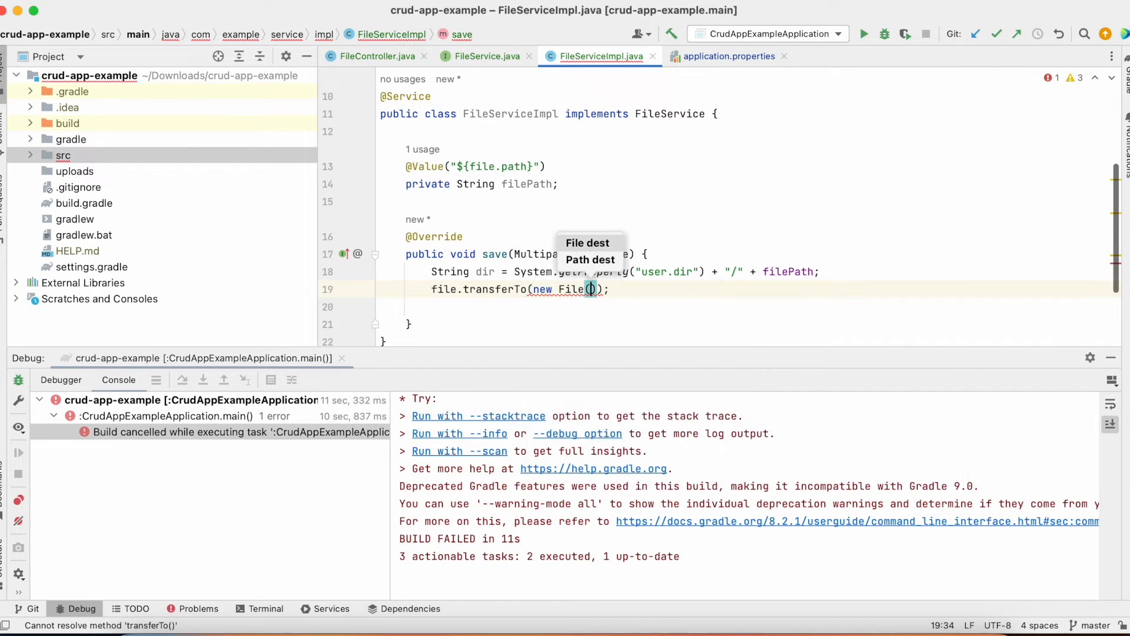
{"action": "type", "text": "dir"}
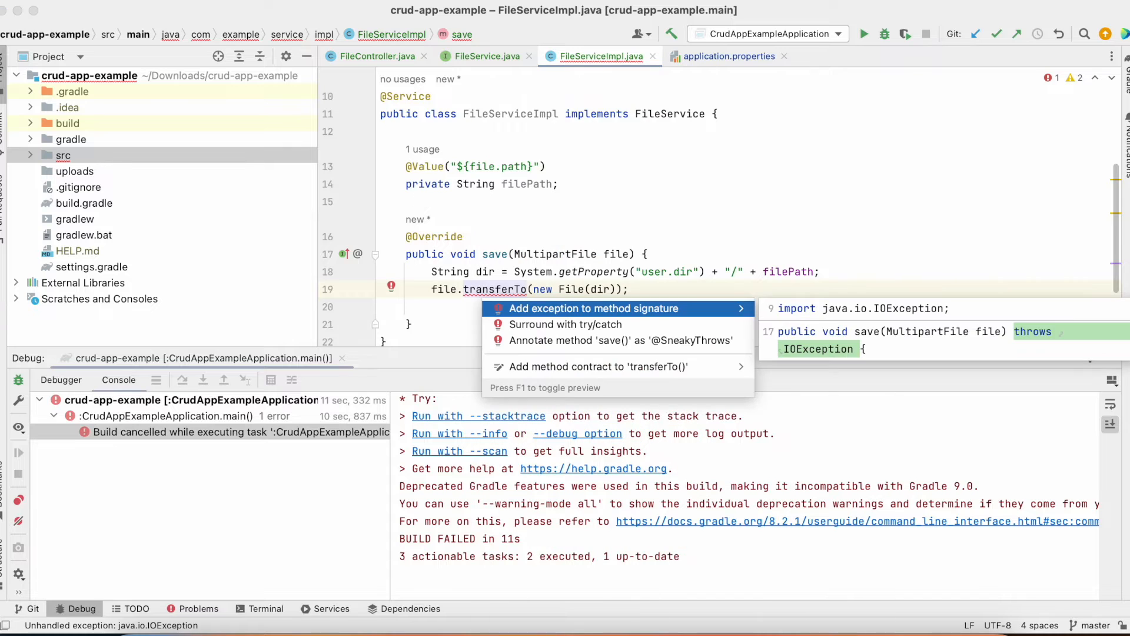
{"action": "left_click", "coordinate": [566, 324]}
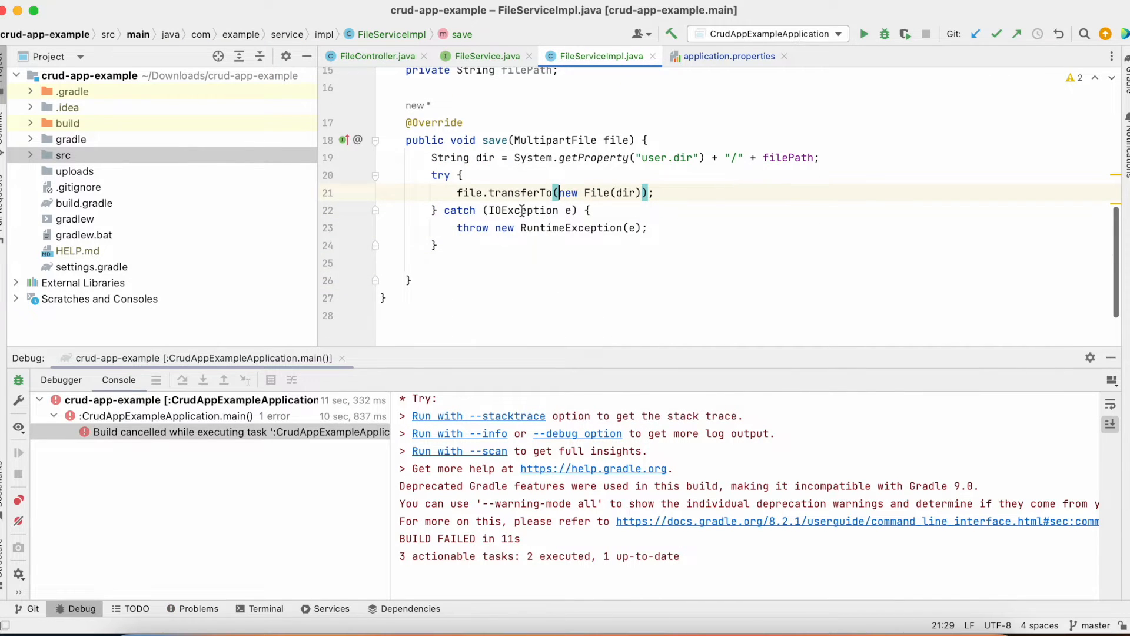
- Replace the catch block's rethrow with System.out.println(e.getMessage())
{"action": "triple_click", "coordinate": [551, 227]}
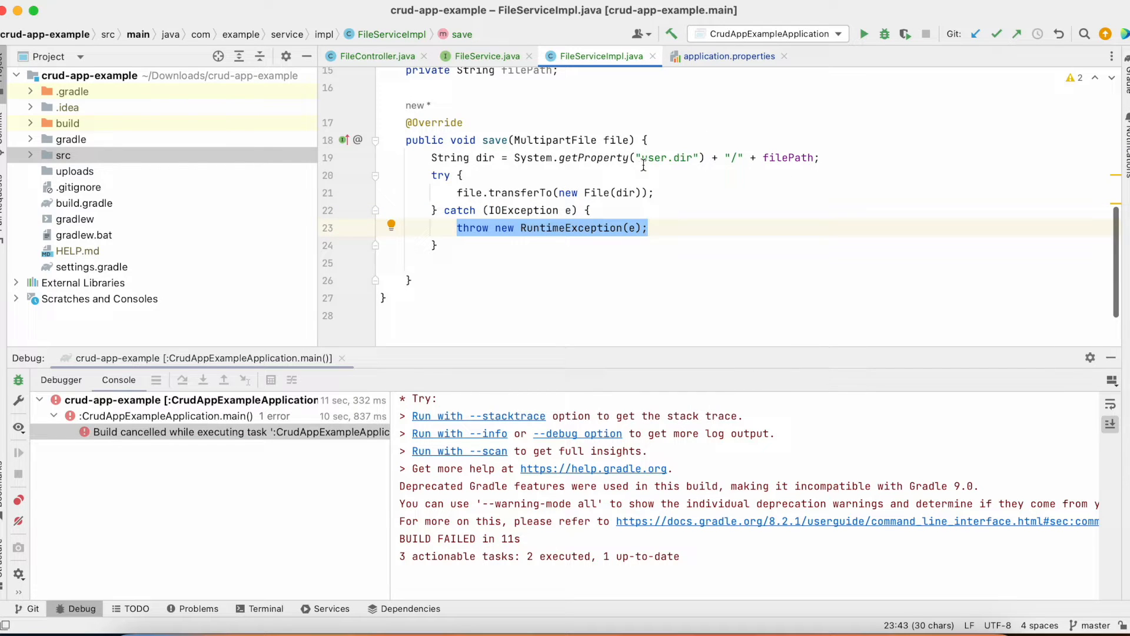
{"action": "mouse_move", "coordinate": [674, 140]}
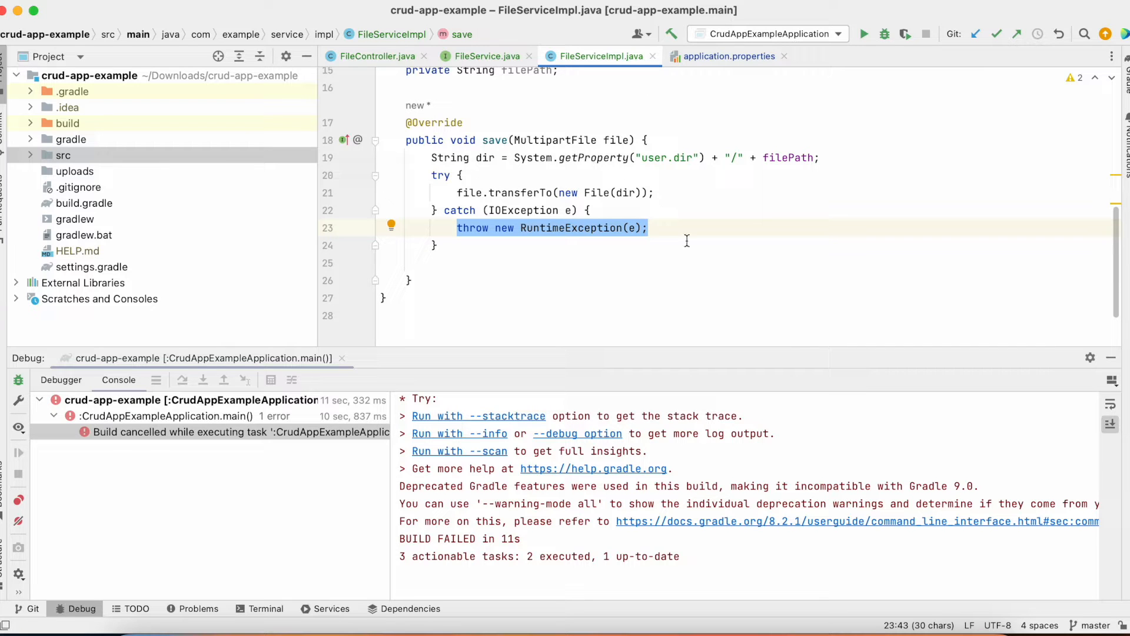
{"action": "key", "text": "Delete"}
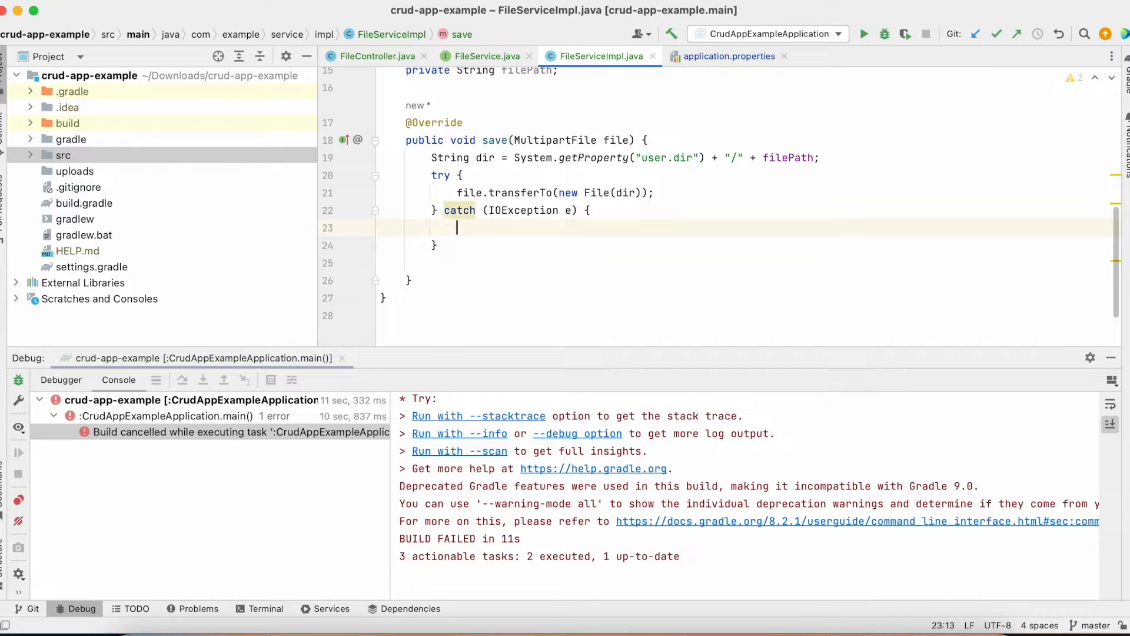
{"action": "type", "text": "syso"}
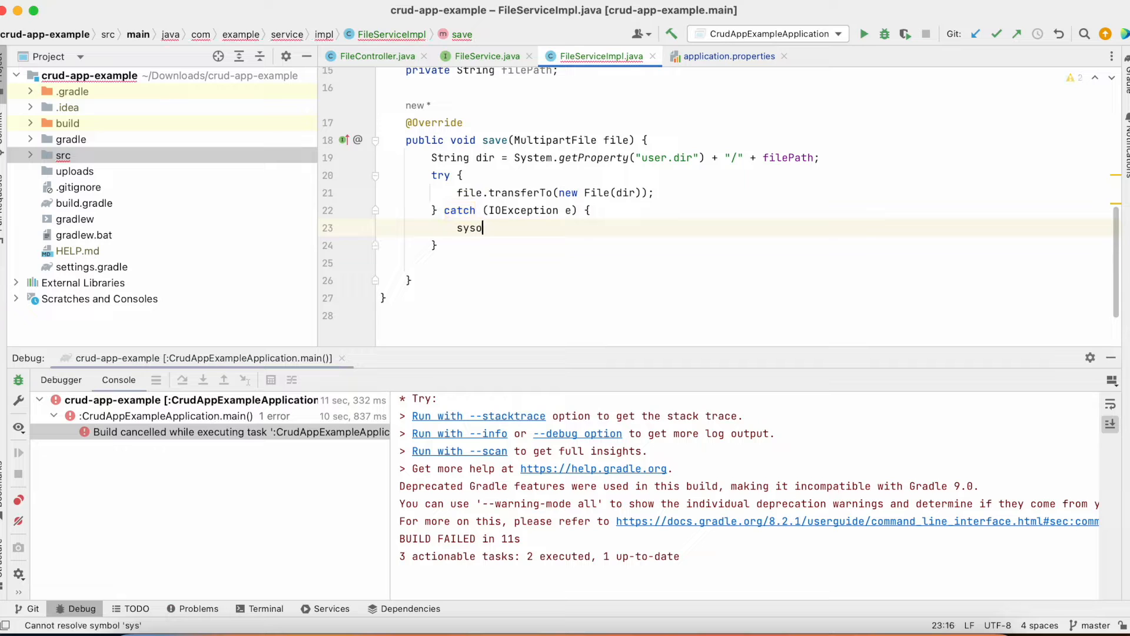
{"action": "key", "text": "BackSpace"}
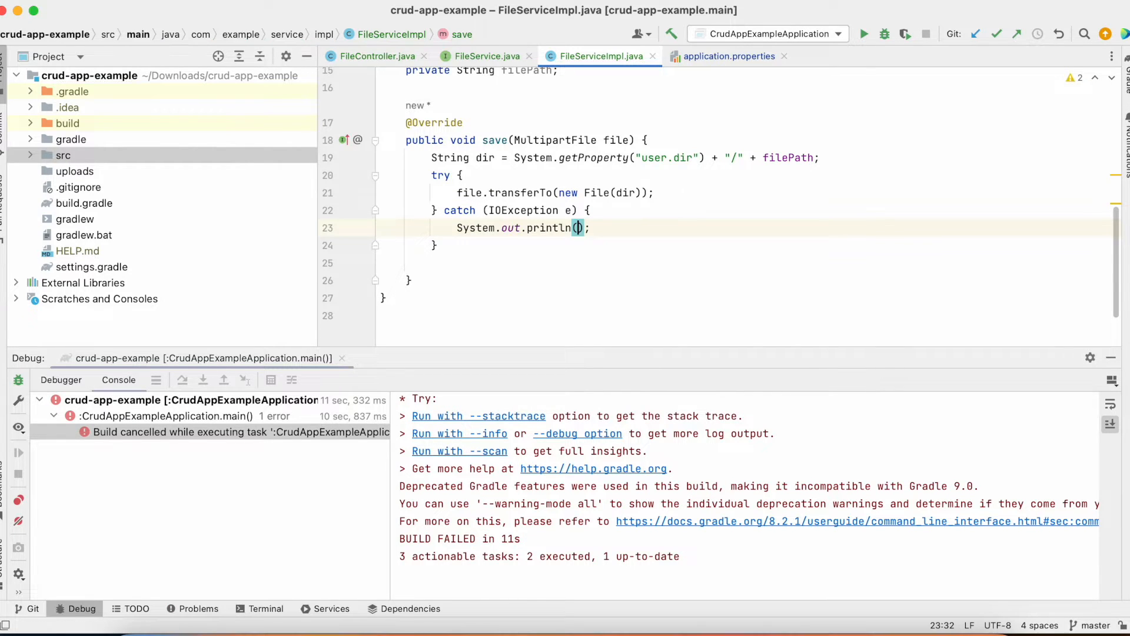
{"action": "type", "text": "e.getMessage()"}
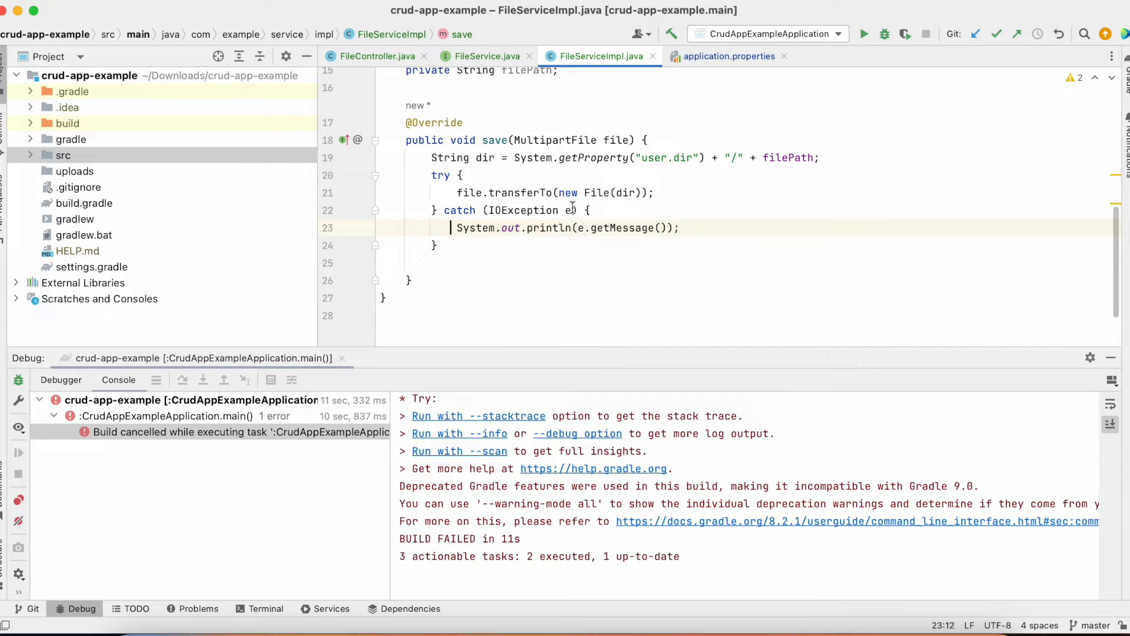
{"action": "left_click", "coordinate": [689, 228]}
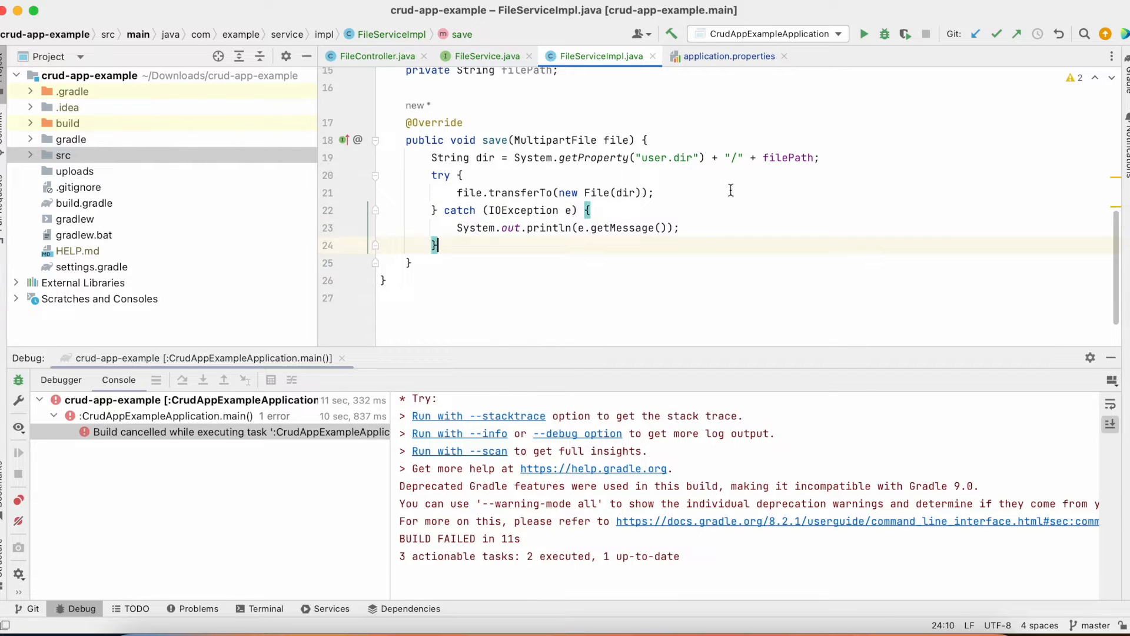
{"action": "mouse_move", "coordinate": [604, 231]}
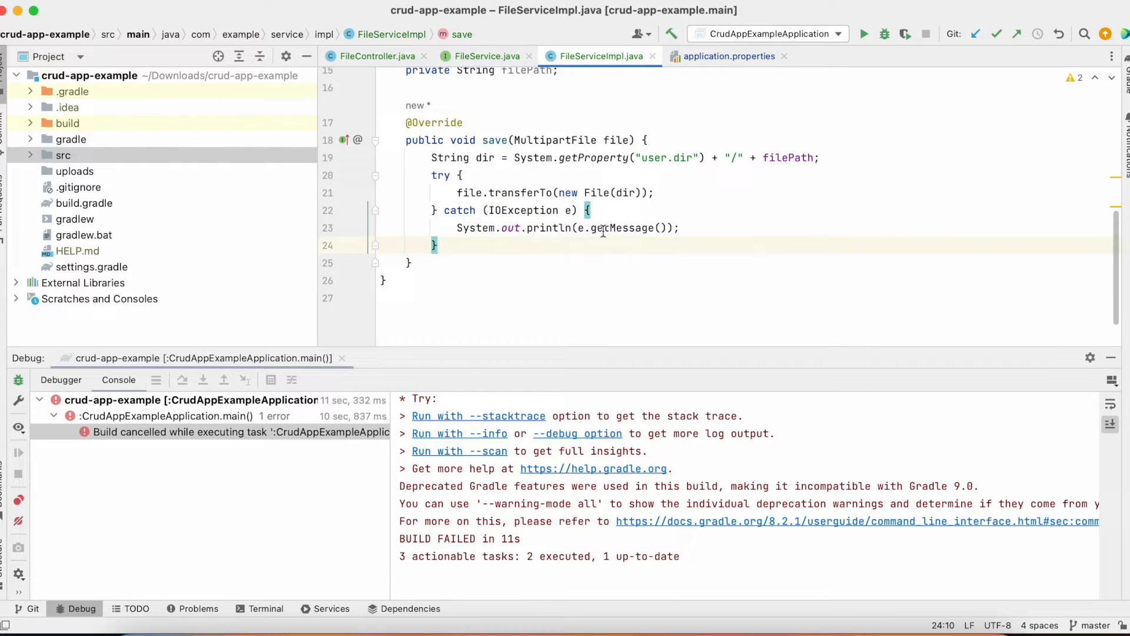
- Change the transfer target to new File(dir + file.getOriginalFilename())
{"action": "left_click", "coordinate": [628, 192]}
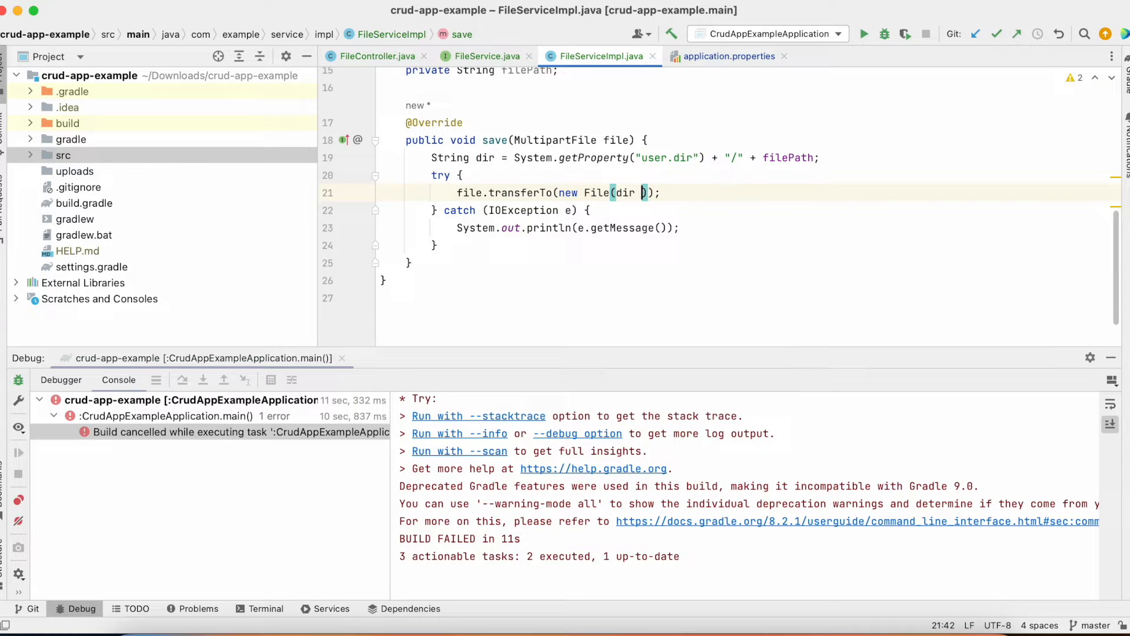
{"action": "type", "text": "+"}
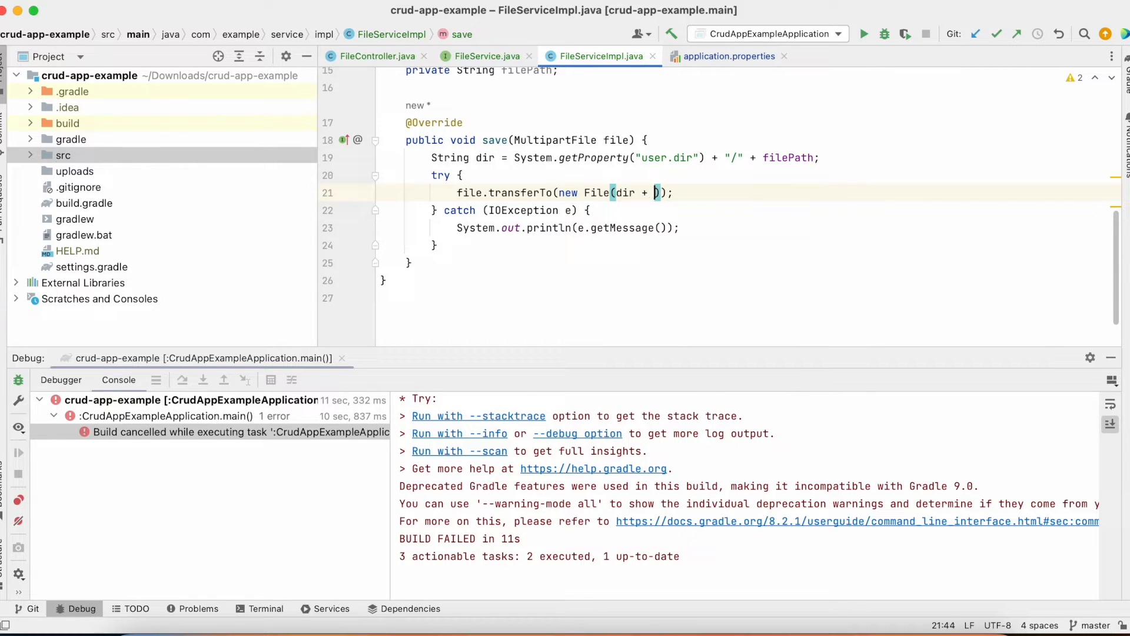
{"action": "type", "text": "file.getOriginalFilename("}
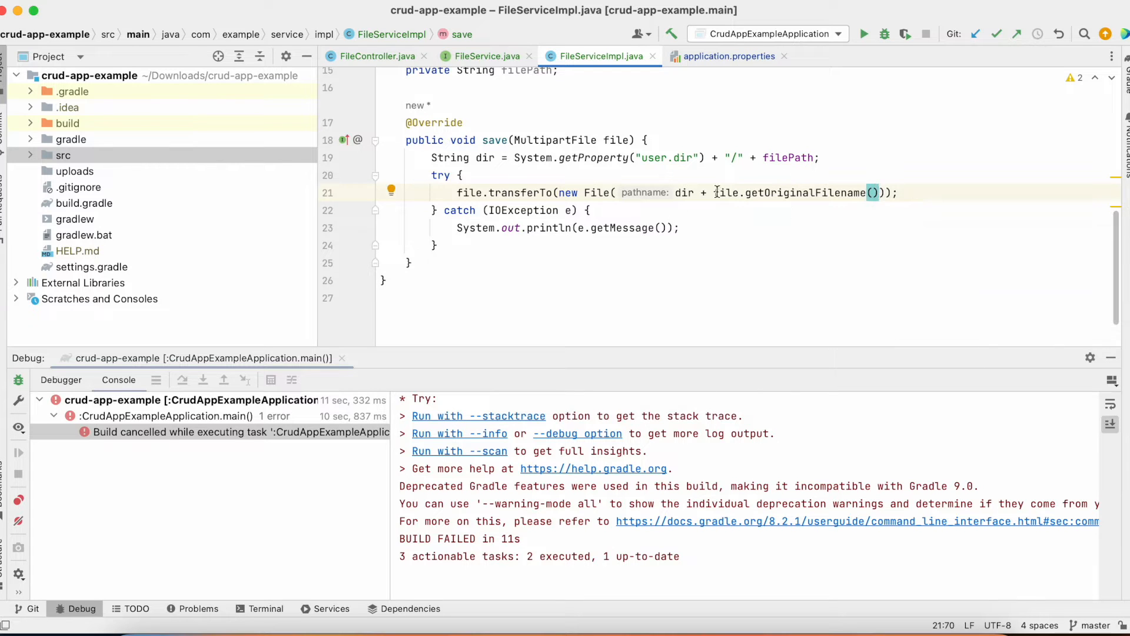
{"action": "double_click", "coordinate": [793, 192]}
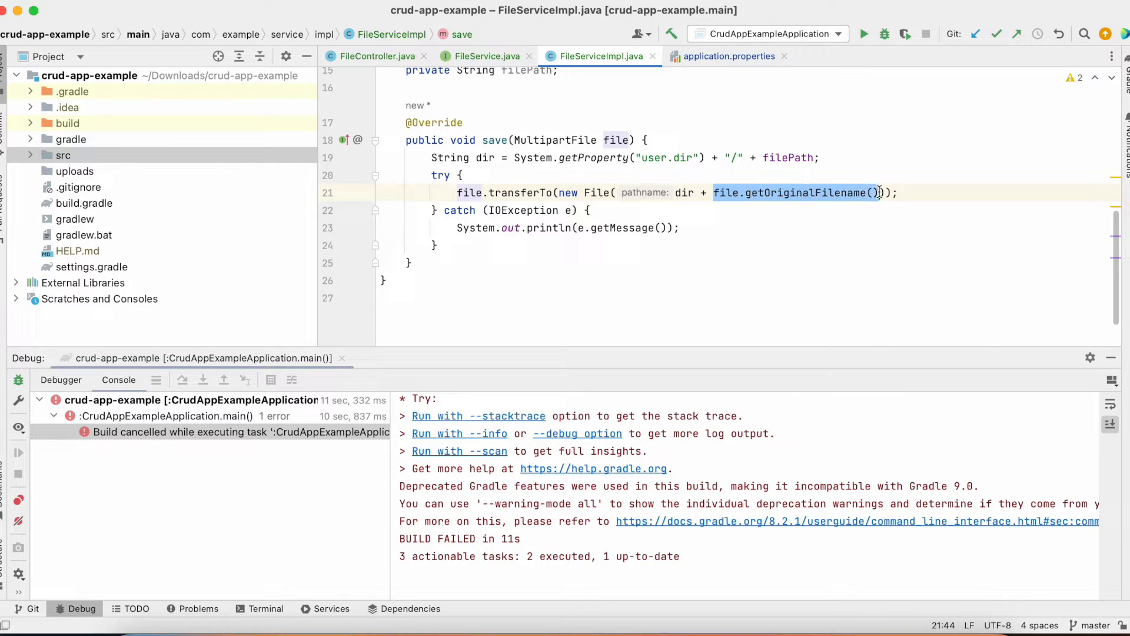
{"action": "left_click", "coordinate": [870, 192]}
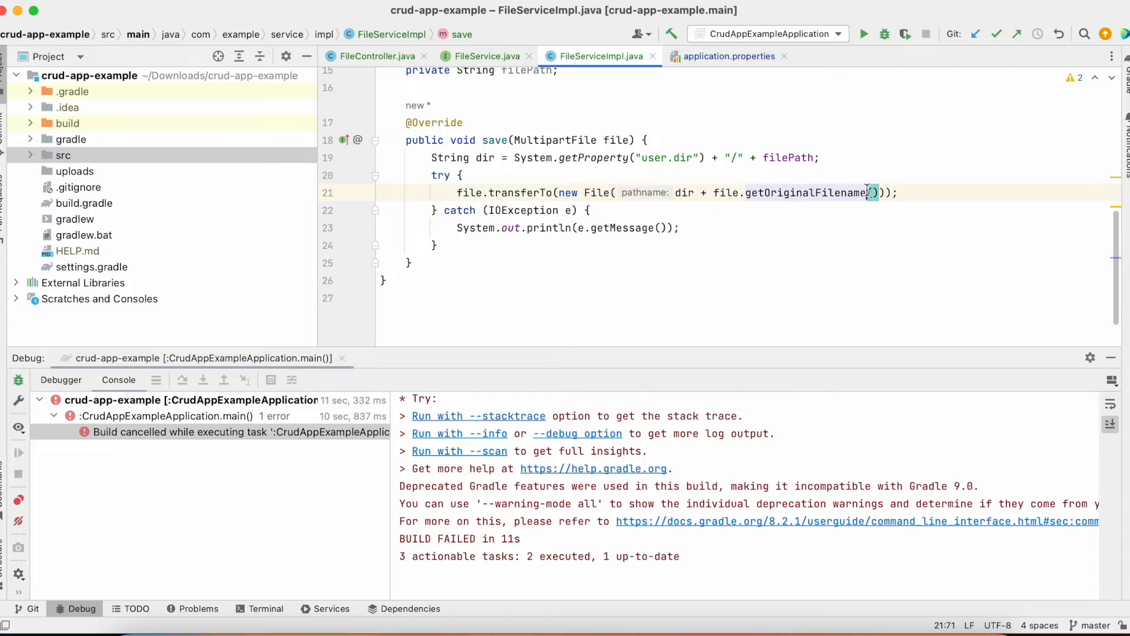
{"action": "double_click", "coordinate": [789, 192]}
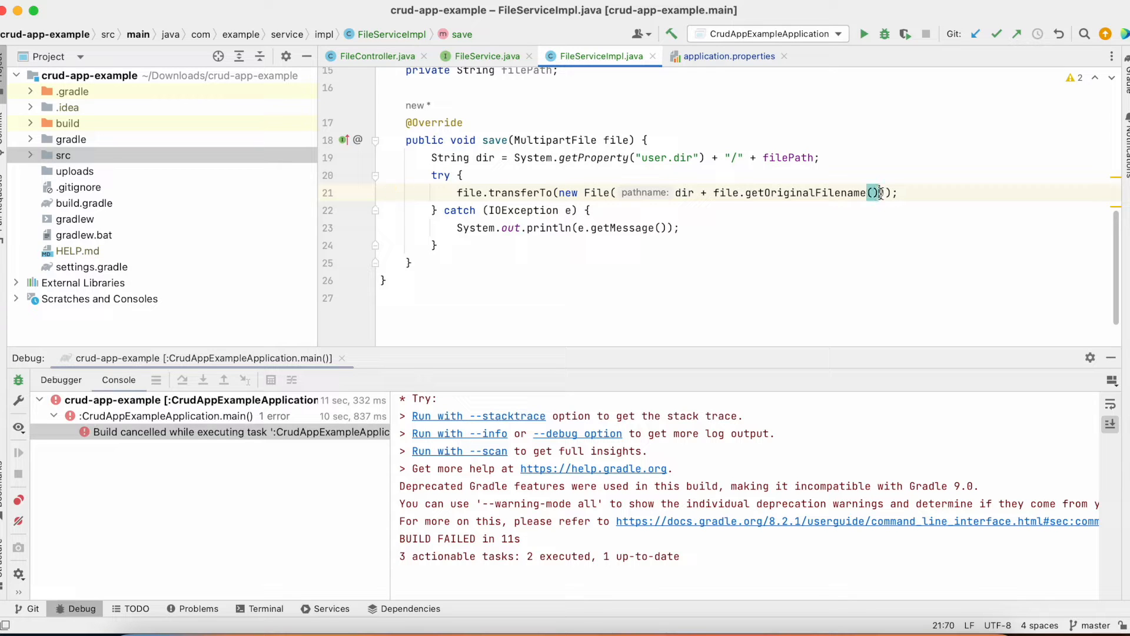
{"action": "type", "text": ")"}
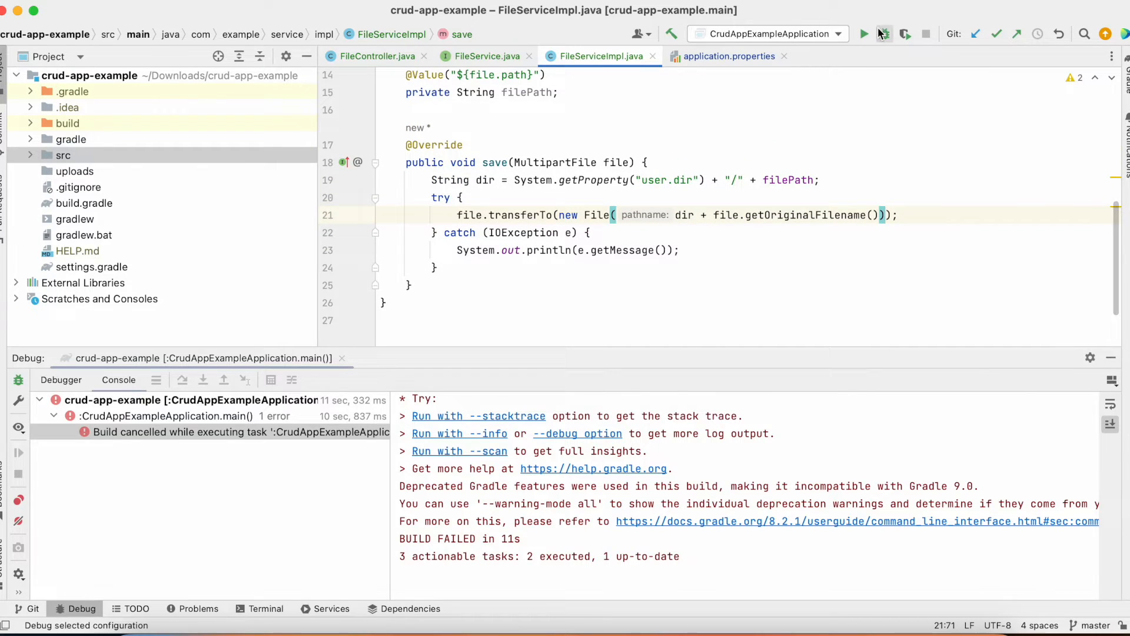
- Launch the app in debug mode and review upload's MultipartFile parameter in FileController
{"action": "left_click", "coordinate": [884, 34]}
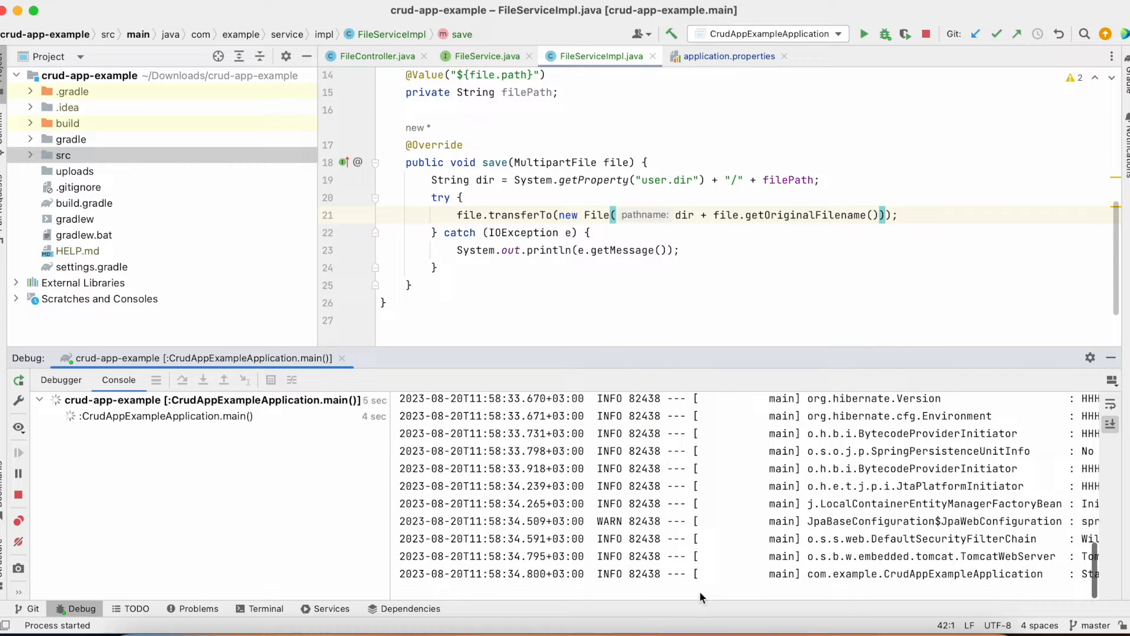
{"action": "mouse_move", "coordinate": [720, 215]}
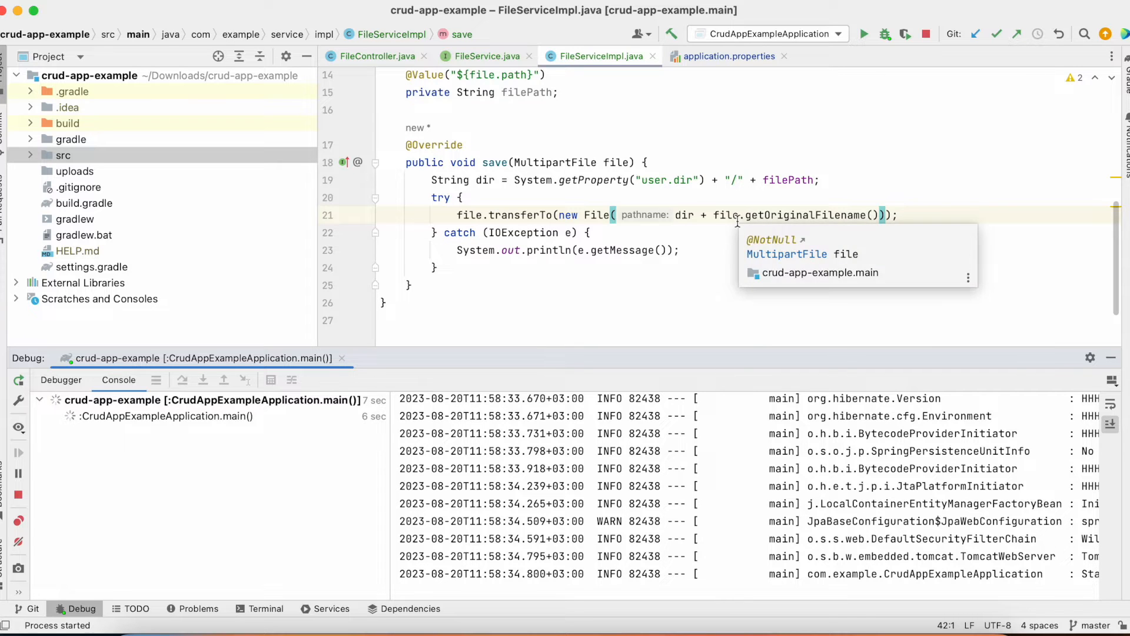
{"action": "left_click", "coordinate": [375, 57]}
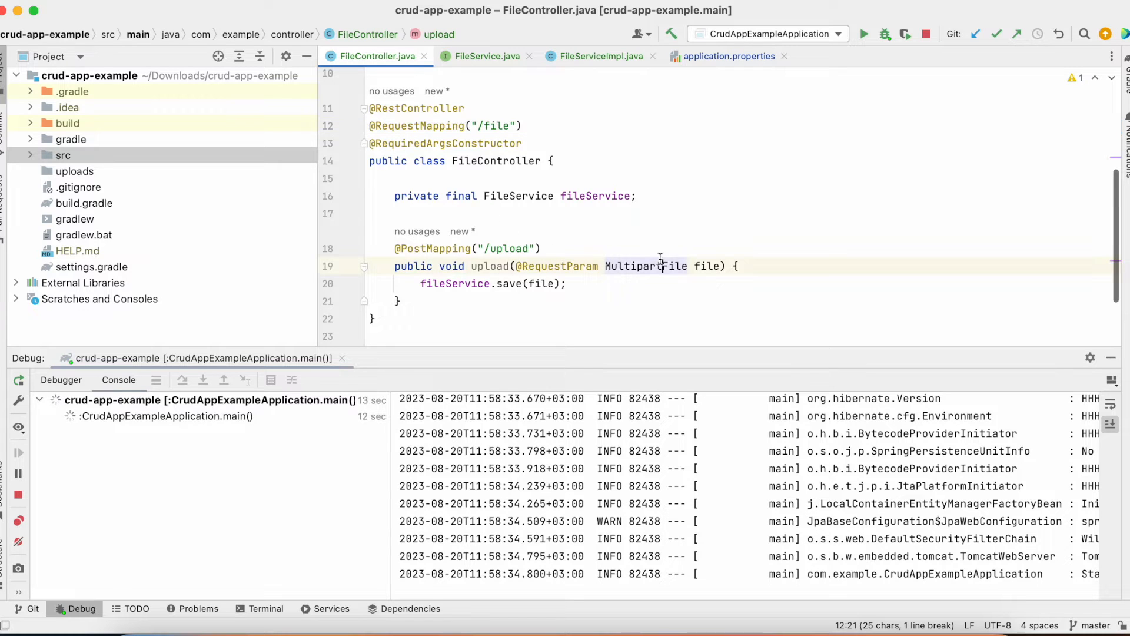
{"action": "left_click", "coordinate": [616, 265]}
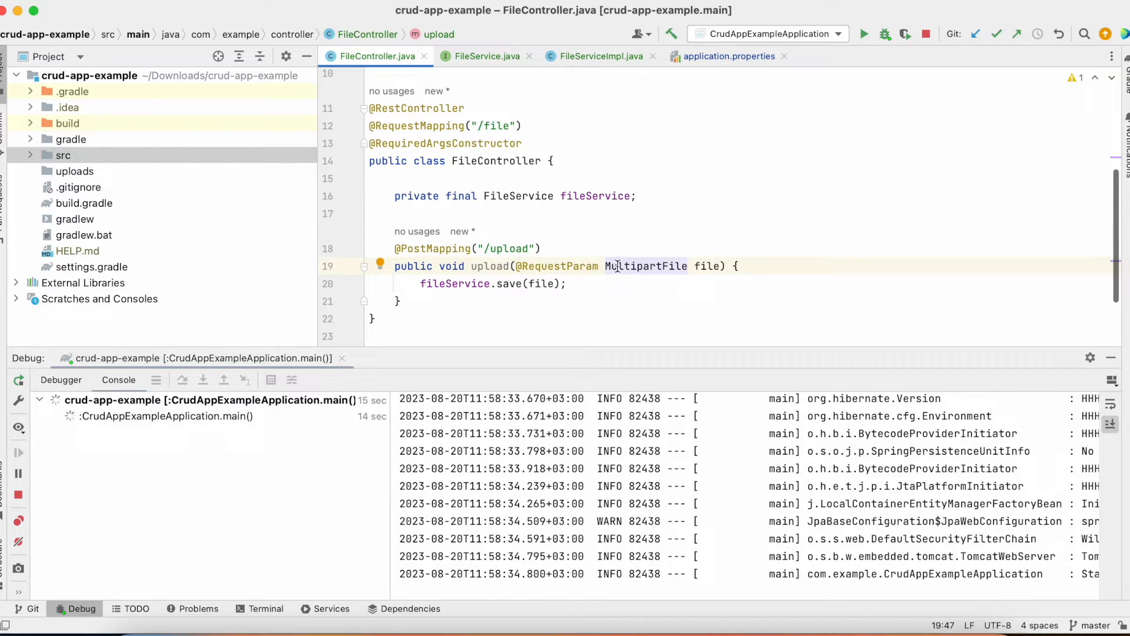
{"action": "mouse_move", "coordinate": [646, 266]}
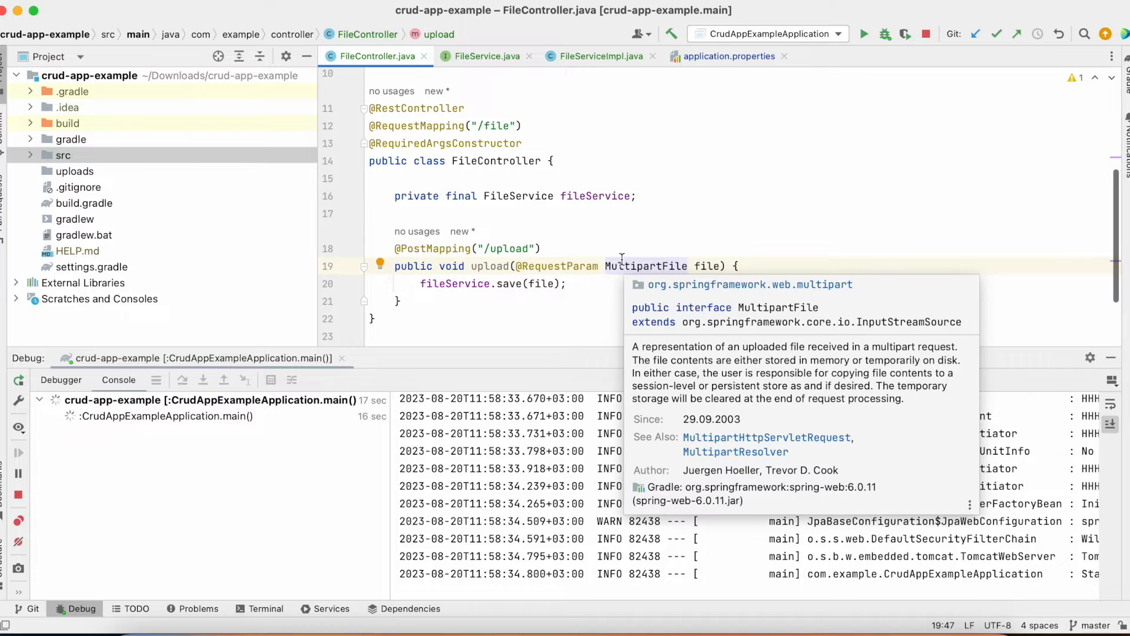
{"action": "double_click", "coordinate": [709, 265]}
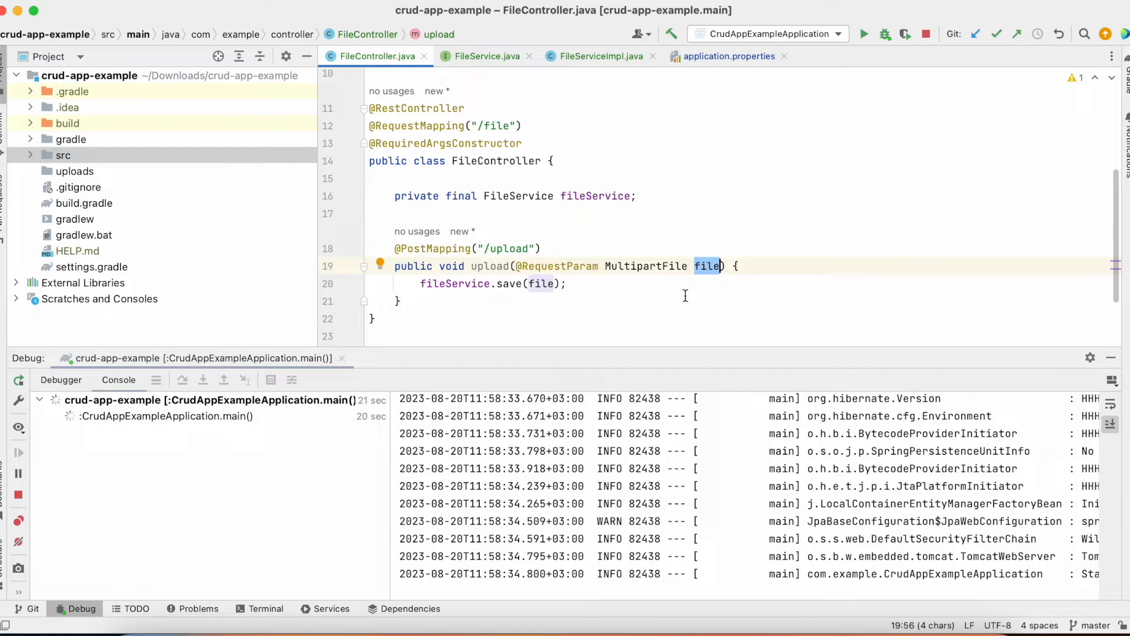
{"action": "left_click", "coordinate": [715, 610]}
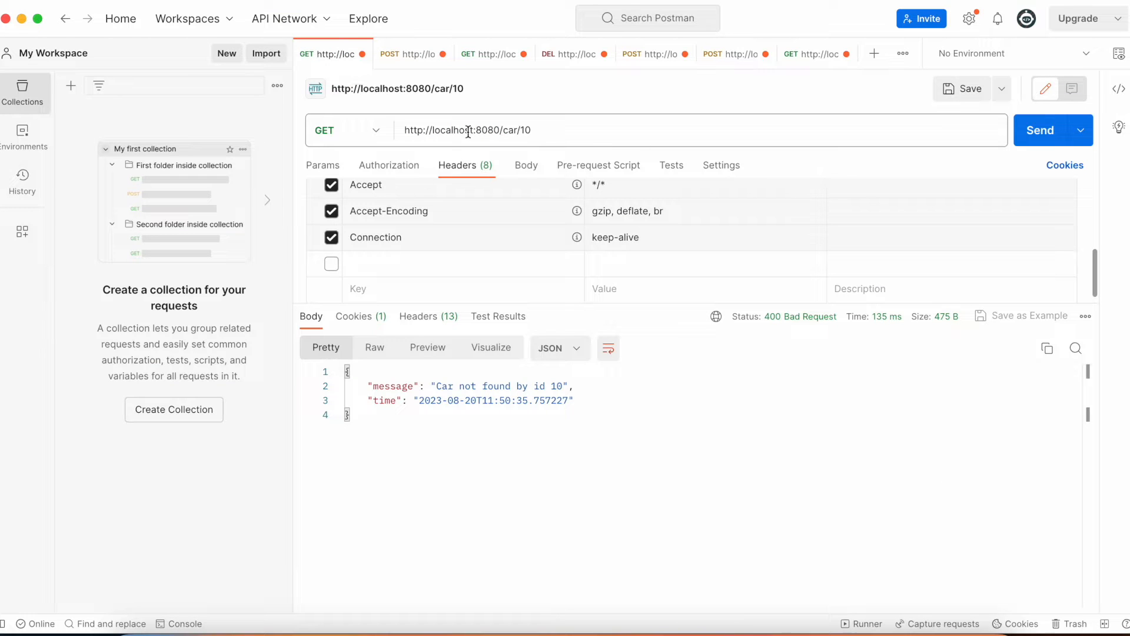
{"action": "left_click", "coordinate": [875, 53]}
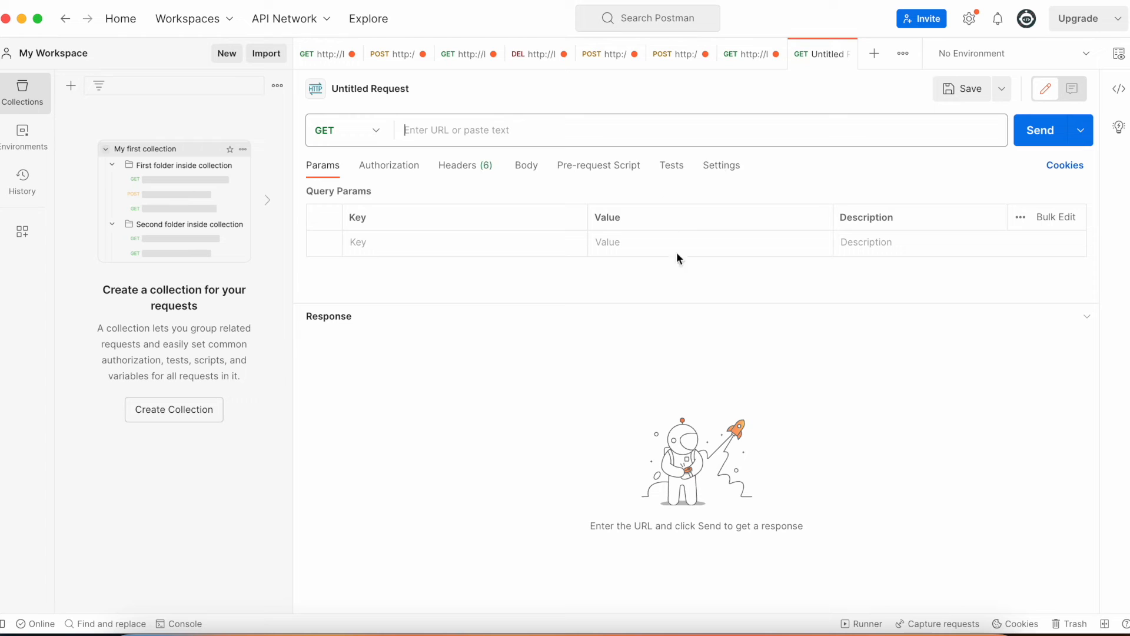
{"action": "type", "text": "http:"}
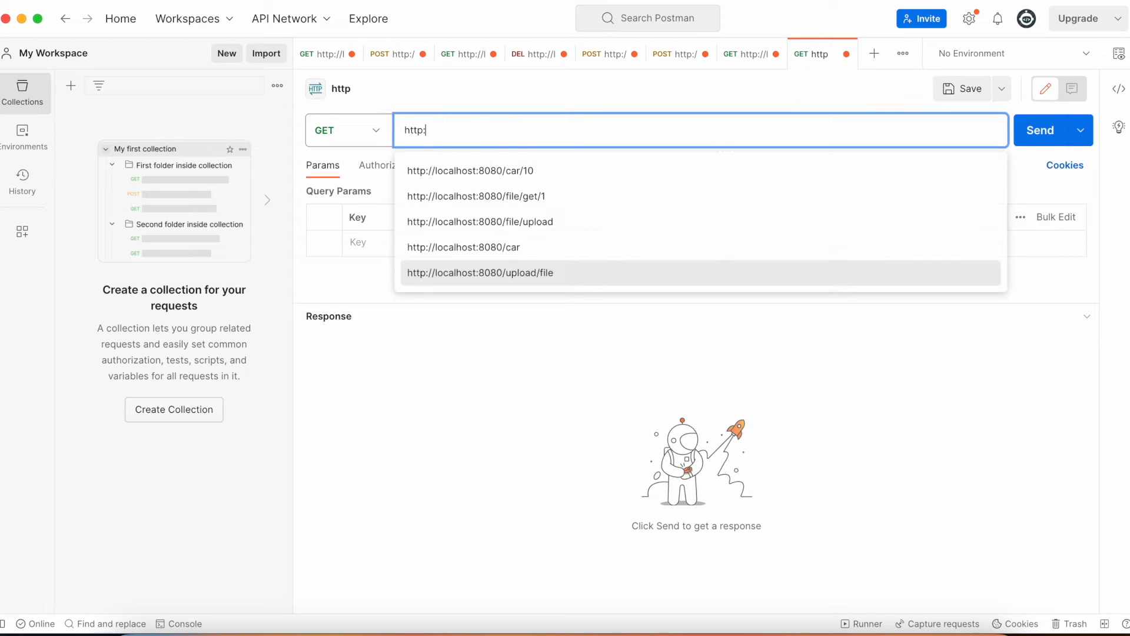
{"action": "type", "text": "//localhost:8080/file/upload"}
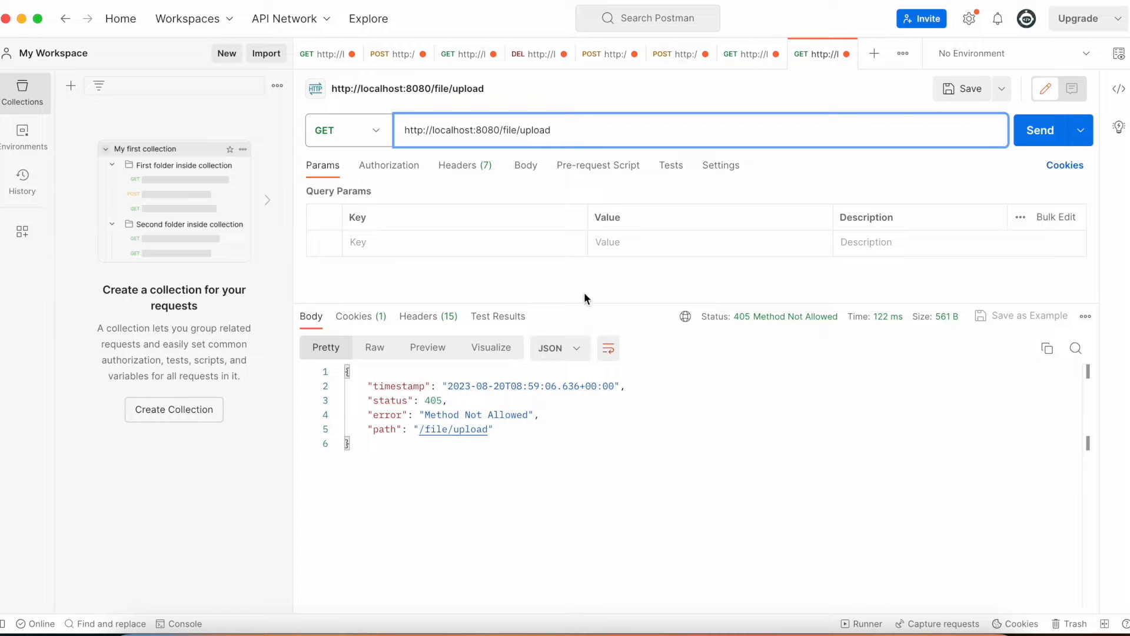
{"action": "left_click", "coordinate": [346, 131]}
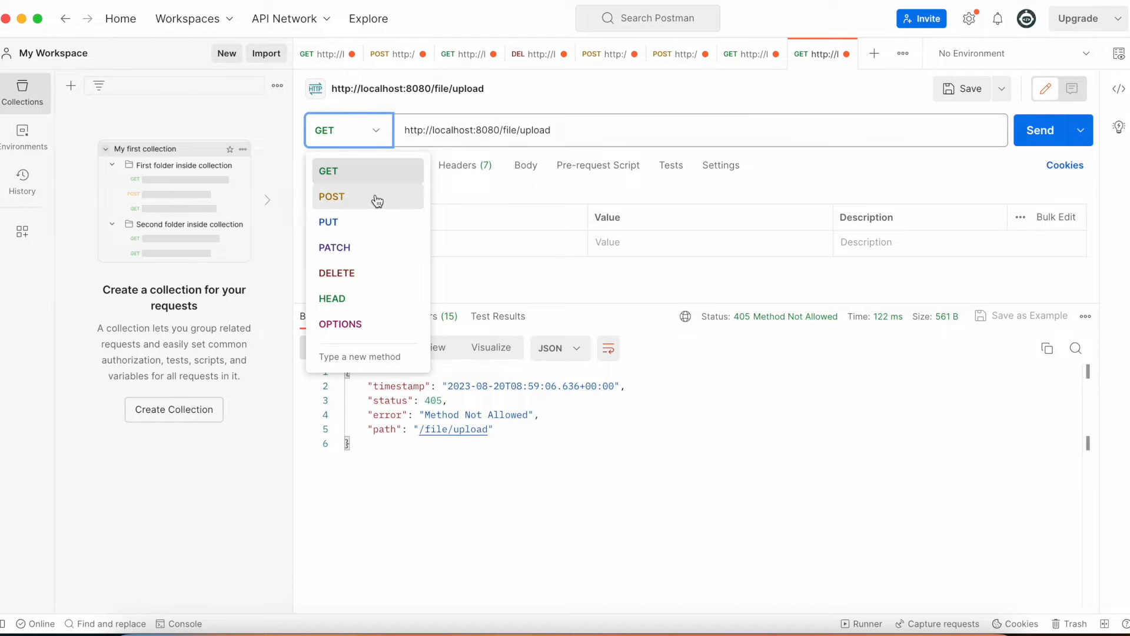
{"action": "left_click", "coordinate": [330, 197]}
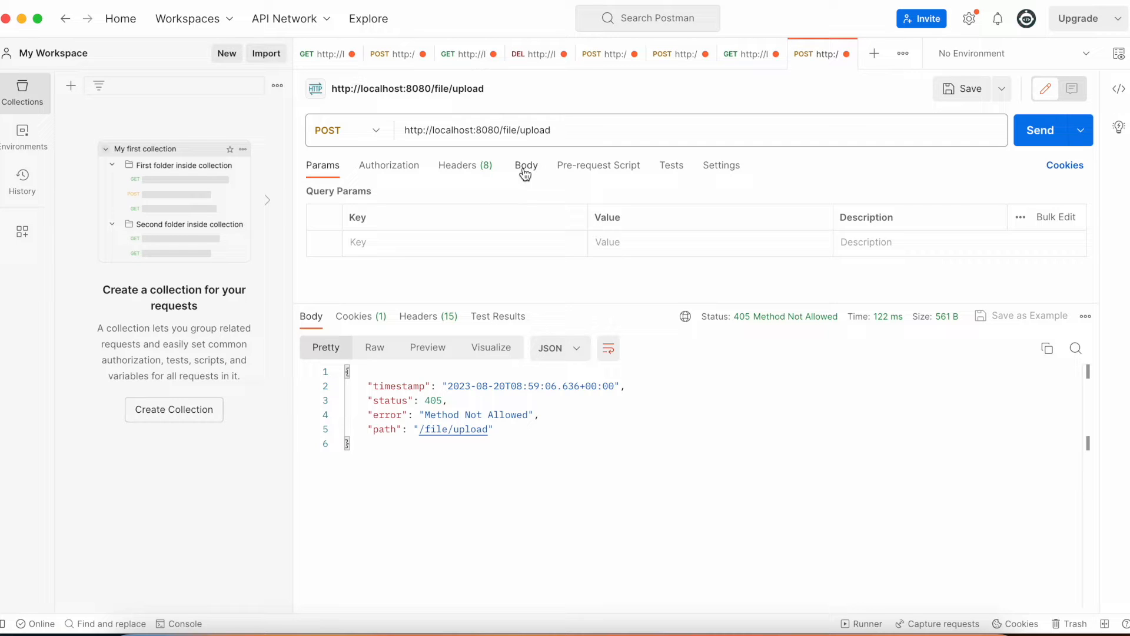
- In Body form-data, add key 'file' with its value type set to File
{"action": "left_click", "coordinate": [526, 165]}
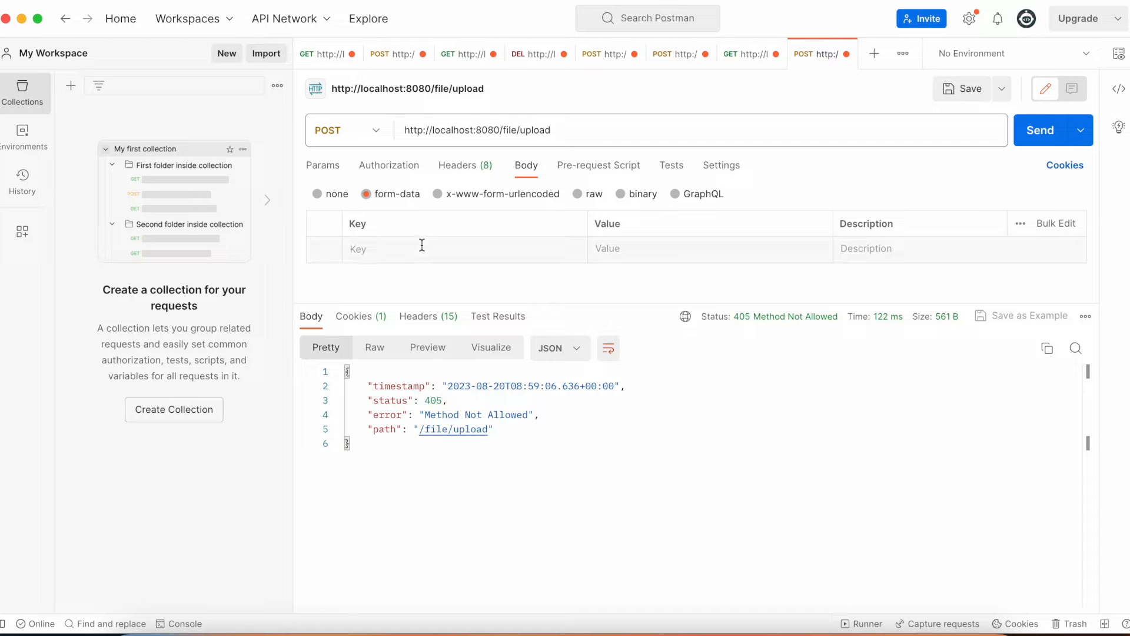
{"action": "type", "text": "fle"}
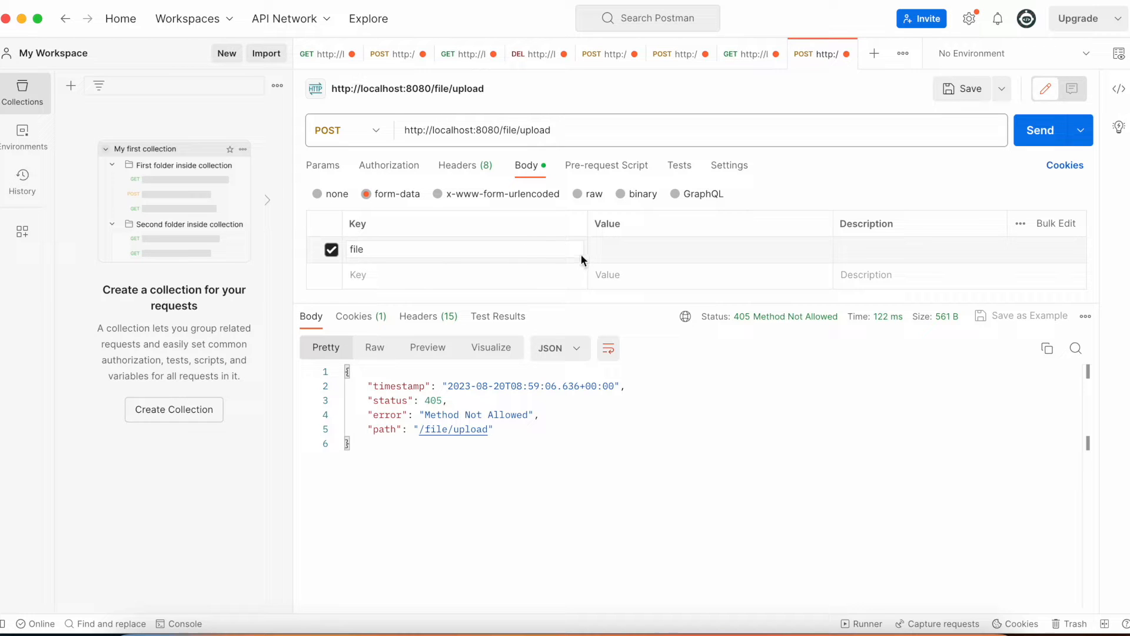
{"action": "left_click", "coordinate": [564, 250]}
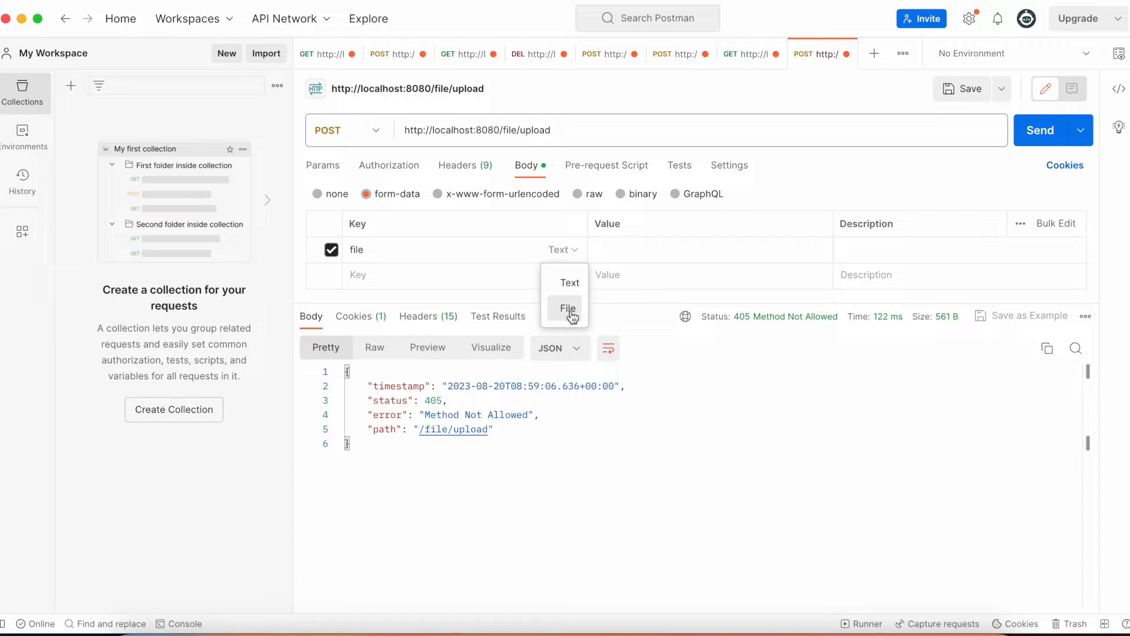
{"action": "left_click", "coordinate": [567, 308]}
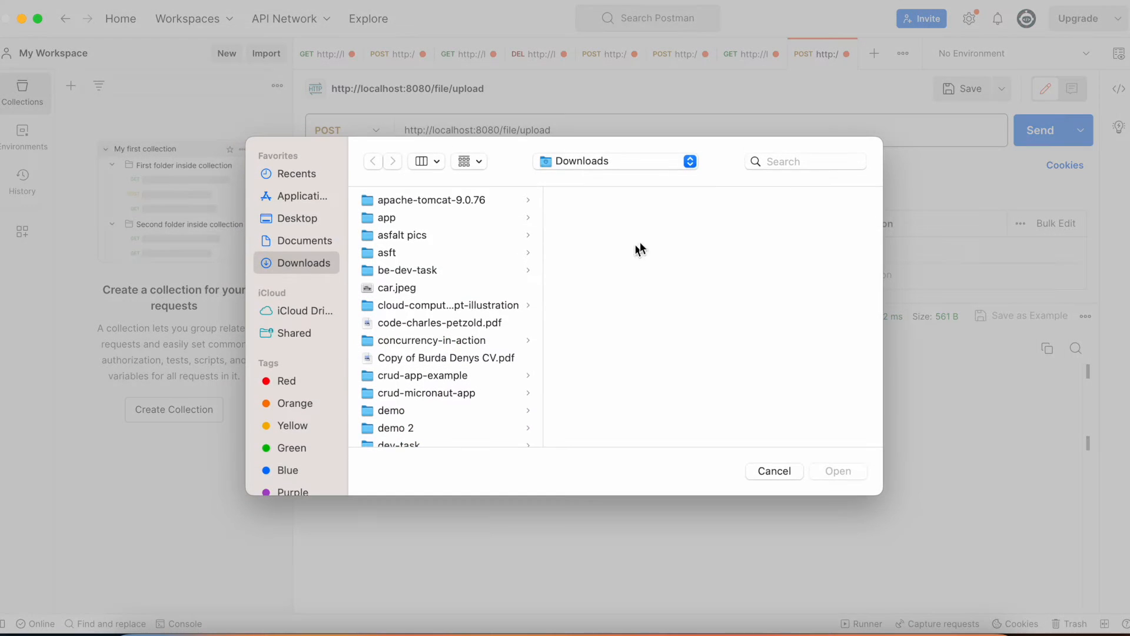
{"action": "mouse_move", "coordinate": [309, 262]}
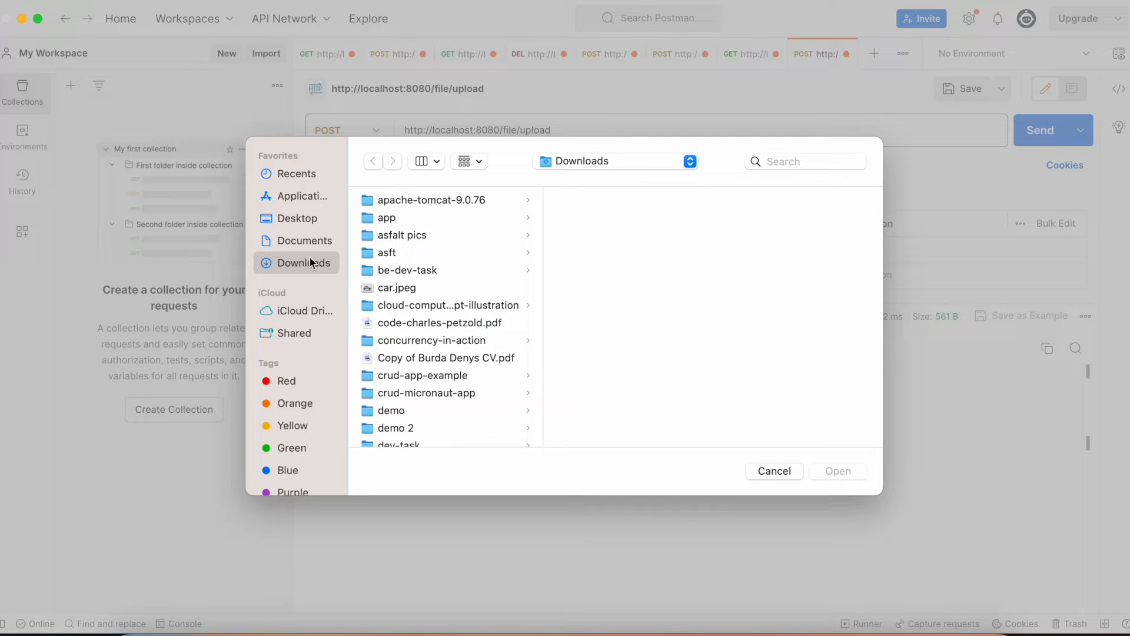
- Attach car.jpeg from Downloads as the file value and send the upload, getting 200 OK
{"action": "left_click", "coordinate": [396, 288]}
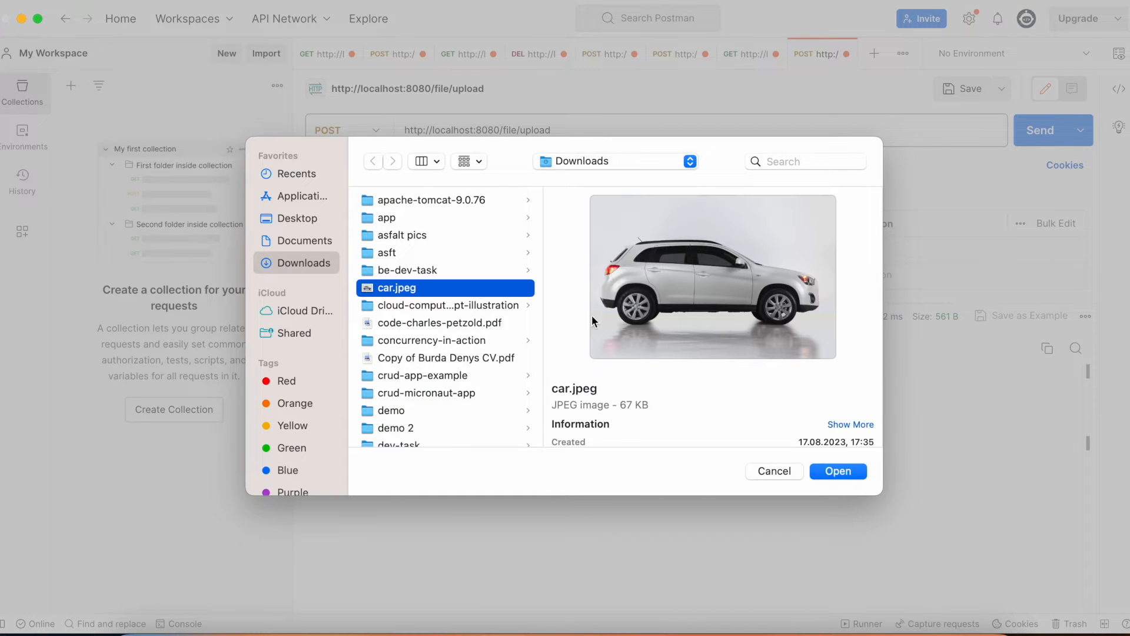
{"action": "mouse_move", "coordinate": [724, 266]}
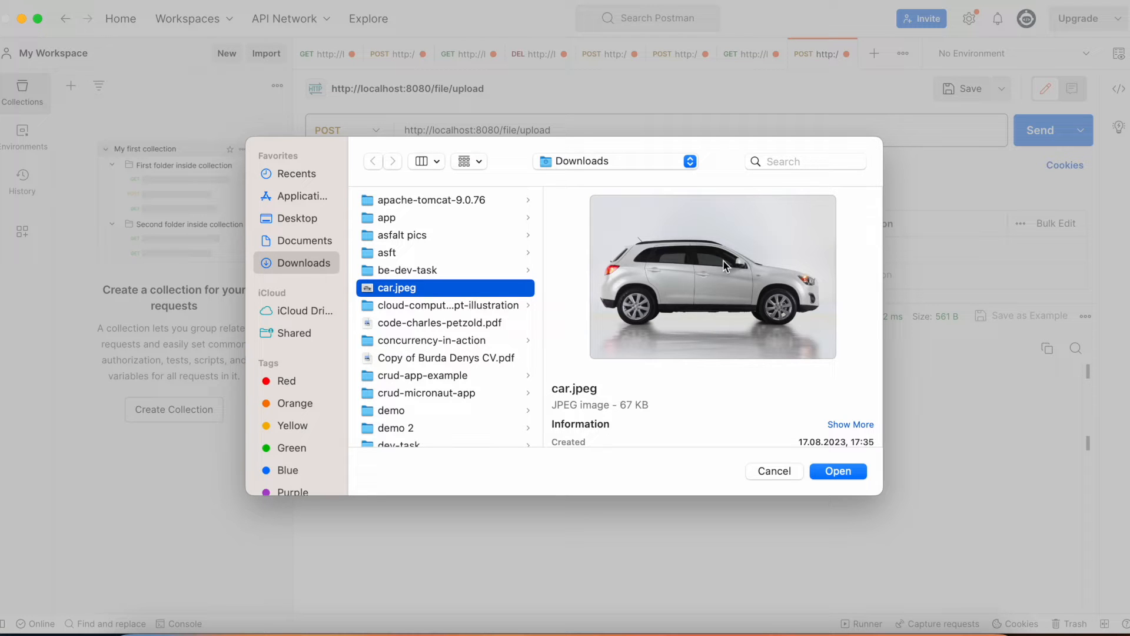
{"action": "mouse_move", "coordinate": [692, 289]}
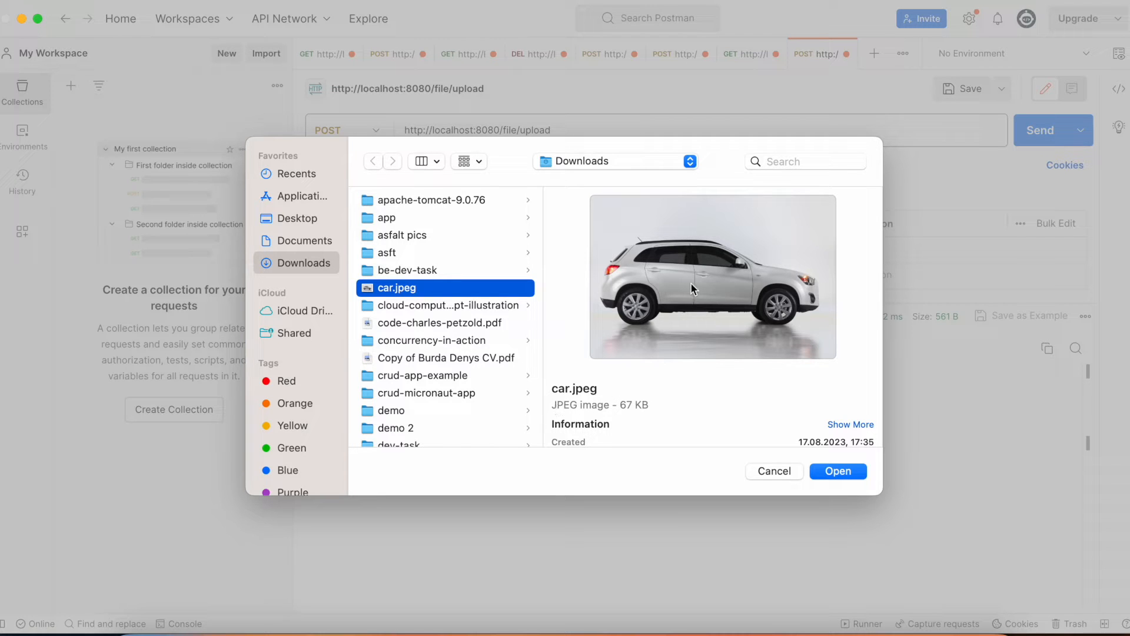
{"action": "left_click", "coordinate": [837, 471]}
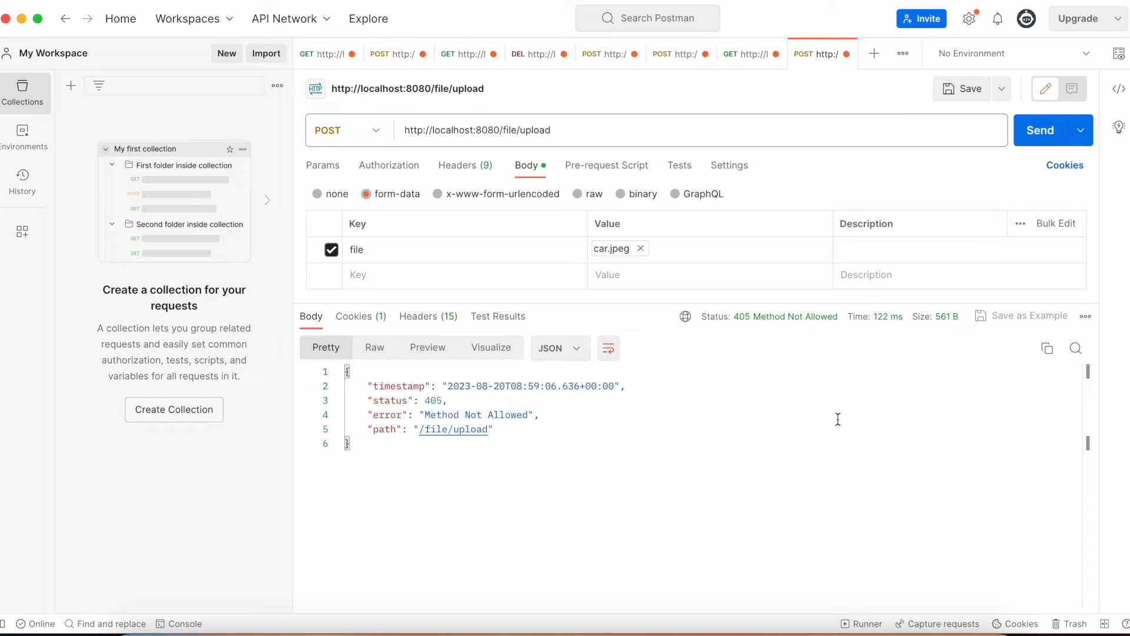
{"action": "left_click", "coordinate": [1041, 131]}
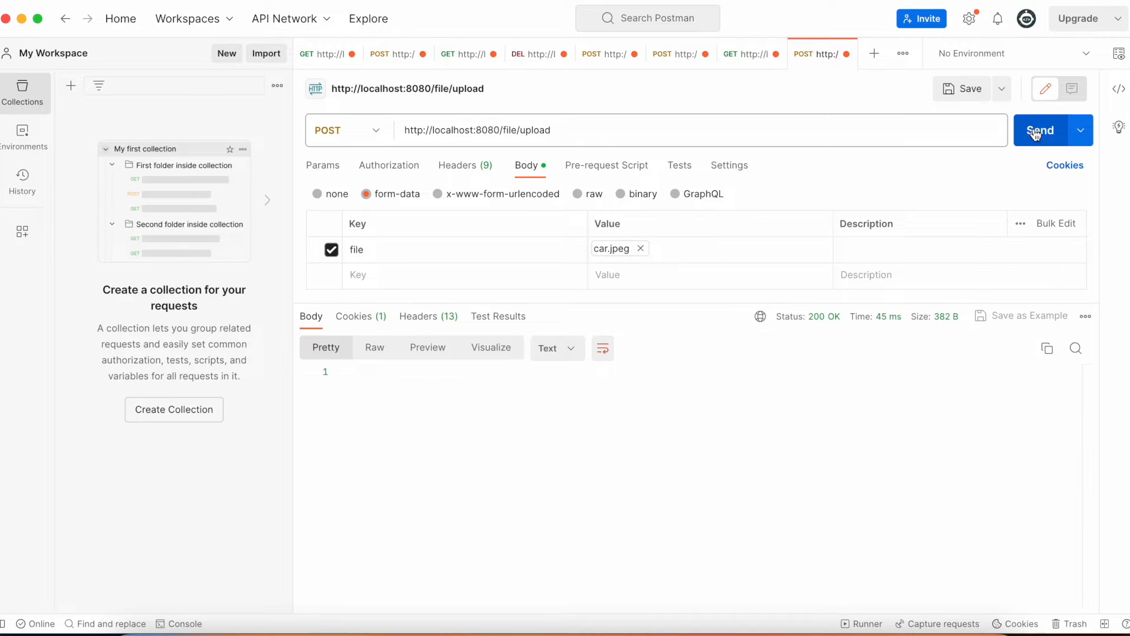
{"action": "mouse_move", "coordinate": [830, 317]}
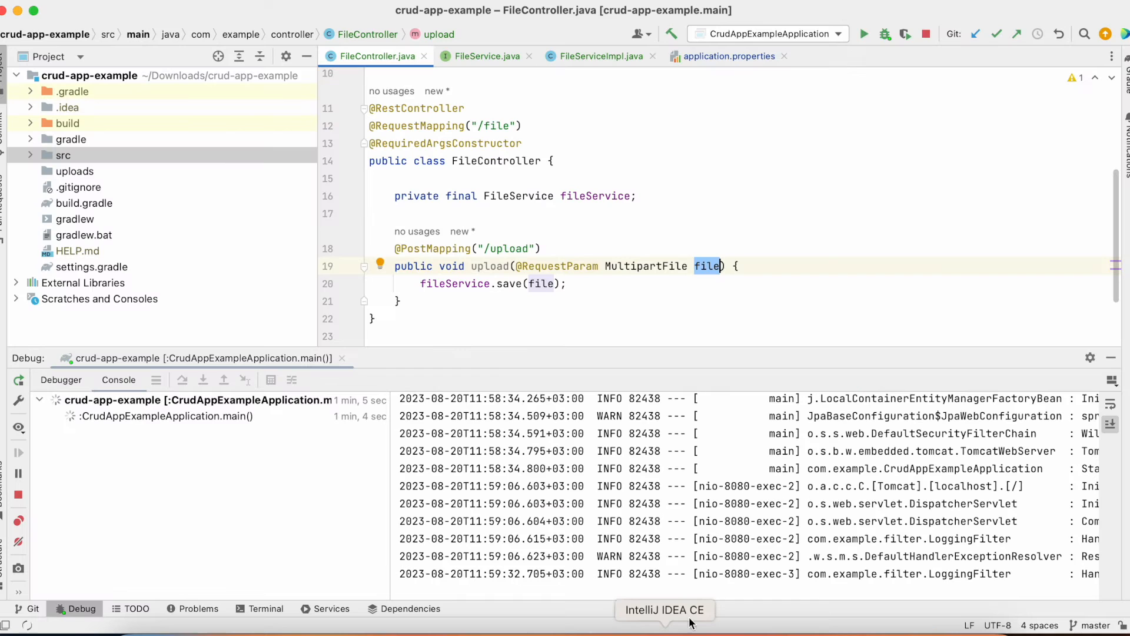
- Inspect the project tree and preview uploadscar.jpeg saved in the root, then return to FileController
{"action": "left_click", "coordinate": [74, 171]}
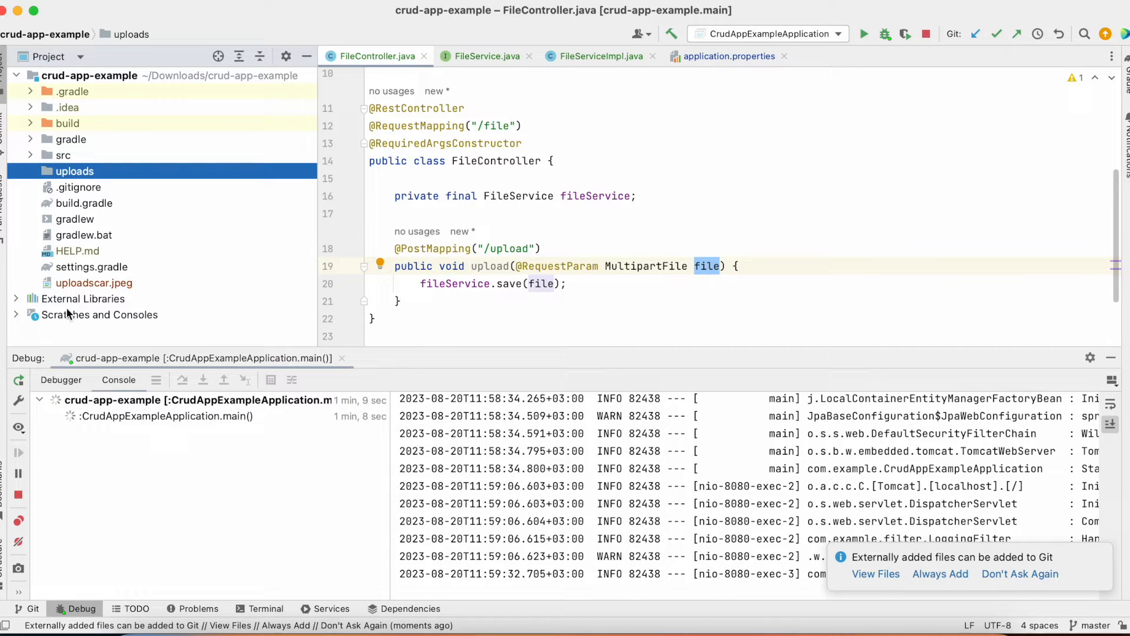
{"action": "left_click", "coordinate": [94, 282]}
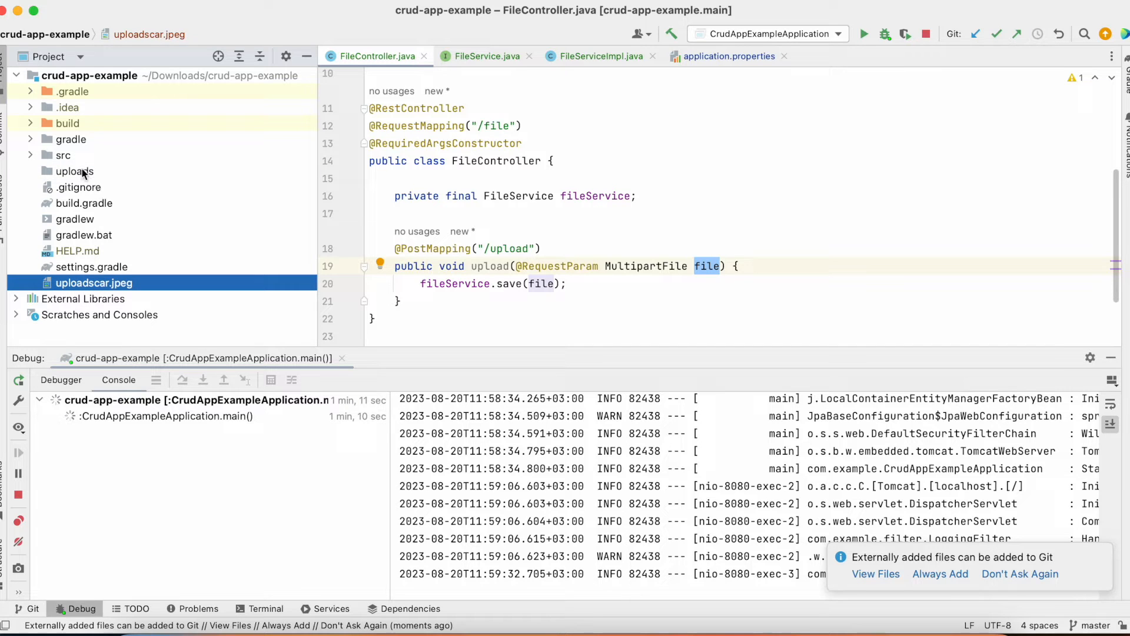
{"action": "left_click", "coordinate": [74, 171]}
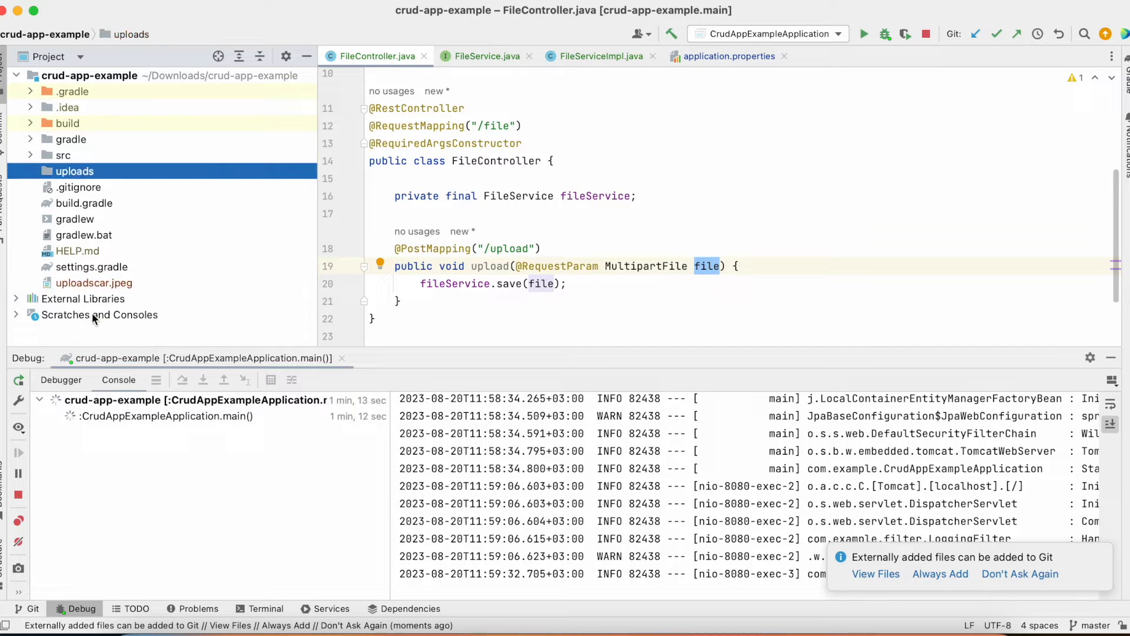
{"action": "double_click", "coordinate": [94, 281]}
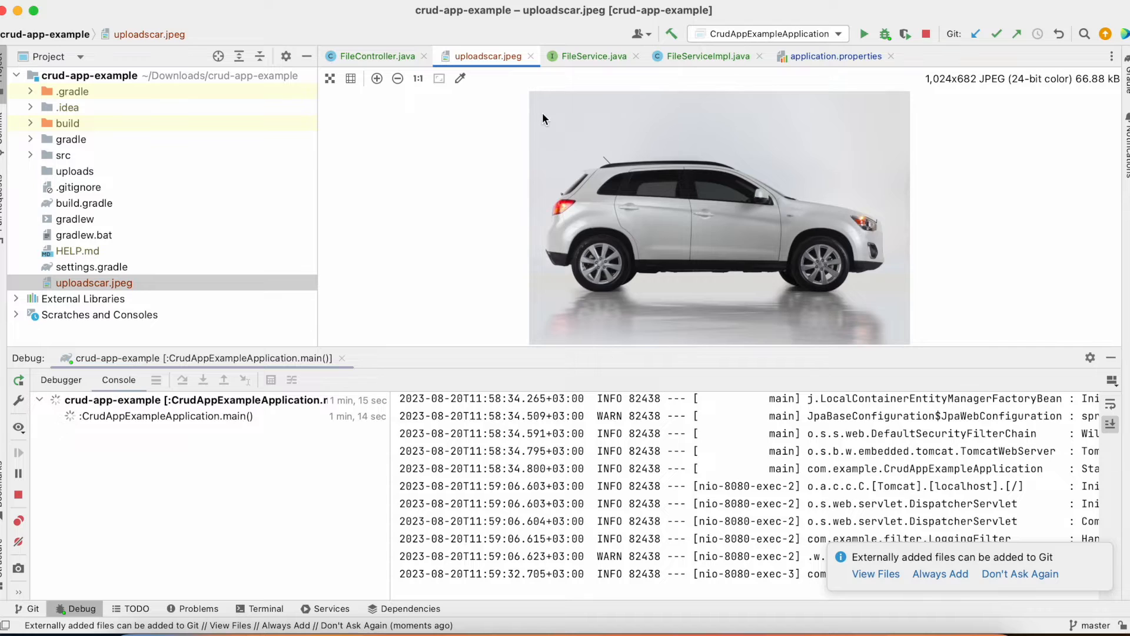
{"action": "left_click", "coordinate": [375, 55]}
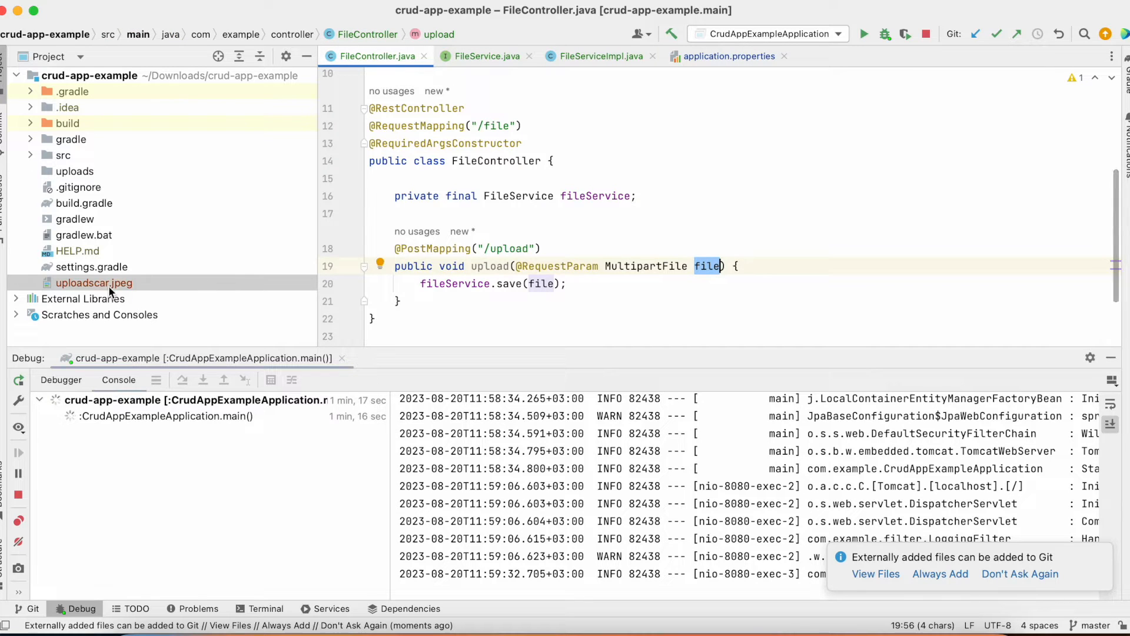
{"action": "mouse_move", "coordinate": [75, 299]}
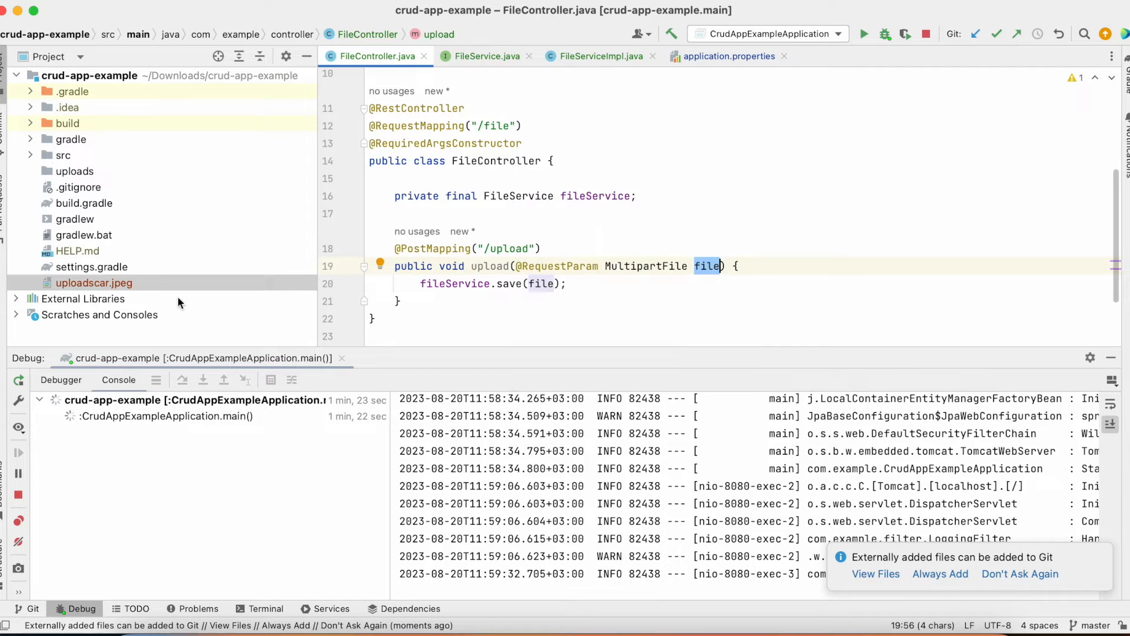
- Delete stray uploadscar.jpeg and add "/" between dir and getOriginalFilename() in FileServiceImpl
{"action": "right_click", "coordinate": [93, 283]}
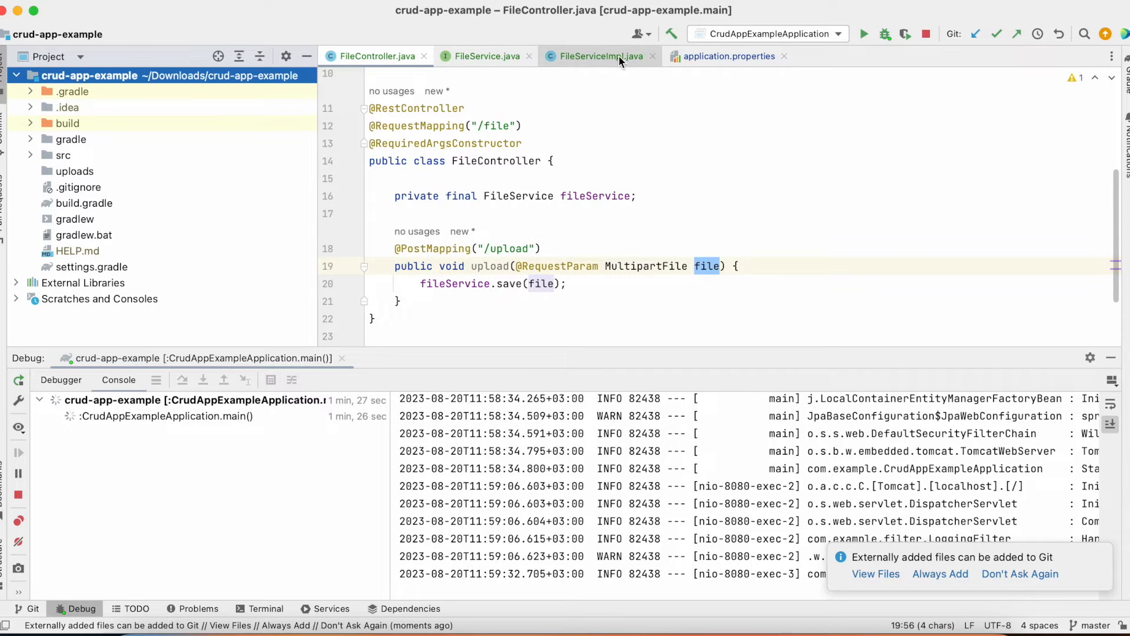
{"action": "left_click", "coordinate": [599, 56]}
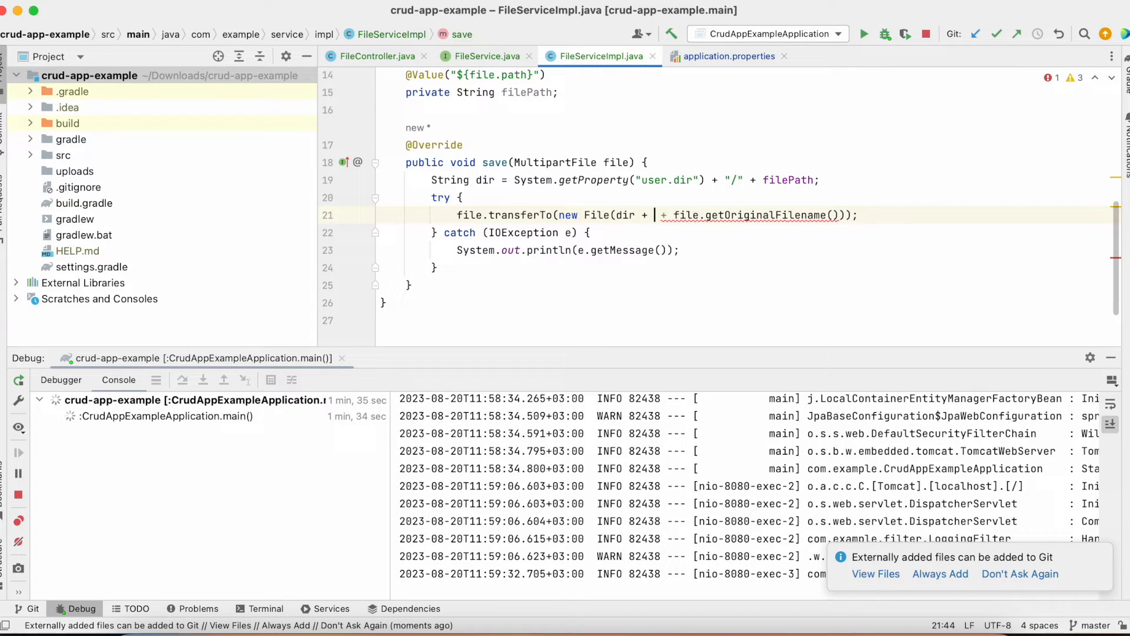
{"action": "type", "text": "\"/\""}
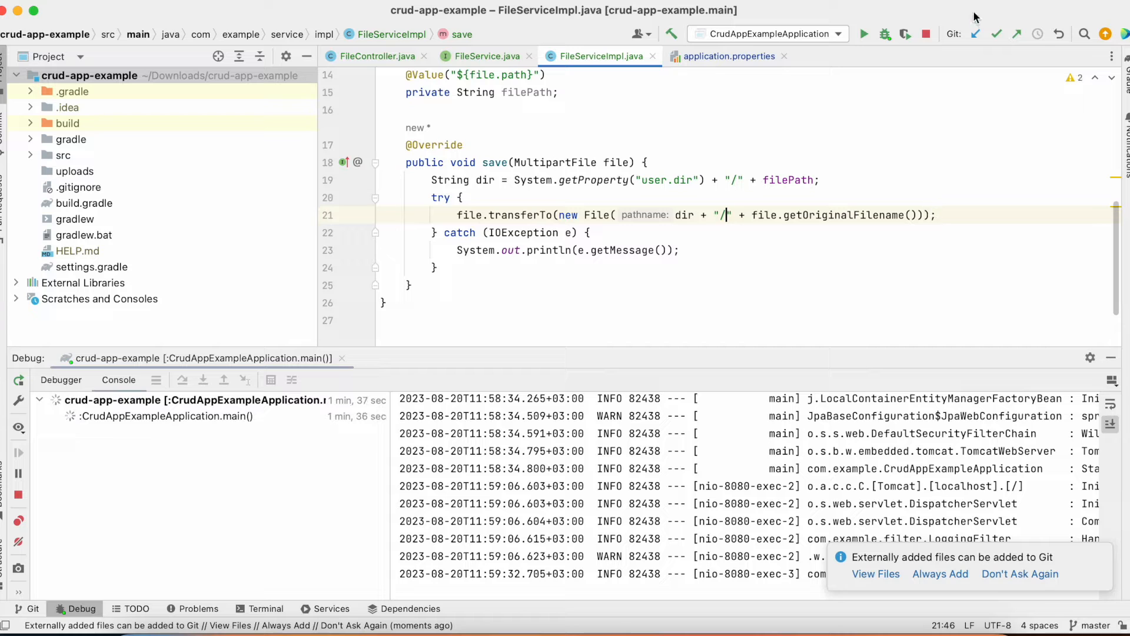
- Restart the application and resend the car.jpeg upload from Postman so it lands inside uploads
{"action": "left_click", "coordinate": [886, 34]}
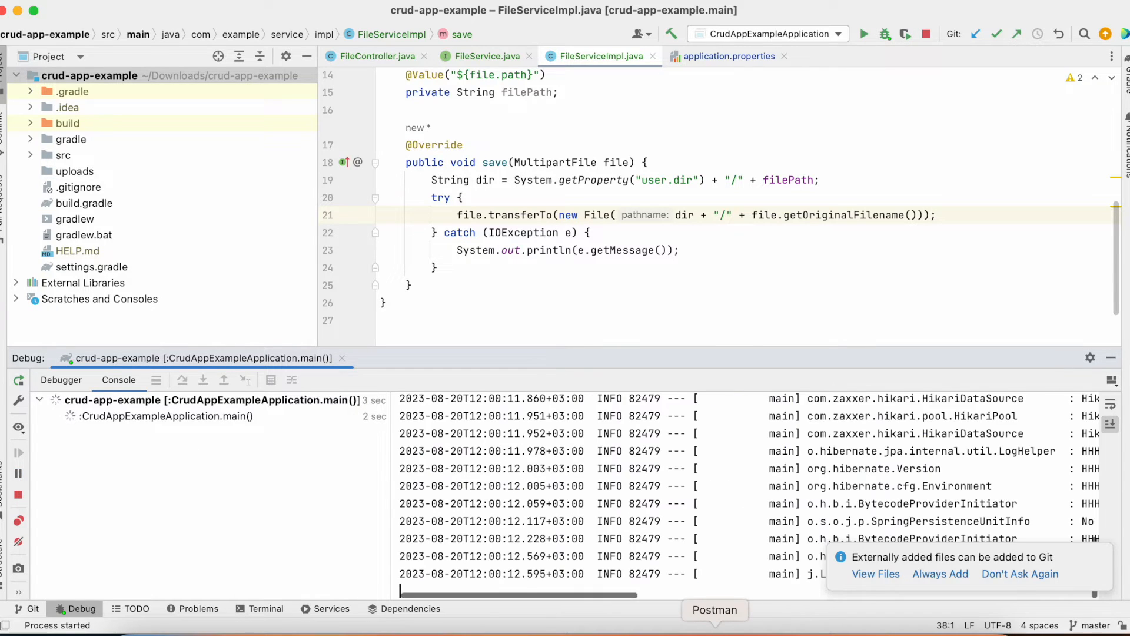
{"action": "left_click", "coordinate": [715, 610]}
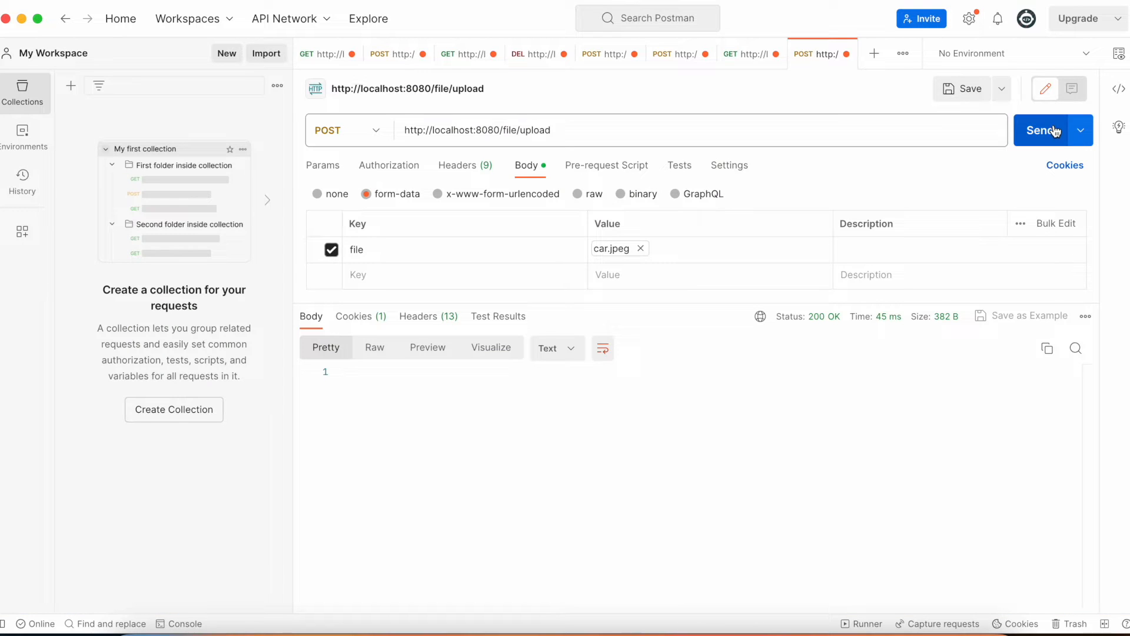
{"action": "left_click", "coordinate": [1041, 131]}
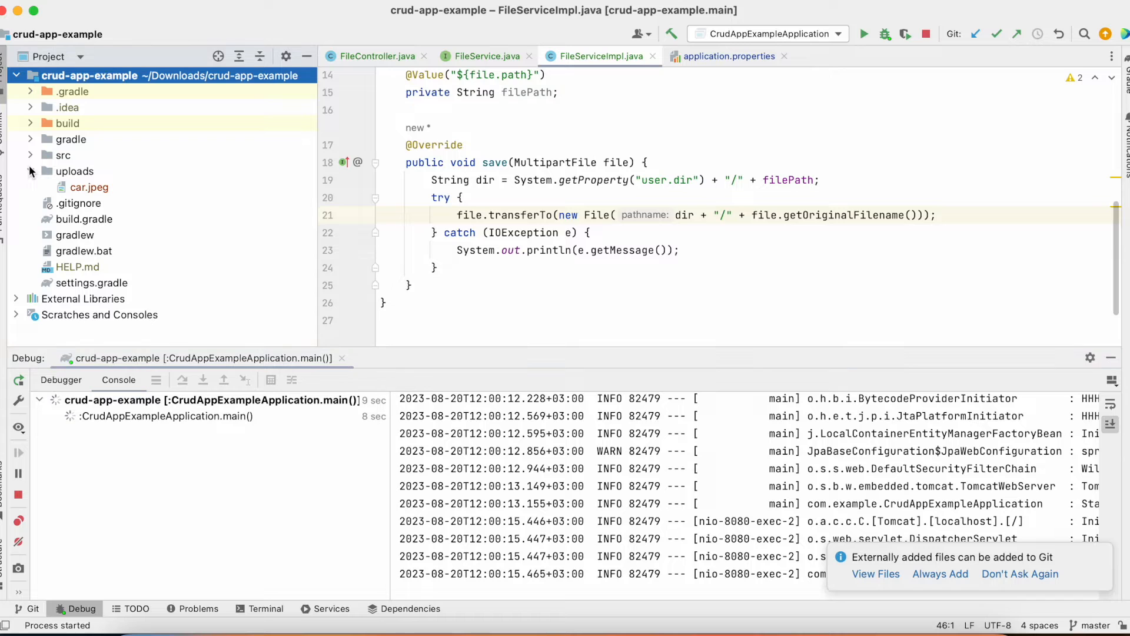
{"action": "double_click", "coordinate": [90, 187]}
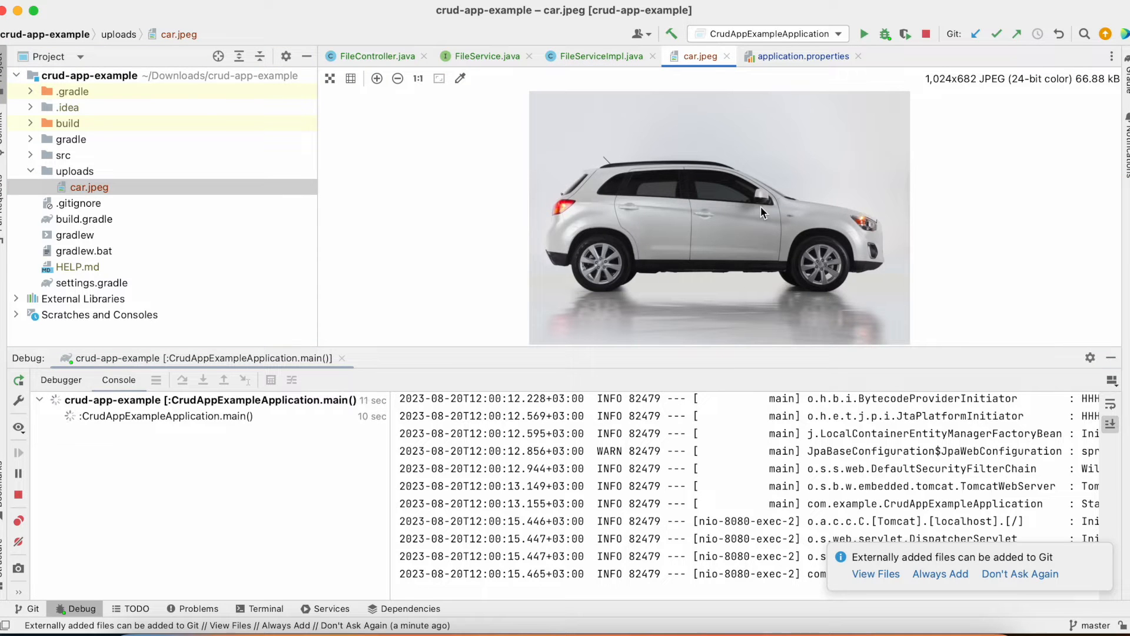
{"action": "left_click", "coordinate": [598, 55]}
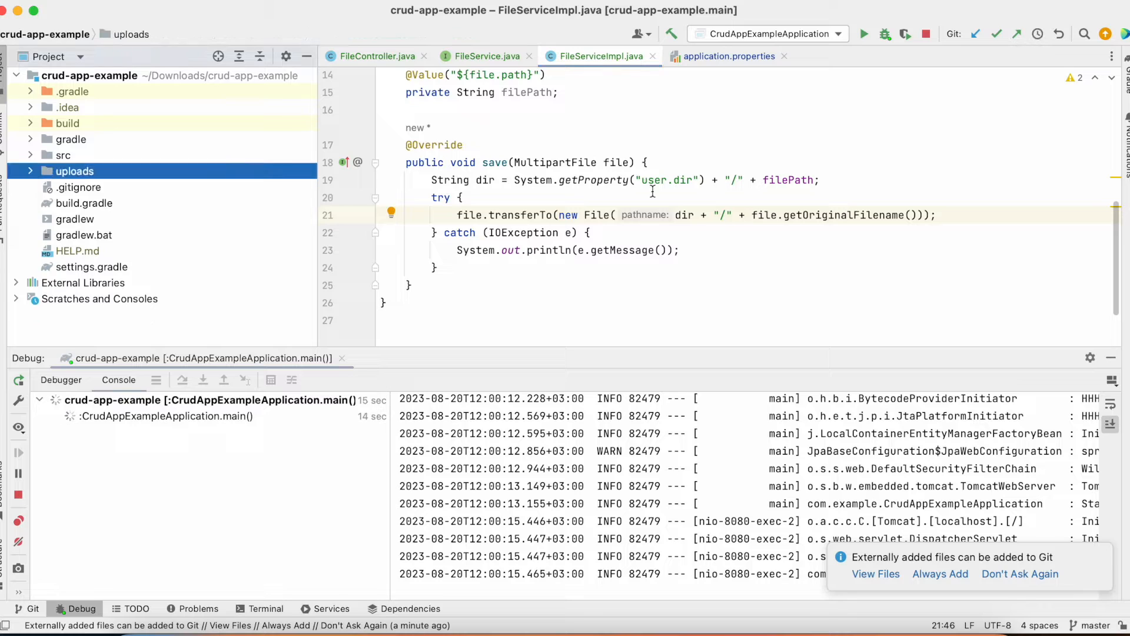
{"action": "left_click", "coordinate": [735, 214]}
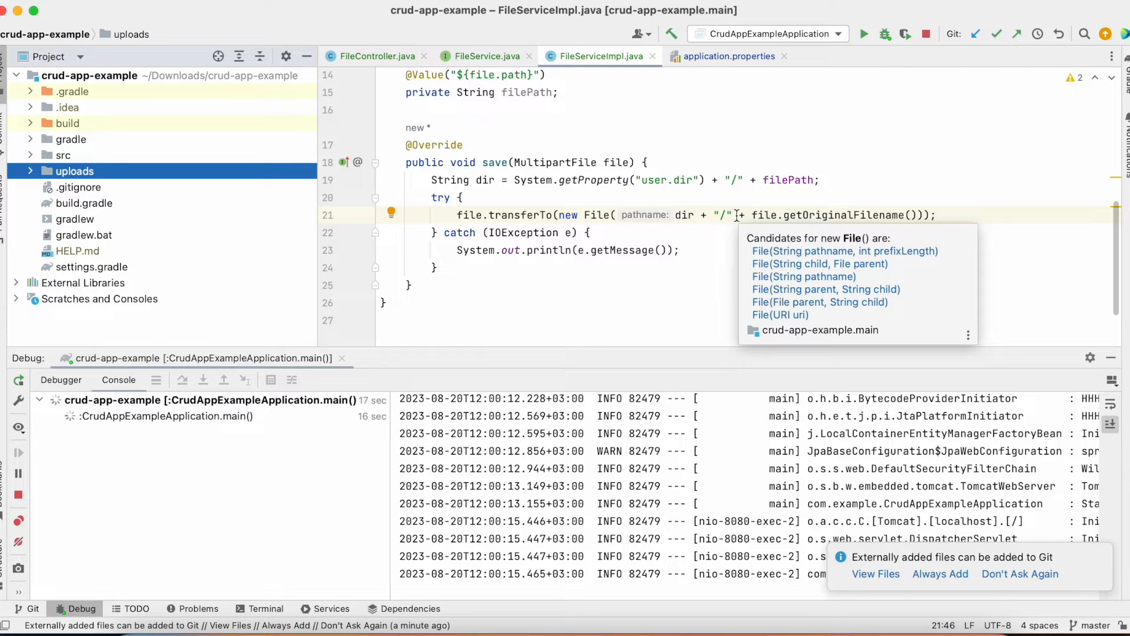
{"action": "left_click", "coordinate": [843, 229]}
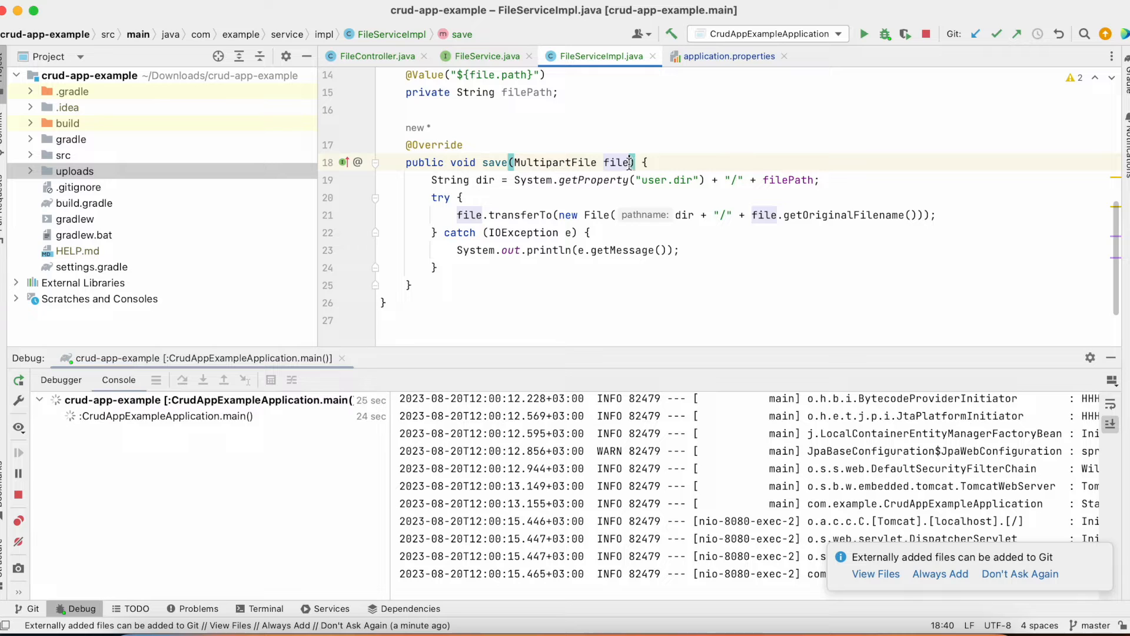
{"action": "double_click", "coordinate": [617, 163]}
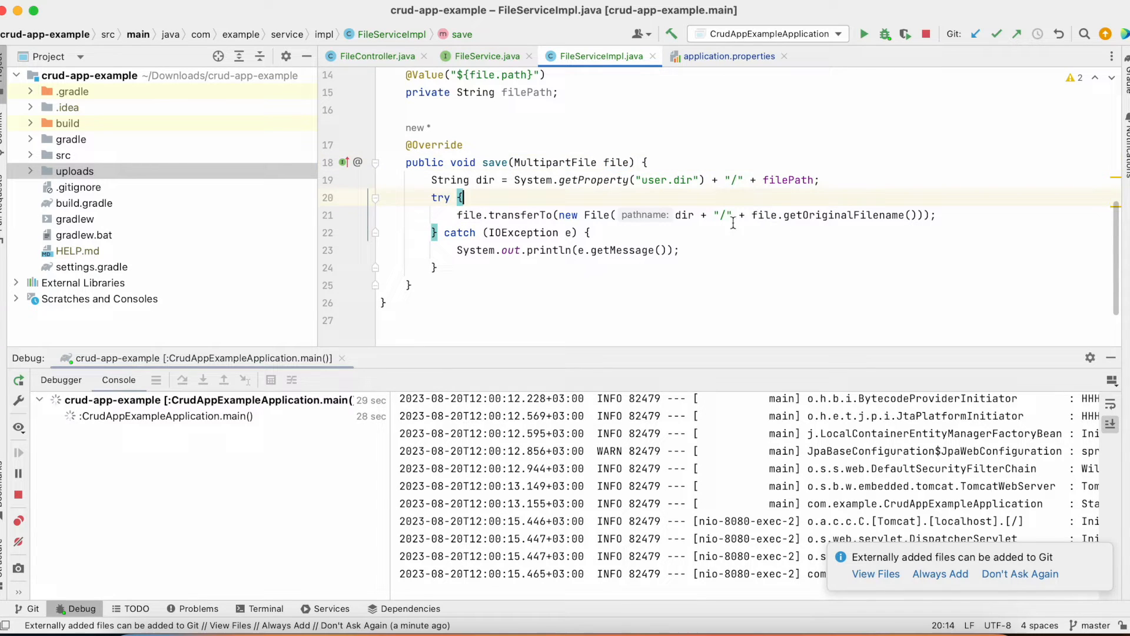
{"action": "mouse_move", "coordinate": [670, 146]}
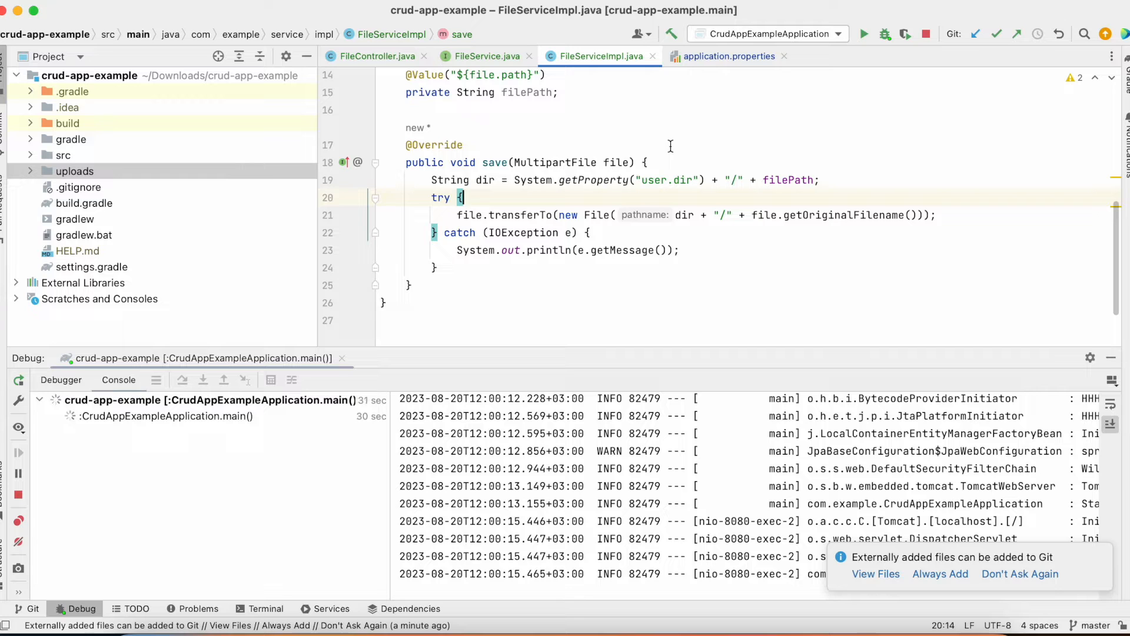
{"action": "scroll", "scroll_direction": "up", "scroll_amount": 3}
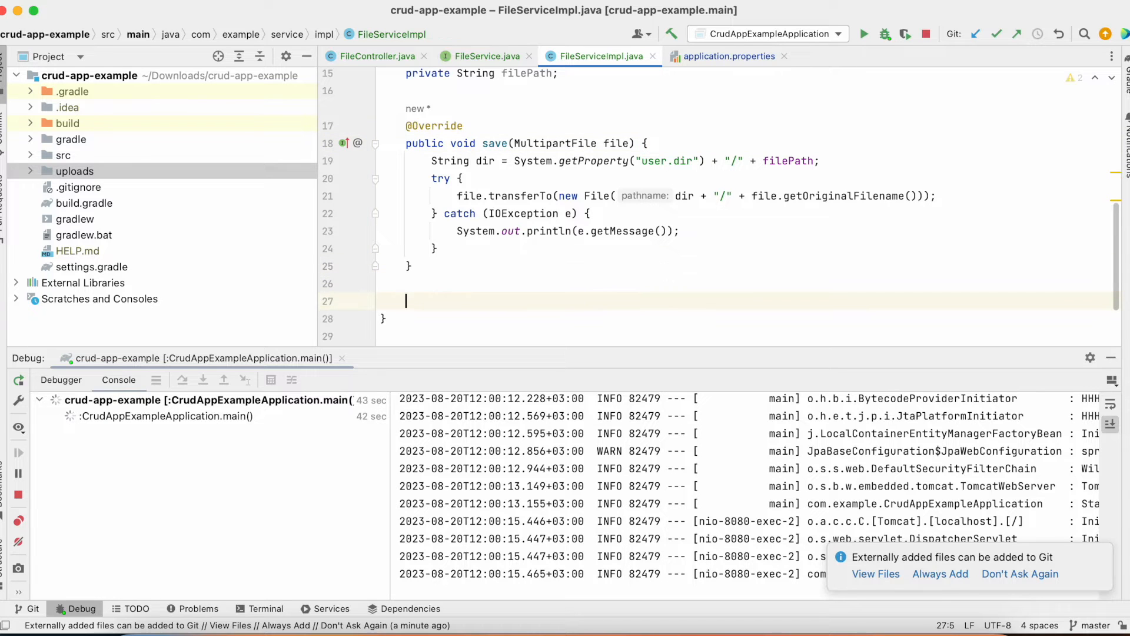
- Start a public Resource declaration in FileServiceImpl and open Spring's core.io Resource source
{"action": "type", "text": "public_r"}
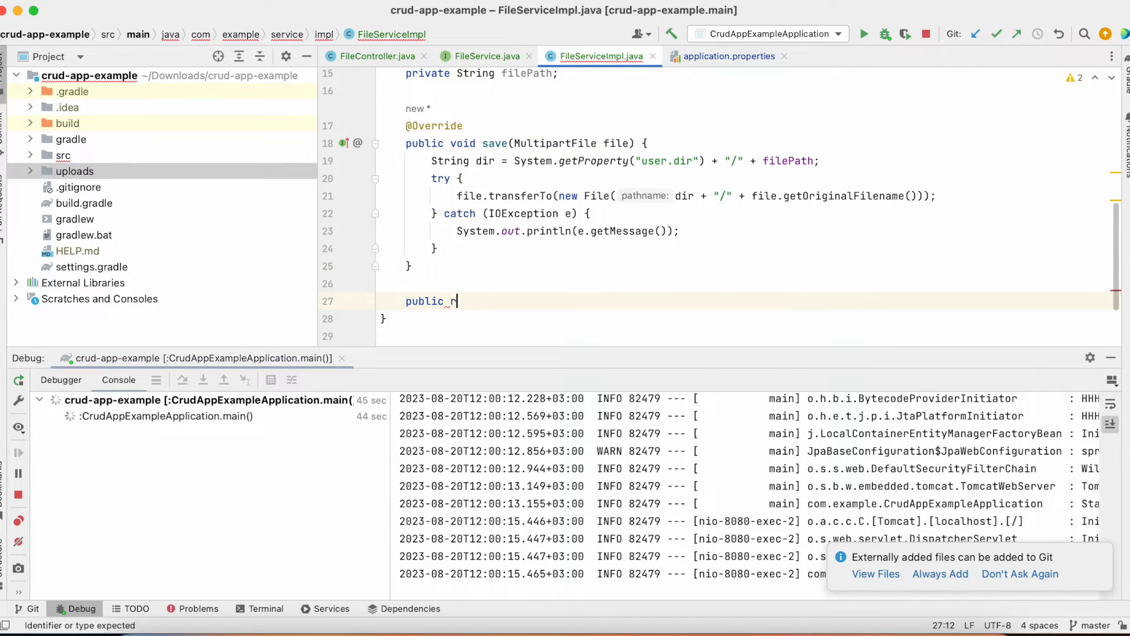
{"action": "type", "text": "Re"}
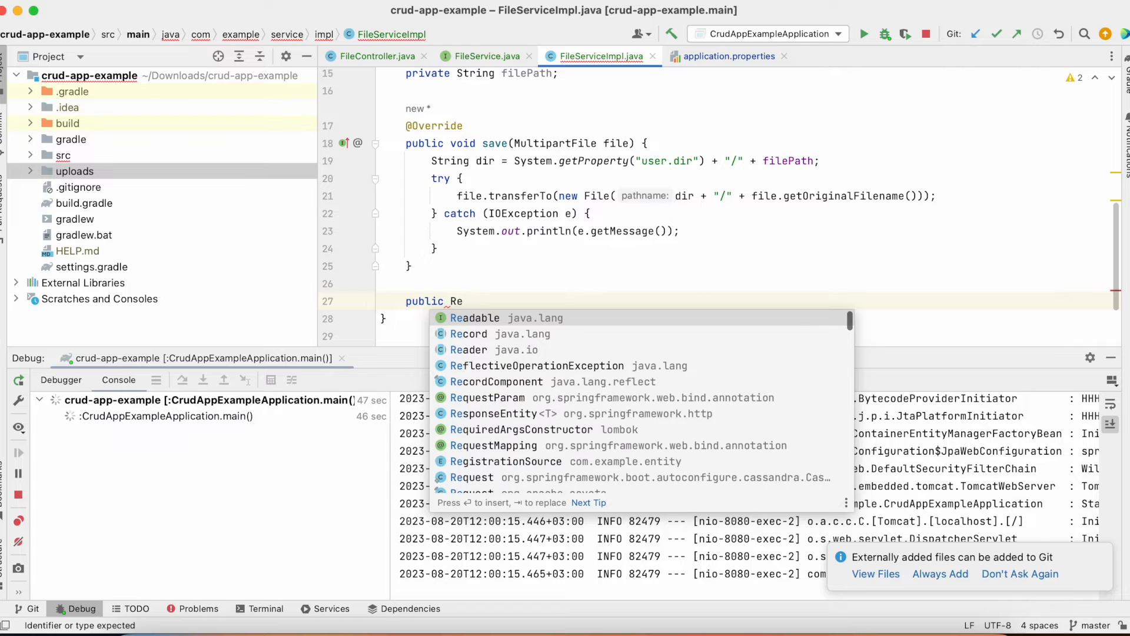
{"action": "type", "text": "sour"}
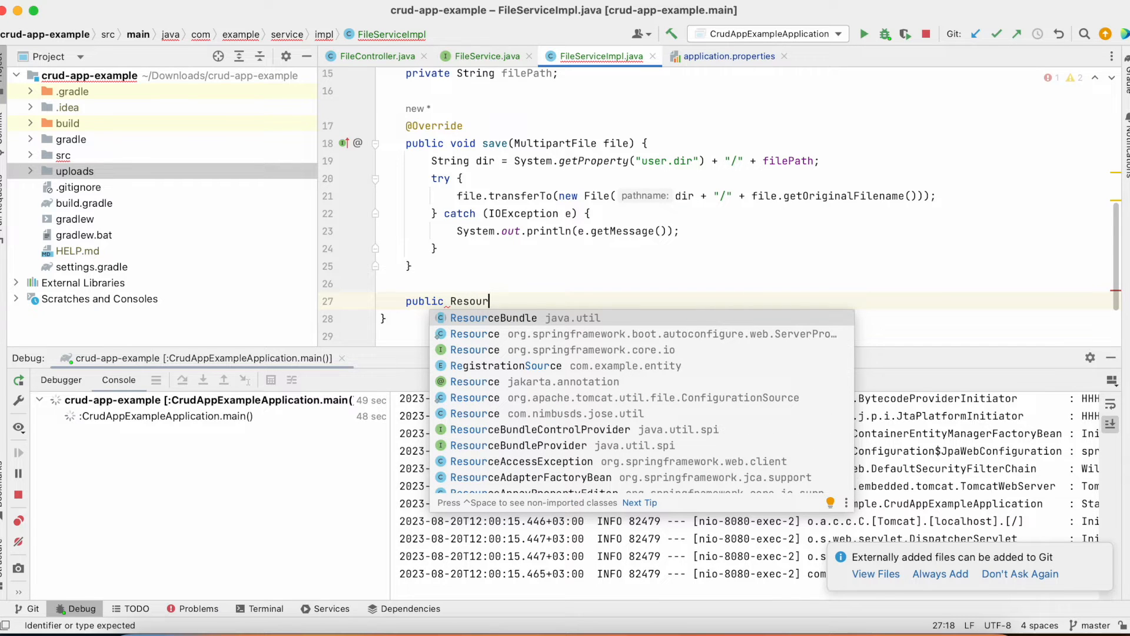
{"action": "type", "text": "ce"}
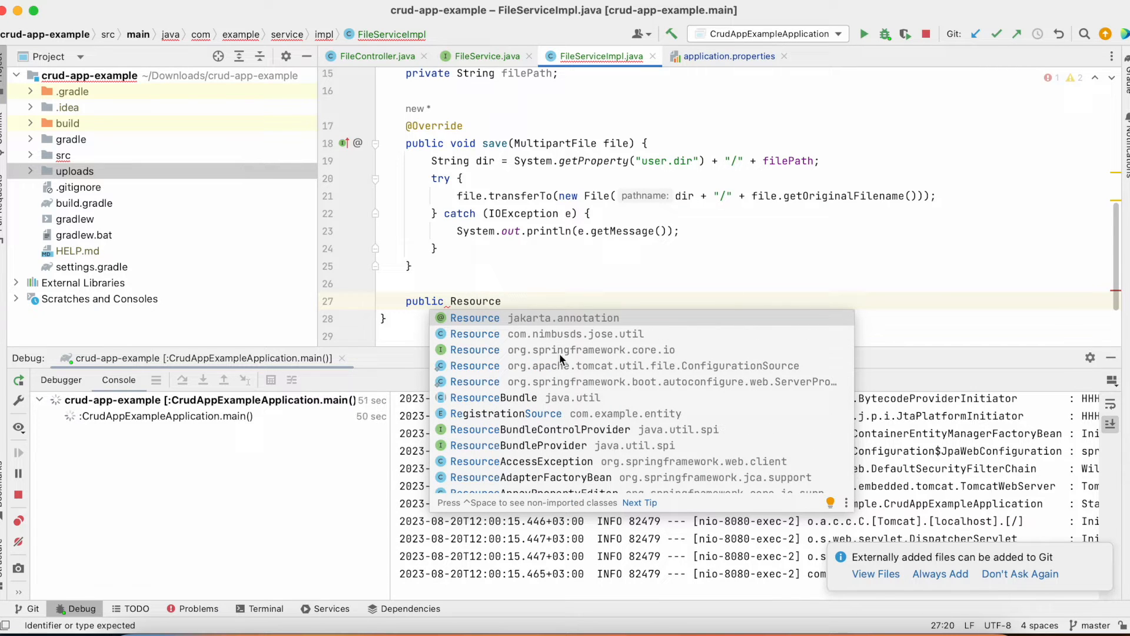
{"action": "left_click", "coordinate": [475, 350]}
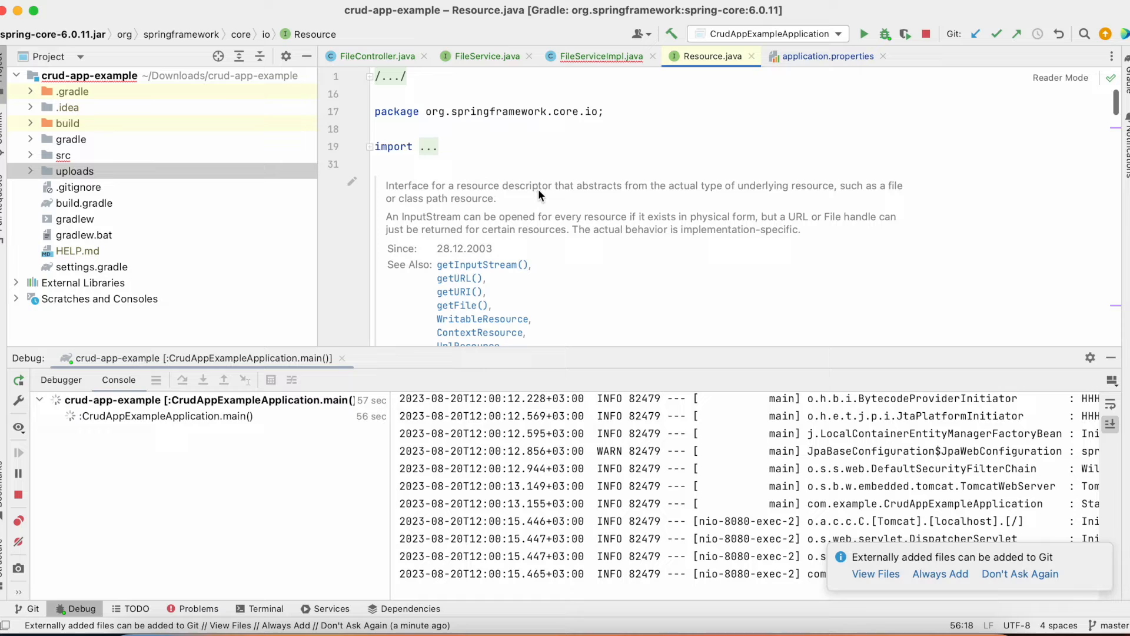
{"action": "mouse_move", "coordinate": [651, 198]}
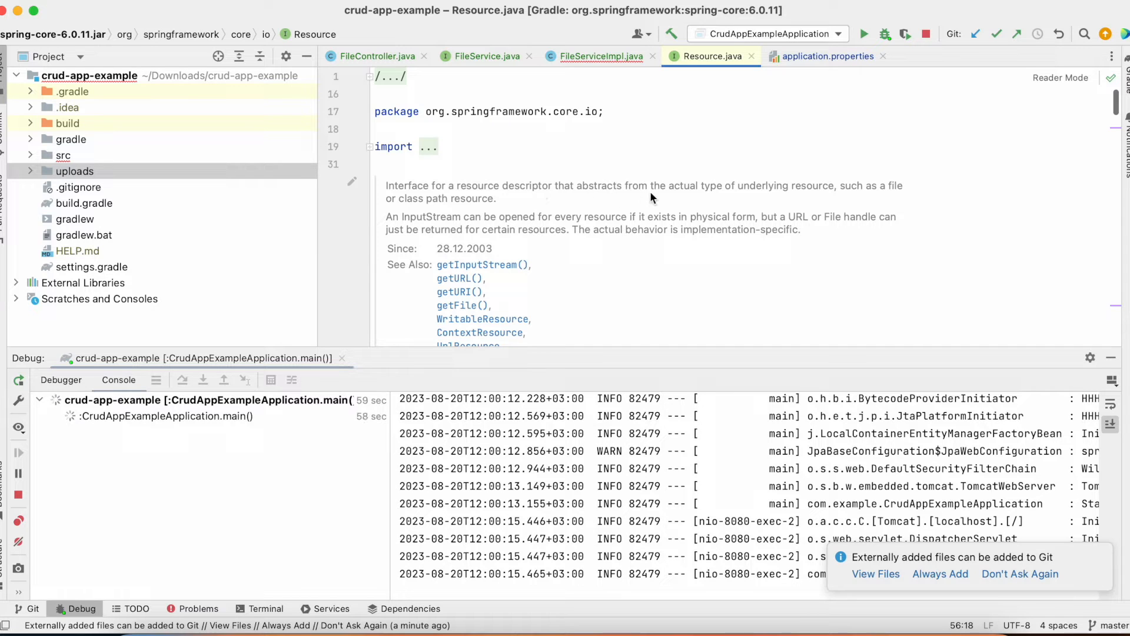
{"action": "mouse_move", "coordinate": [780, 200]}
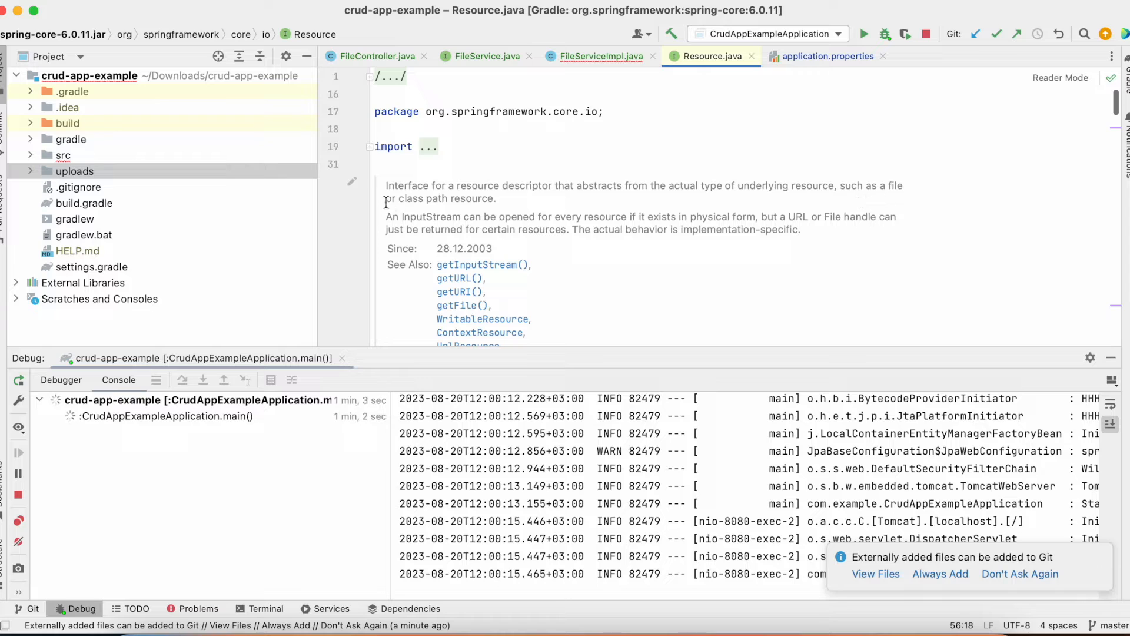
{"action": "mouse_move", "coordinate": [873, 184]}
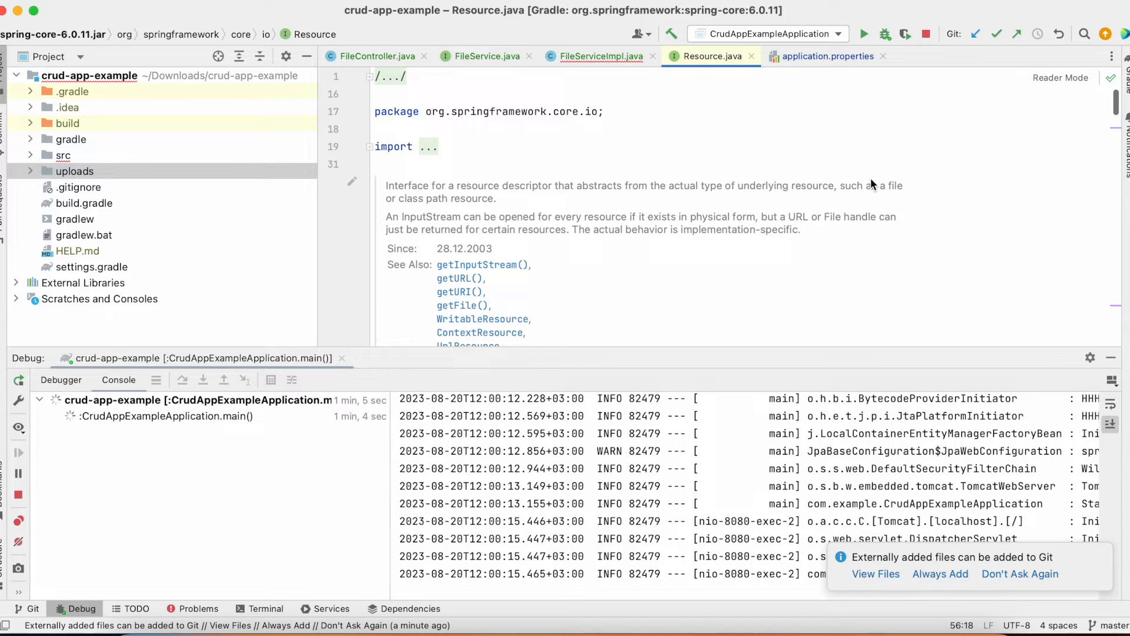
{"action": "mouse_move", "coordinate": [920, 189]}
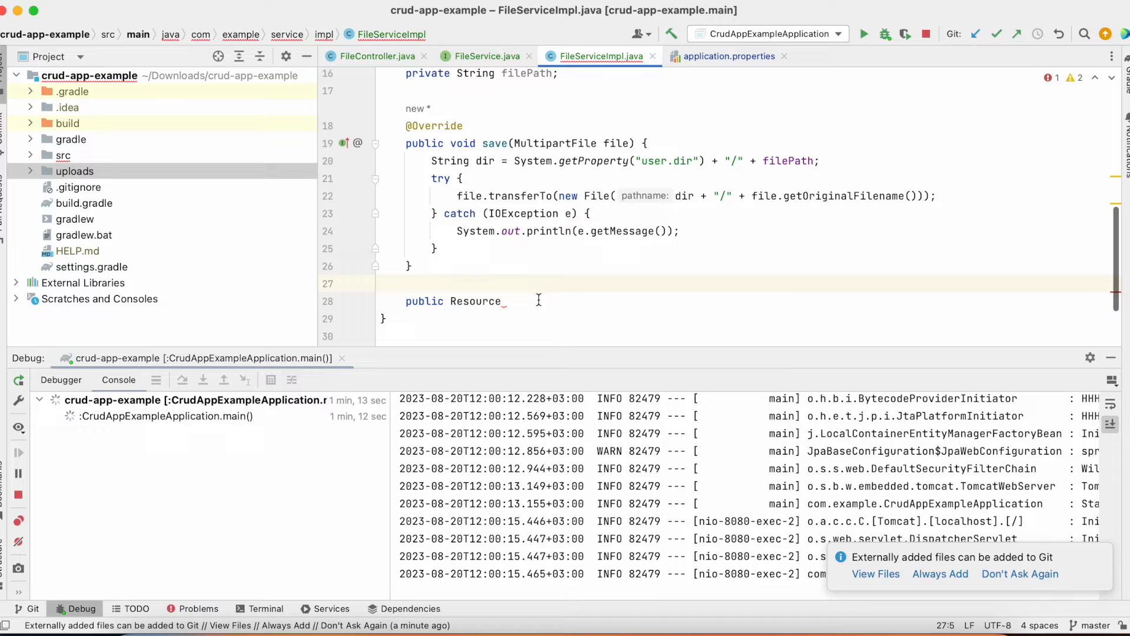
- Declare getFile(String fileName) returning Resource and open its body
{"action": "type", "text": "get"}
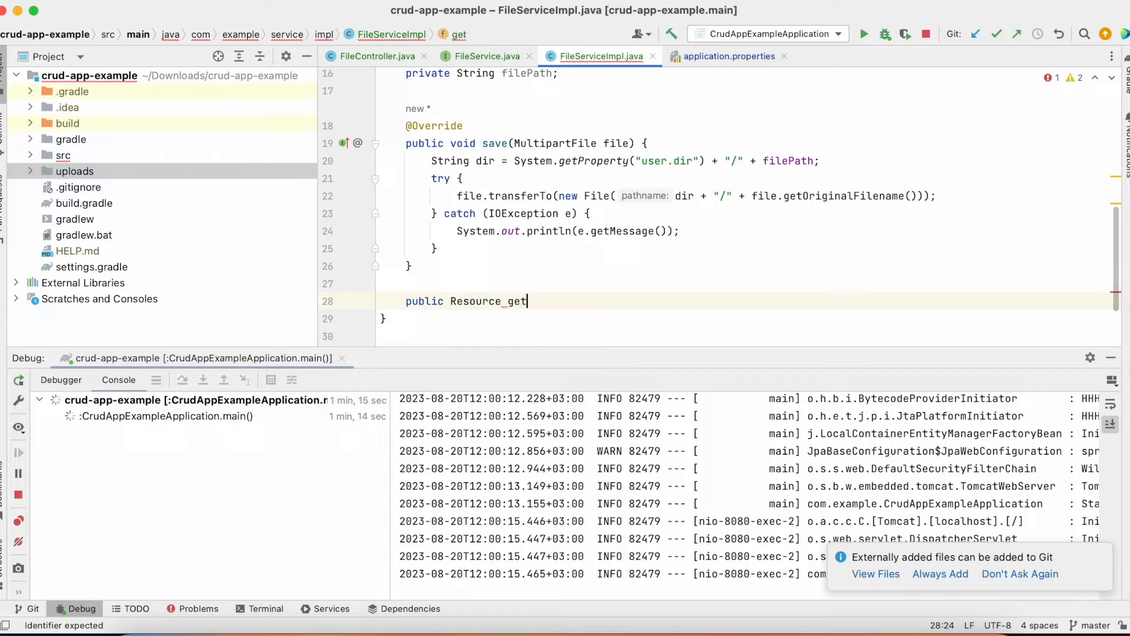
{"action": "type", "text": "File("}
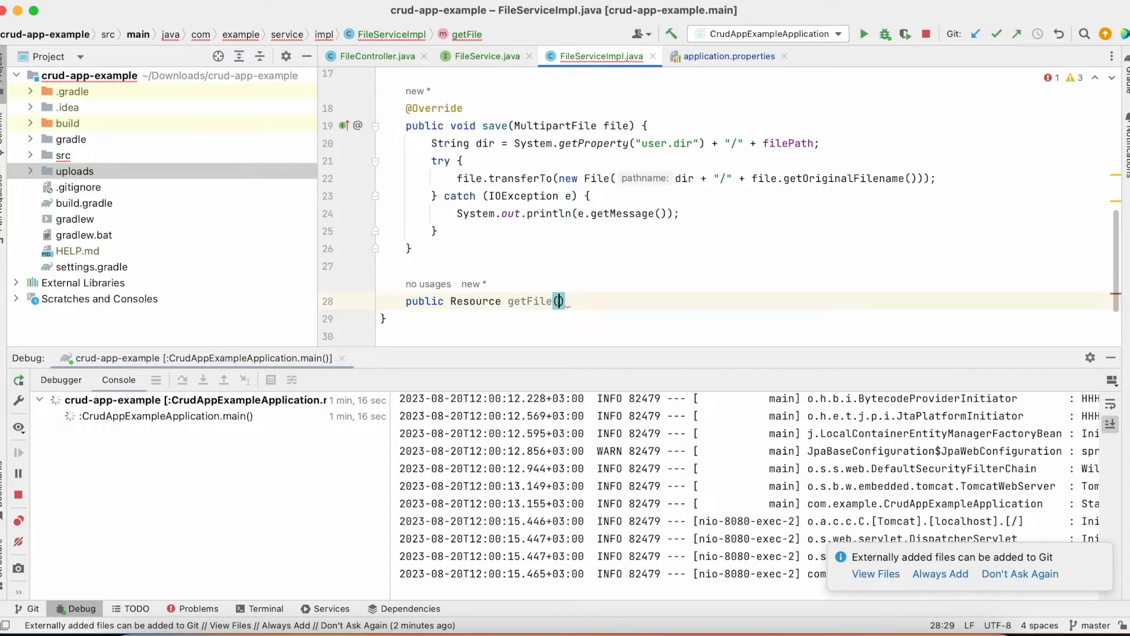
{"action": "type", "text": "String"}
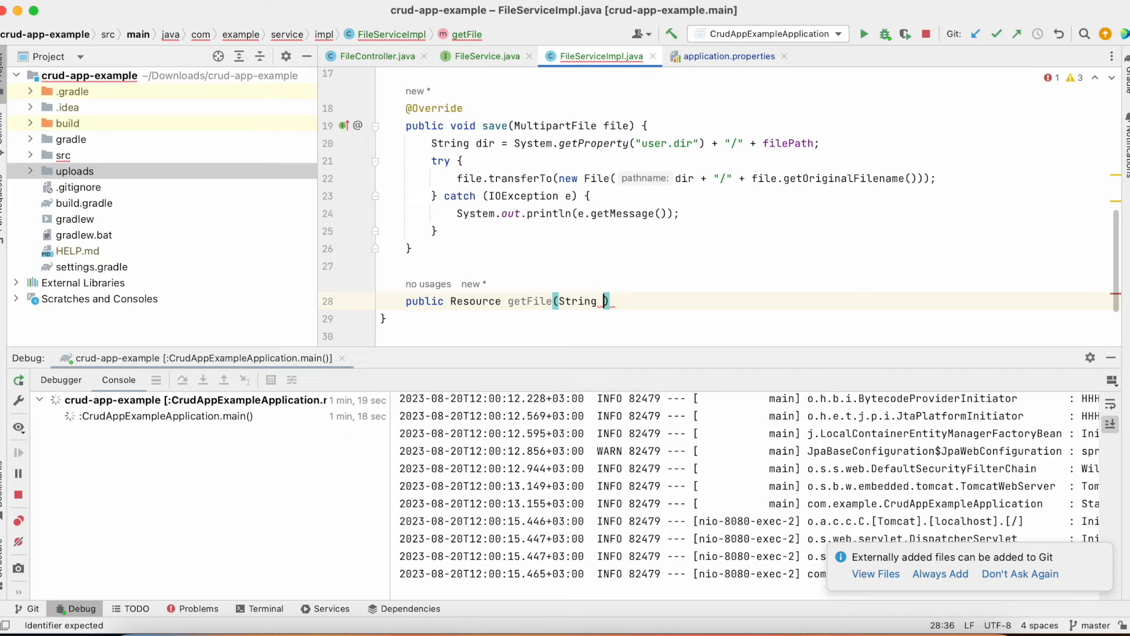
{"action": "type", "text": "fileName"}
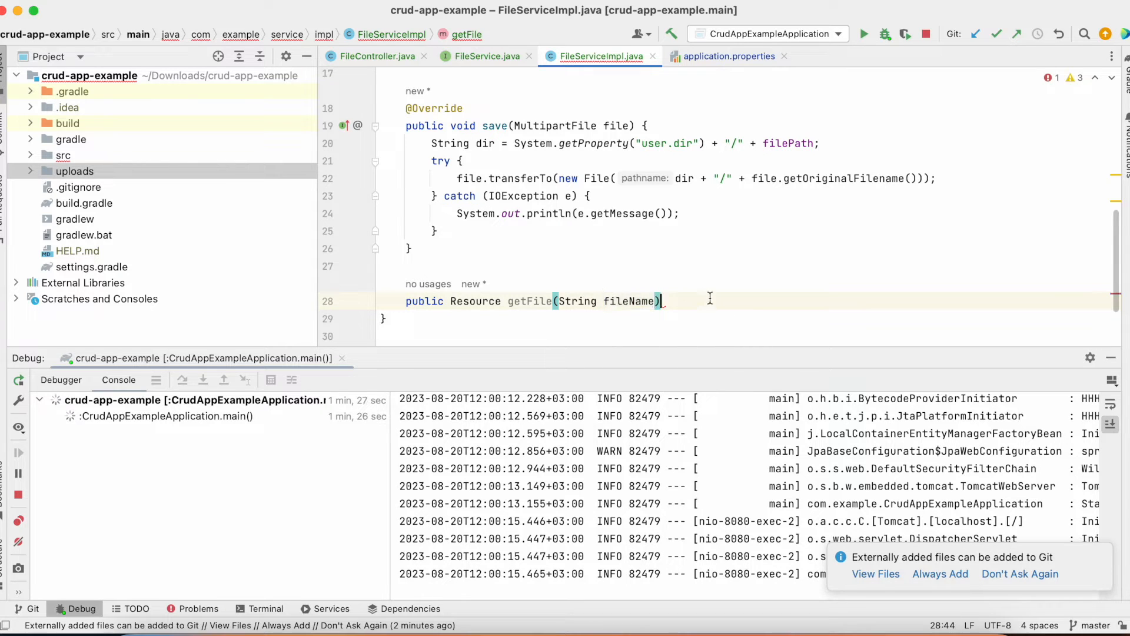
{"action": "key", "text": "enter"}
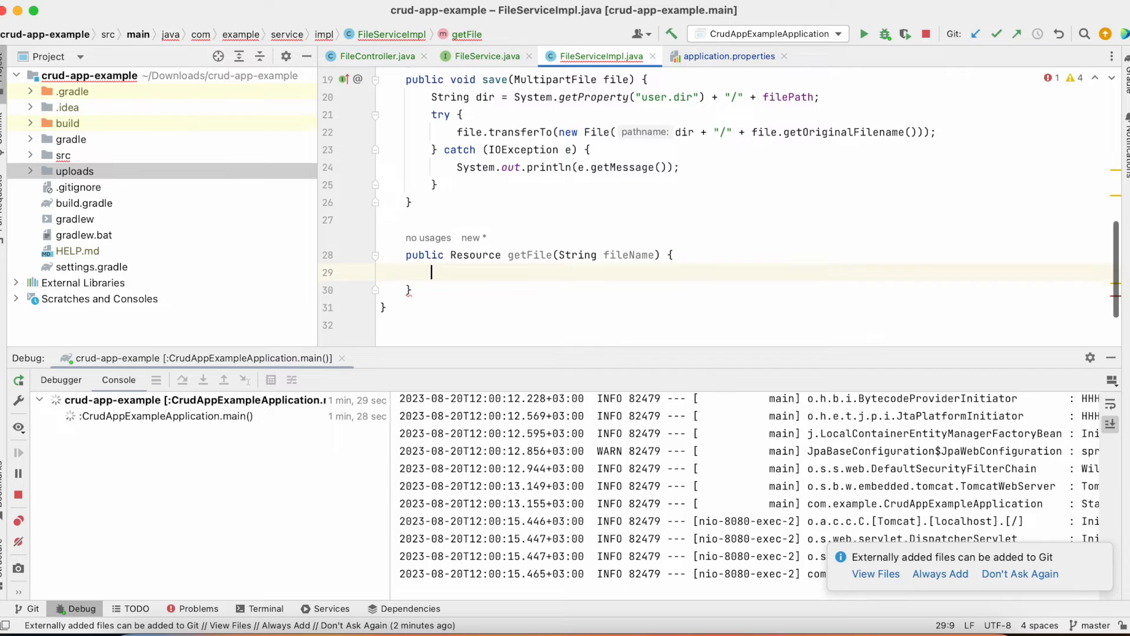
- Add the dir = System.getProperty("user.dir") + "/" + filePath line inside getFile
{"action": "scroll", "scroll_direction": "up", "scroll_amount": 3}
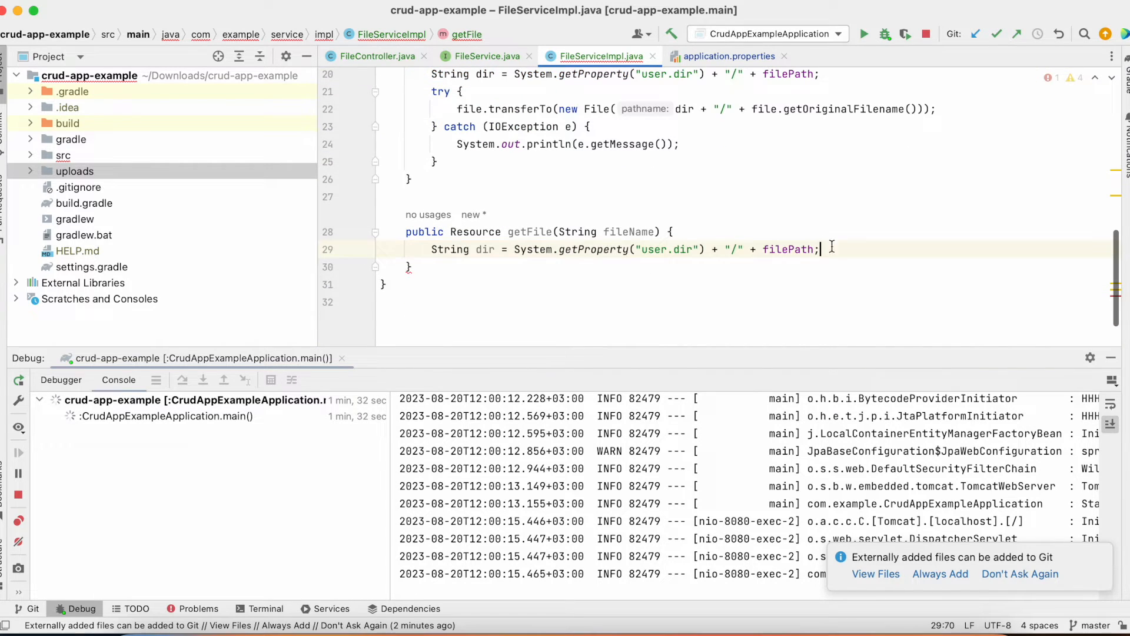
{"action": "scroll", "scroll_direction": "up", "scroll_amount": 3}
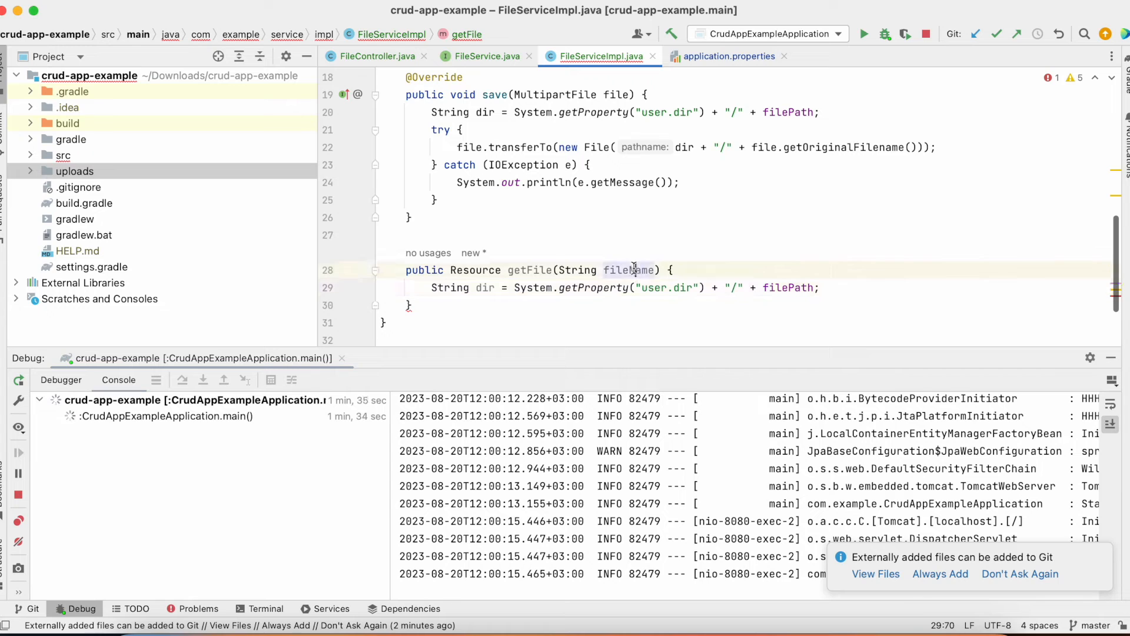
{"action": "double_click", "coordinate": [629, 270]}
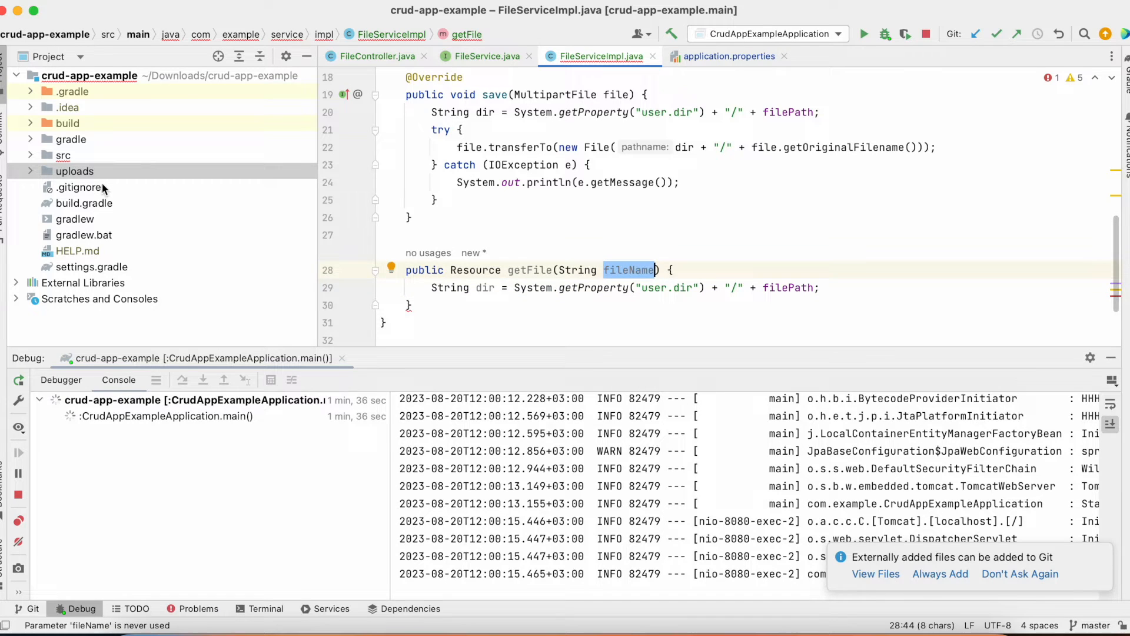
{"action": "left_click", "coordinate": [819, 287]}
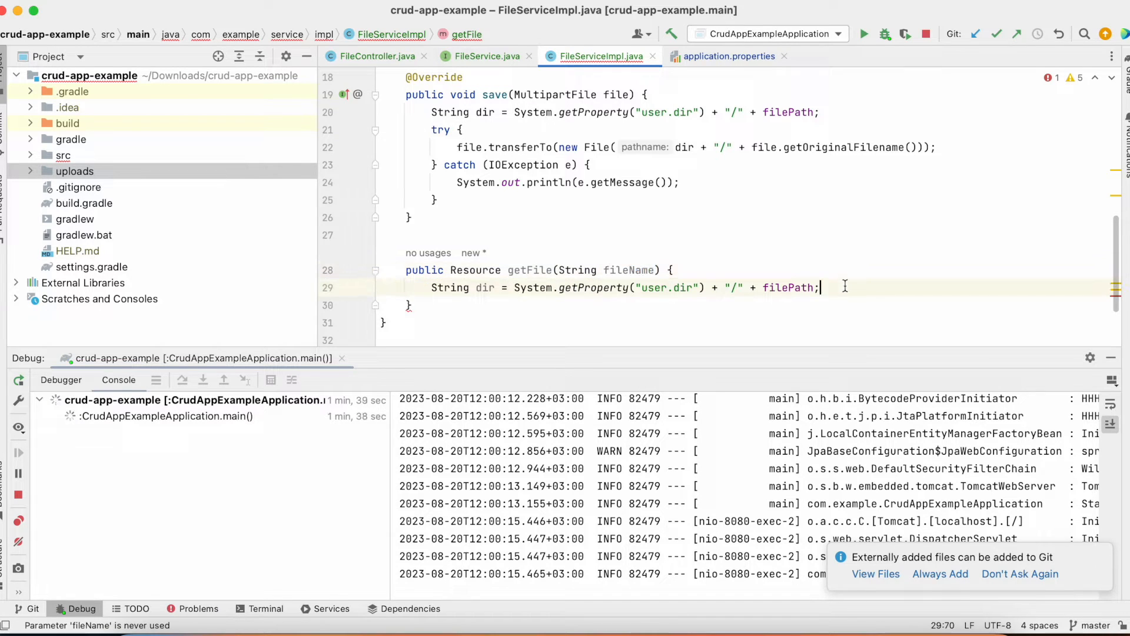
{"action": "key", "text": "Return"}
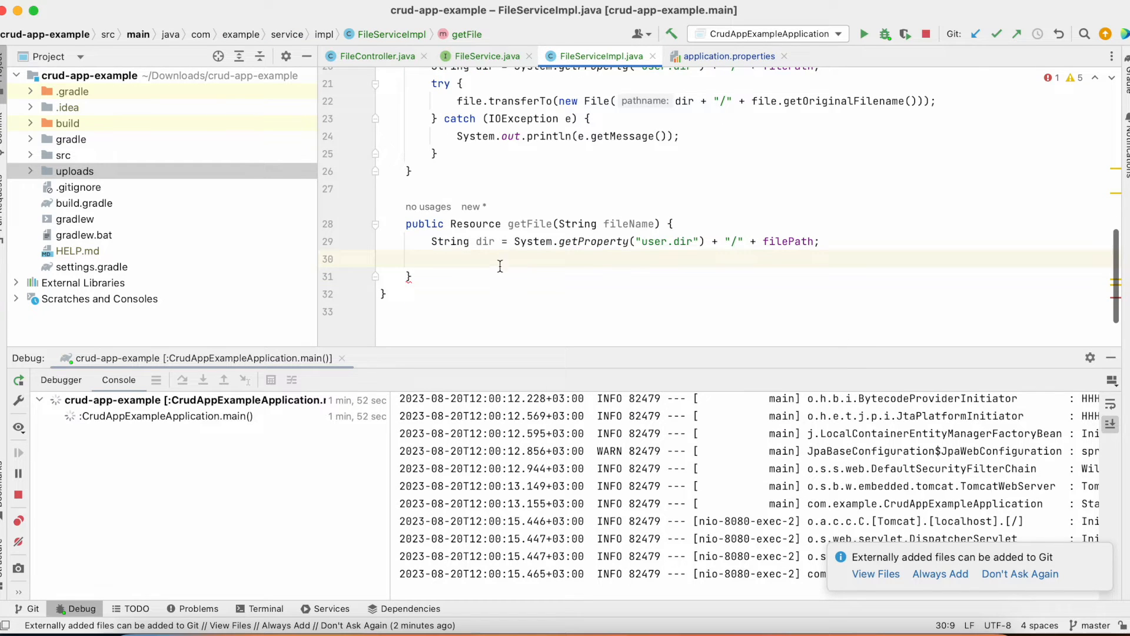
- Add 'Path path = Paths.get(dir);' to getFile
{"action": "type", "text": "Path ="}
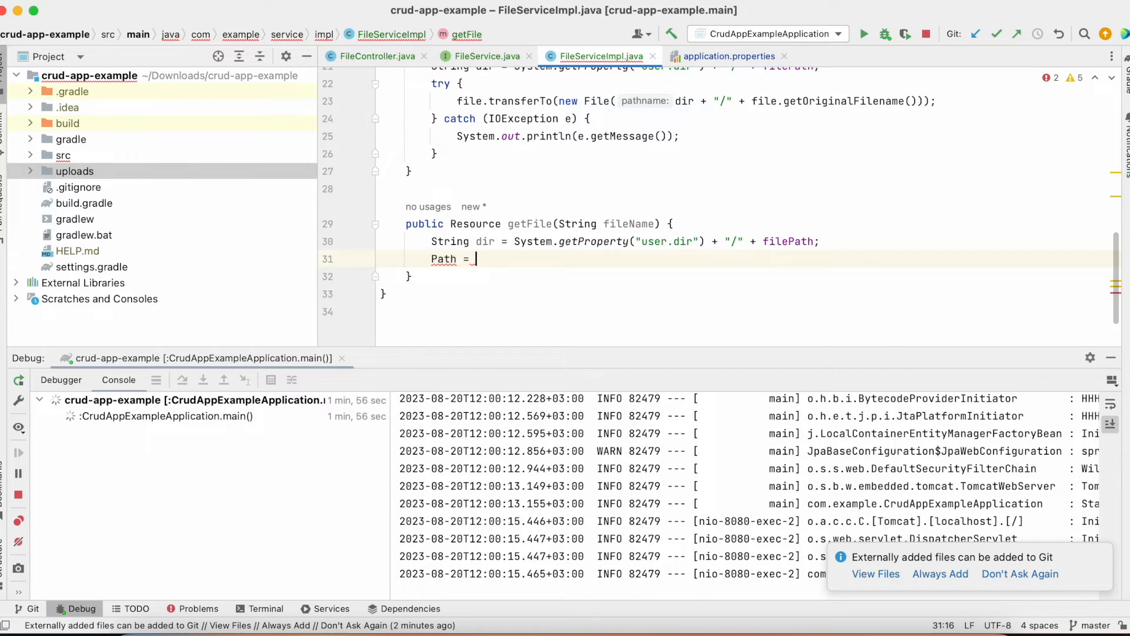
{"action": "type", "text": "Path.di"}
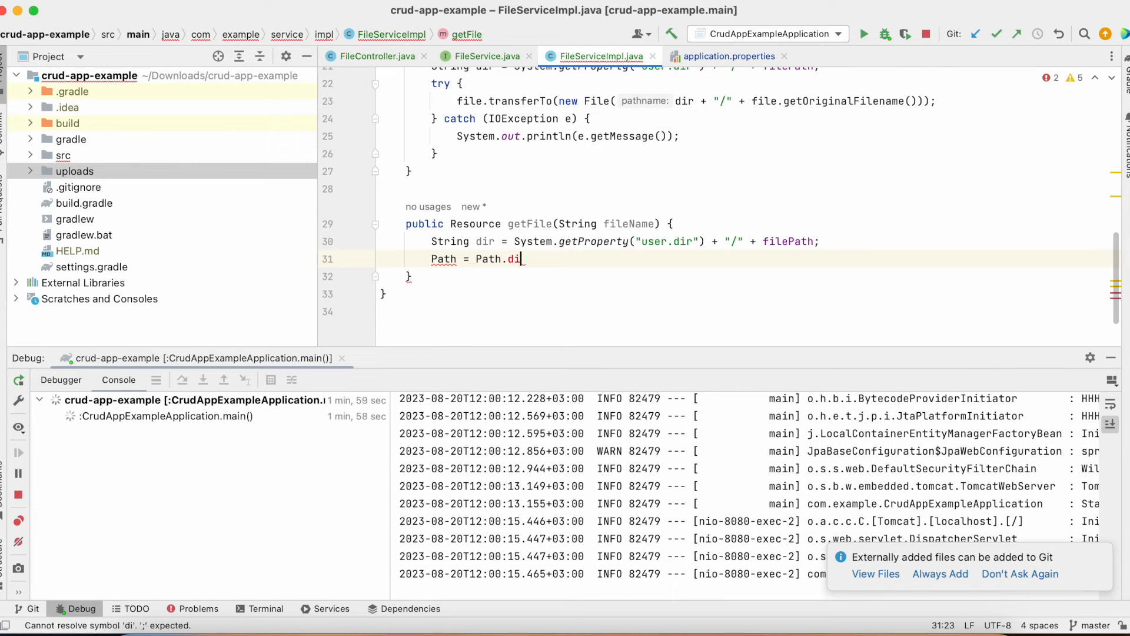
{"action": "key", "text": "Backspace"}
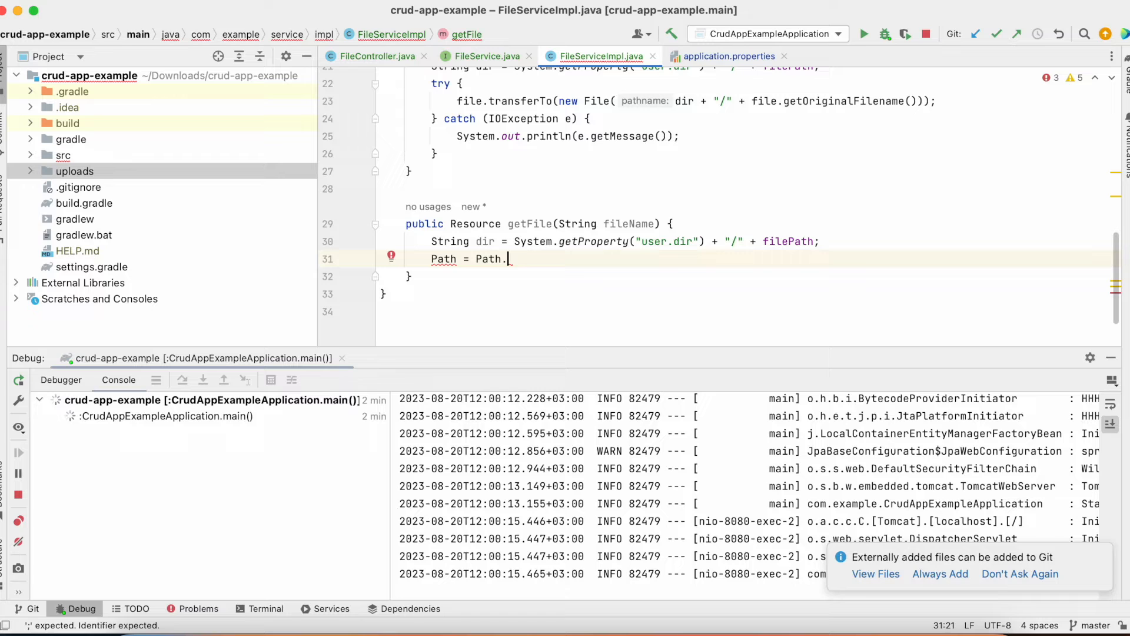
{"action": "type", "text": "get"}
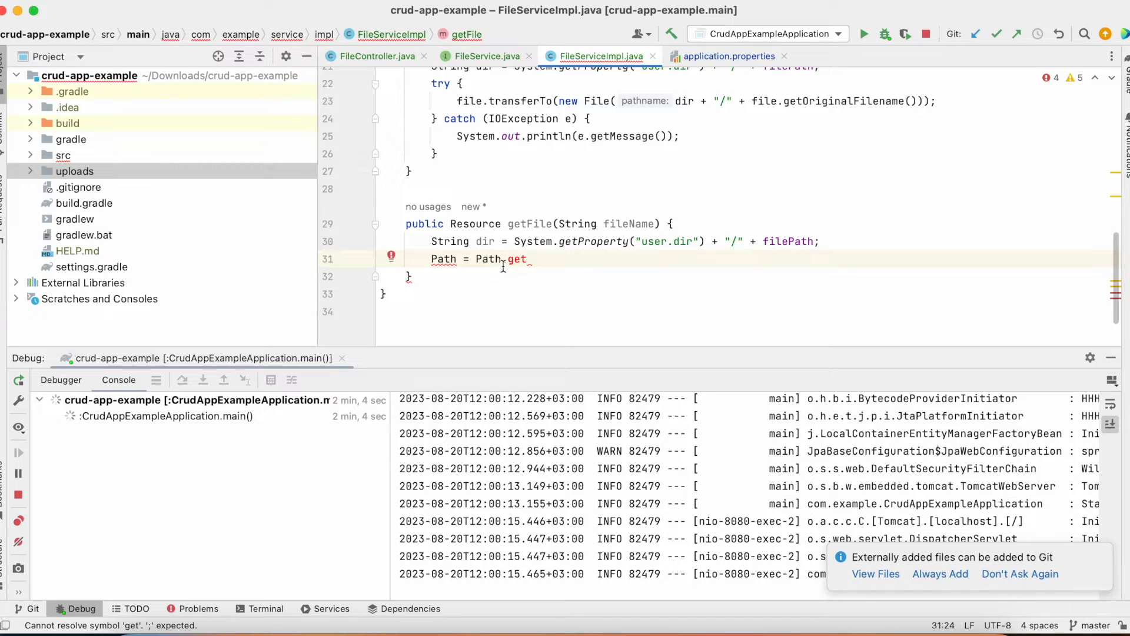
{"action": "type", "text": "s"}
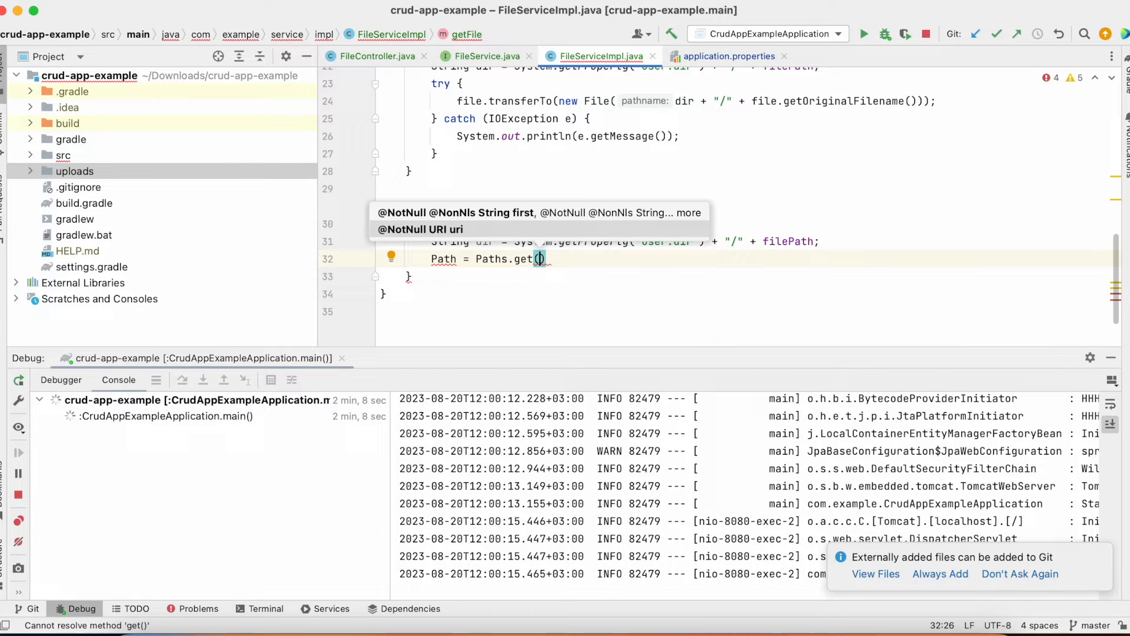
{"action": "type", "text": "dir"}
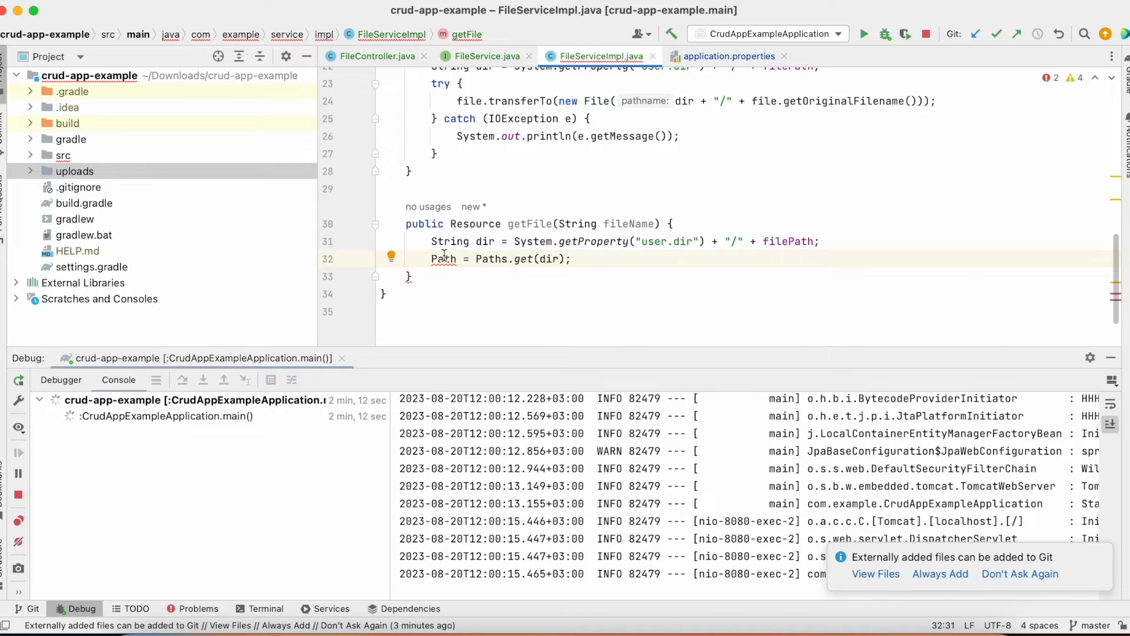
{"action": "mouse_move", "coordinate": [441, 259]}
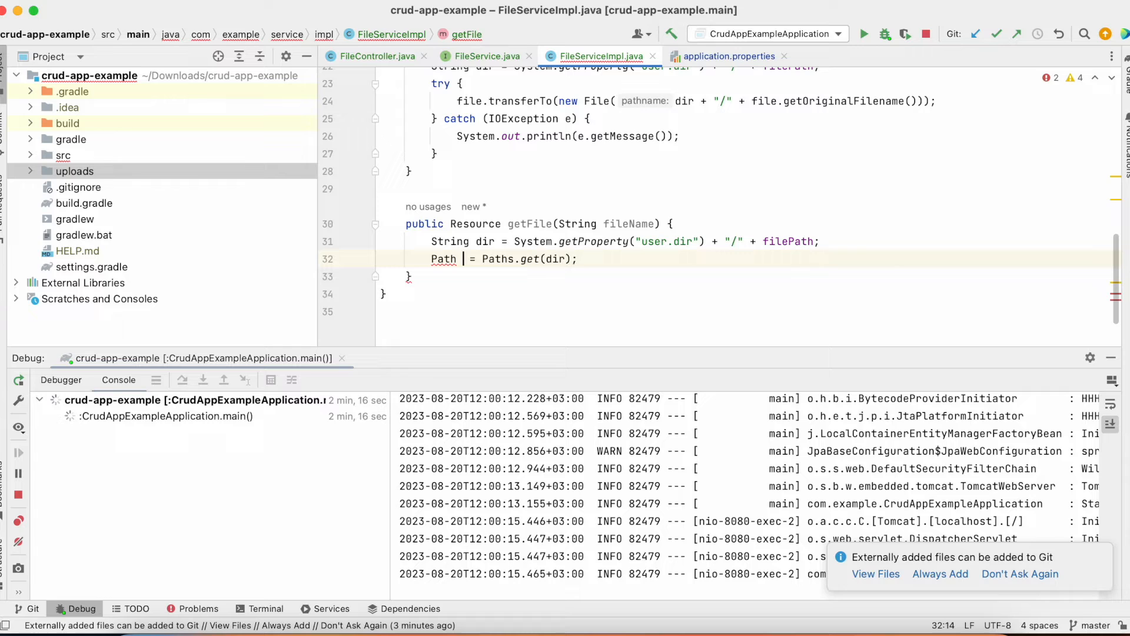
{"action": "type", "text": "path"}
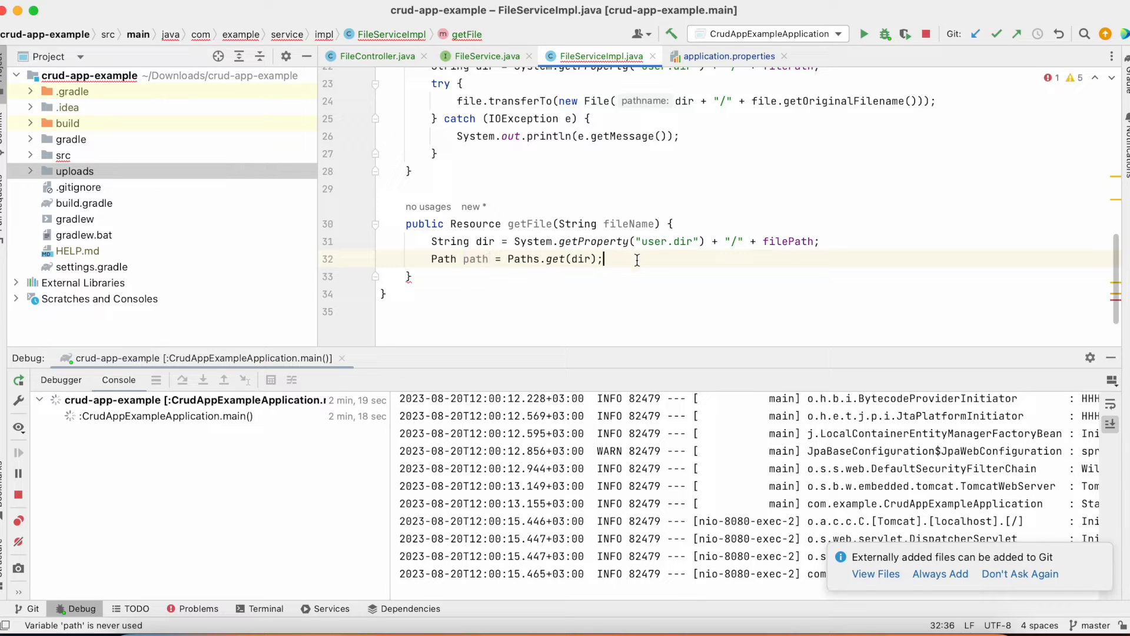
{"action": "key", "text": "enter"}
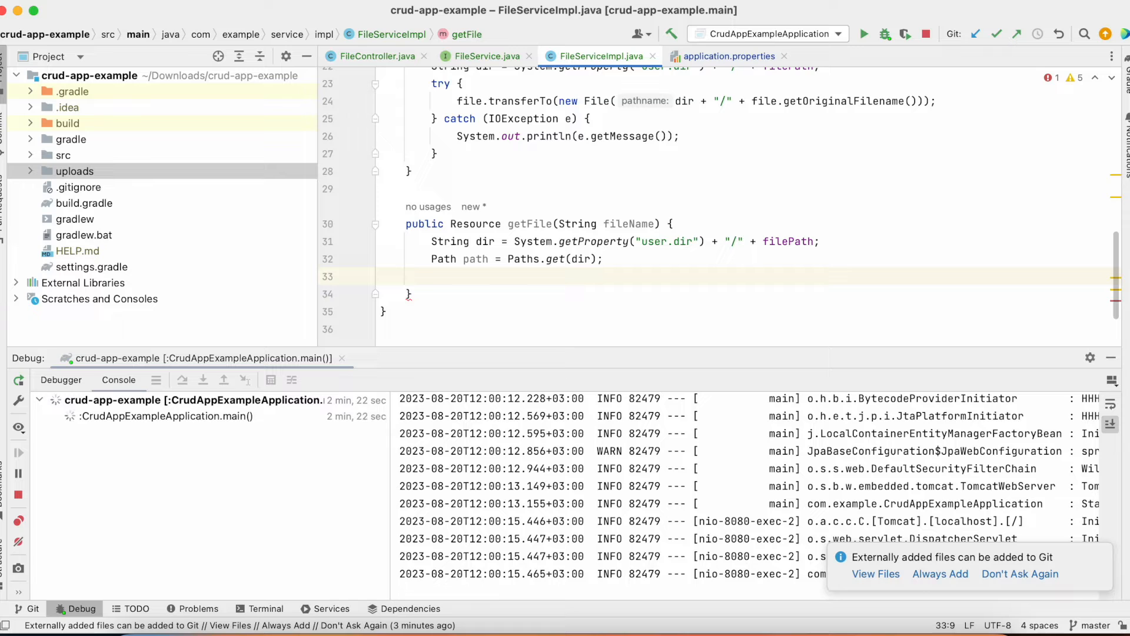
- Begin 'Resource resource = new UrlResource(path' on the next line
{"action": "type", "text": "re"}
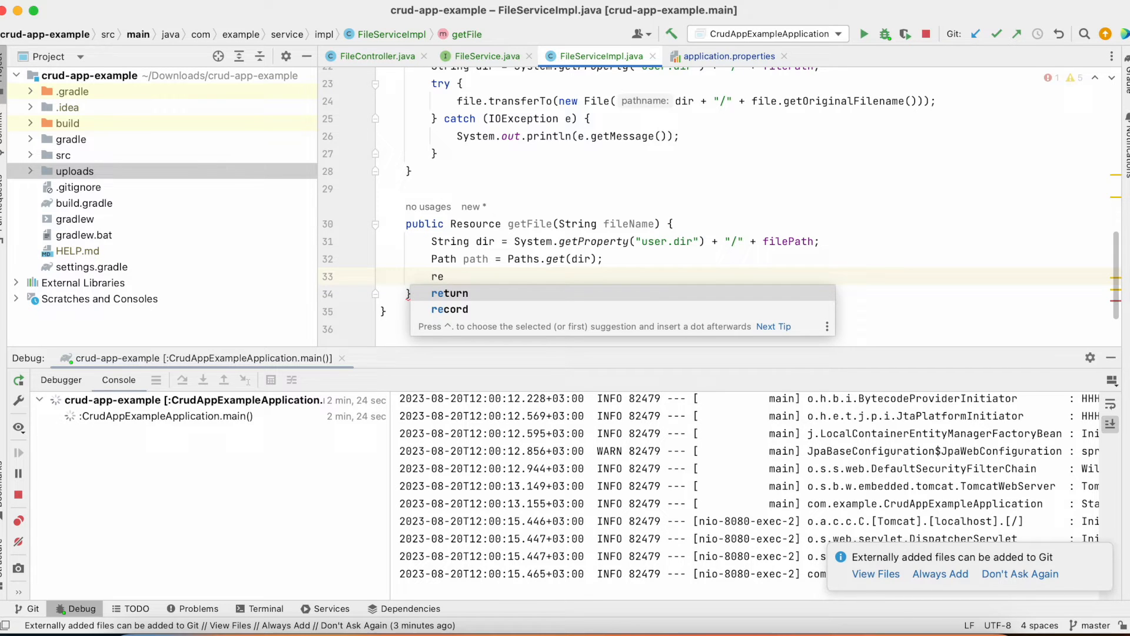
{"action": "type", "text": "Resource"}
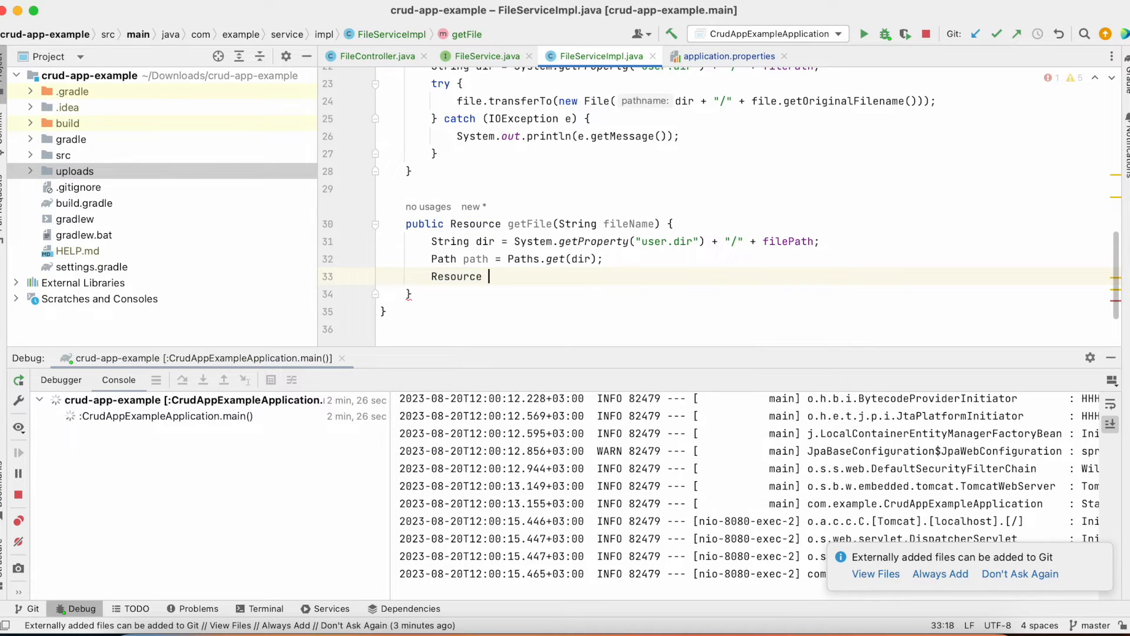
{"action": "type", "text": "resource = new UrlResource("}
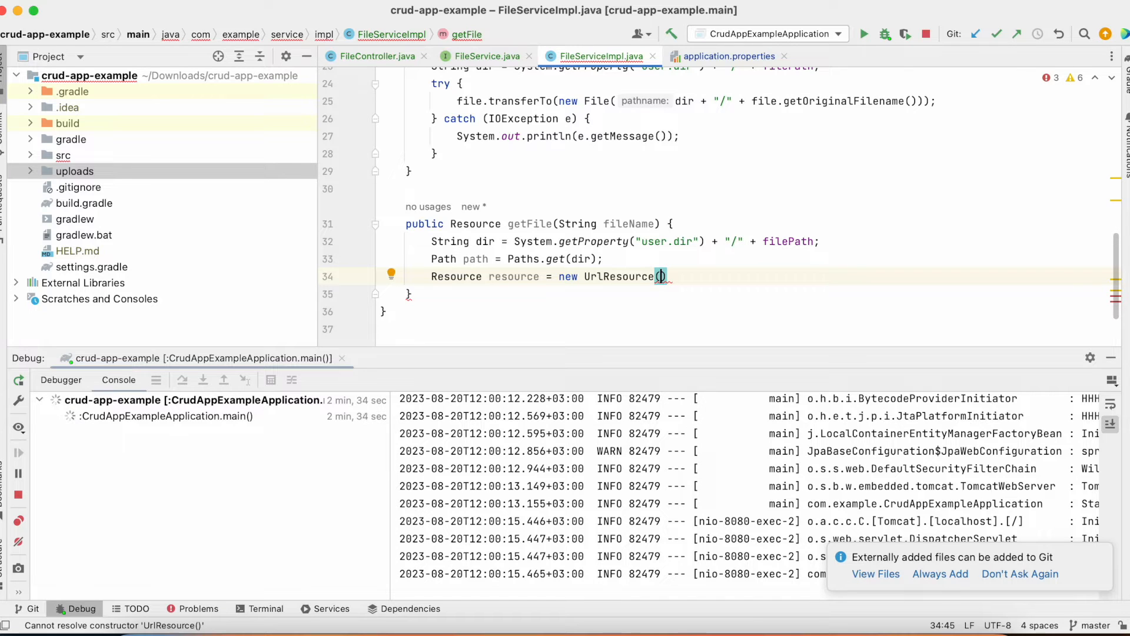
{"action": "type", "text": "path"}
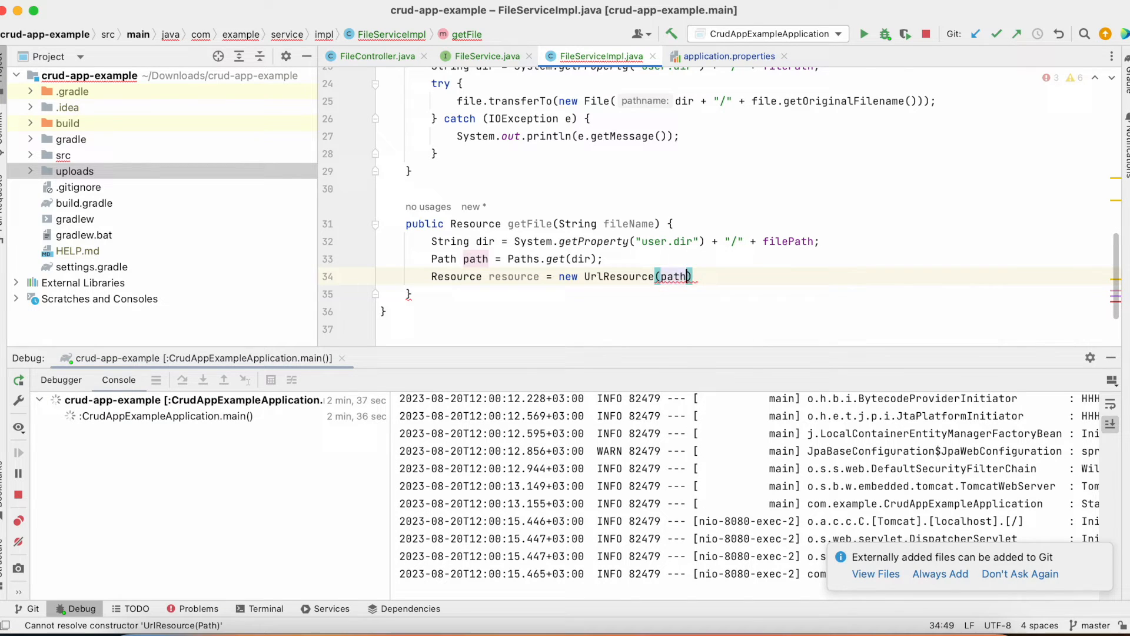
- Complete new UrlResource(path.toUri()) and wrap it in a try-catch for MalformedURLException
{"action": "type", "text": ".toUri()"}
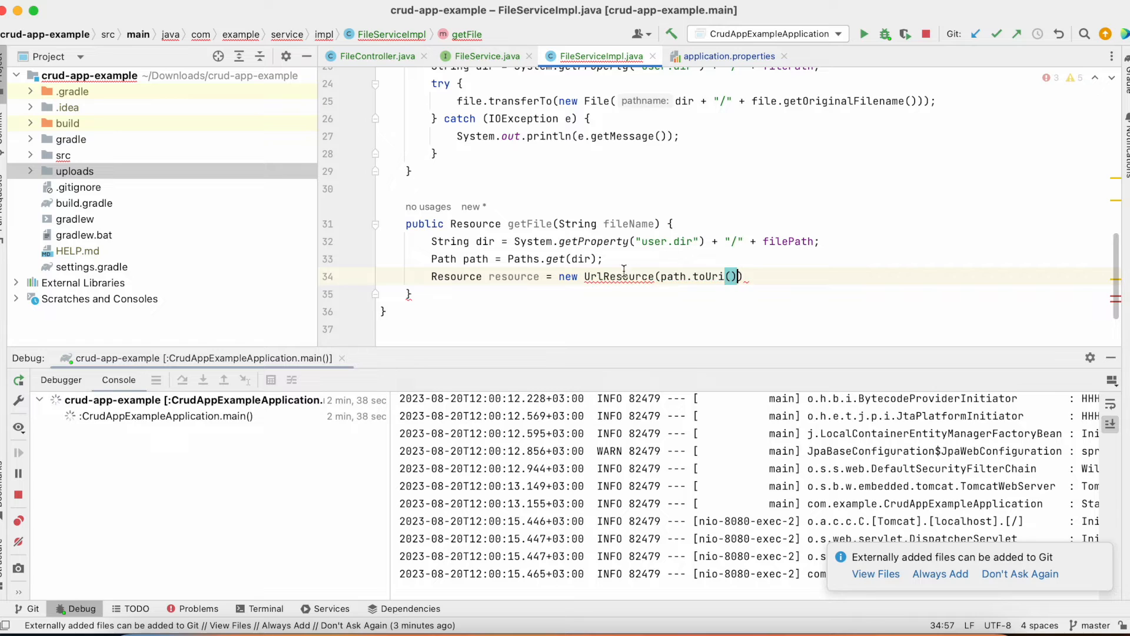
{"action": "type", "text": ";"}
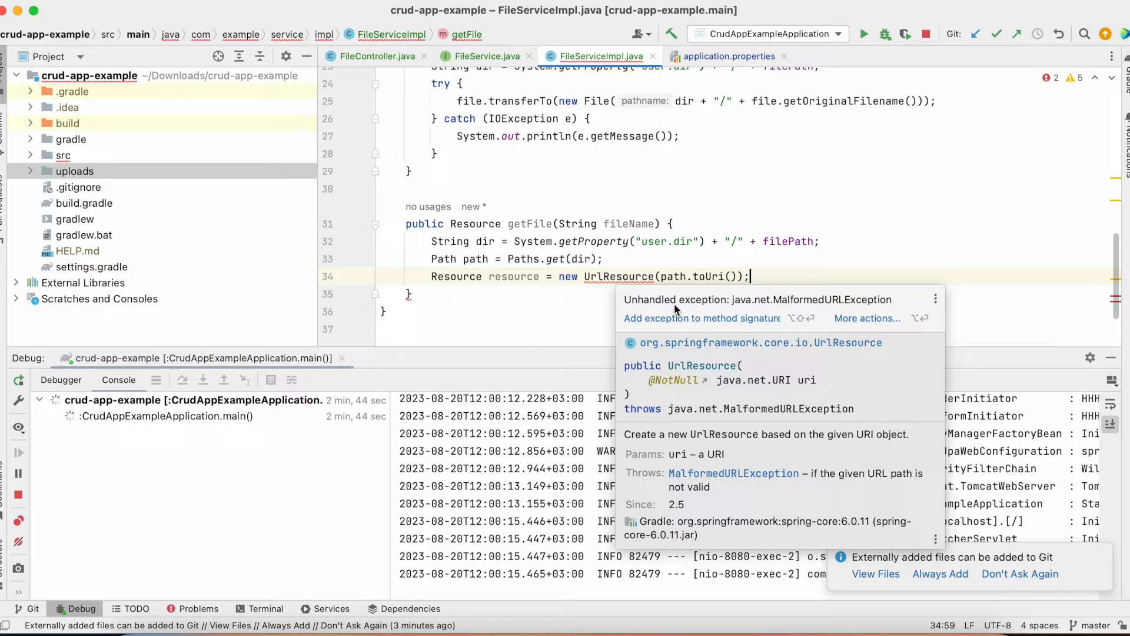
{"action": "left_click", "coordinate": [701, 318]}
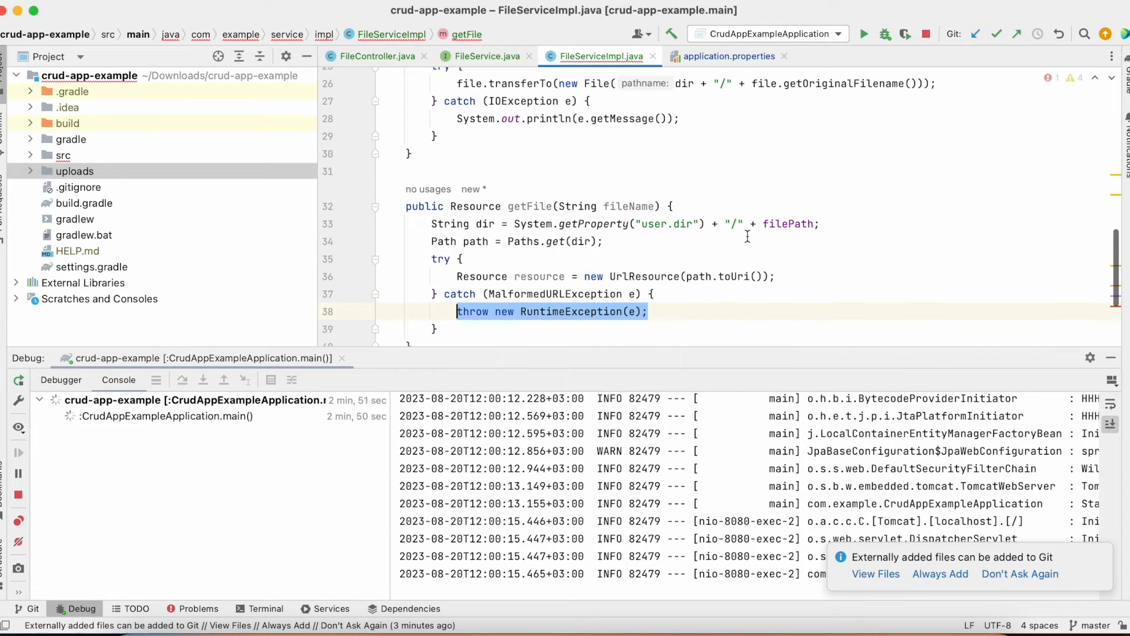
{"action": "scroll", "scroll_direction": "up", "scroll_amount": 3}
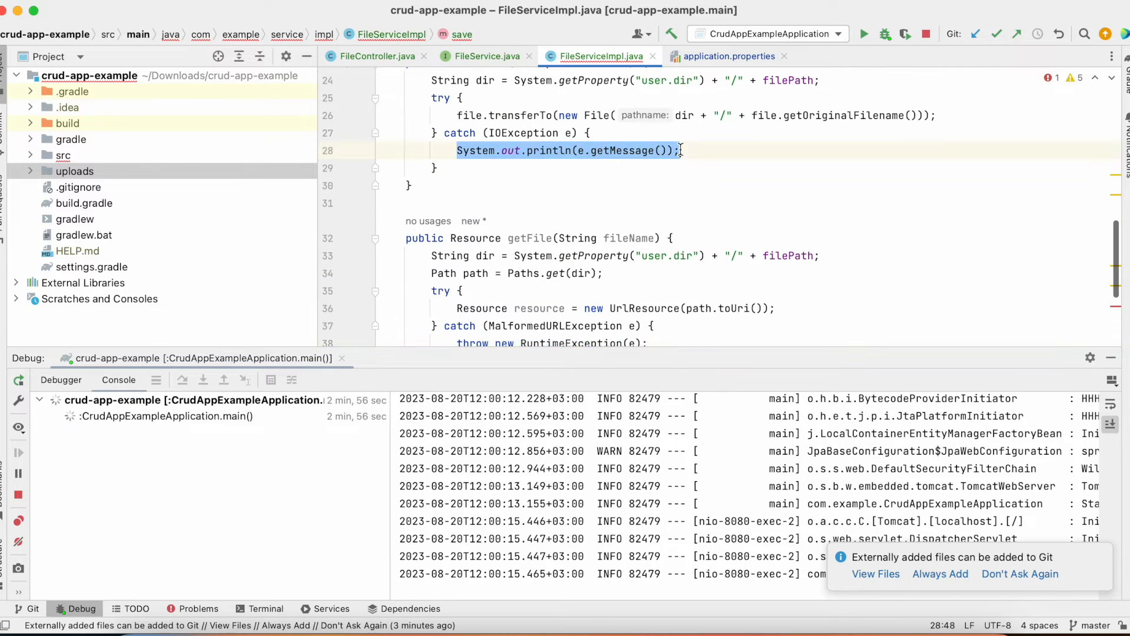
{"action": "scroll", "scroll_direction": "down", "scroll_amount": 3}
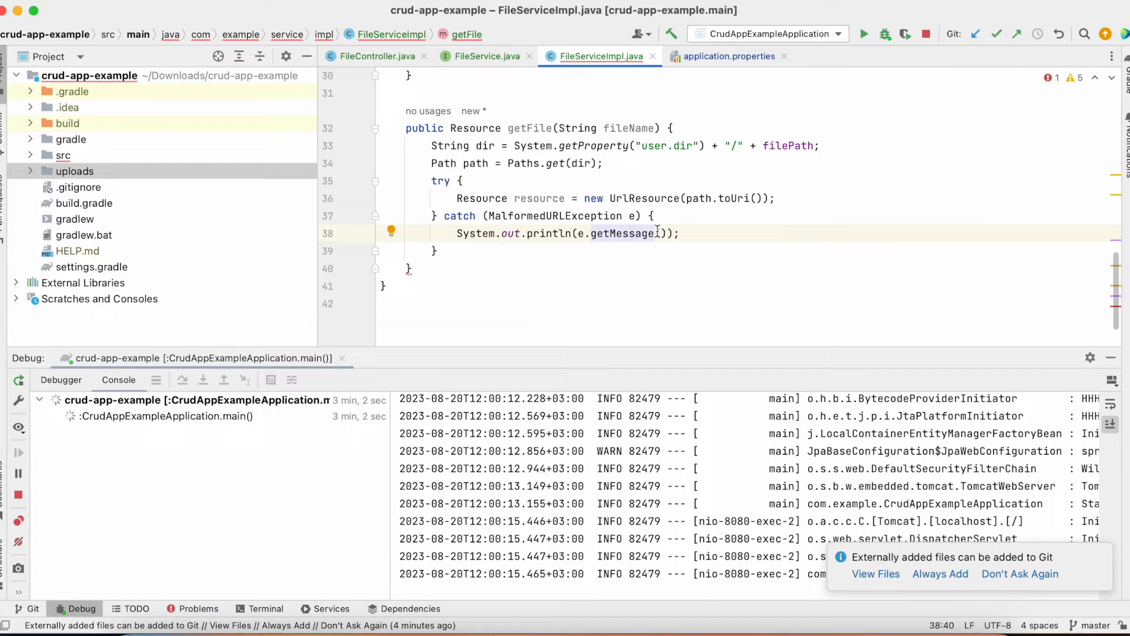
- Return the resource inside the try and return null otherwise
{"action": "type", "text": "return r"}
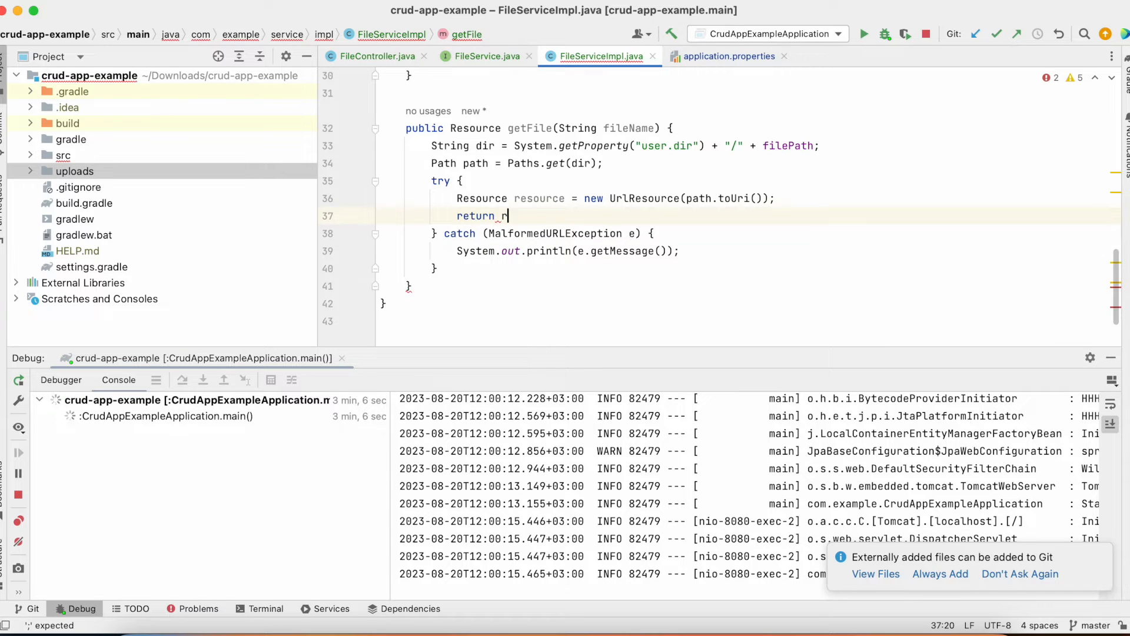
{"action": "type", "text": "esource;"}
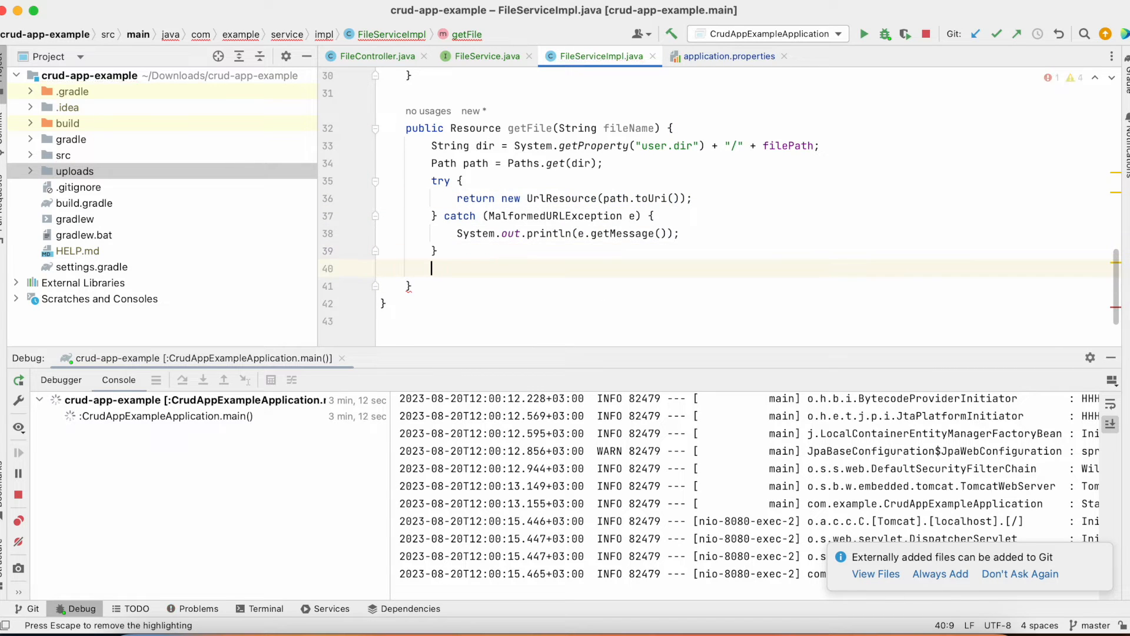
{"action": "type", "text": "return"}
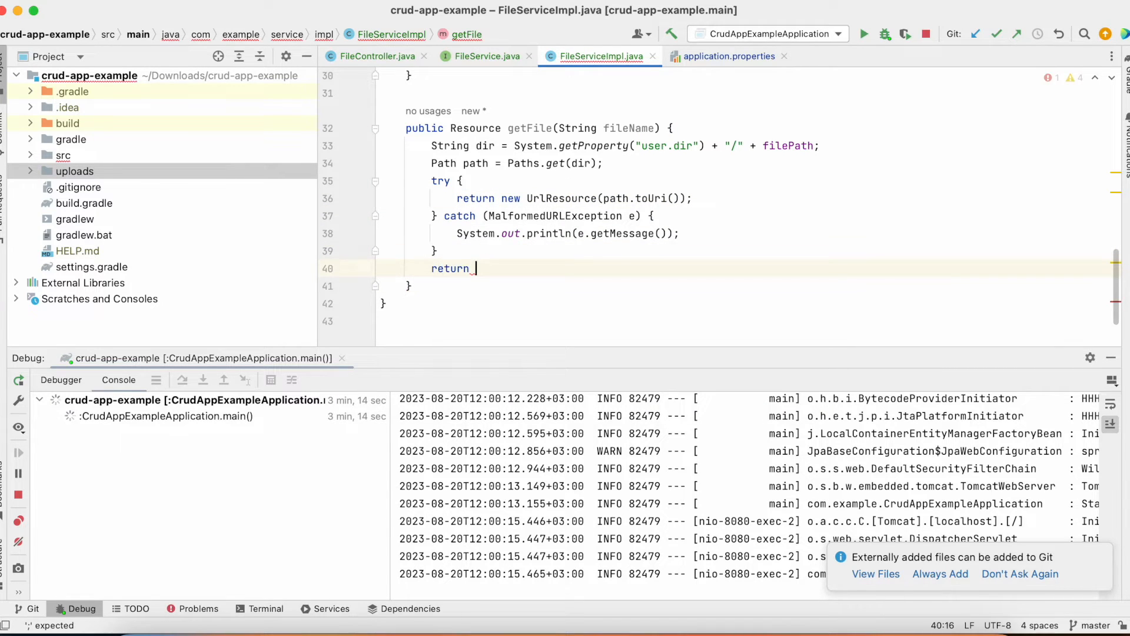
{"action": "type", "text": "null;"}
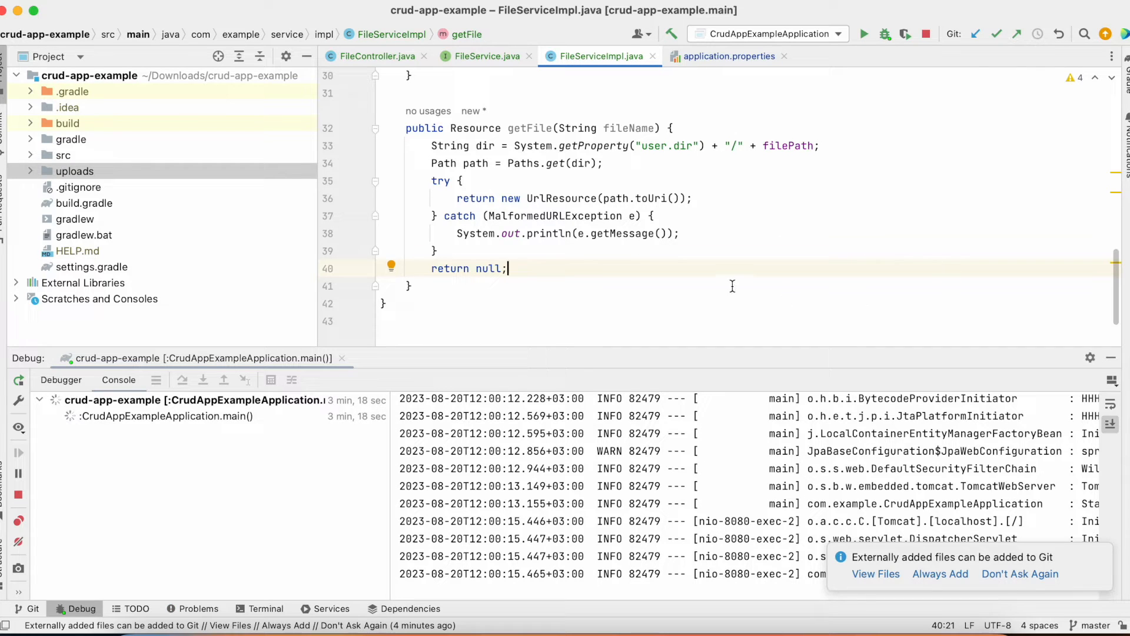
- Append + "/" + fileName to the dir line in getFile
{"action": "scroll", "scroll_direction": "up", "scroll_amount": 3}
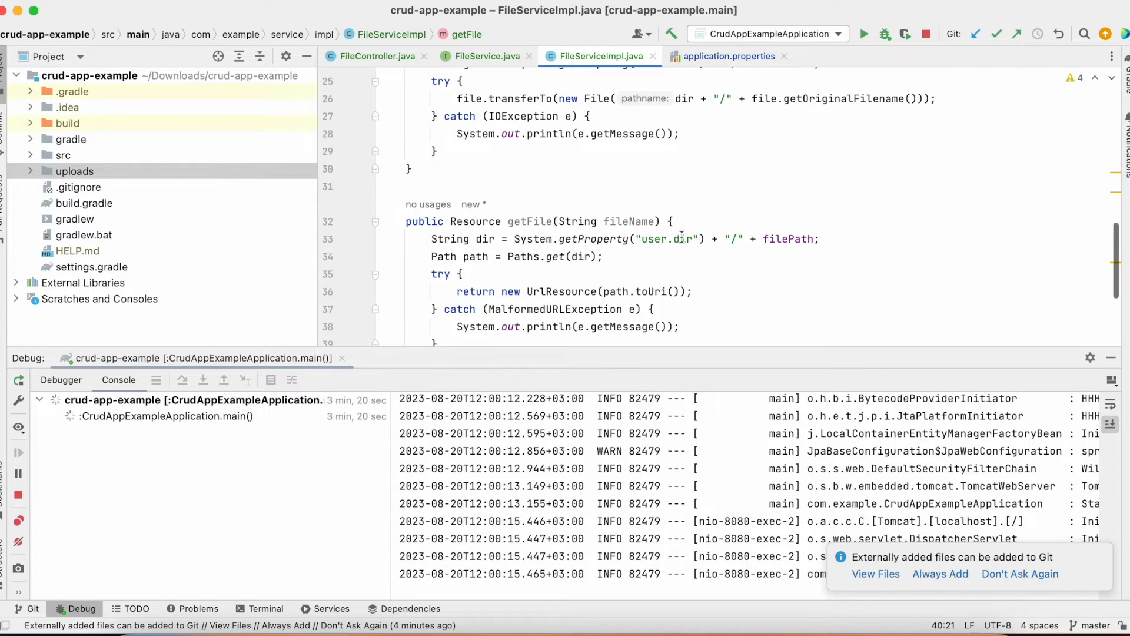
{"action": "double_click", "coordinate": [577, 180]}
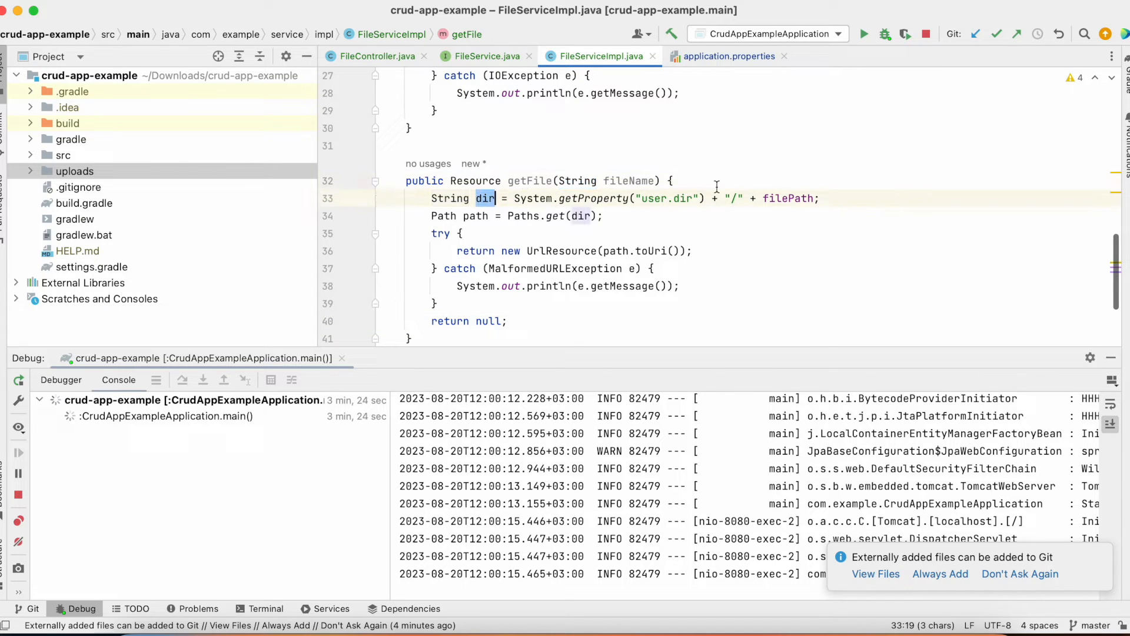
{"action": "left_click", "coordinate": [809, 198]}
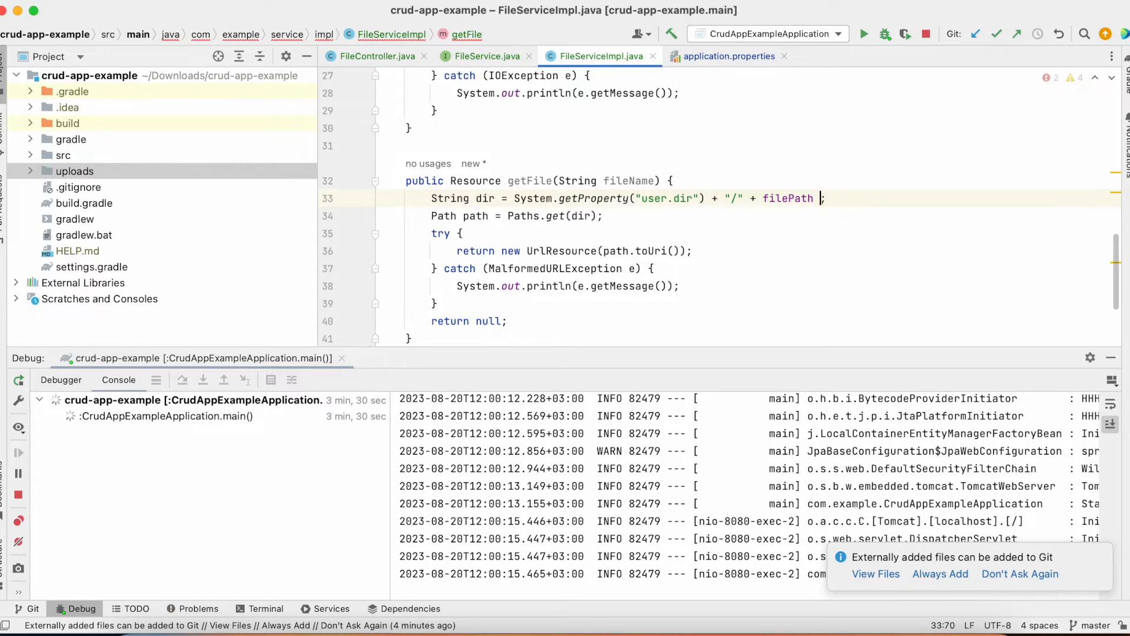
{"action": "type", "text": "+ \"/\" +"}
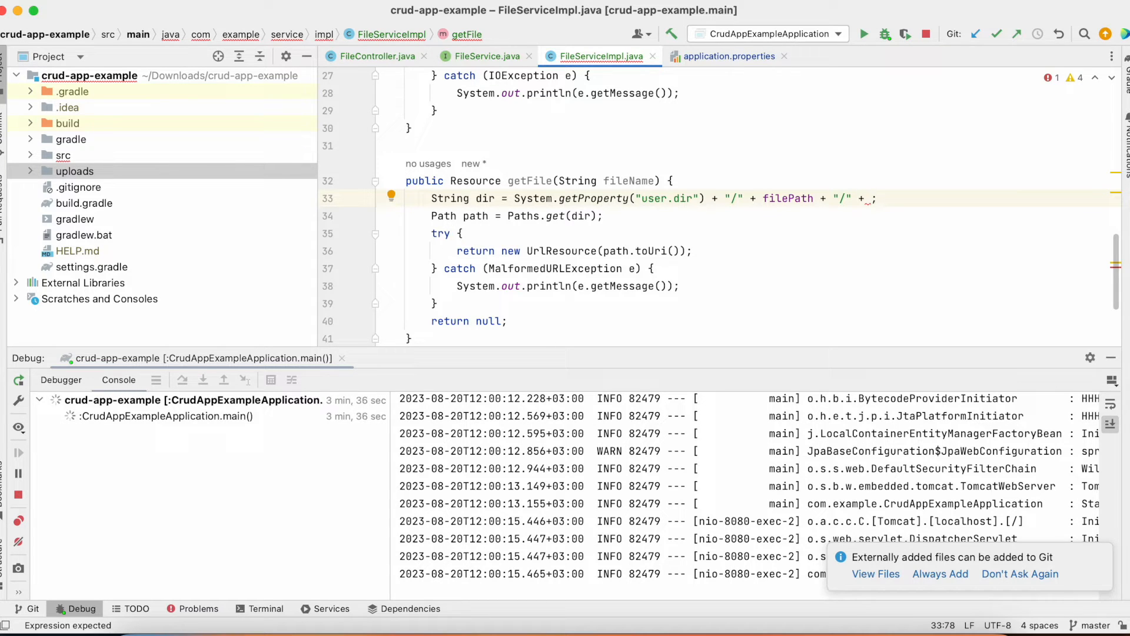
{"action": "type", "text": "fileName"}
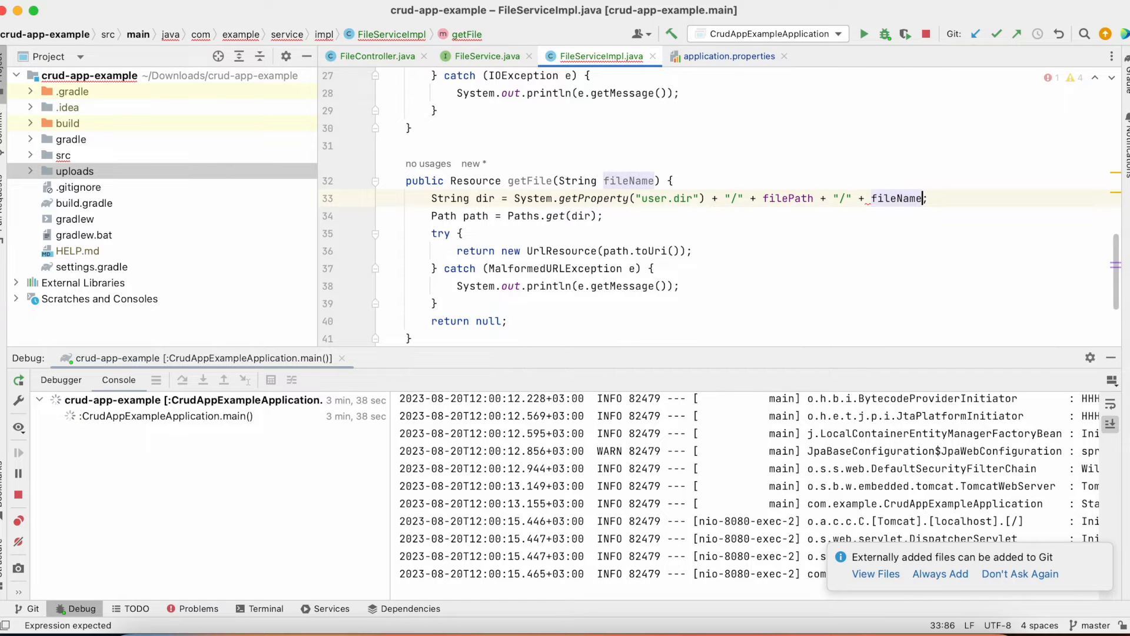
- Check that FileService declares Resource getFile(String fileName) and return to FileController
{"action": "scroll", "scroll_direction": "up", "scroll_amount": 3}
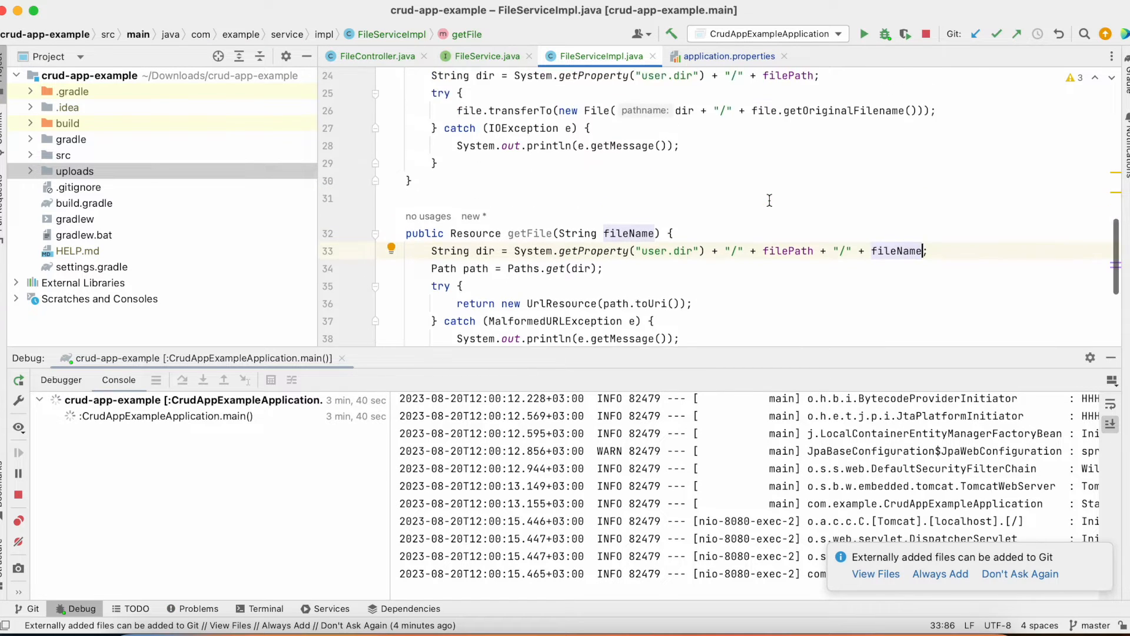
{"action": "scroll", "scroll_direction": "up", "scroll_amount": 3}
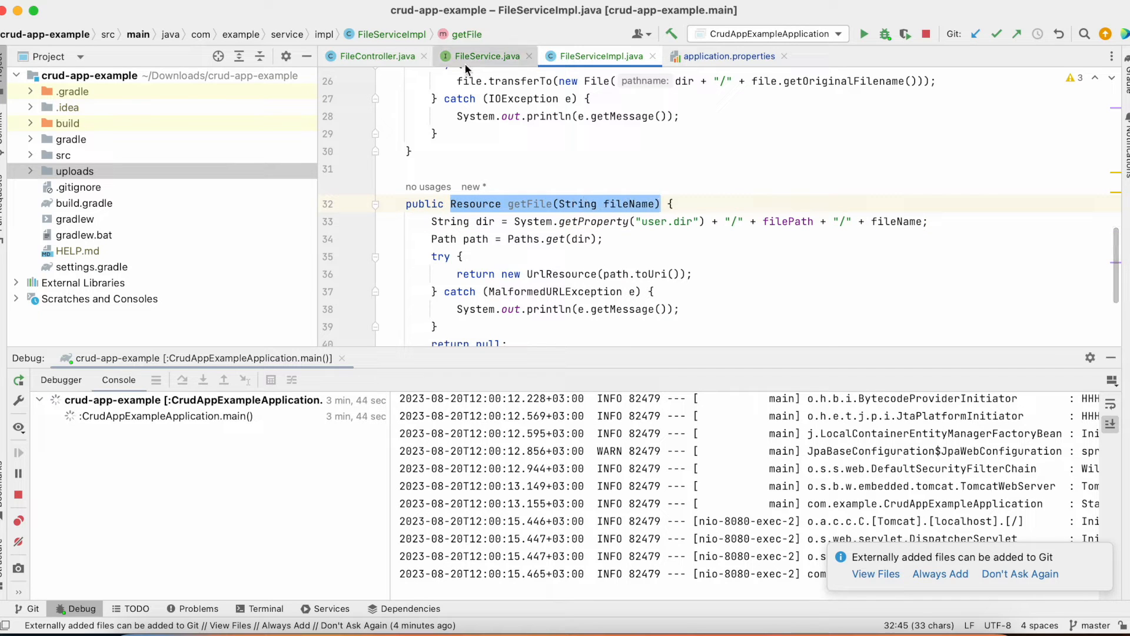
{"action": "left_click", "coordinate": [487, 56]}
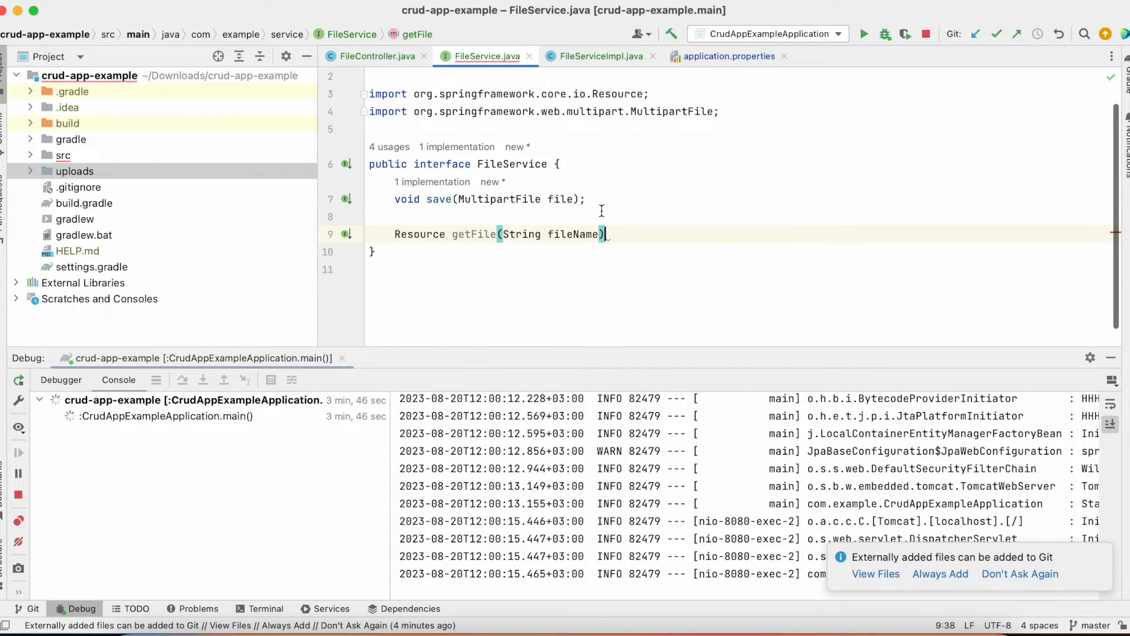
{"action": "left_click", "coordinate": [375, 56]}
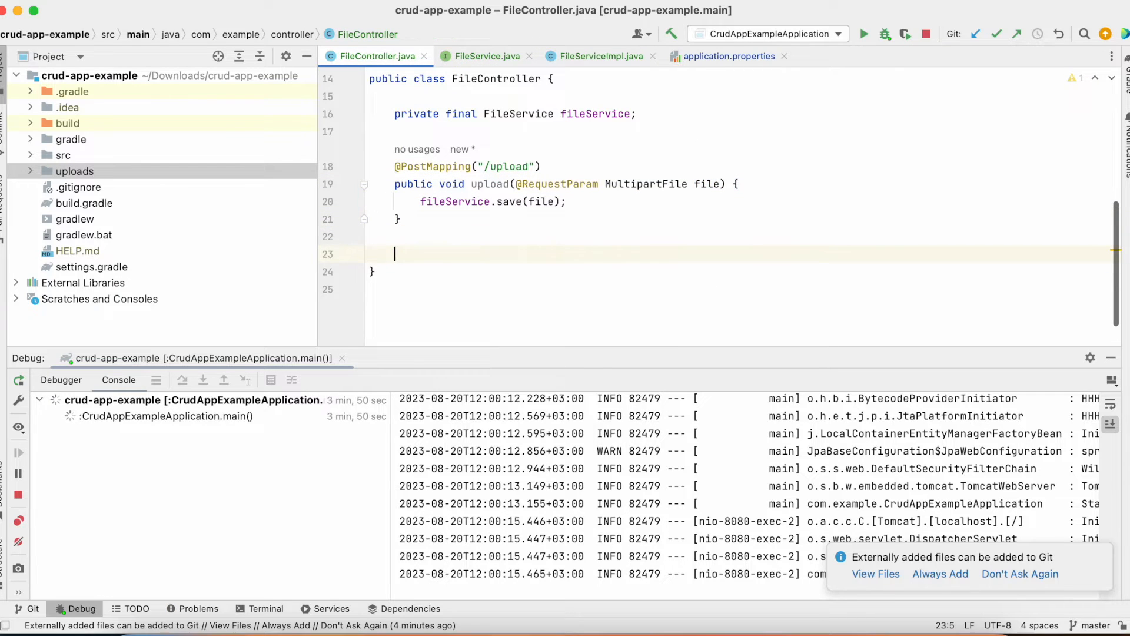
{"action": "type", "text": "@Getm"}
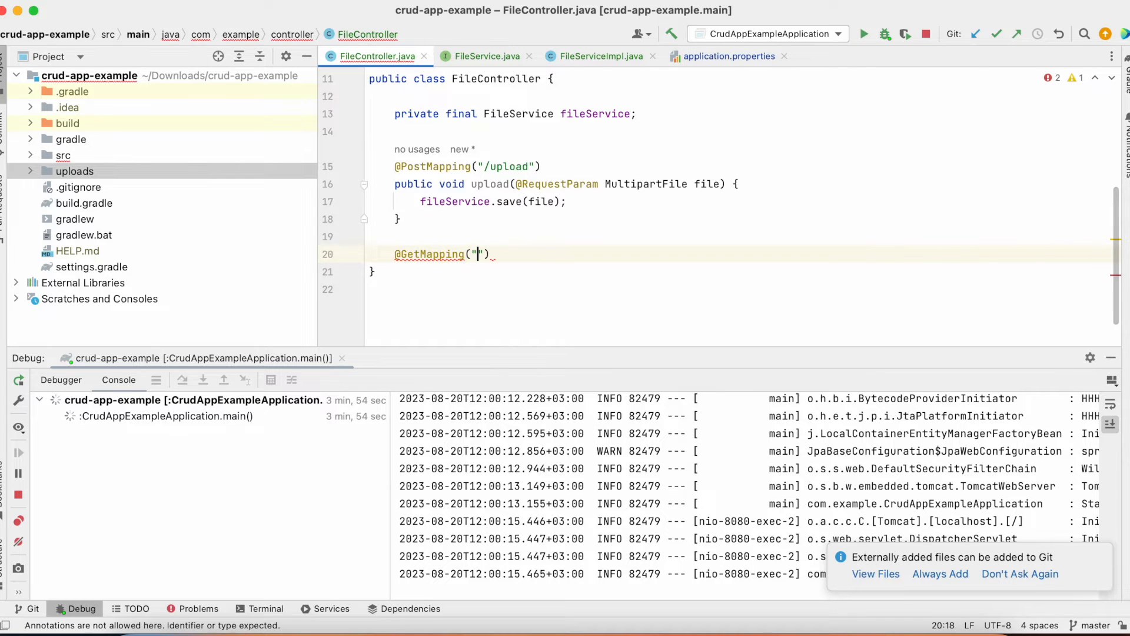
{"action": "type", "text": "get/"}
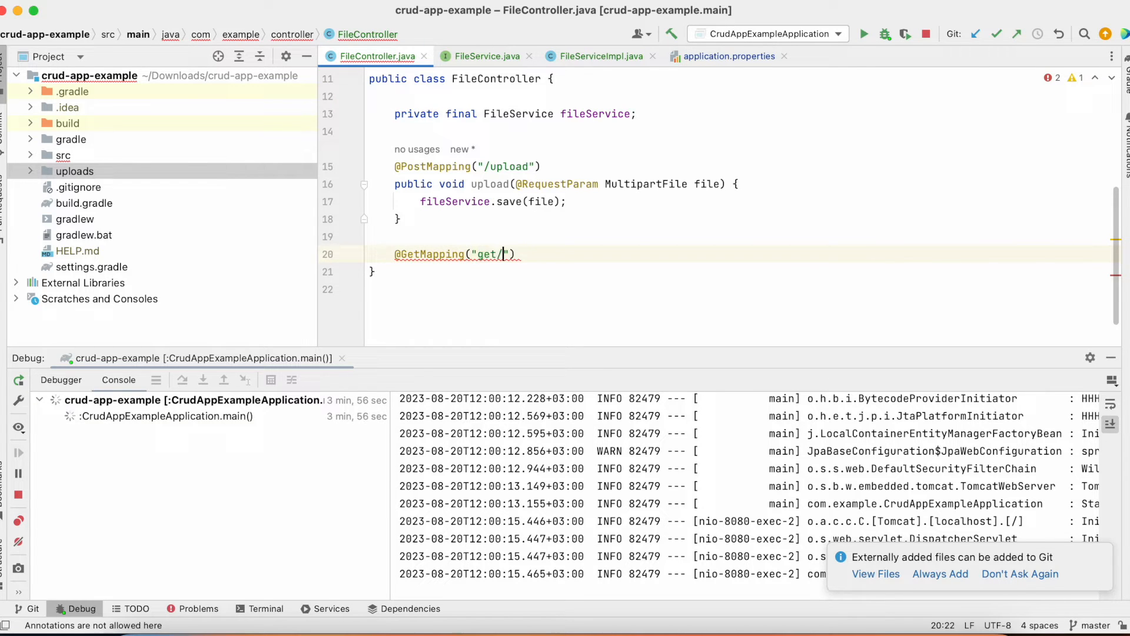
{"action": "type", "text": "{file"}
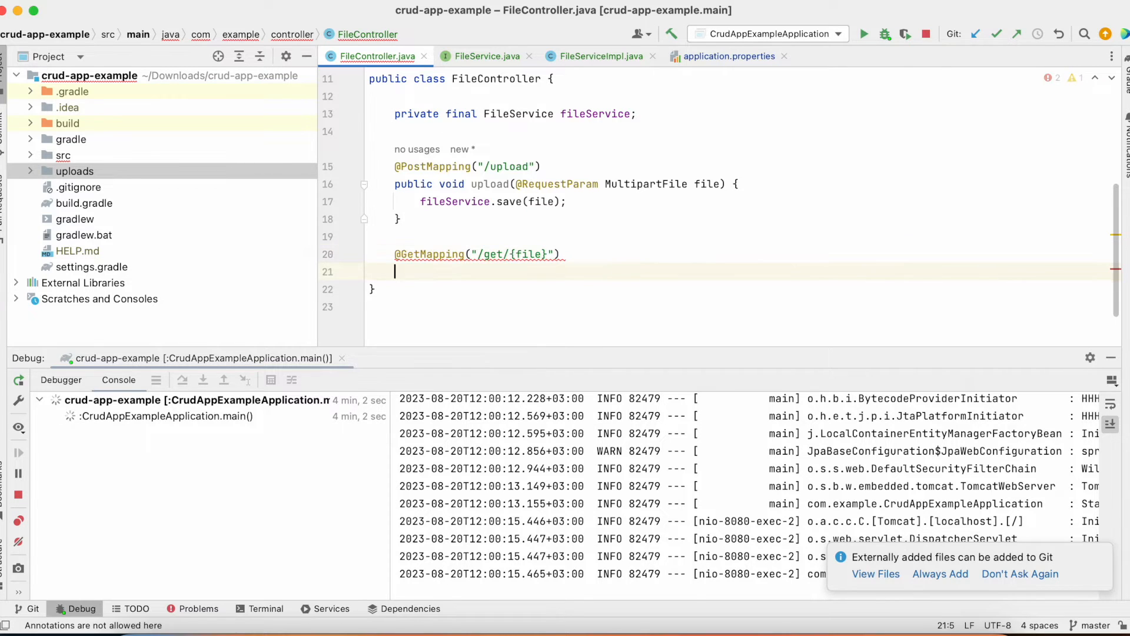
{"action": "type", "text": "public ResponseEntity<Resou>"}
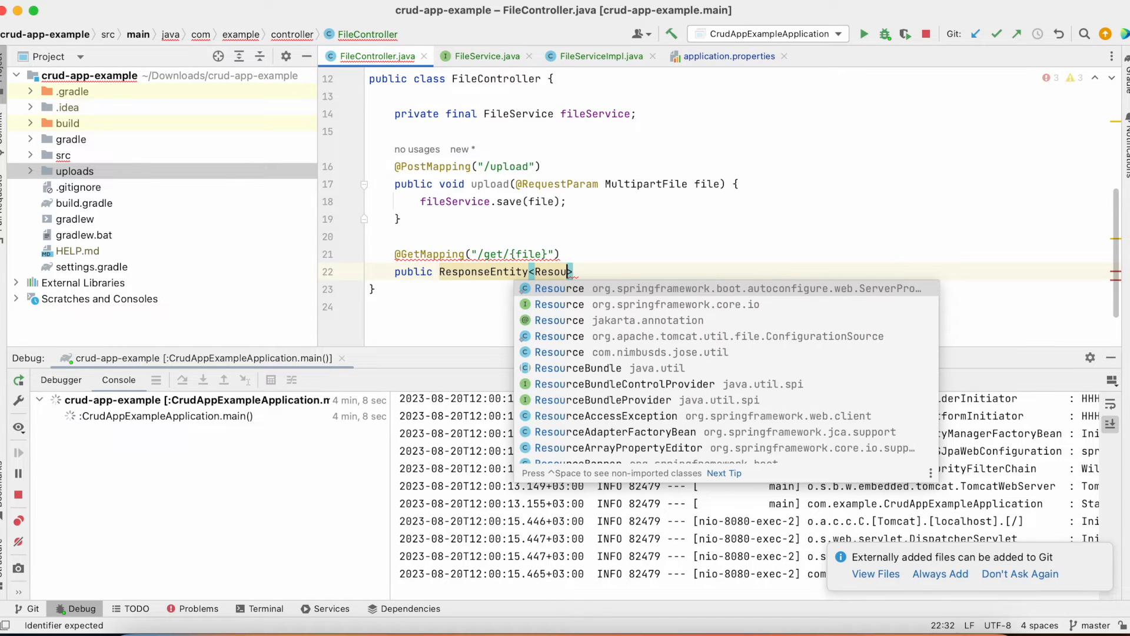
{"action": "left_click", "coordinate": [558, 288]}
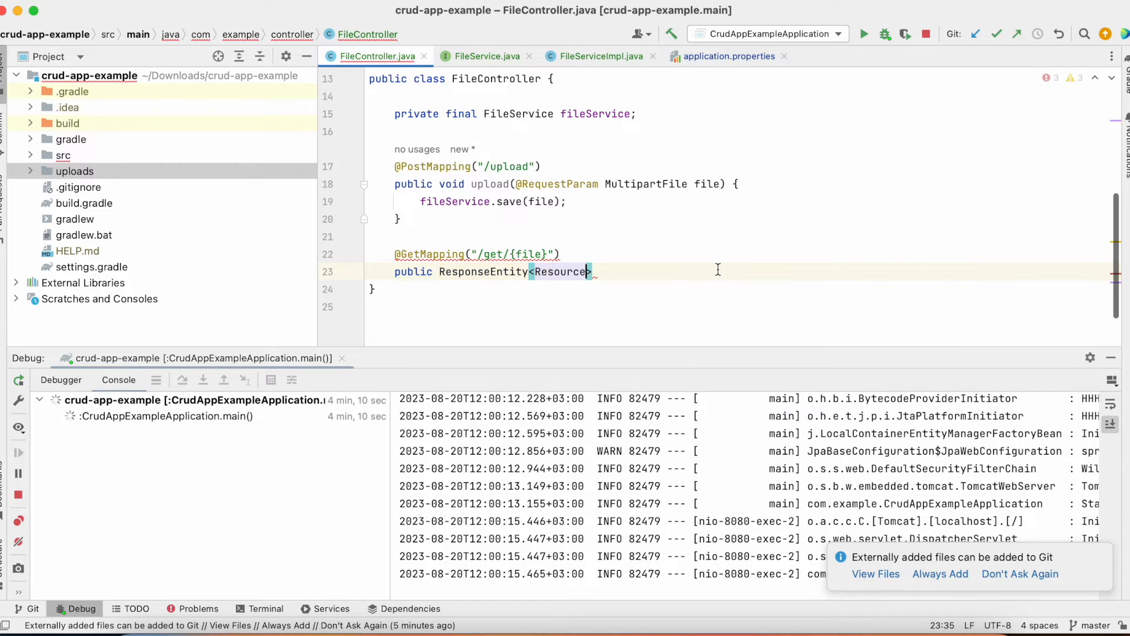
{"action": "type", "text": "getFile"}
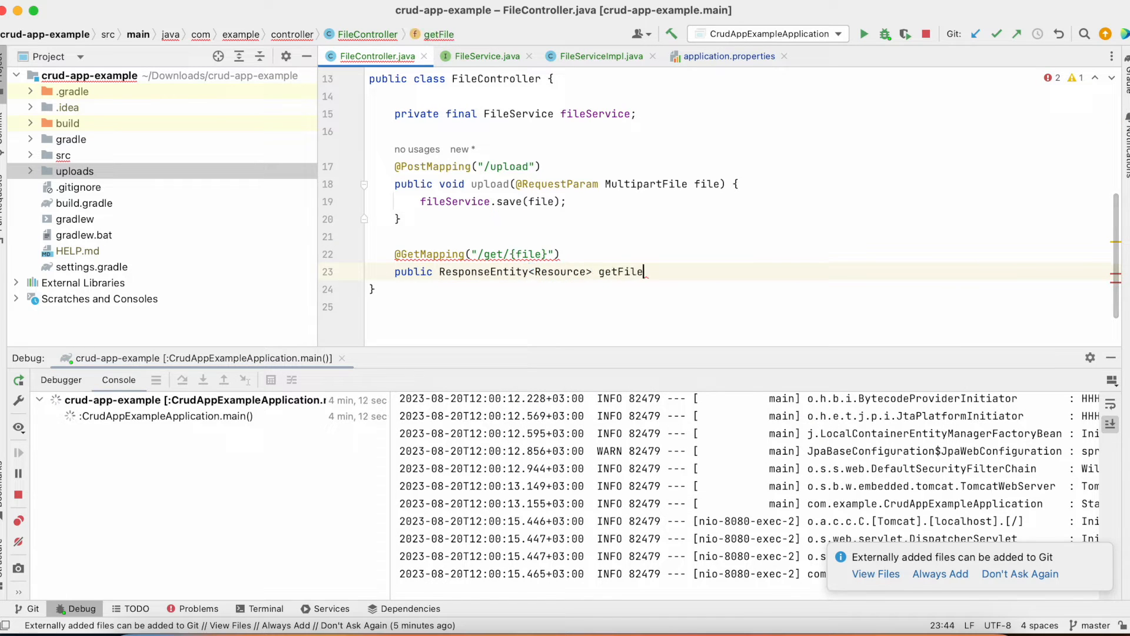
{"action": "type", "text": "()"}
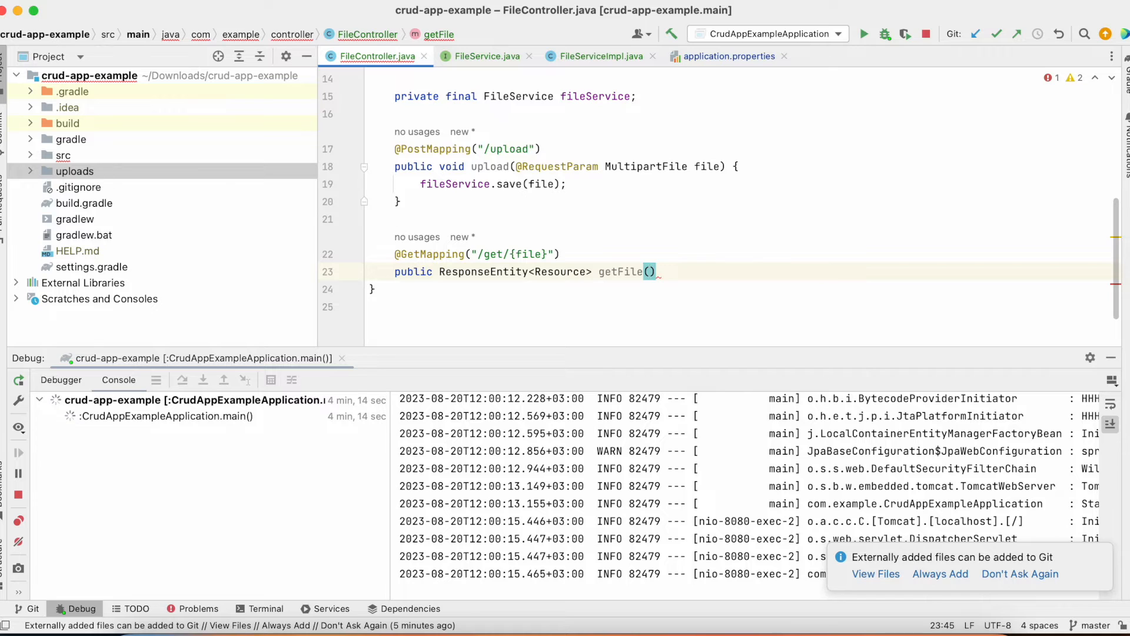
{"action": "type", "text": "@"}
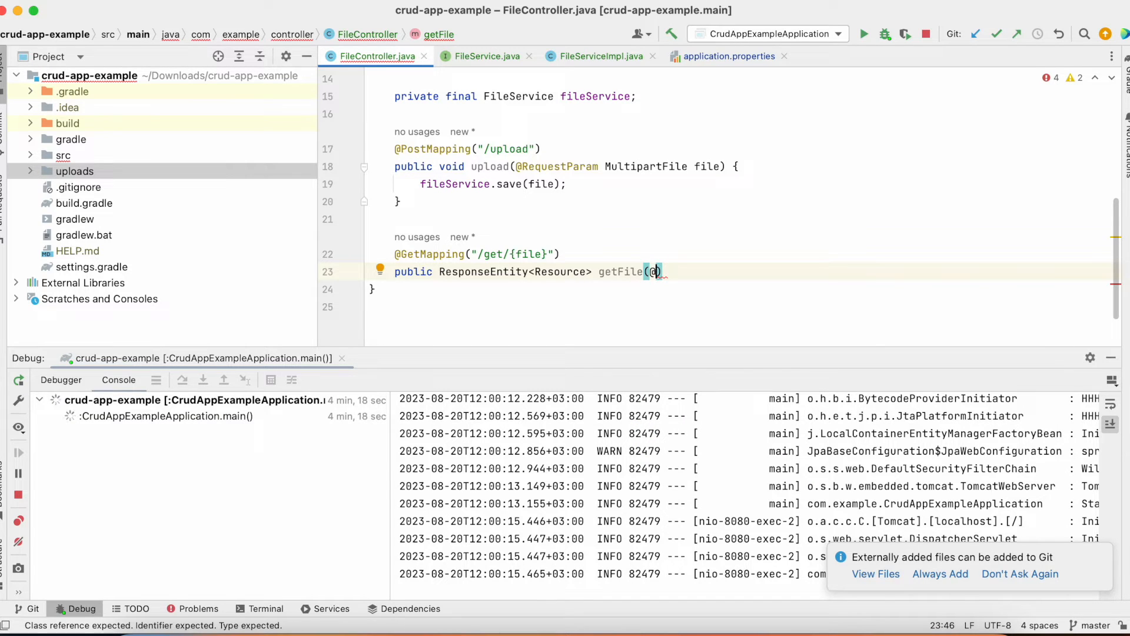
{"action": "type", "text": "PathVariable"}
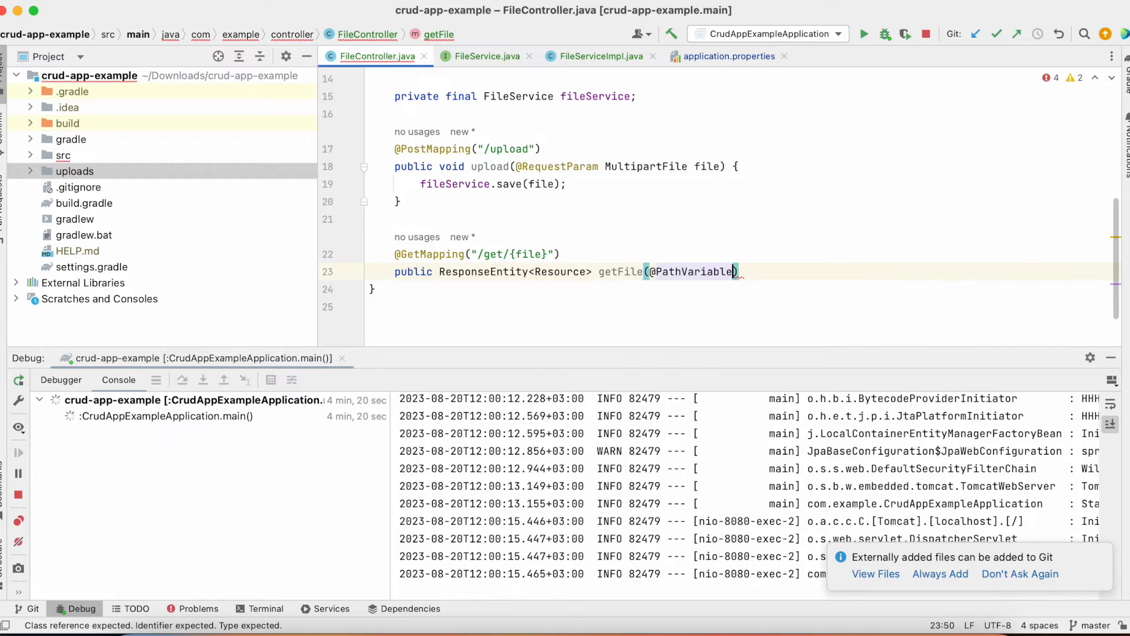
{"action": "type", "text": "String"}
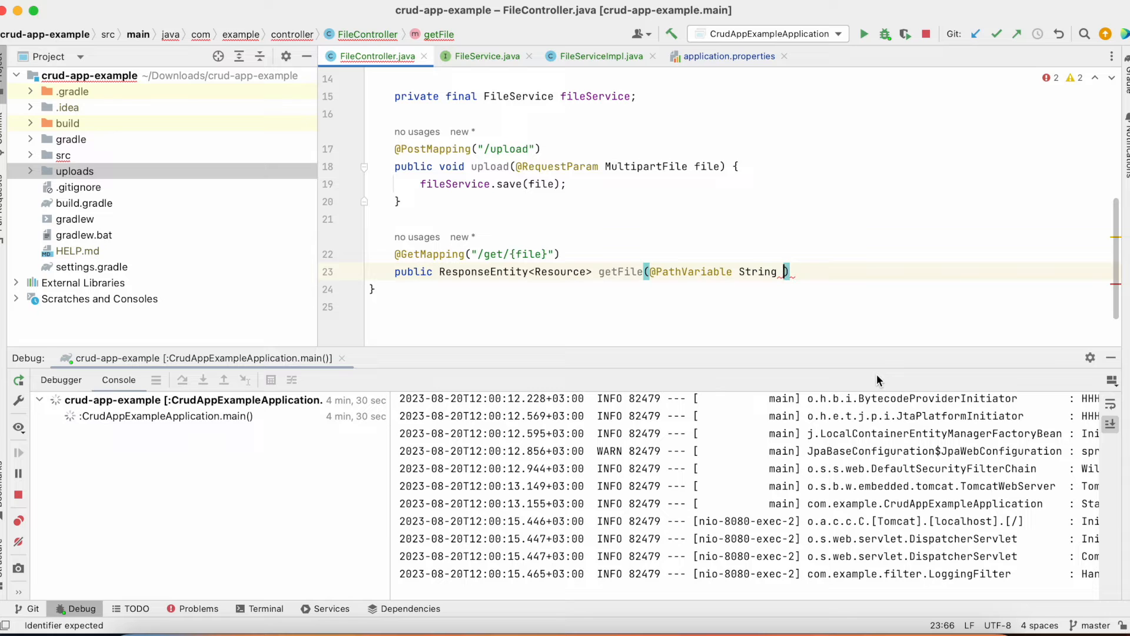
- Assign fileService.getFile(file) to a Resource and start an if (resource != null) block
{"action": "type", "text": "file) {"}
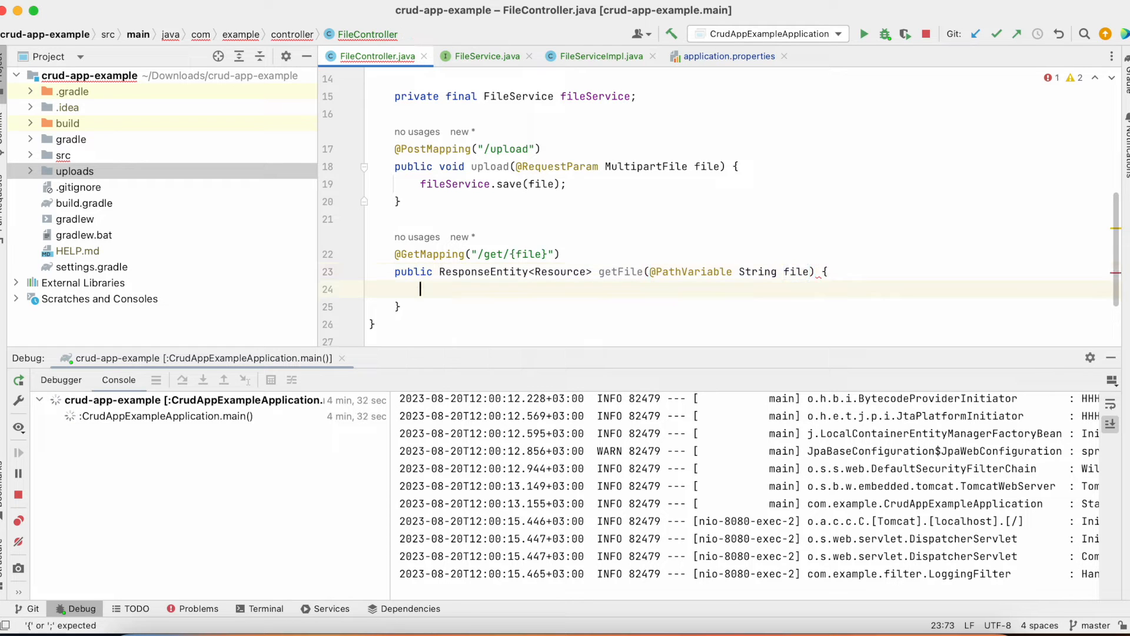
{"action": "left_click", "coordinate": [827, 272]}
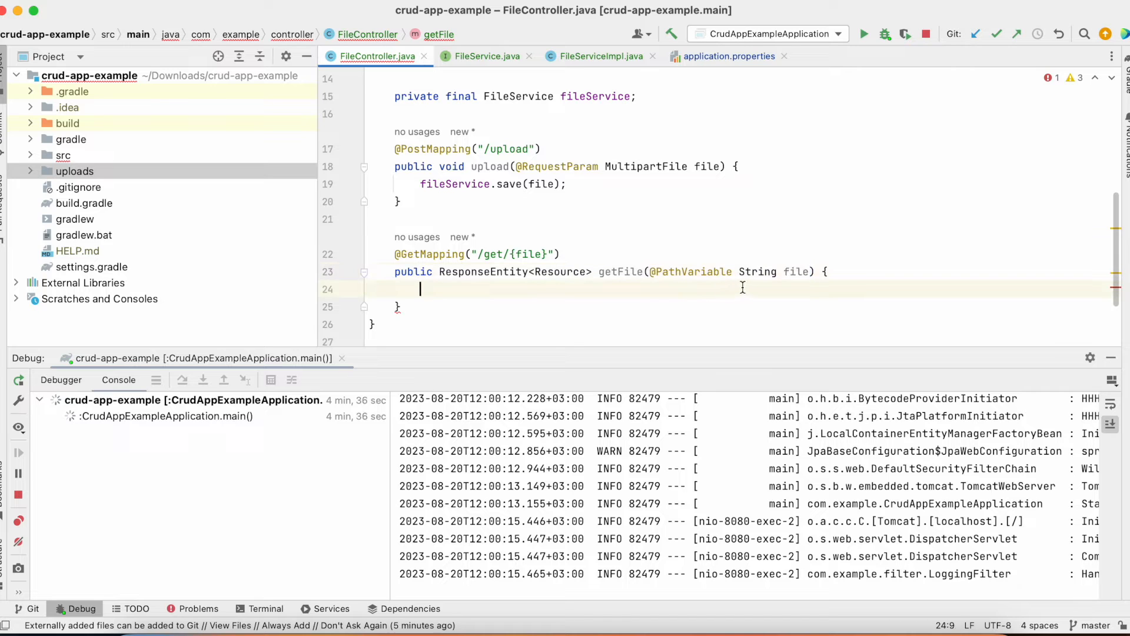
{"action": "type", "text": "fileService.getFile("}
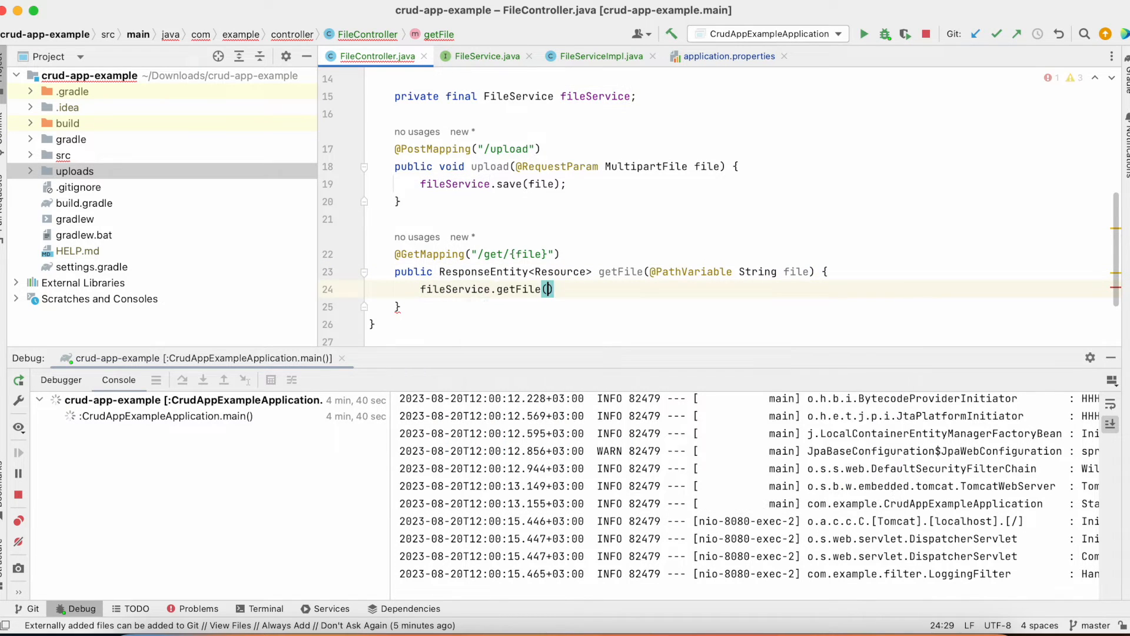
{"action": "type", "text": "file);"}
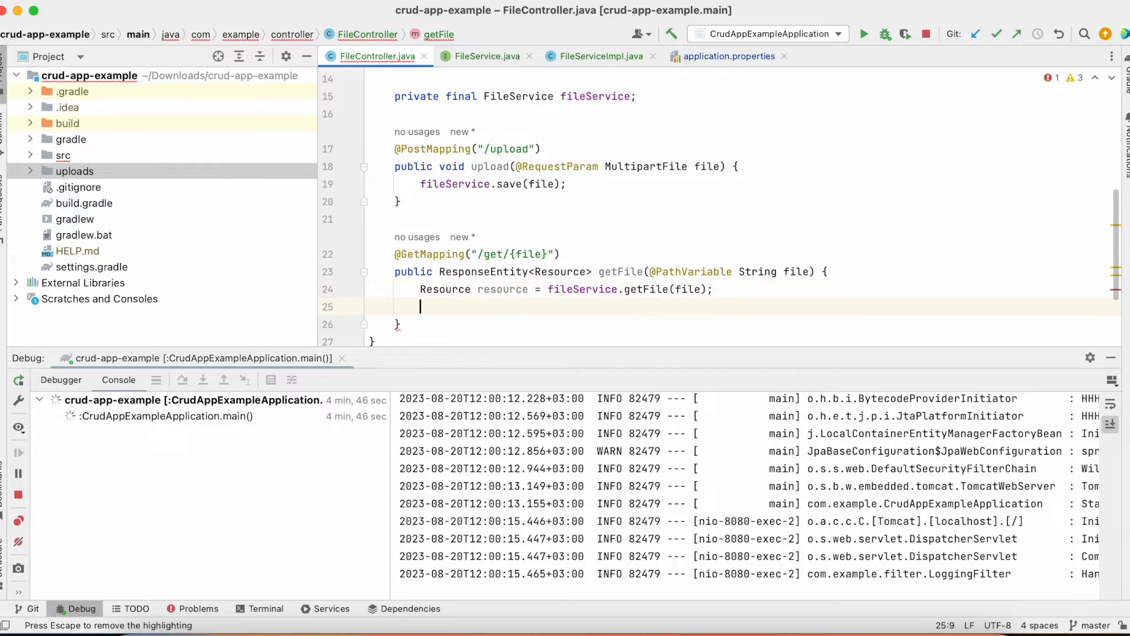
{"action": "type", "text": "if(re)"}
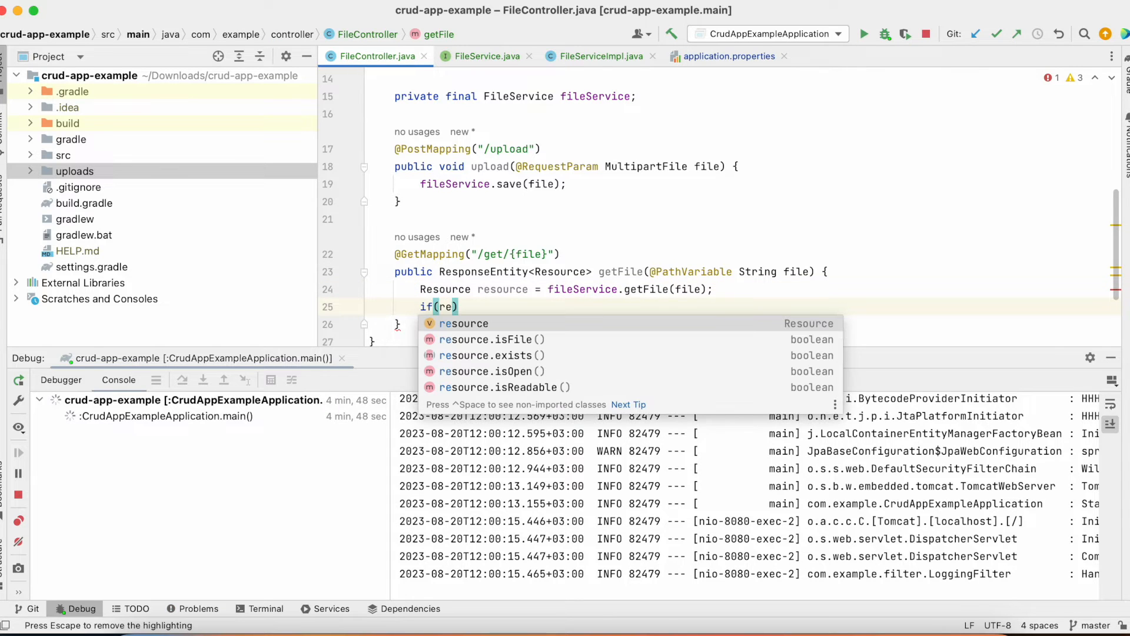
{"action": "type", "text": "resource"}
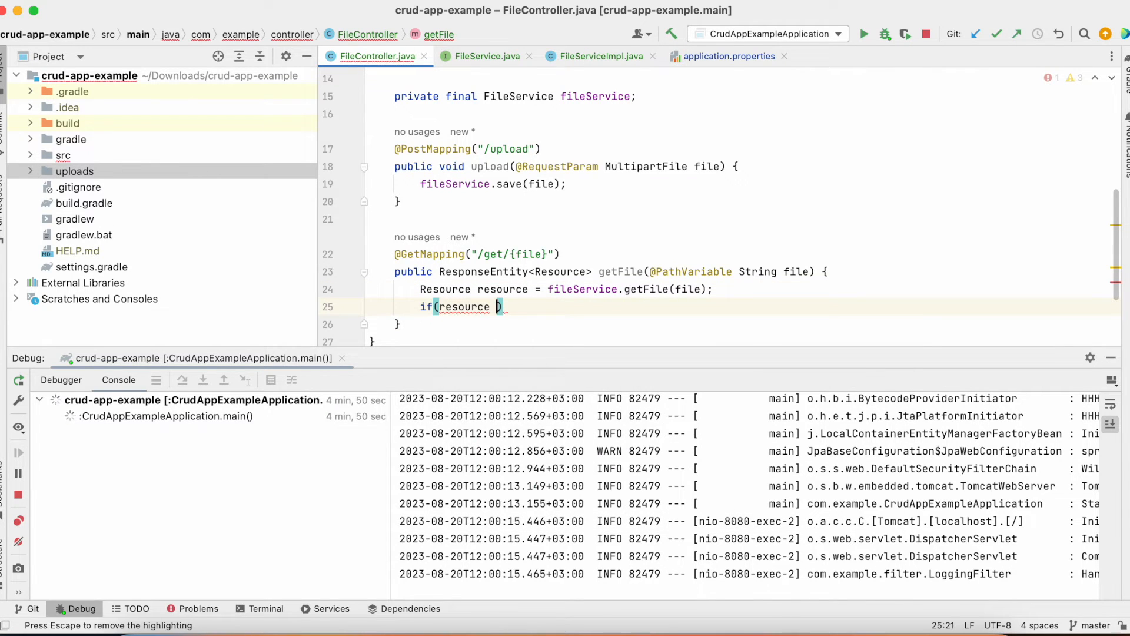
{"action": "type", "text": "!= null"}
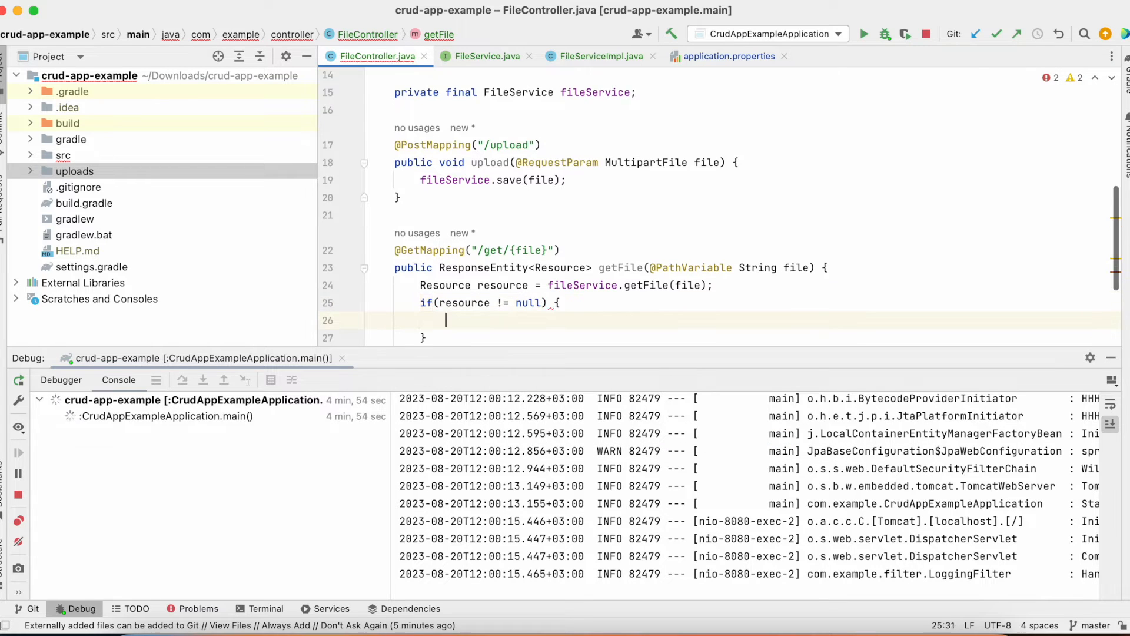
{"action": "scroll", "scroll_direction": "down", "scroll_amount": 3}
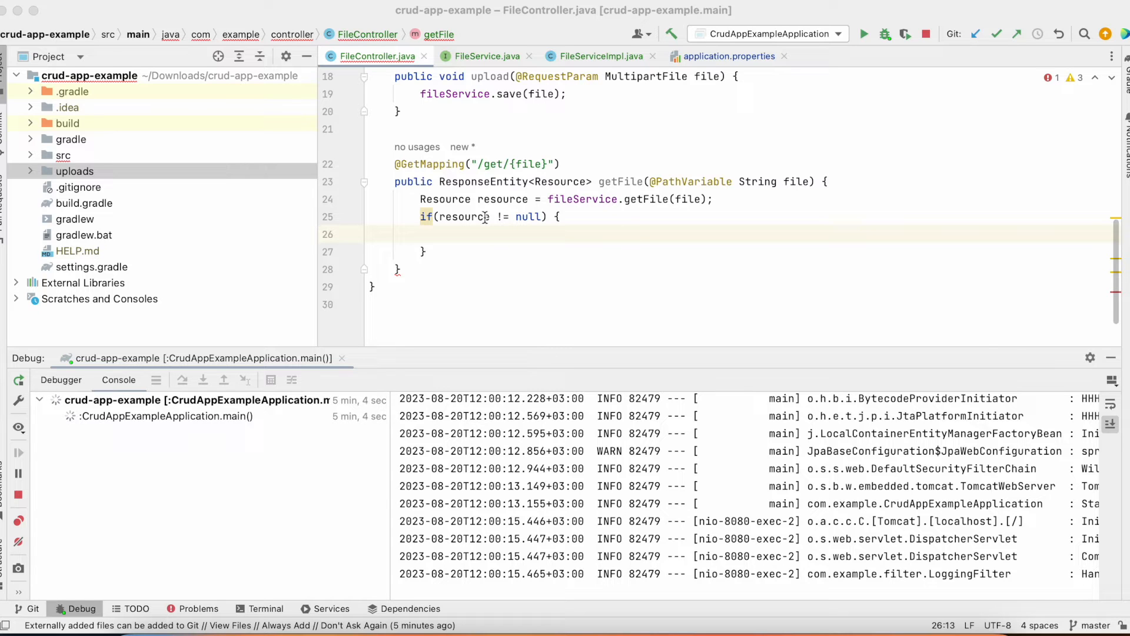
- Build ResponseEntity.ok().body(resource) and begin a .header(HttpHeaders.CONTENT_DISPOSITION, ...) call
{"action": "type", "text": "ResponseEntity.ok().body("}
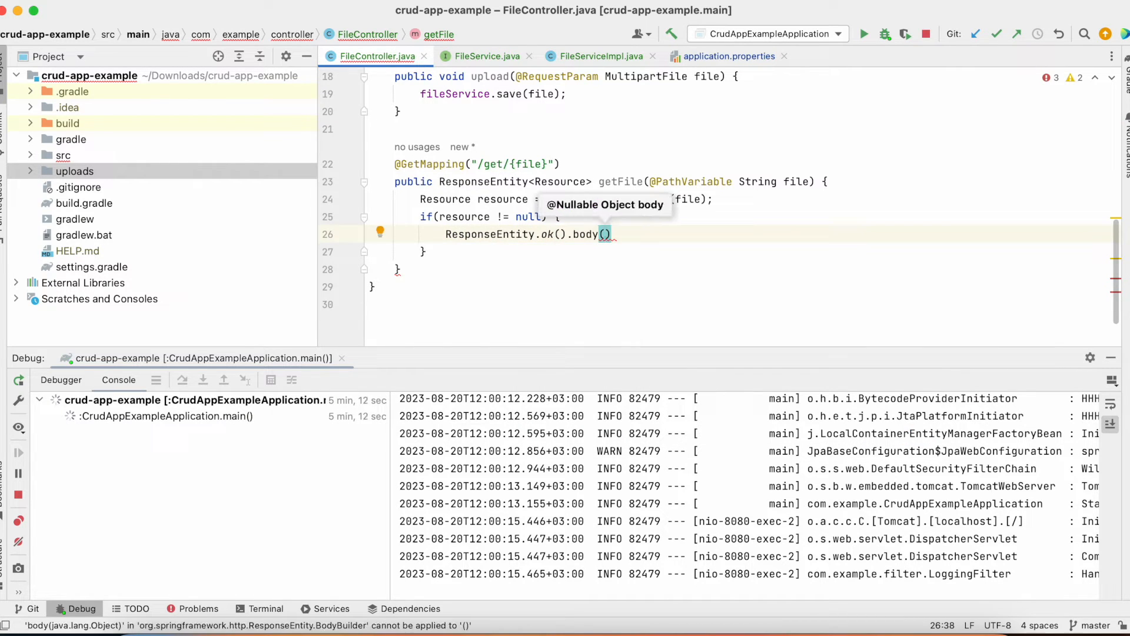
{"action": "type", "text": "resource);"}
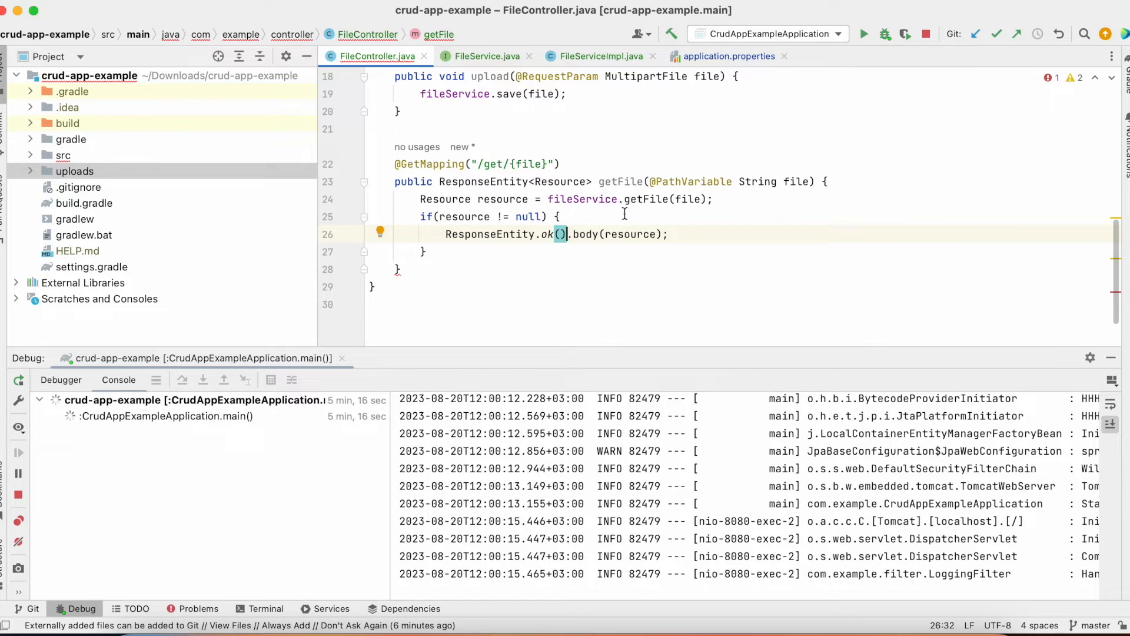
{"action": "key", "text": "enter"}
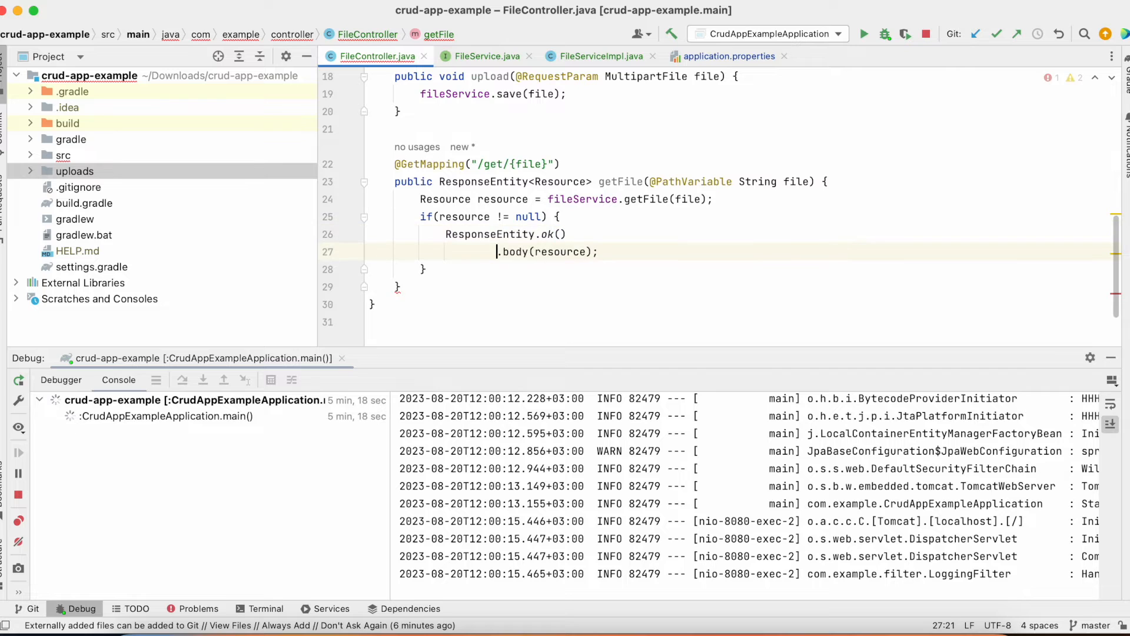
{"action": "key", "text": "Enter"}
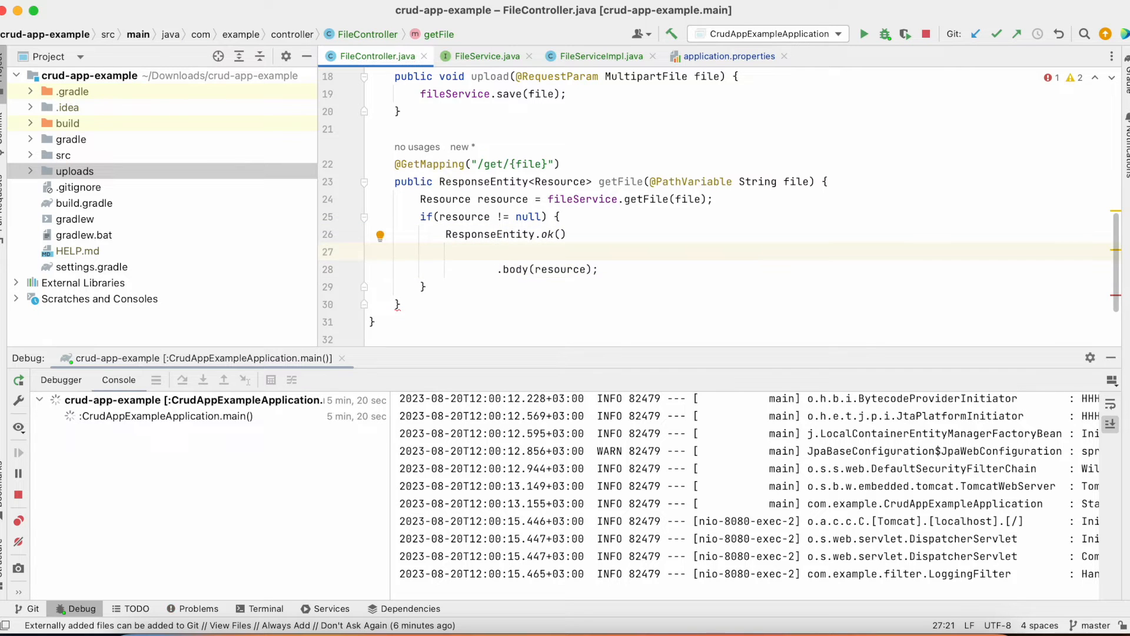
{"action": "type", "text": ".header("}
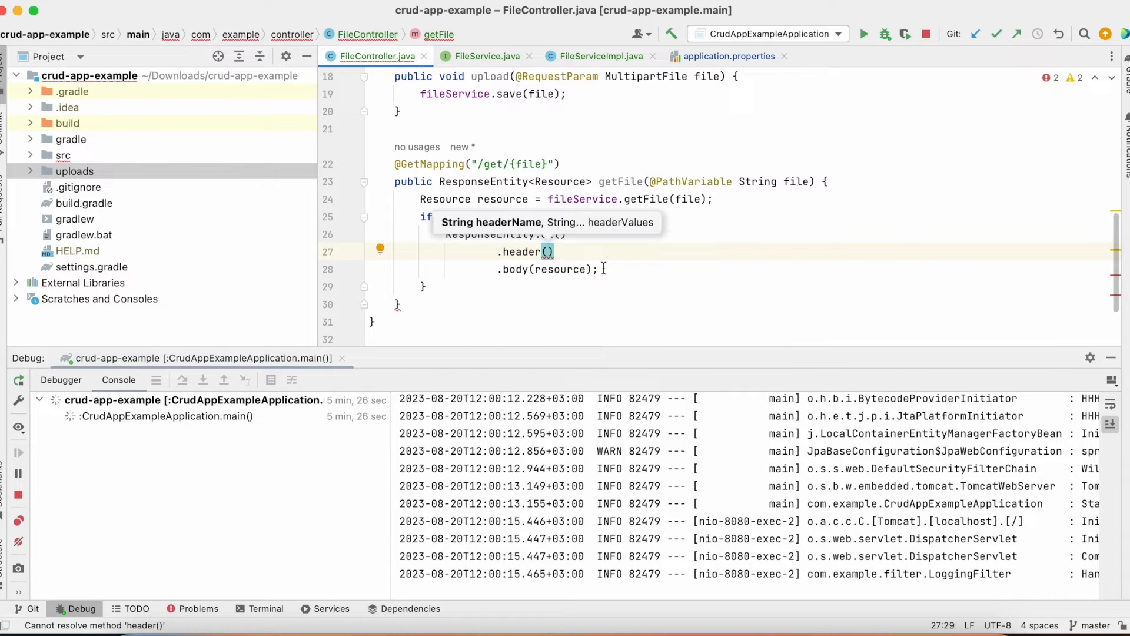
{"action": "type", "text": "CON"}
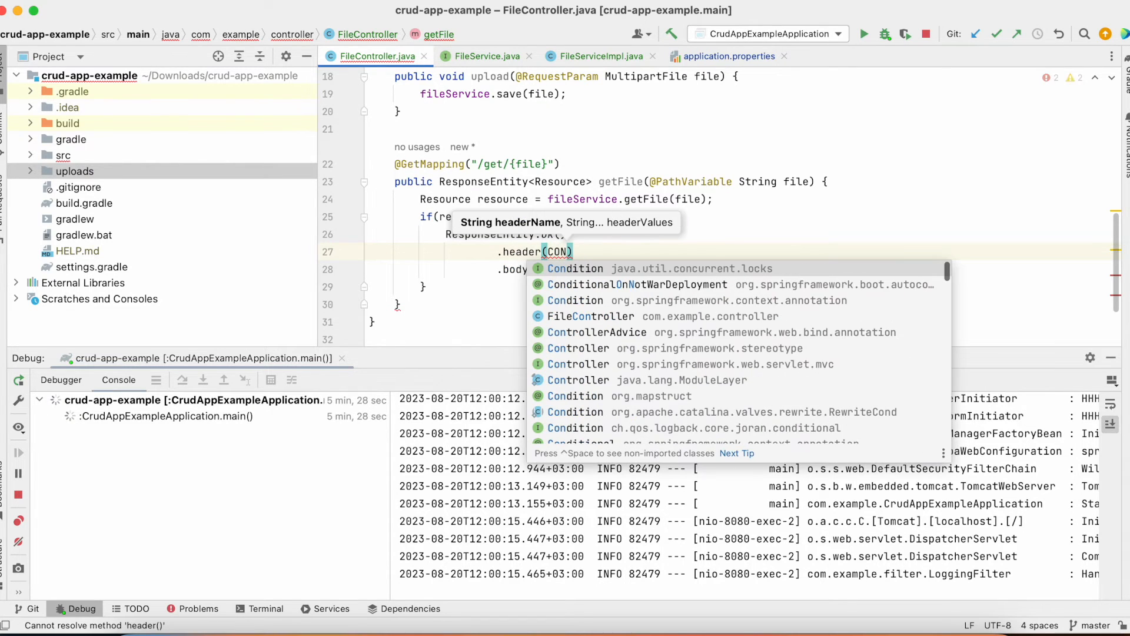
{"action": "type", "text": "TENT"}
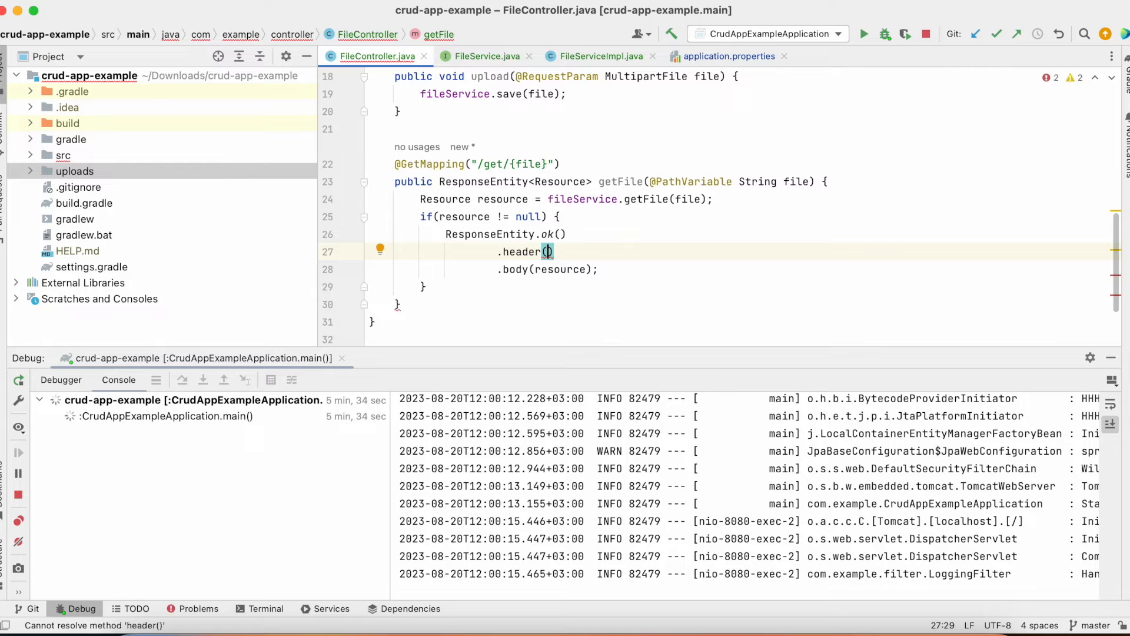
{"action": "type", "text": "Http"}
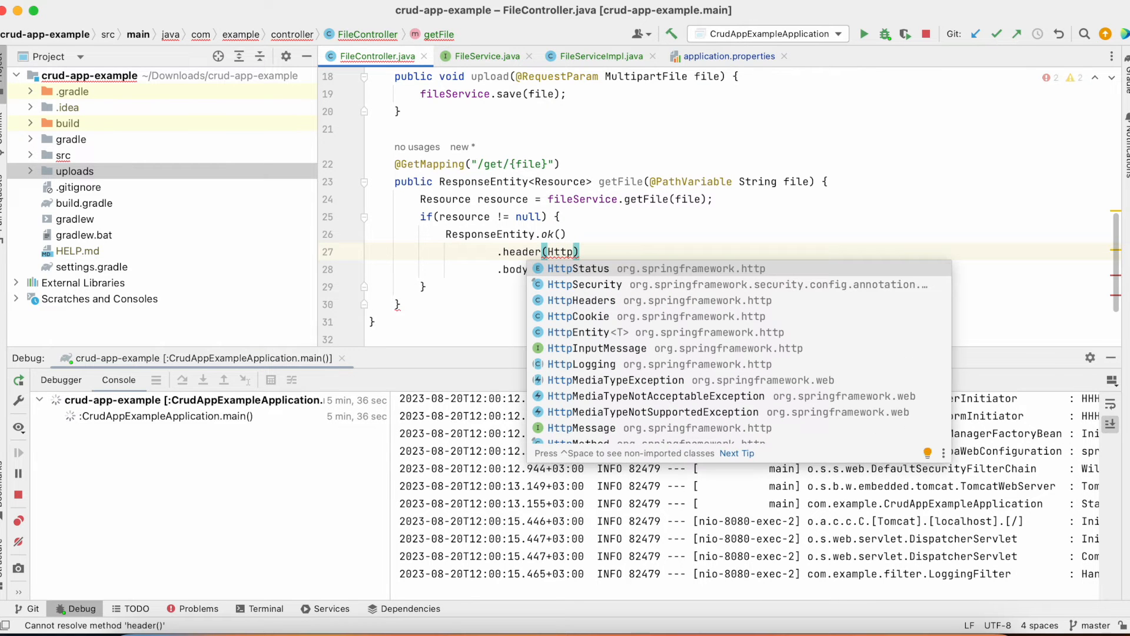
{"action": "type", "text": "Headers.CONTENT_DISPOSITION,"}
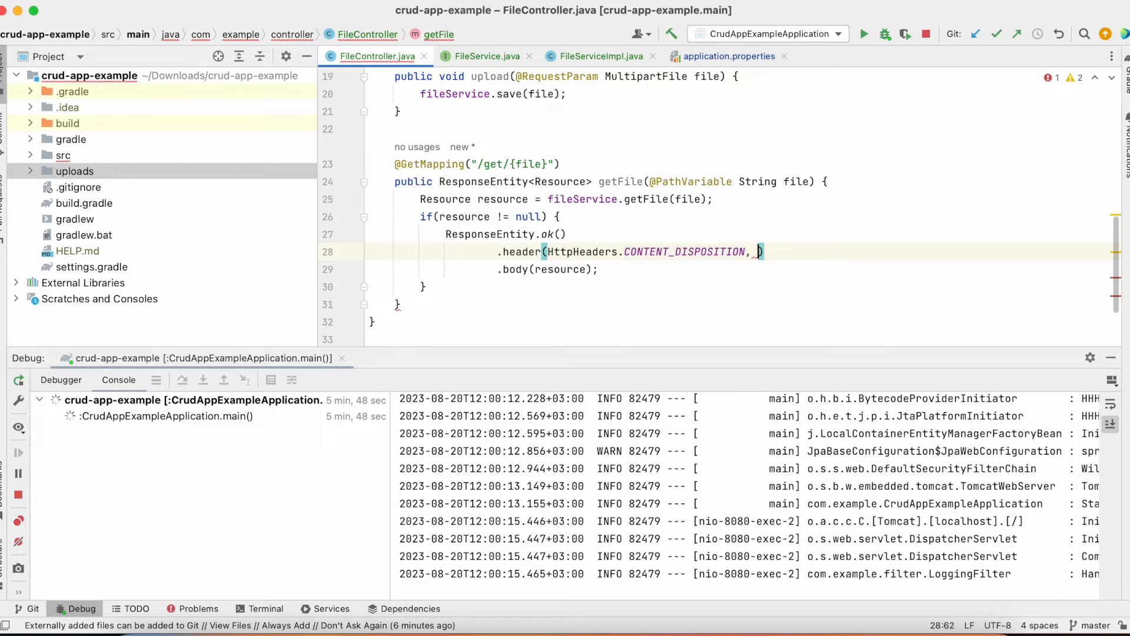
- Set the header value to "attachment; filename=\"" + resource.getFilename() + "\""
{"action": "type", "text": "att\""}
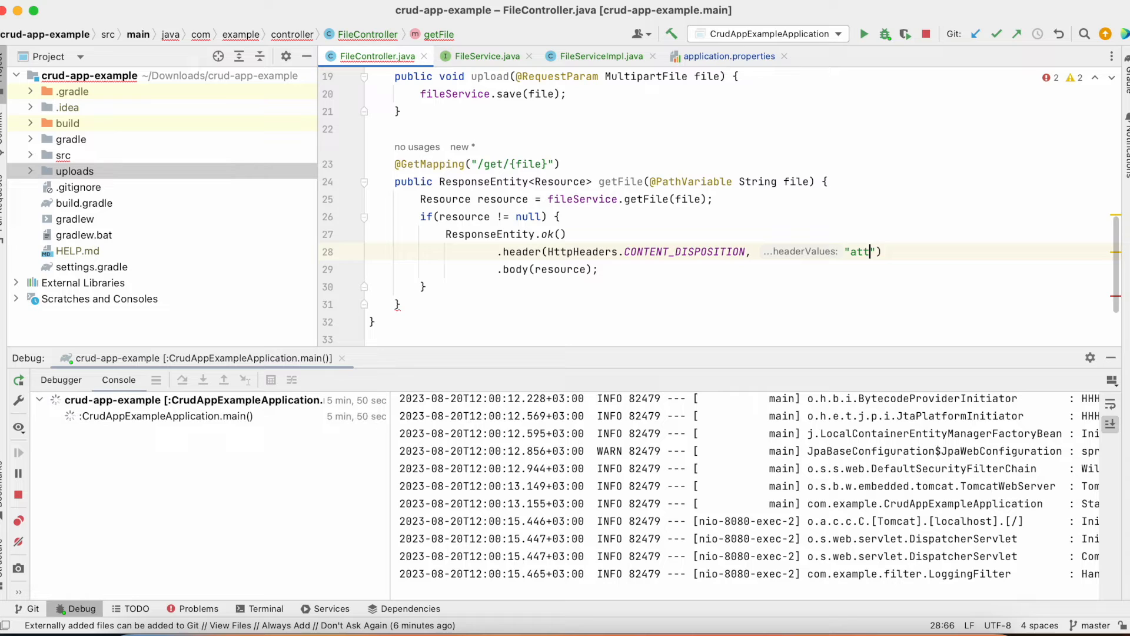
{"action": "type", "text": "achment;"}
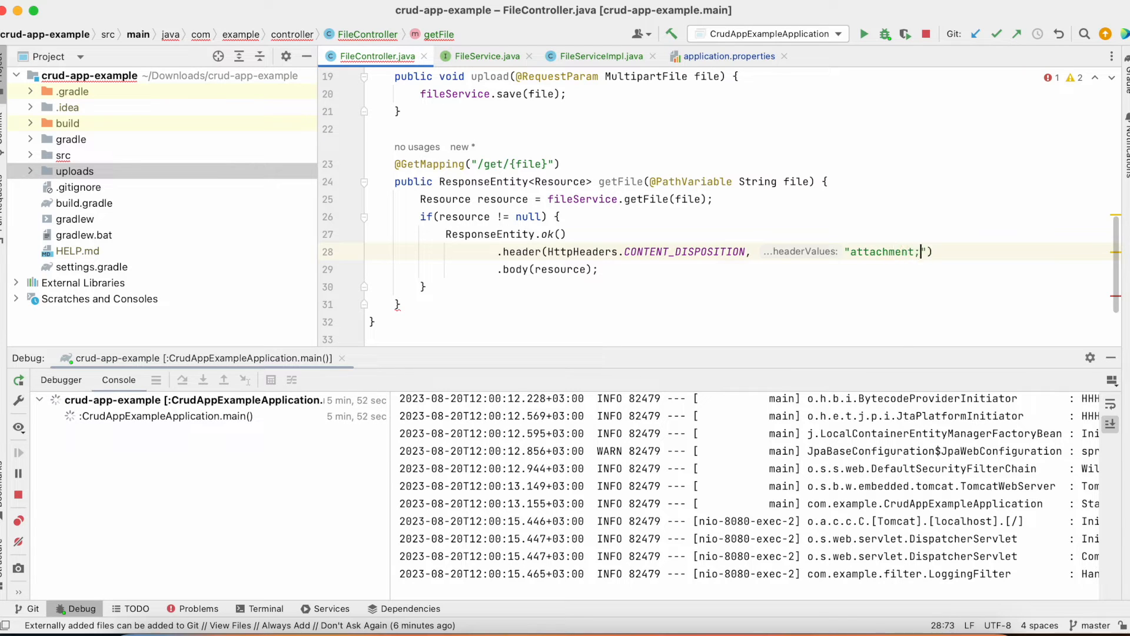
{"action": "type", "text": "filename="}
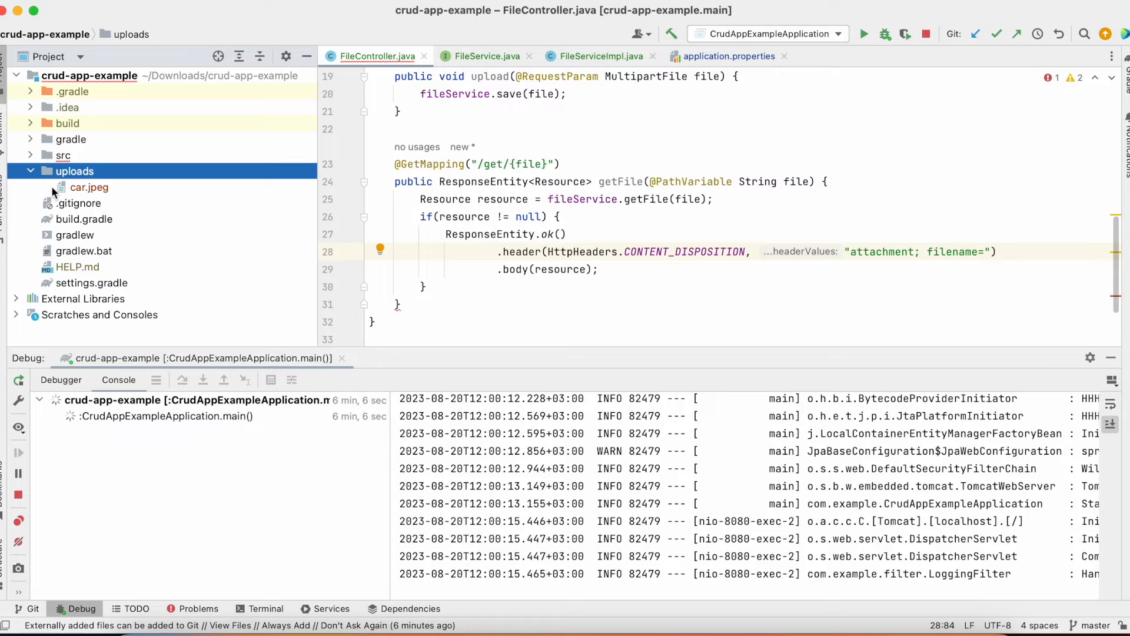
{"action": "mouse_move", "coordinate": [986, 251]}
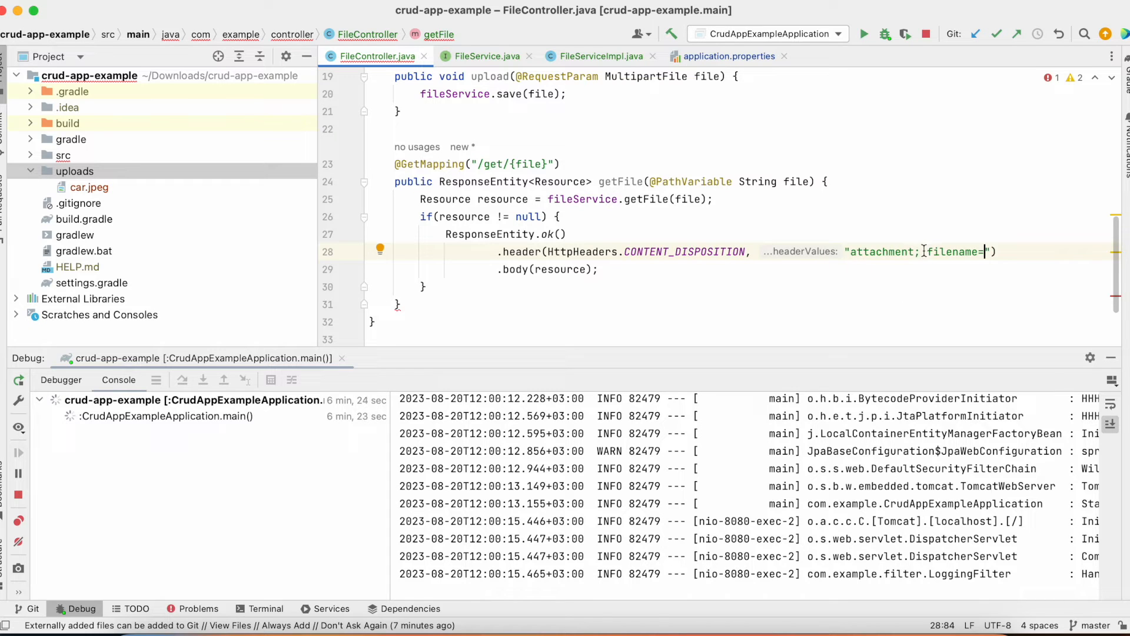
{"action": "key", "text": "Enter"}
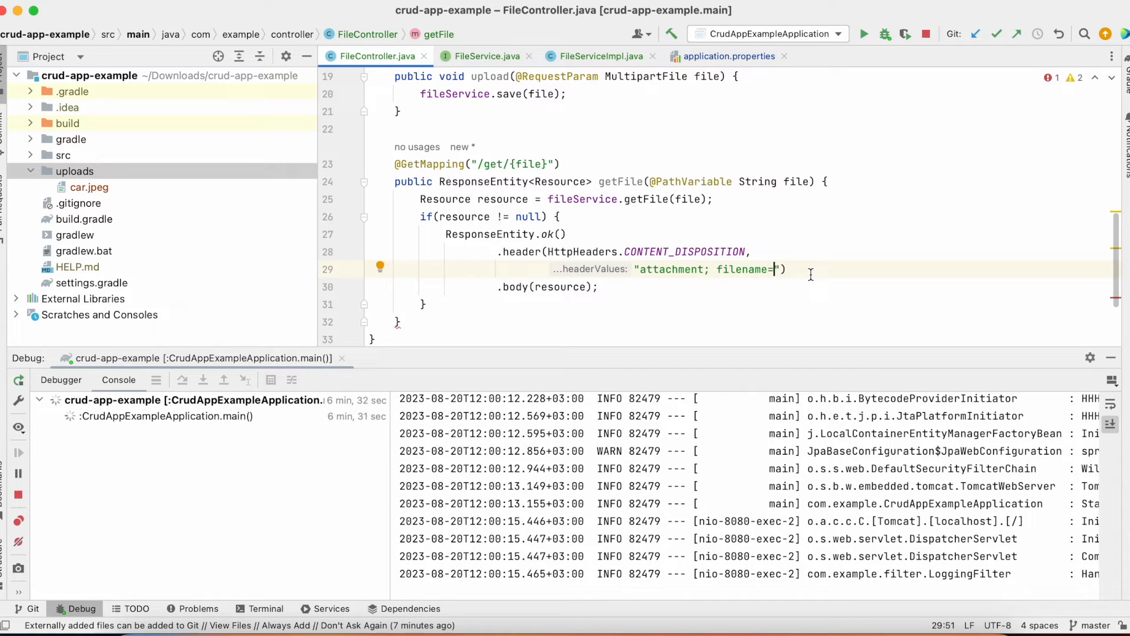
{"action": "type", "text": "\\"}
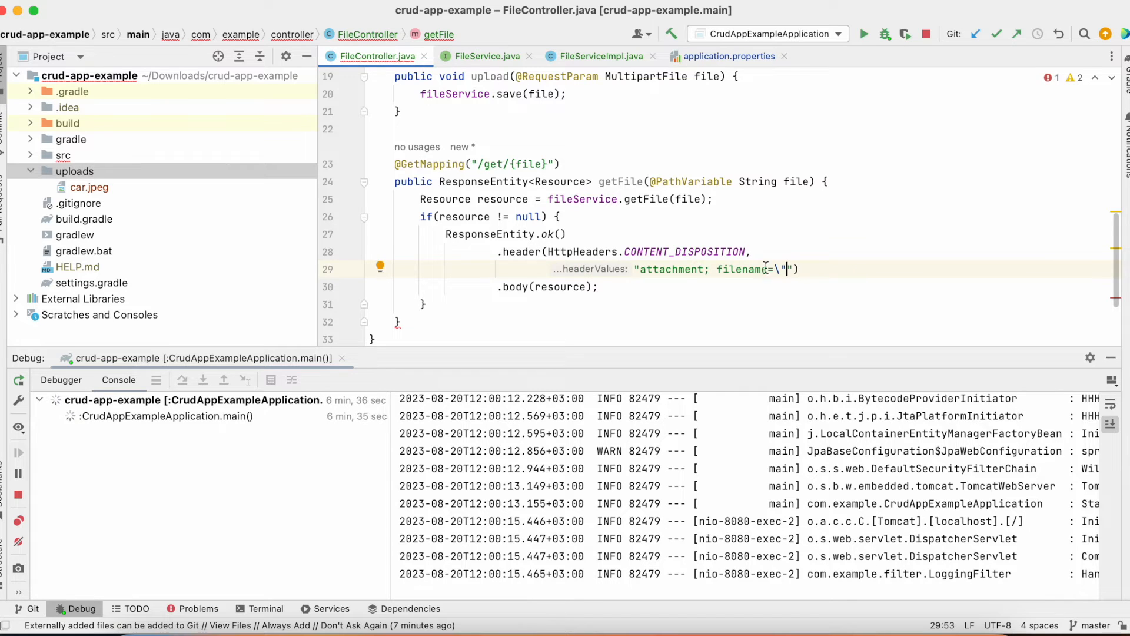
{"action": "type", "text": "\" +"}
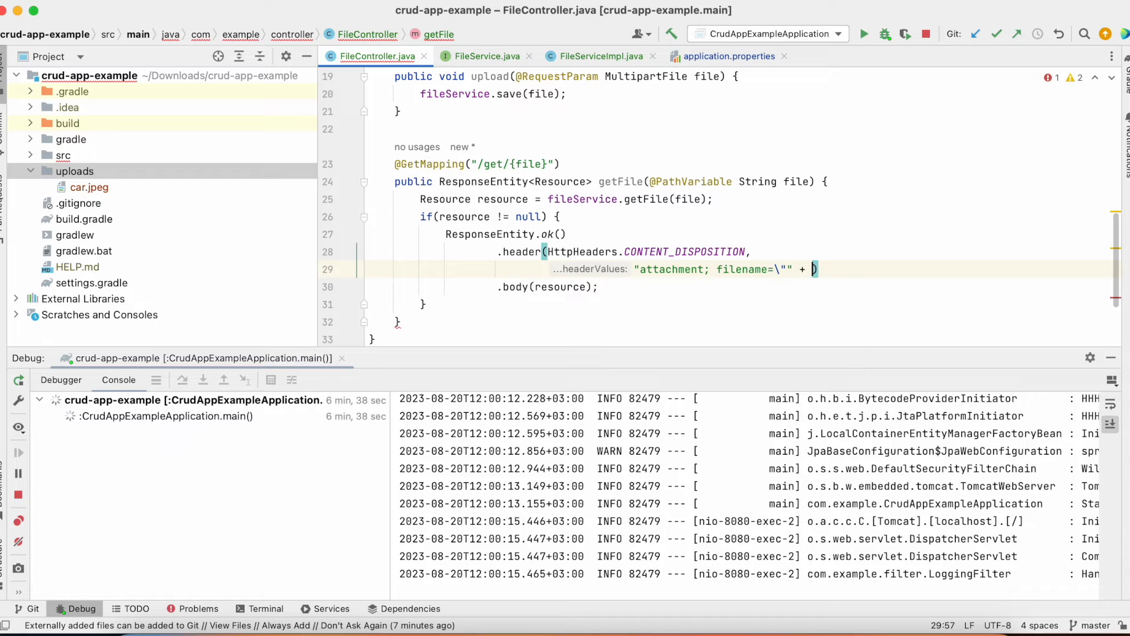
{"action": "type", "text": "resource.get"}
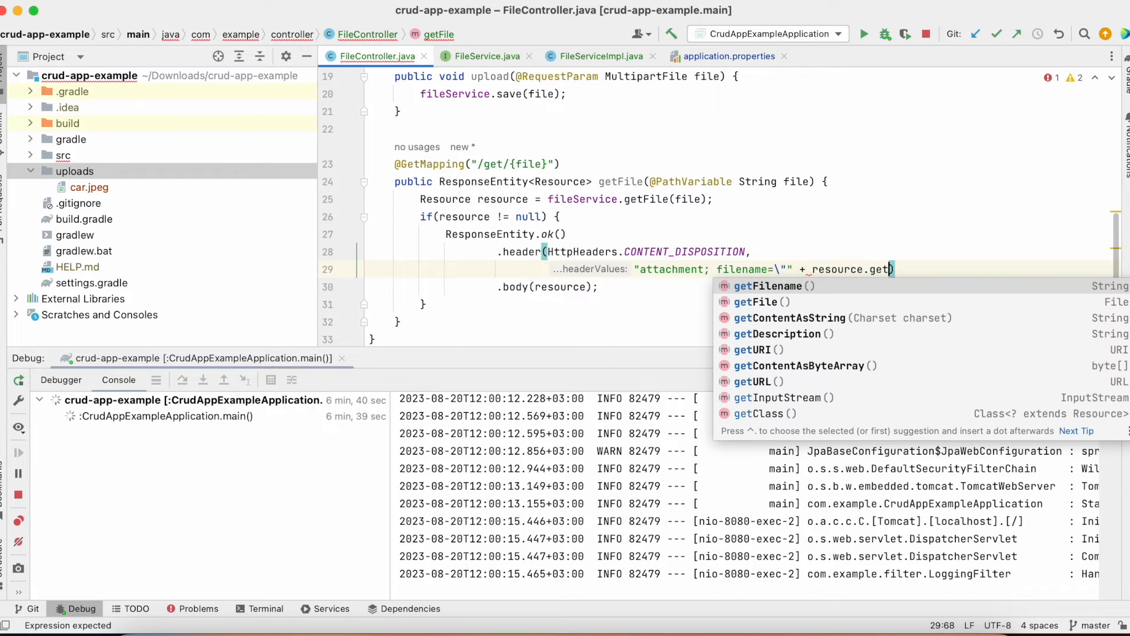
{"action": "left_click", "coordinate": [773, 285]}
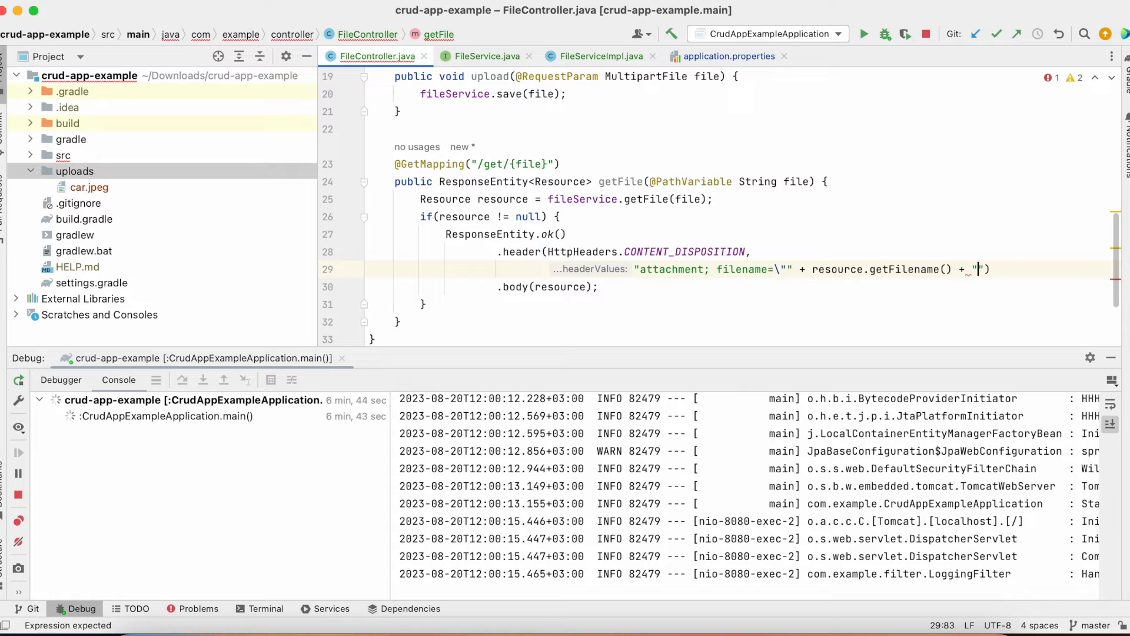
{"action": "type", "text": "\\\""}
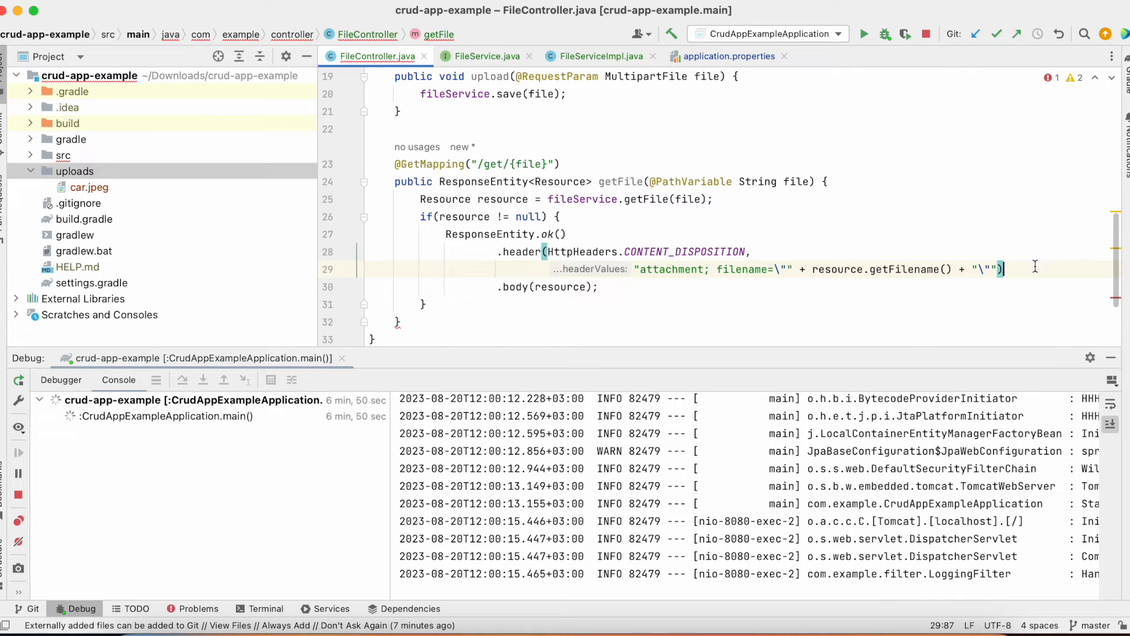
{"action": "type", "text": ".contentType("}
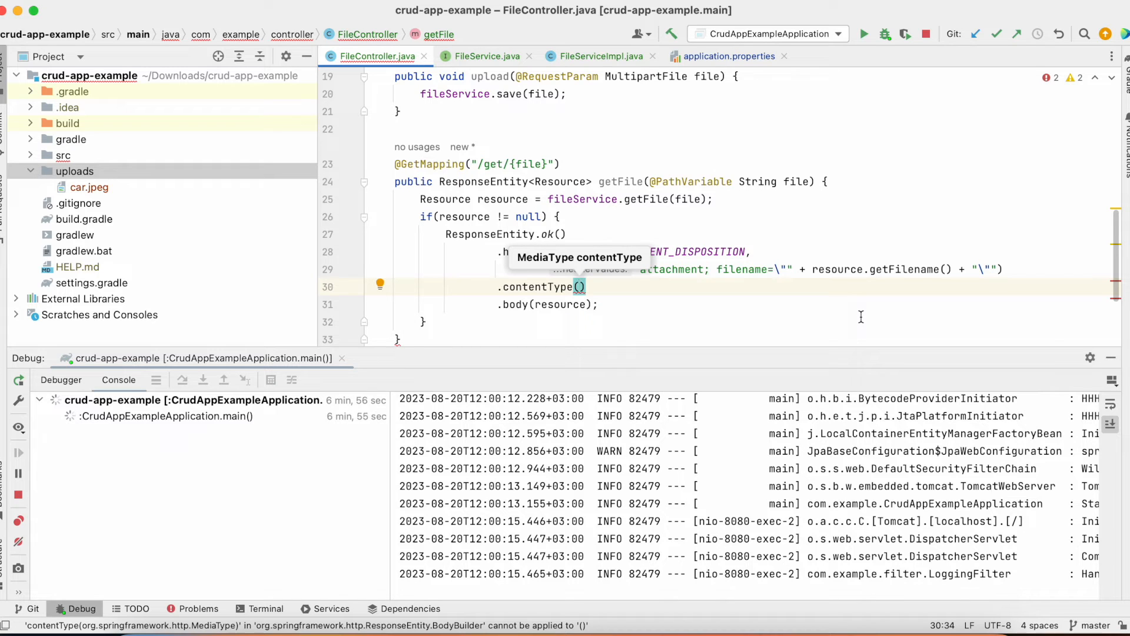
- Add .contentType(MediaType.APPLICATION_OCTET_STREAM) to the response chain
{"action": "type", "text": "Me"}
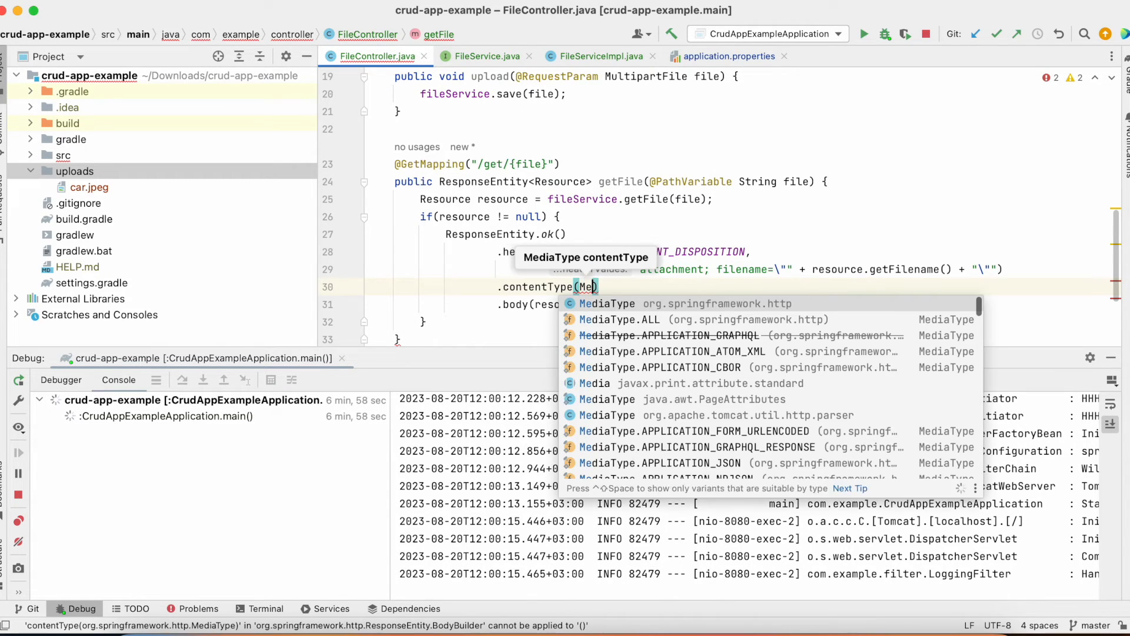
{"action": "type", "text": "ti"}
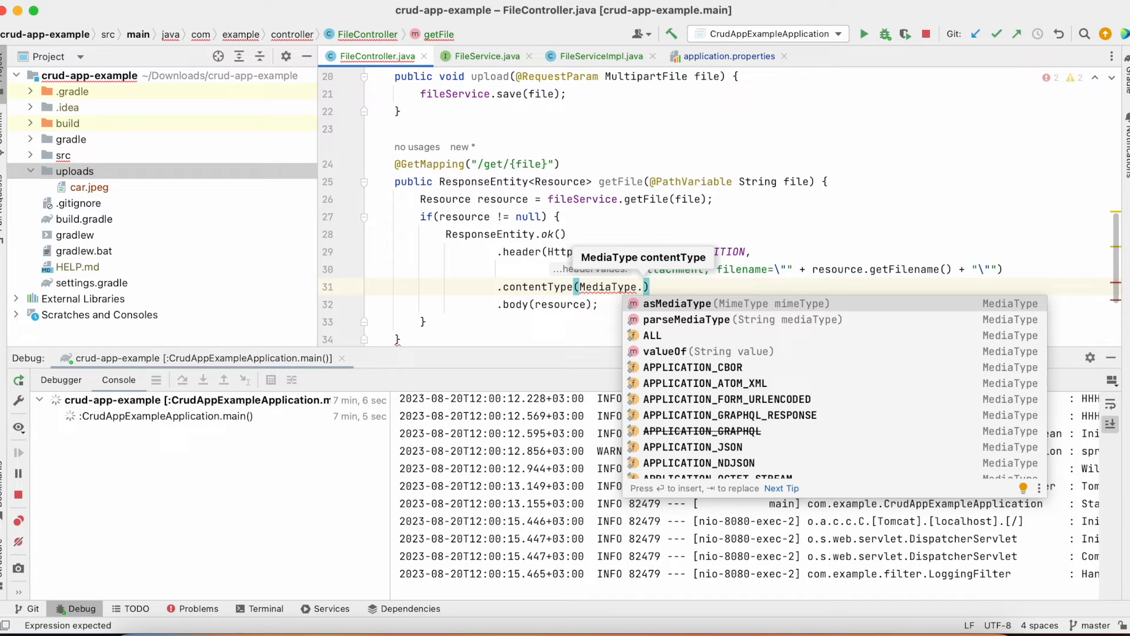
{"action": "type", "text": "APPLI"}
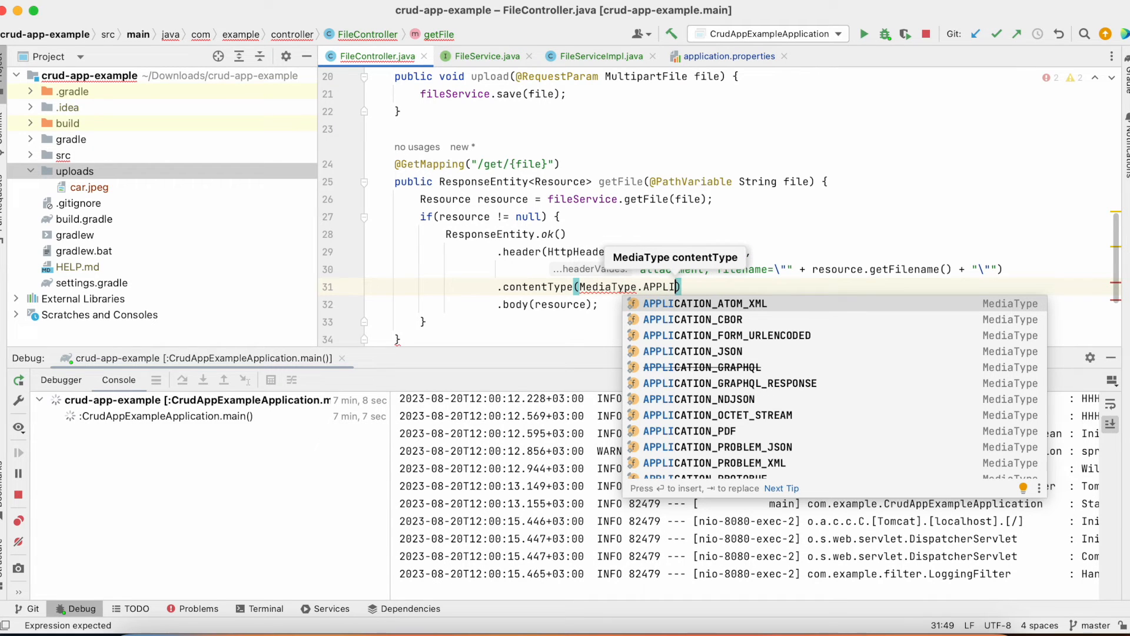
{"action": "type", "text": "cation_"}
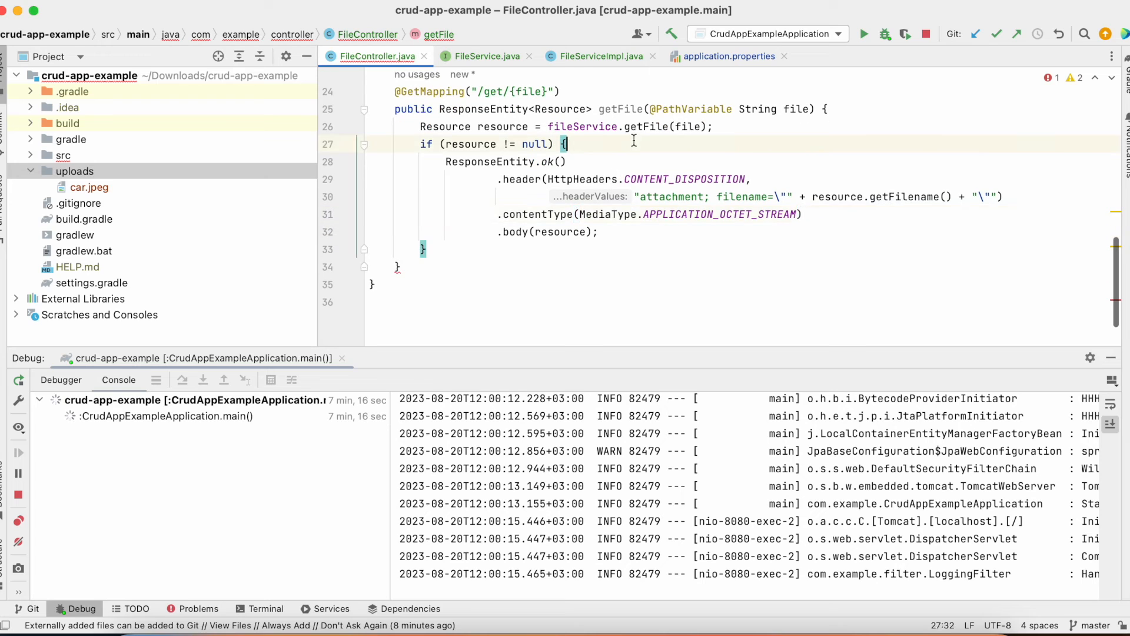
- Review the resource usages and the filename header expression, ending at the if block's close
{"action": "double_click", "coordinate": [560, 232]}
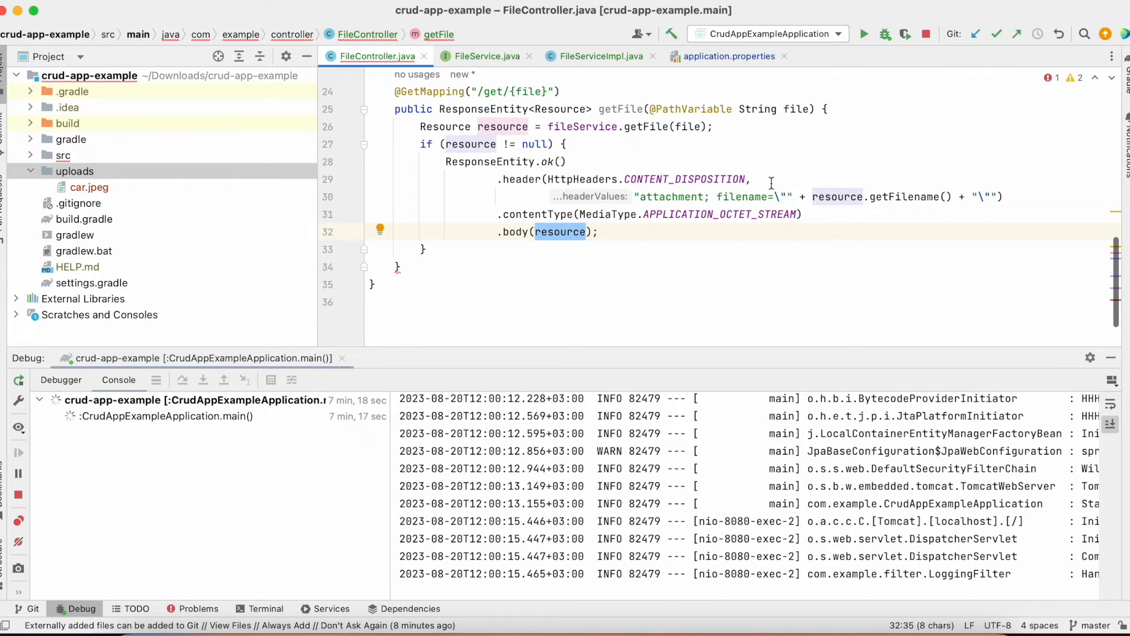
{"action": "double_click", "coordinate": [685, 179]}
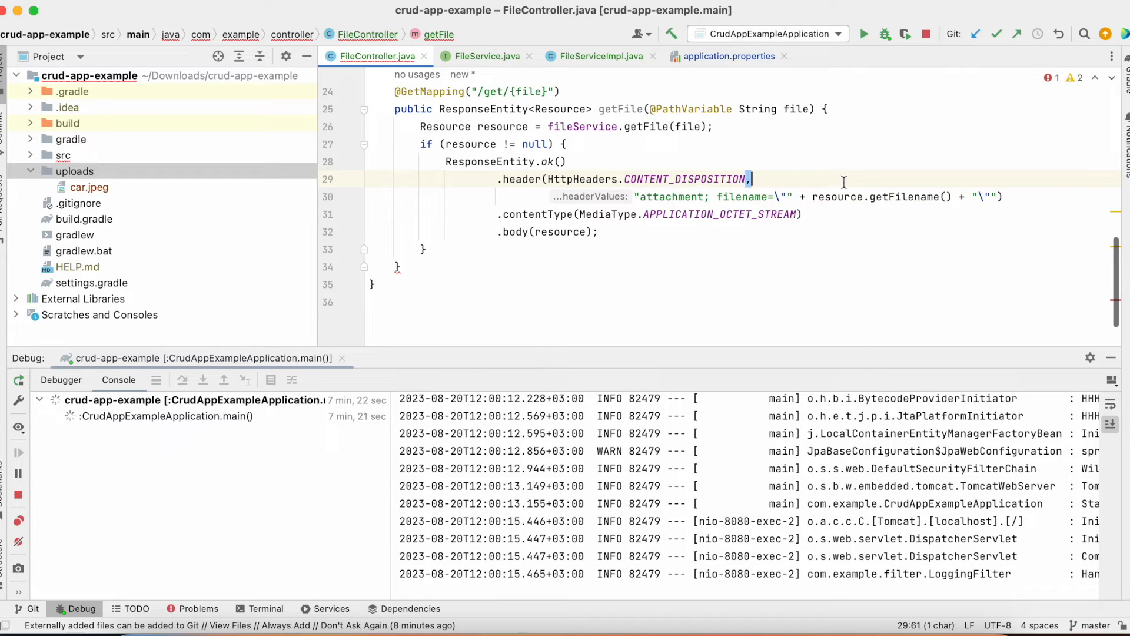
{"action": "left_click", "coordinate": [577, 232]}
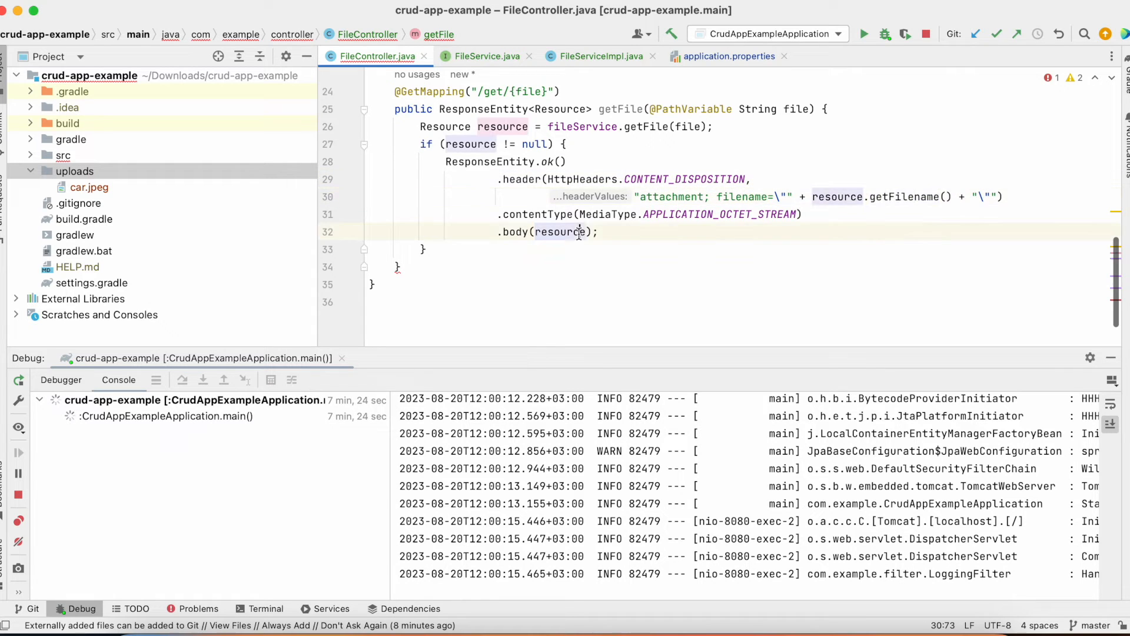
{"action": "double_click", "coordinate": [904, 196]}
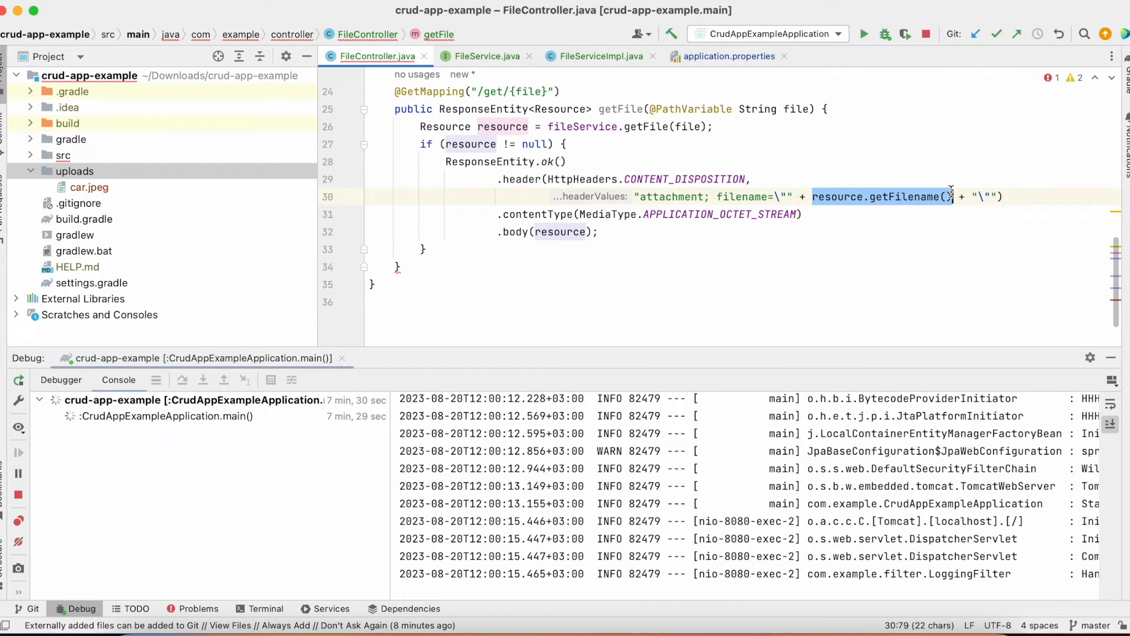
{"action": "left_click", "coordinate": [812, 196]}
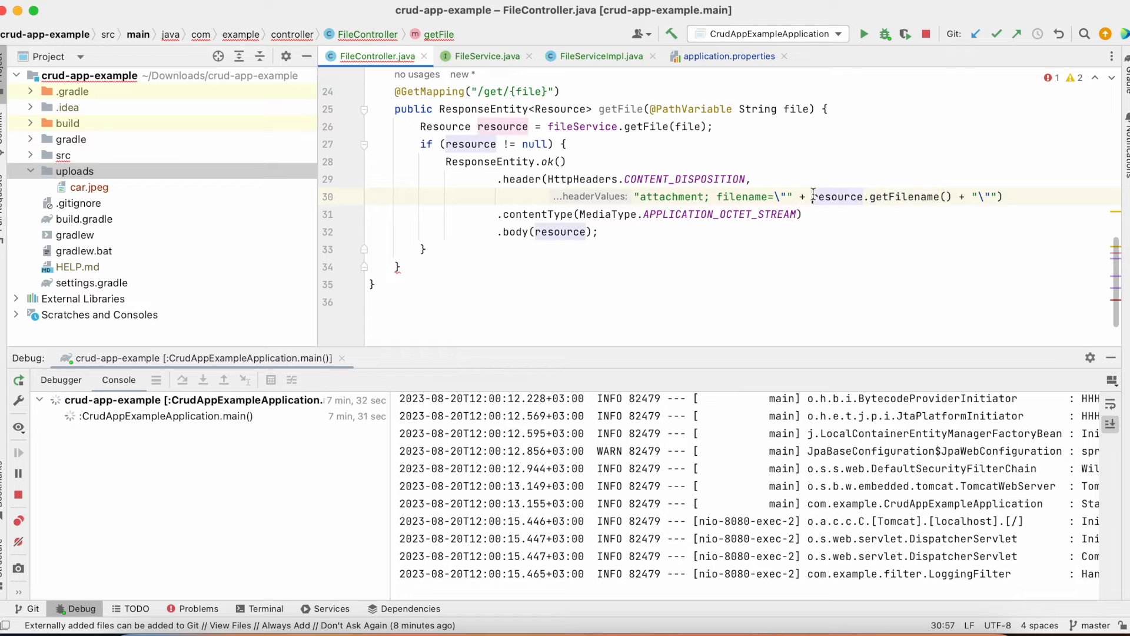
{"action": "left_click", "coordinate": [788, 197]}
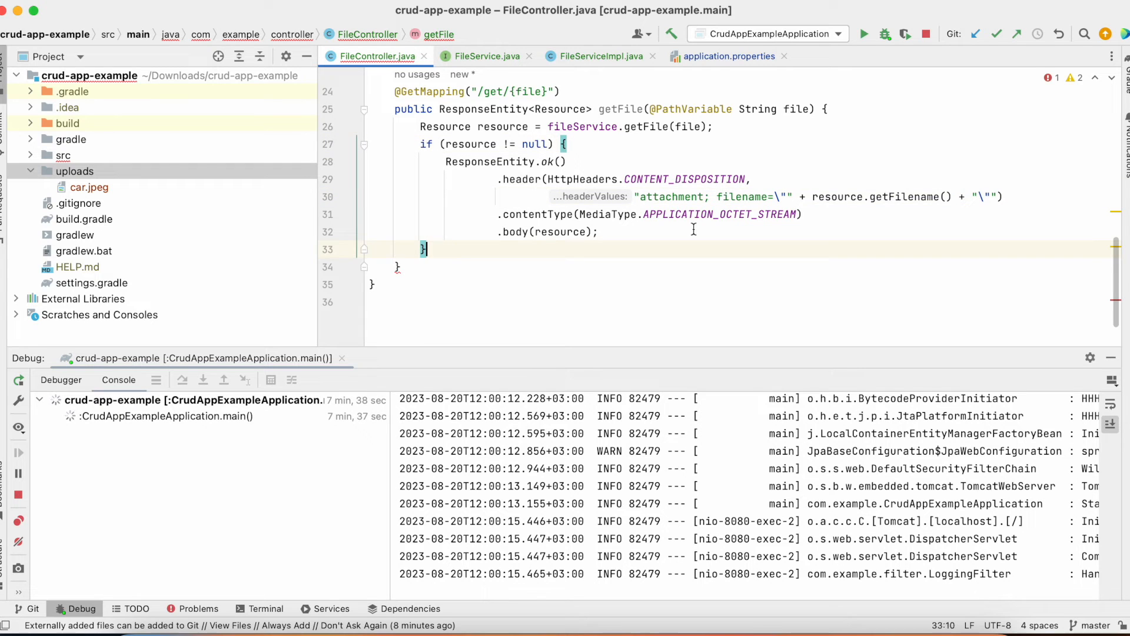
- Return the ok() chain and add return ResponseEntity.internalServerError().build(); after the if block
{"action": "type", "text": "return"}
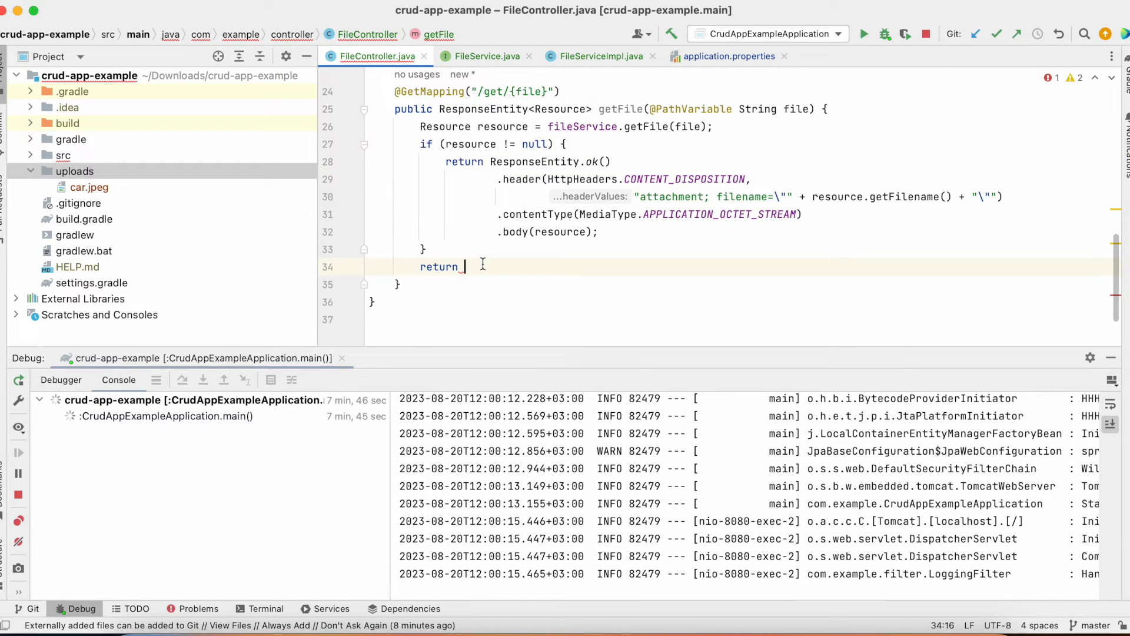
{"action": "type", "text": "ResponseEntity."}
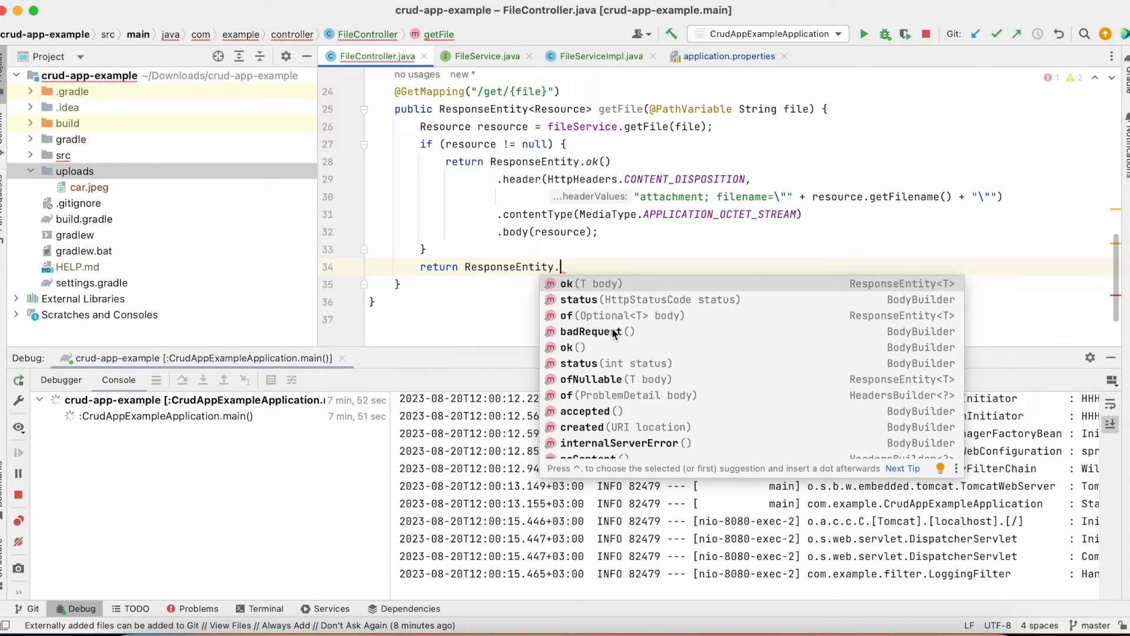
{"action": "left_click", "coordinate": [623, 442]}
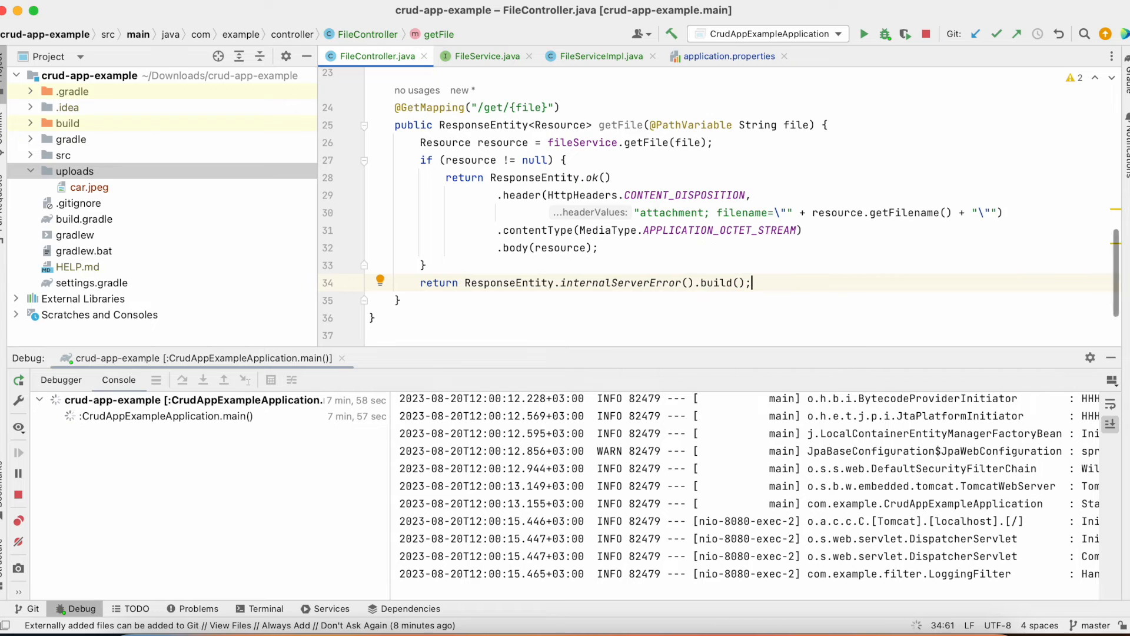
{"action": "left_click", "coordinate": [423, 265]}
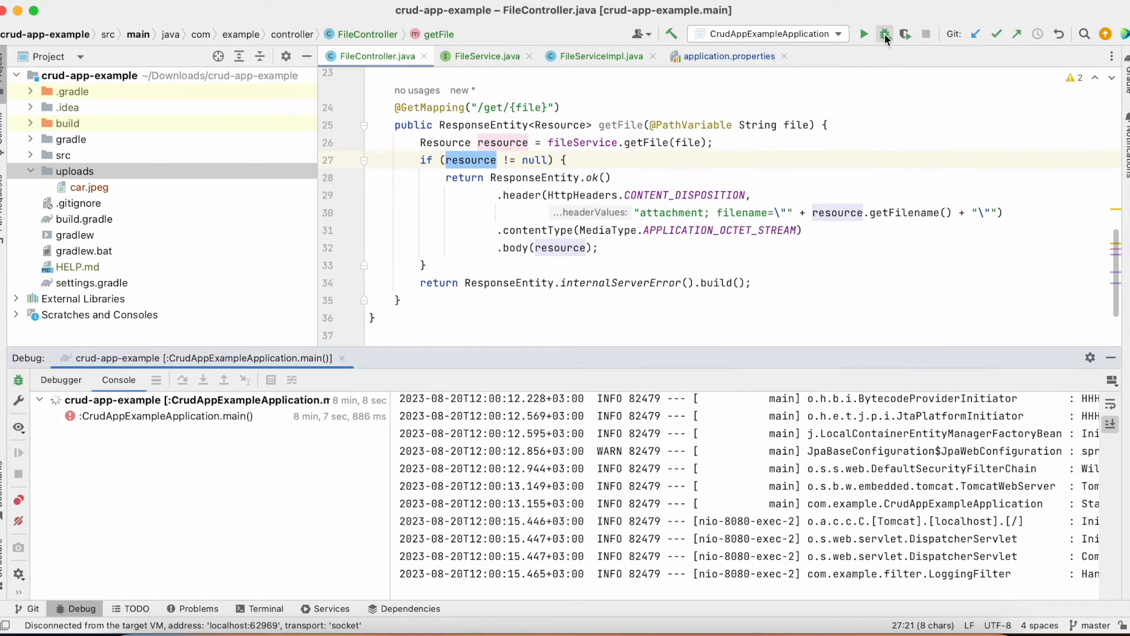
- Rerun CrudAppExampleApplication in the debugger with the new getFile endpoint
{"action": "left_click", "coordinate": [886, 34]}
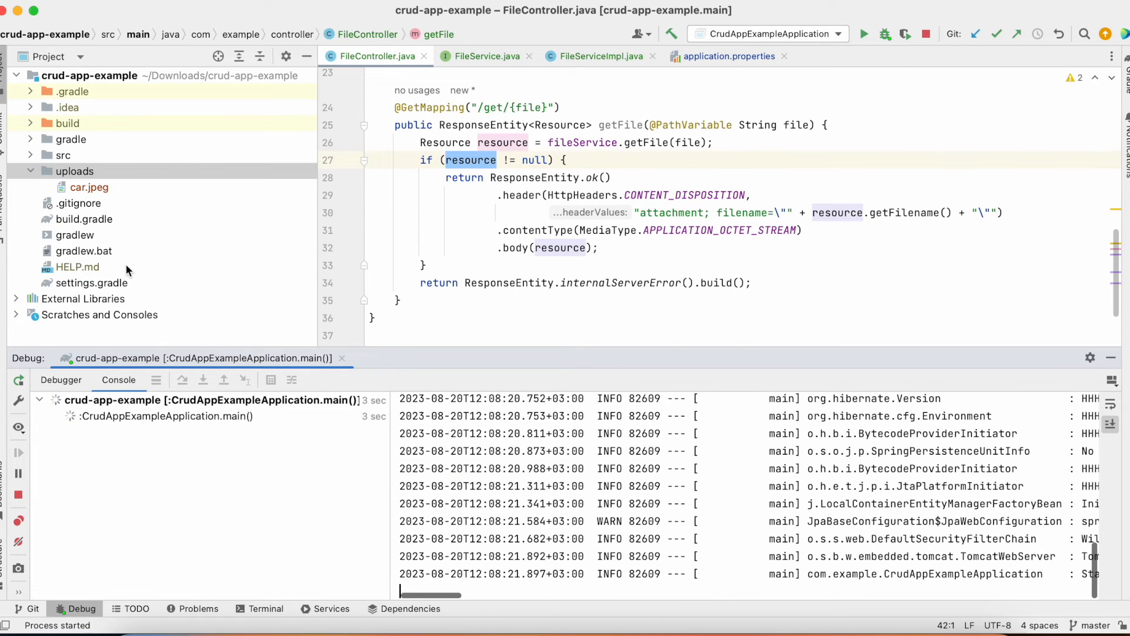
{"action": "mouse_move", "coordinate": [97, 198]}
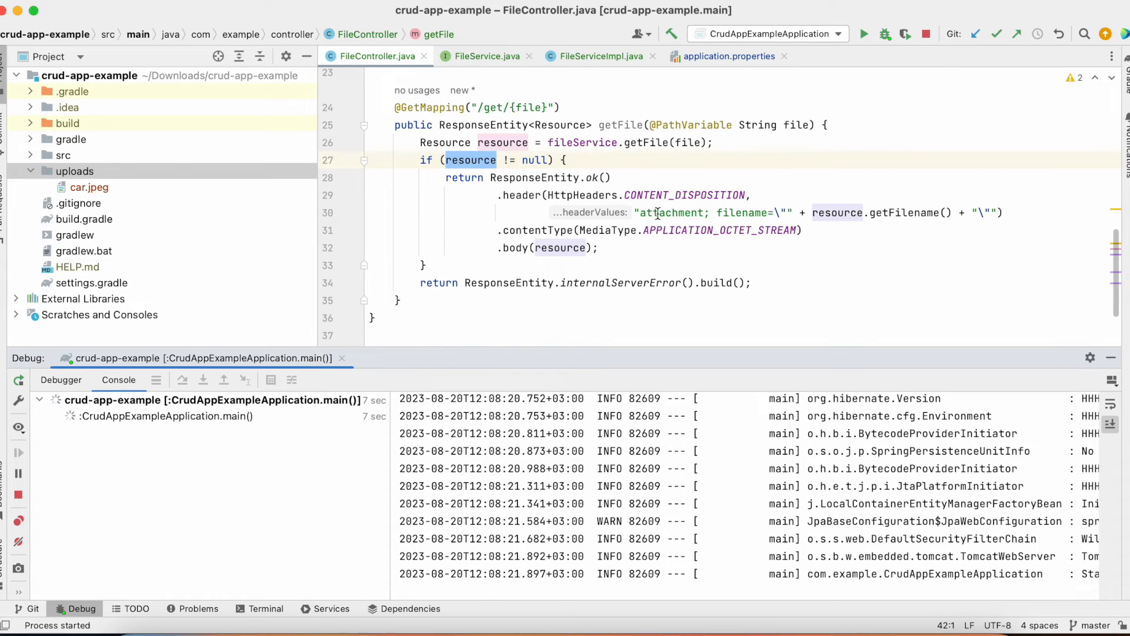
{"action": "scroll", "scroll_direction": "up", "scroll_amount": 3}
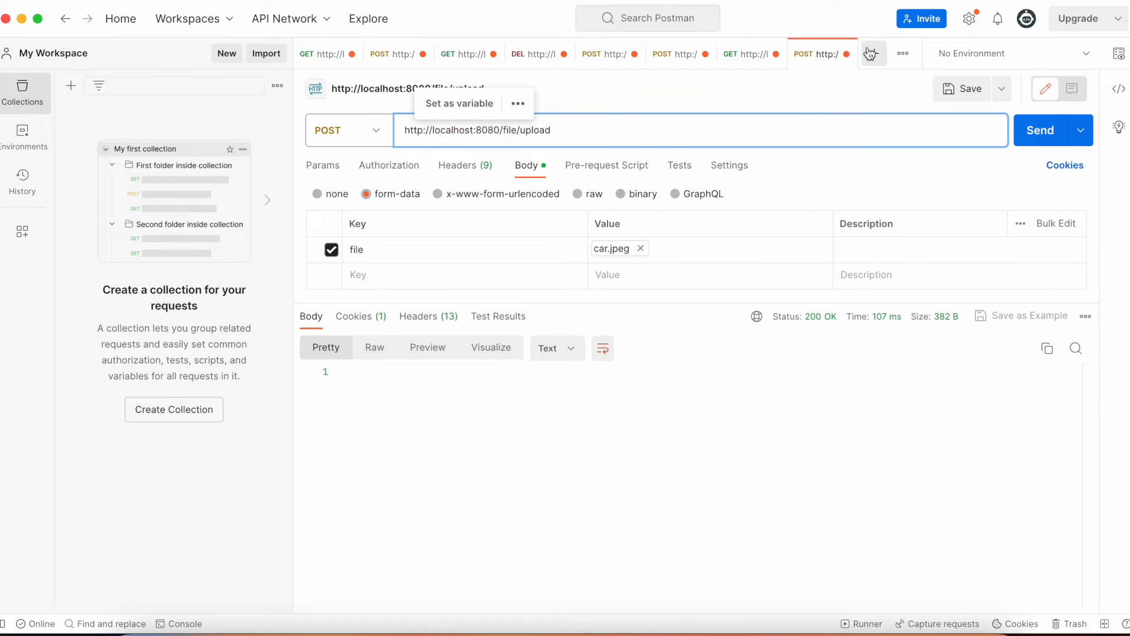
{"action": "left_click", "coordinate": [873, 53]}
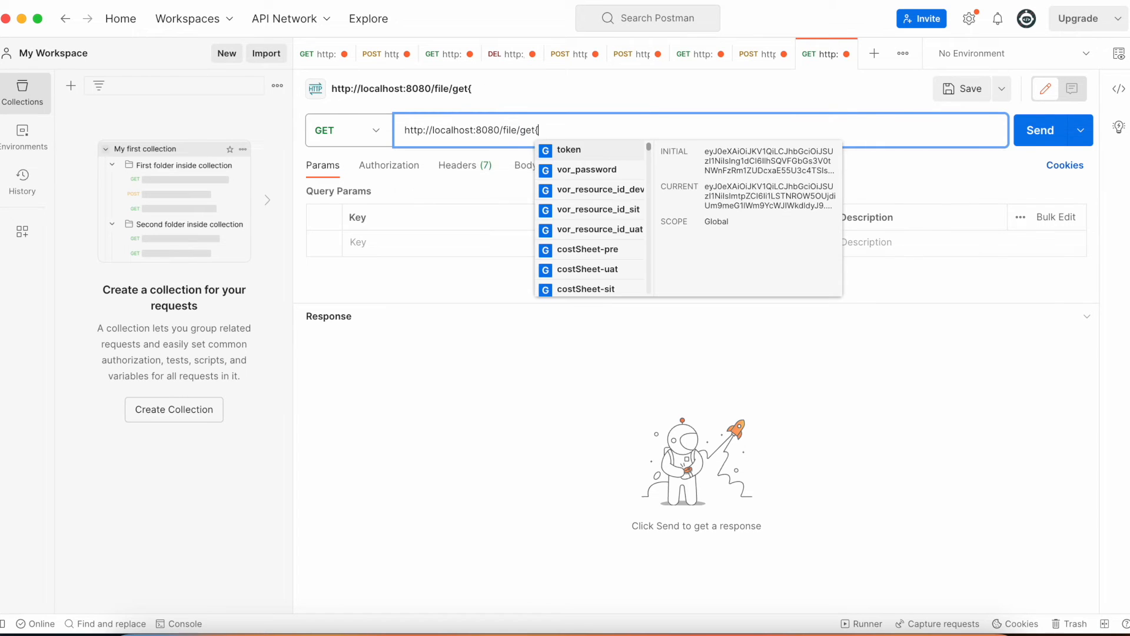
{"action": "type", "text": "/"}
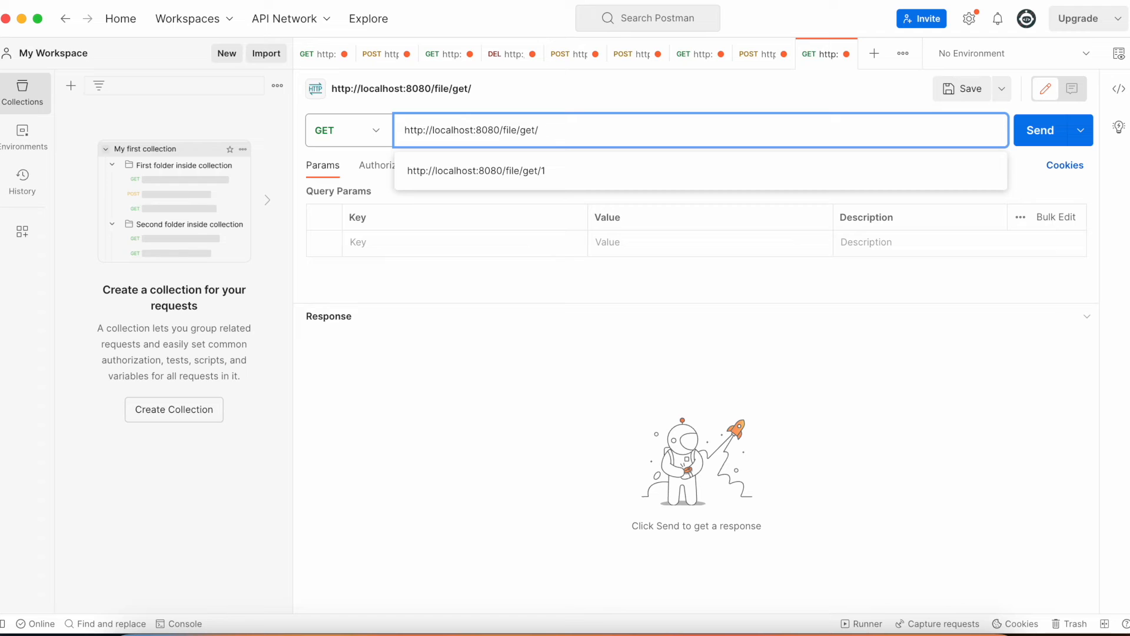
{"action": "type", "text": "car."}
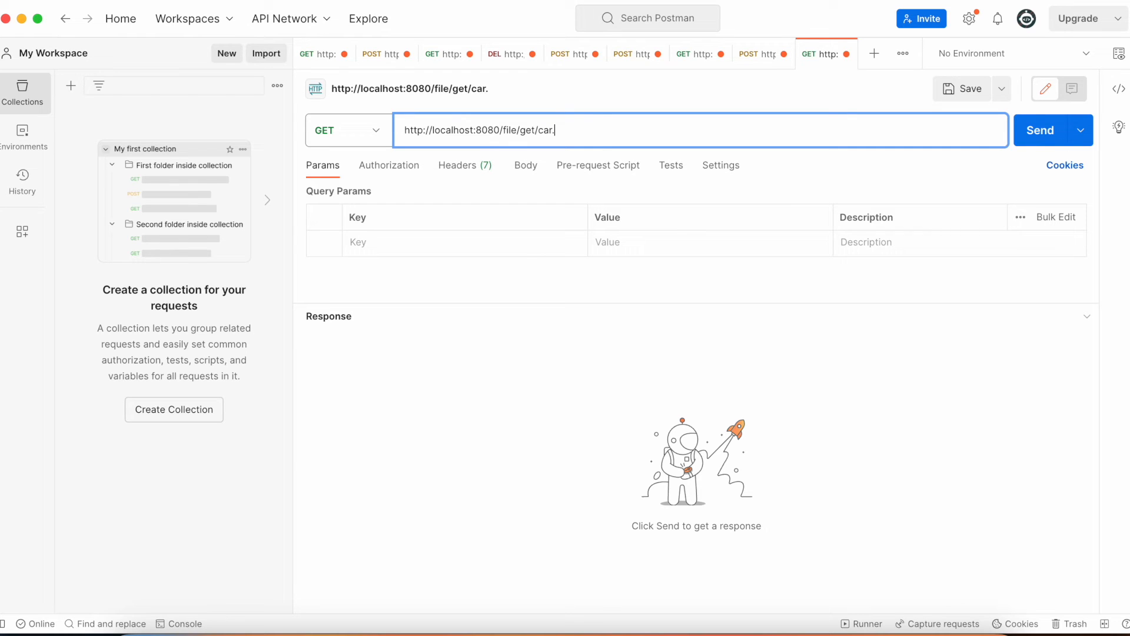
{"action": "type", "text": "jpeg"}
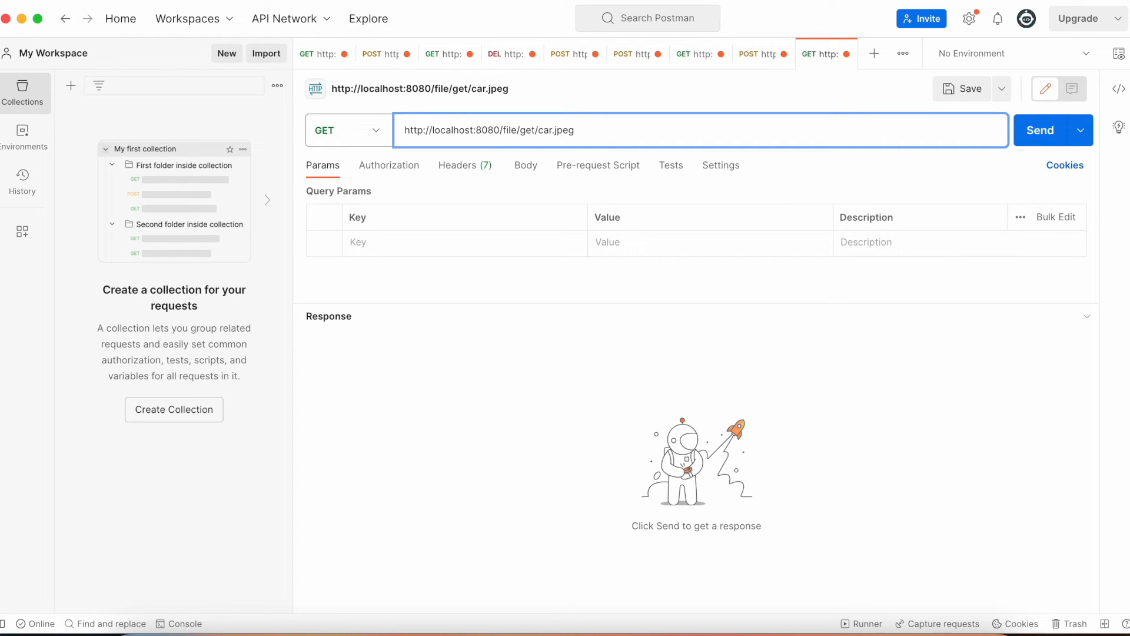
{"action": "left_click", "coordinate": [1040, 130]}
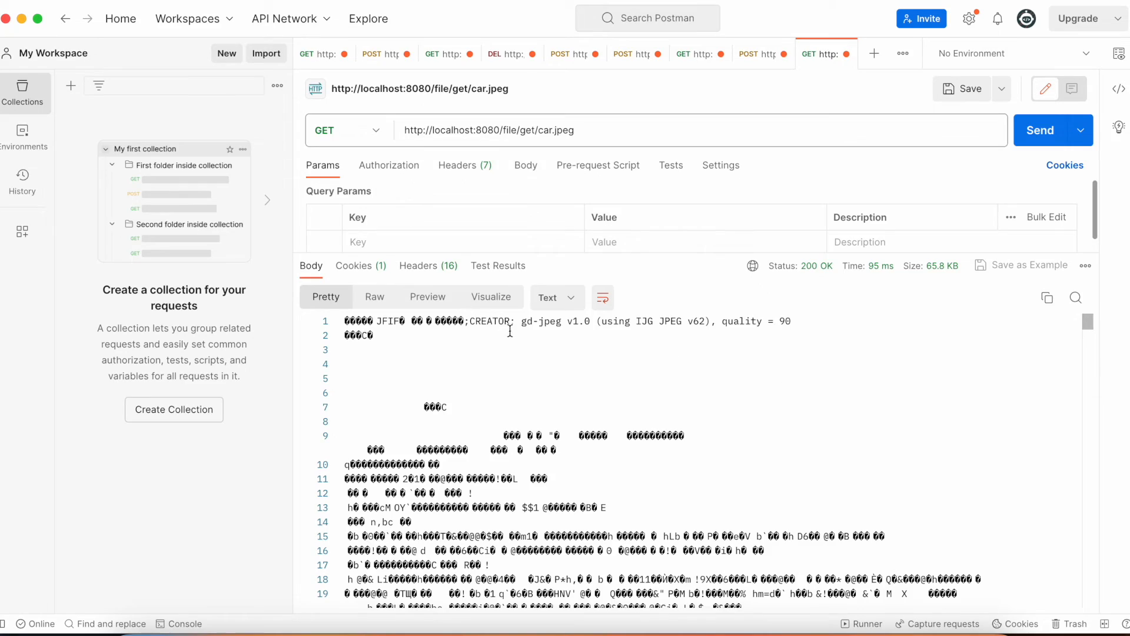
{"action": "scroll", "scroll_direction": "down", "scroll_amount": 3}
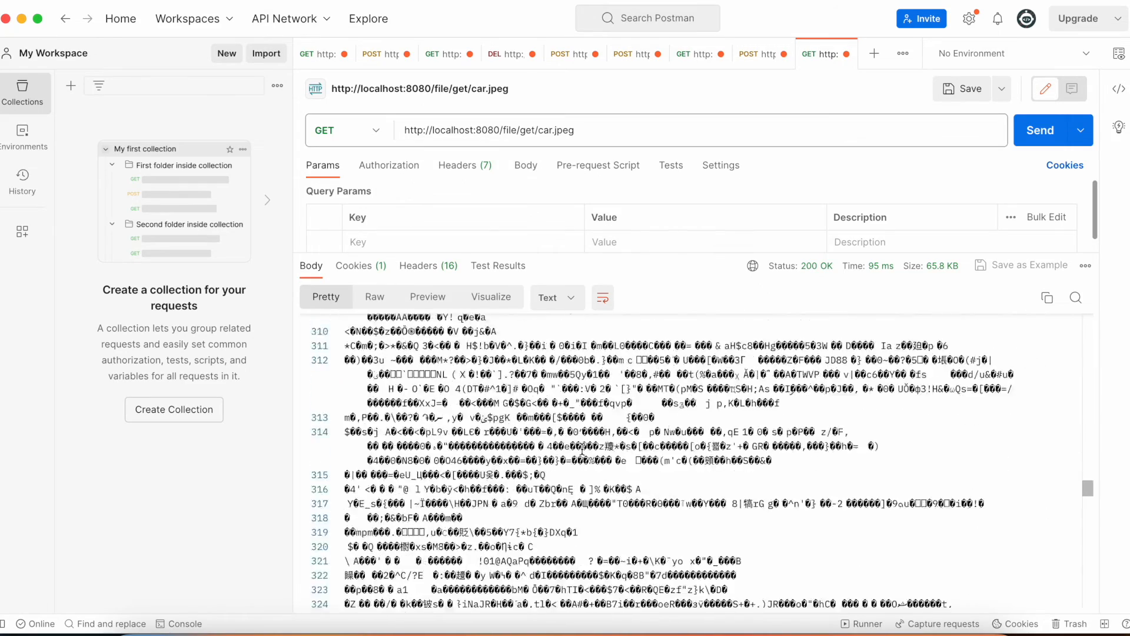
{"action": "scroll", "scroll_direction": "down", "scroll_amount": 3}
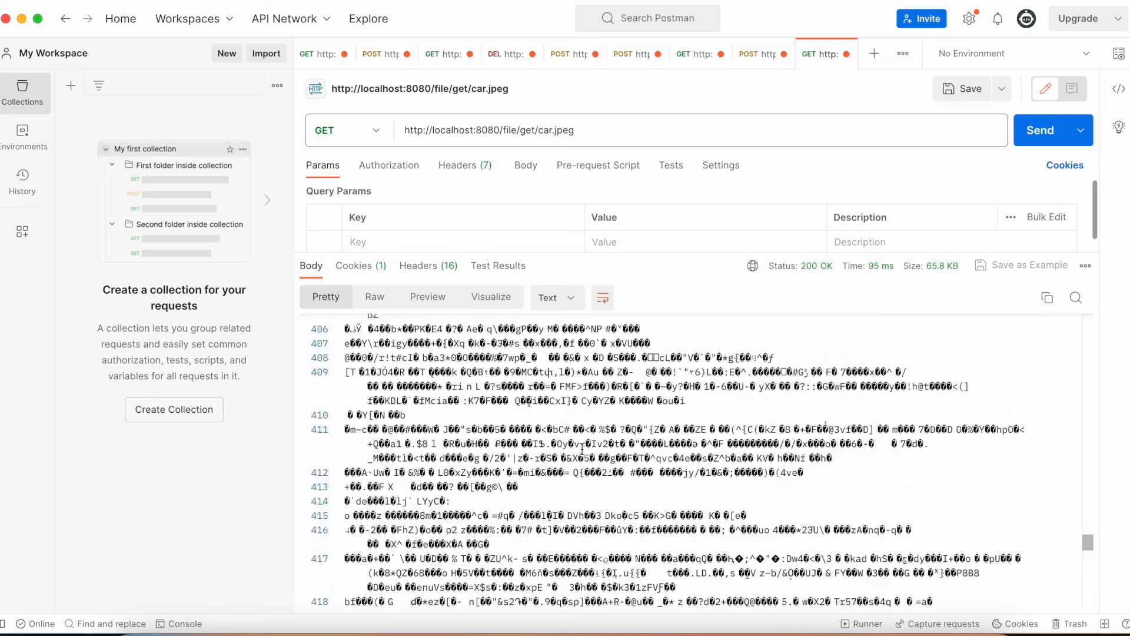
{"action": "scroll", "scroll_direction": "up", "scroll_amount": 3}
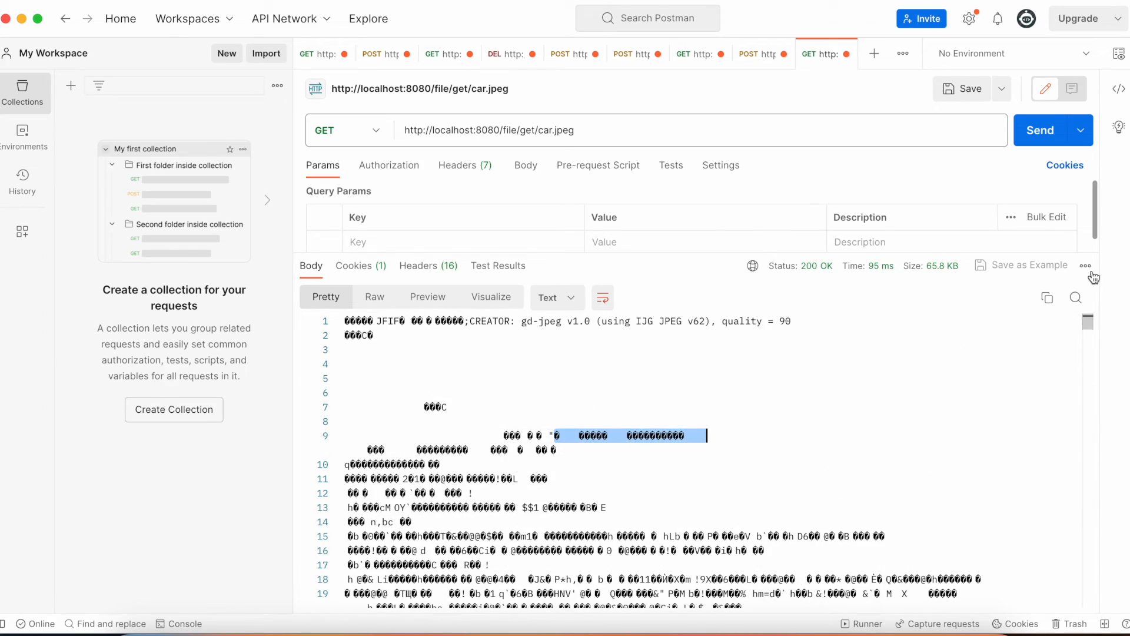
- Save the response to file as my_file.jpeg in Downloads
{"action": "left_click", "coordinate": [1085, 265]}
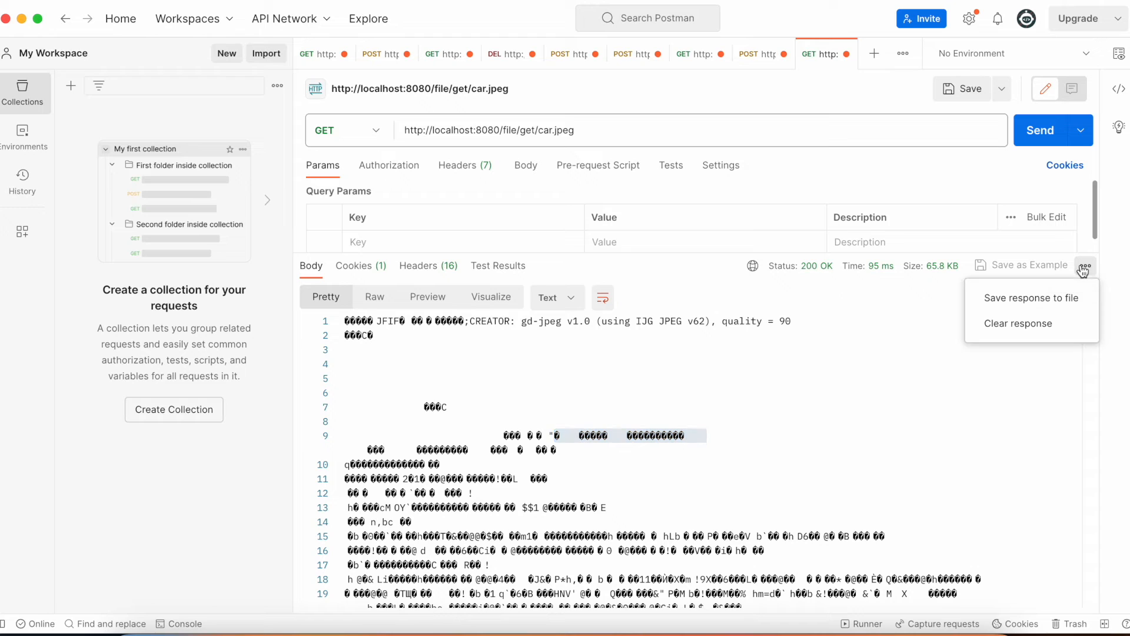
{"action": "mouse_move", "coordinate": [1032, 297]}
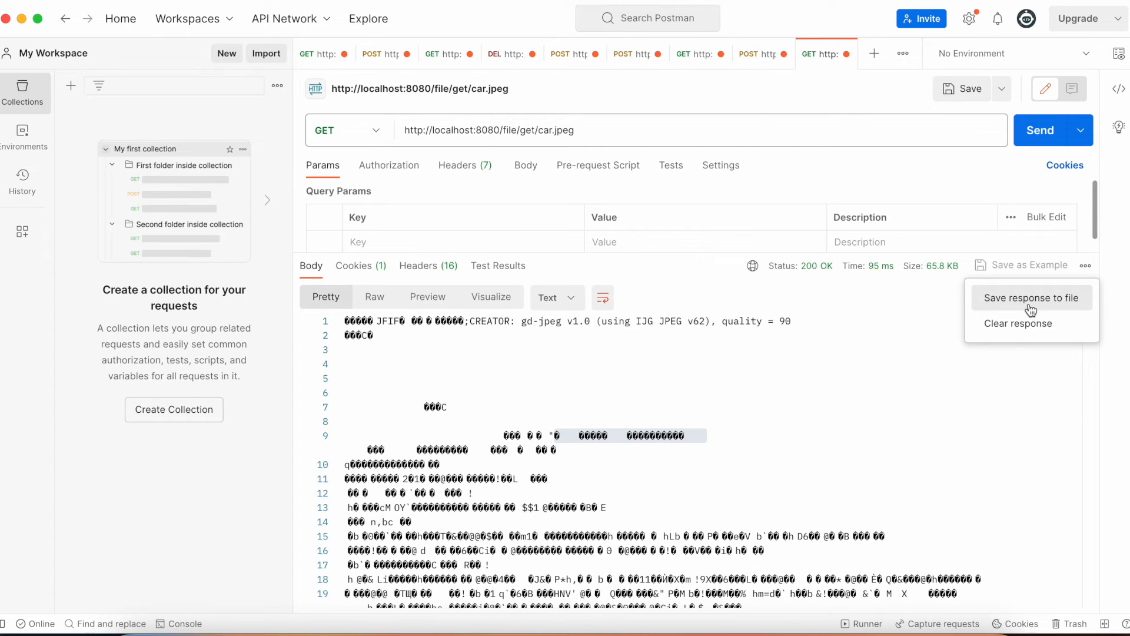
{"action": "left_click", "coordinate": [1031, 296]}
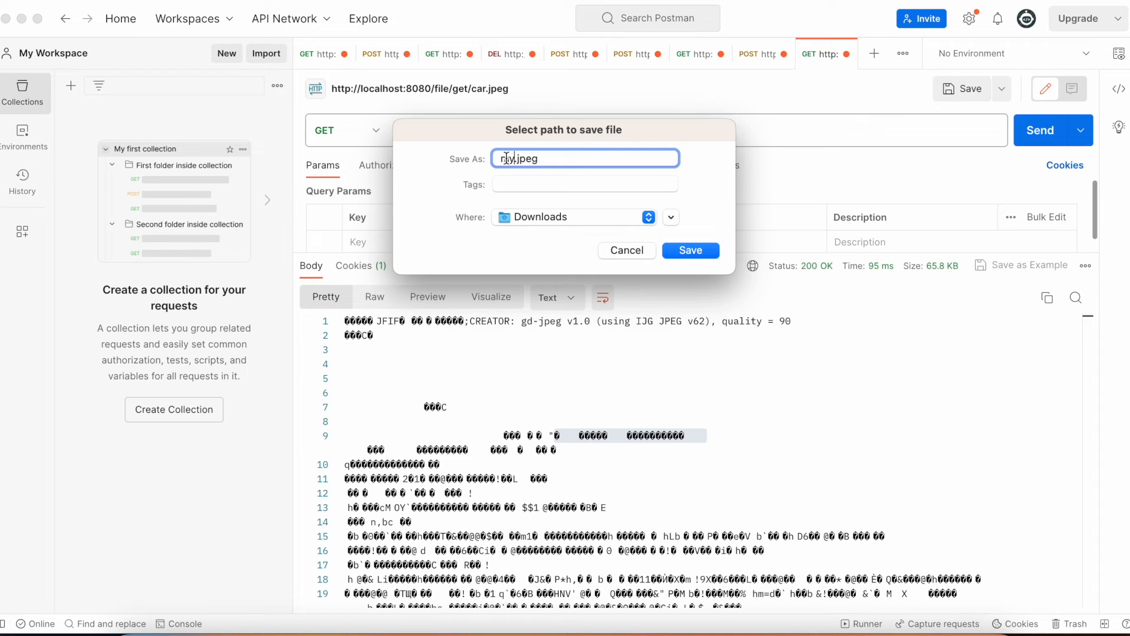
{"action": "type", "text": "my_file"}
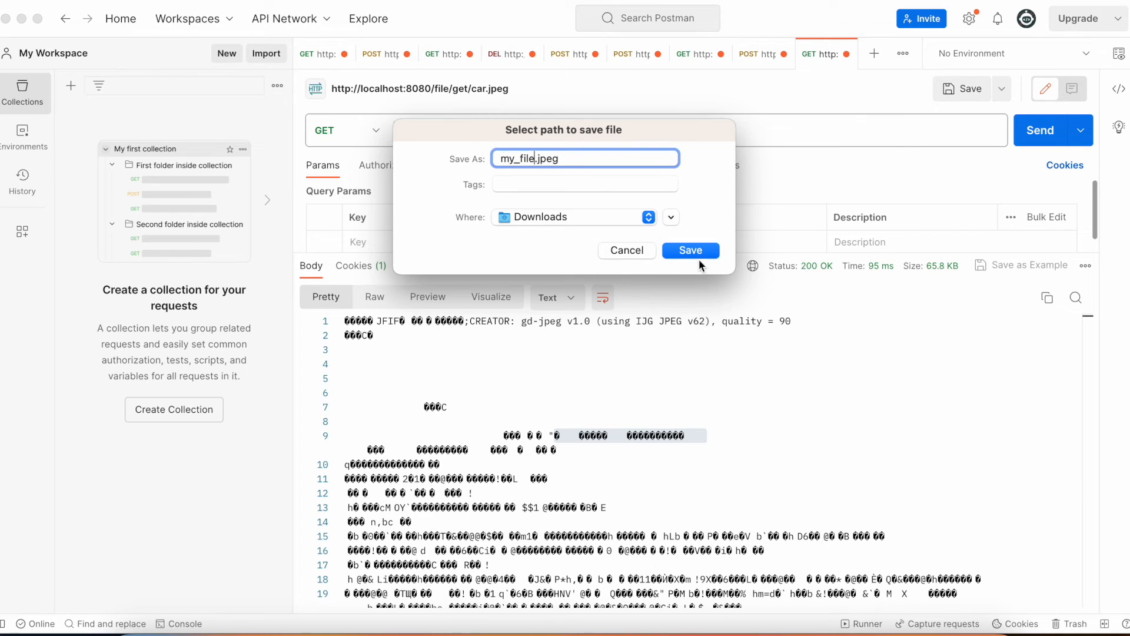
{"action": "left_click", "coordinate": [689, 249]}
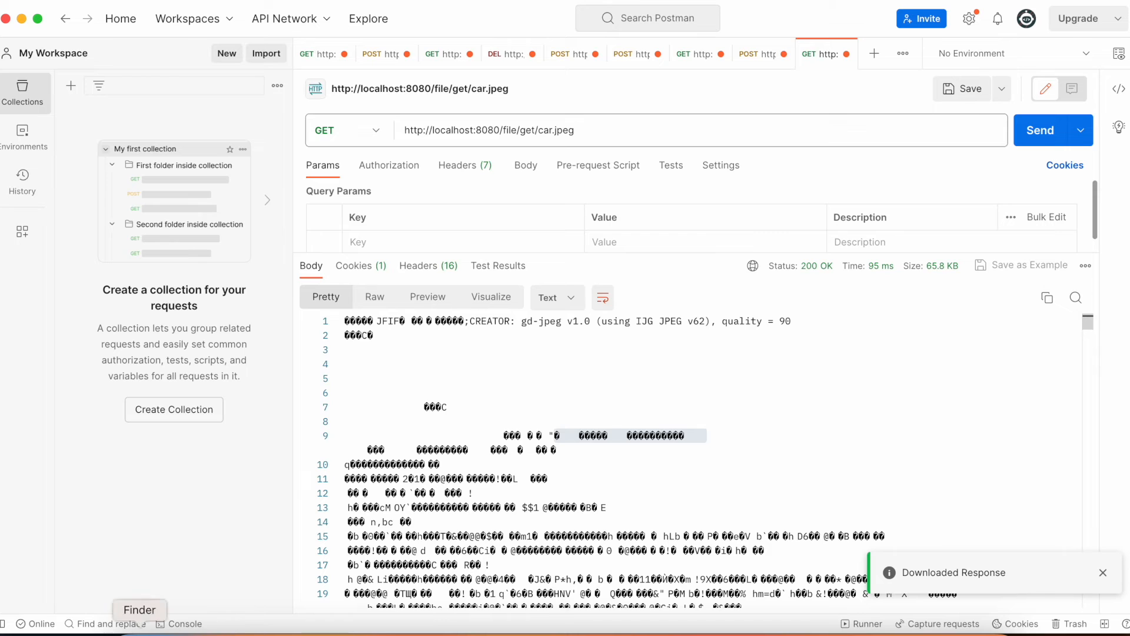
- Preview my_file.jpeg from Downloads showing the car photo, then return to IntelliJ IDEA
{"action": "left_click", "coordinate": [139, 609]}
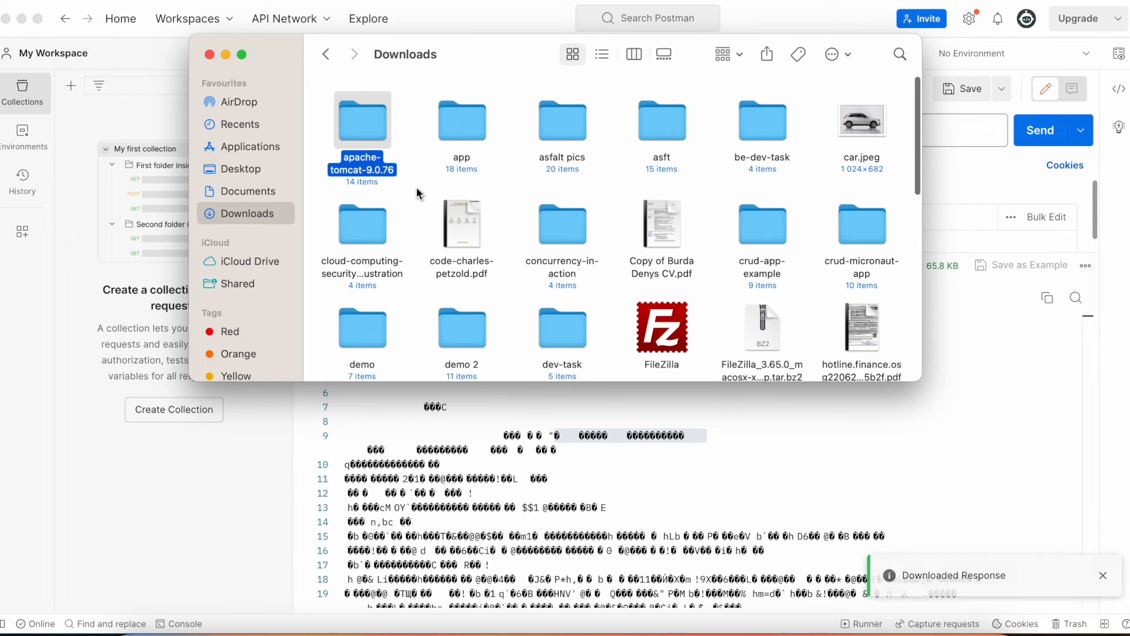
{"action": "scroll", "scroll_direction": "down", "scroll_amount": 3}
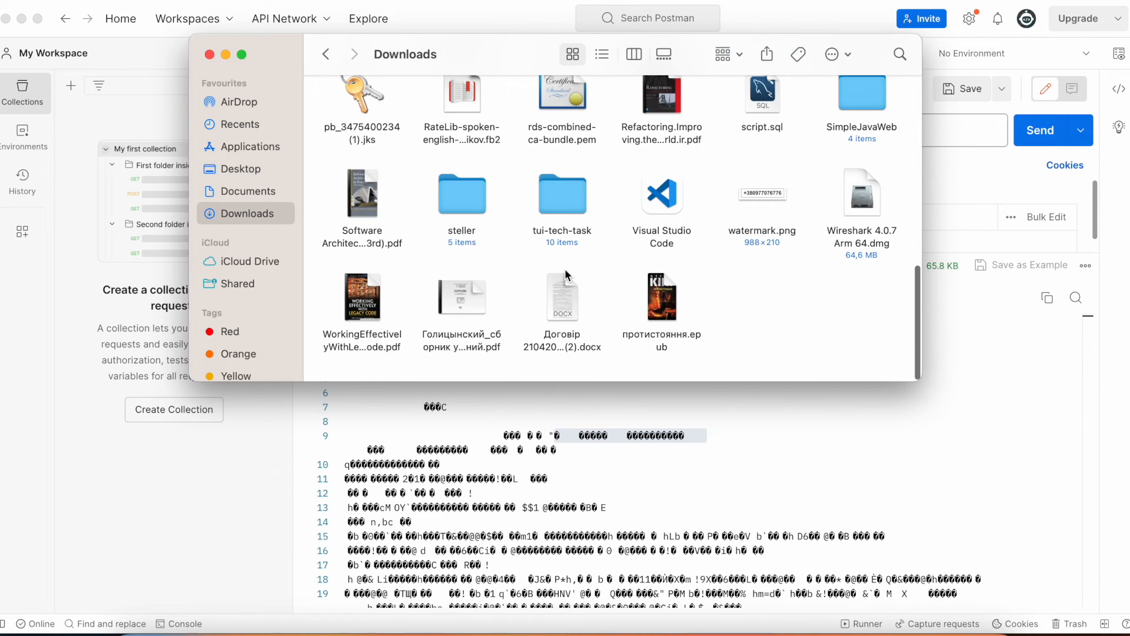
{"action": "scroll", "scroll_direction": "up", "scroll_amount": 3}
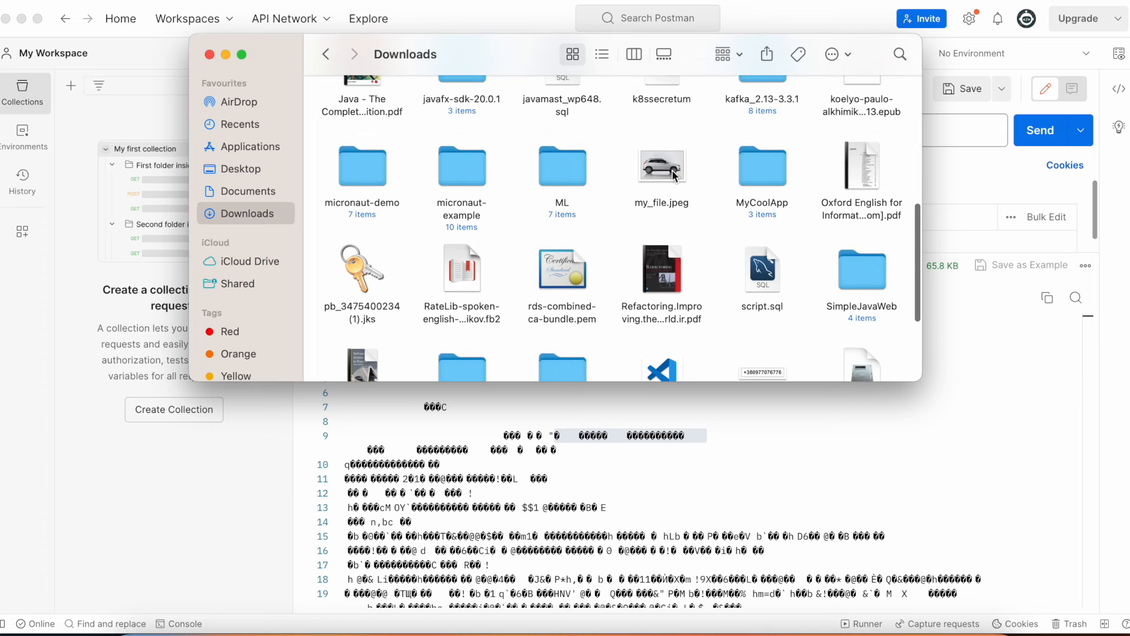
{"action": "double_click", "coordinate": [661, 165]}
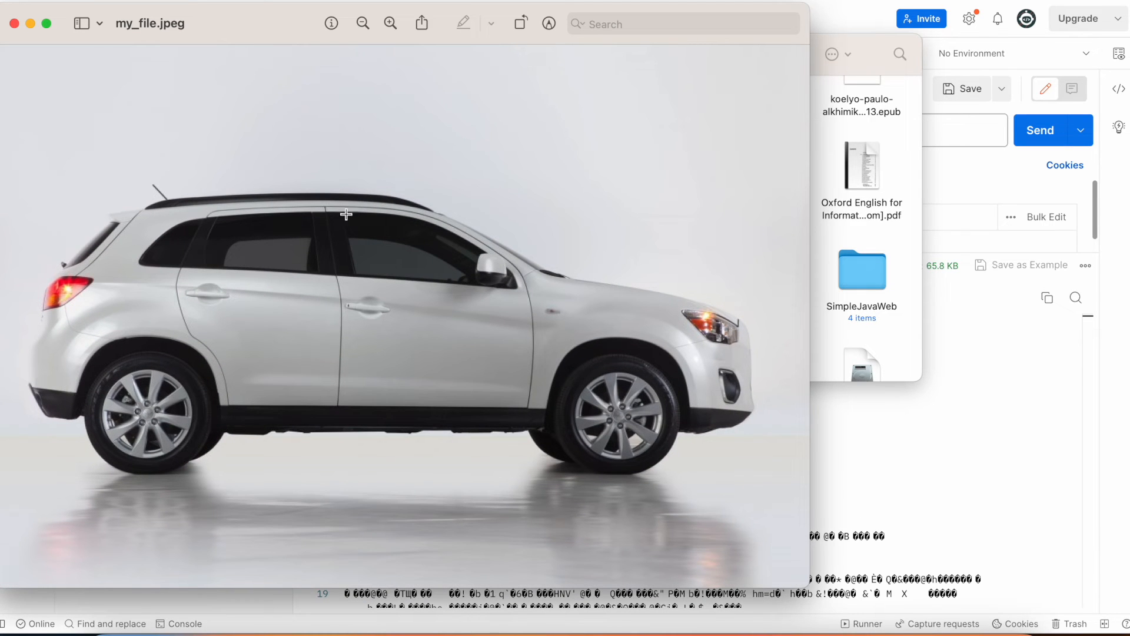
{"action": "mouse_move", "coordinate": [14, 24]}
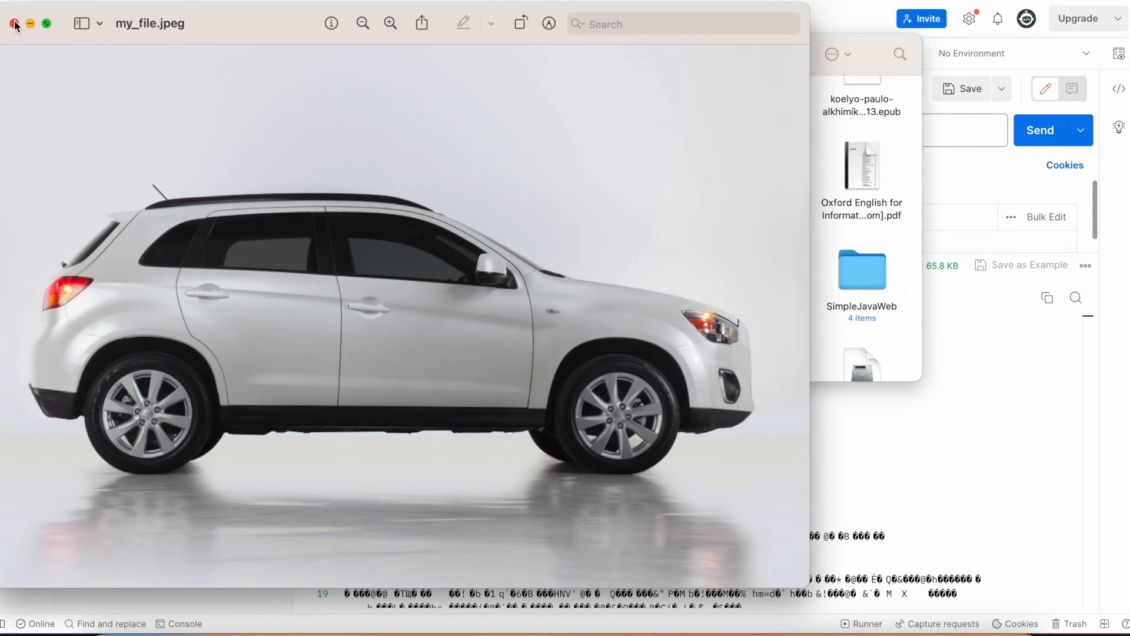
{"action": "left_click", "coordinate": [14, 24]}
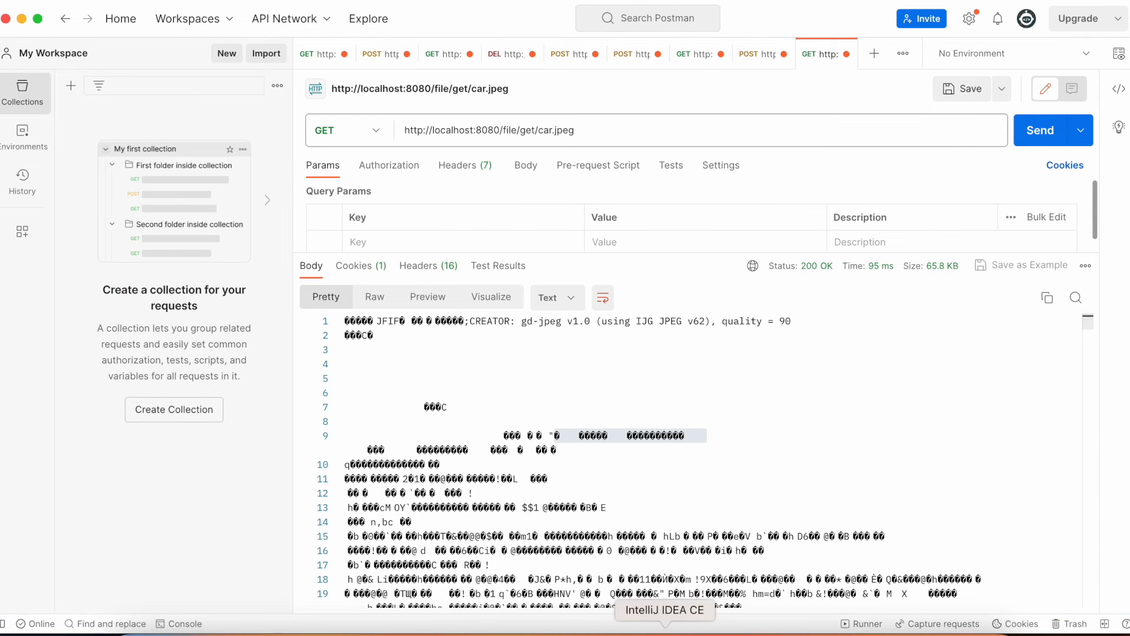
{"action": "left_click", "coordinate": [664, 611]}
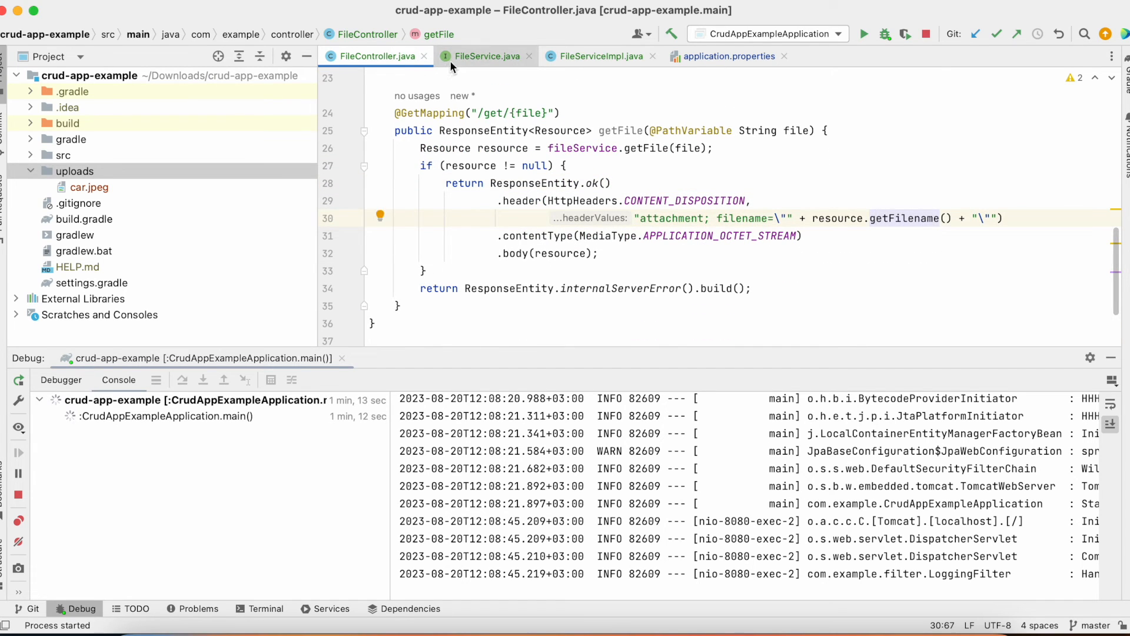
- Review FileServiceImpl's getFile path and the file.getOriginalFilename() call in save, noting uploads/car.jpeg
{"action": "left_click", "coordinate": [599, 56]}
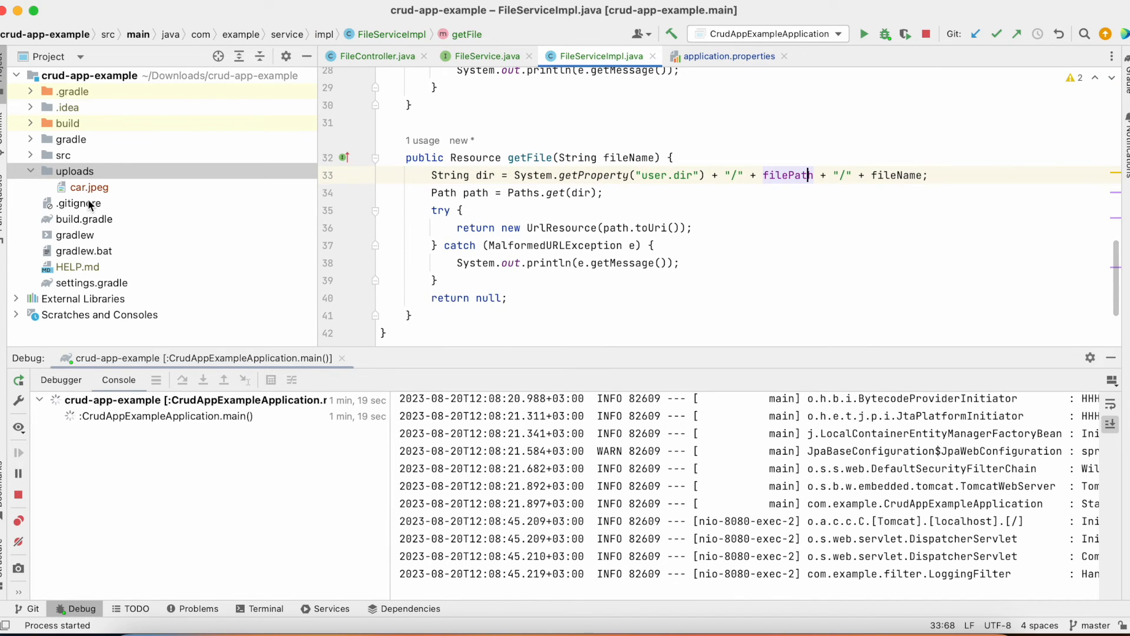
{"action": "left_click", "coordinate": [89, 188]}
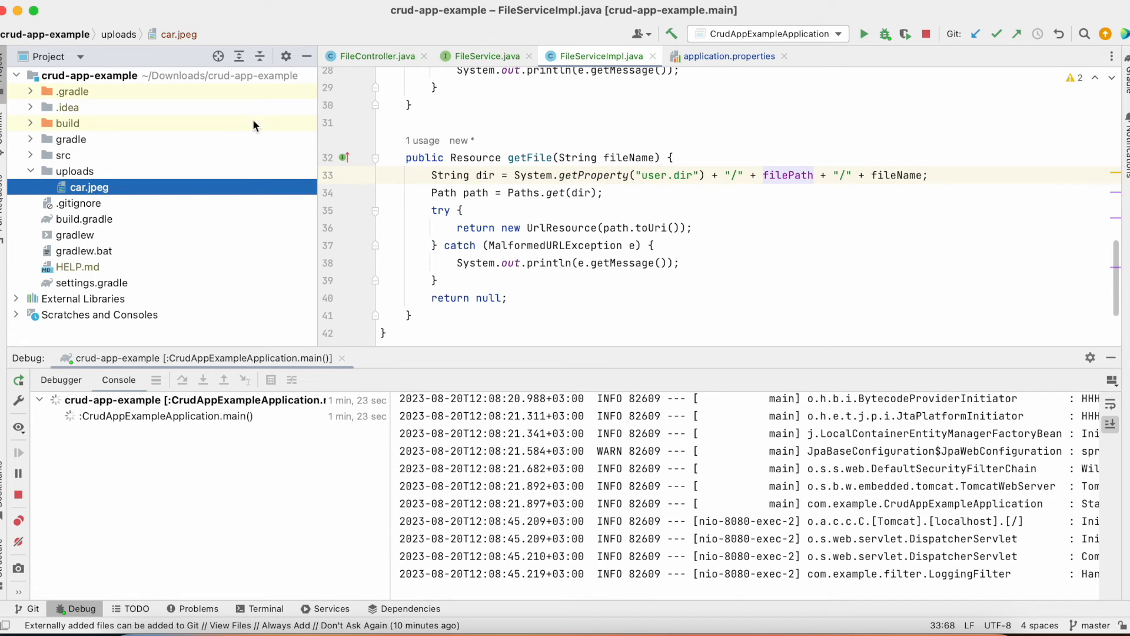
{"action": "left_click", "coordinate": [901, 175]}
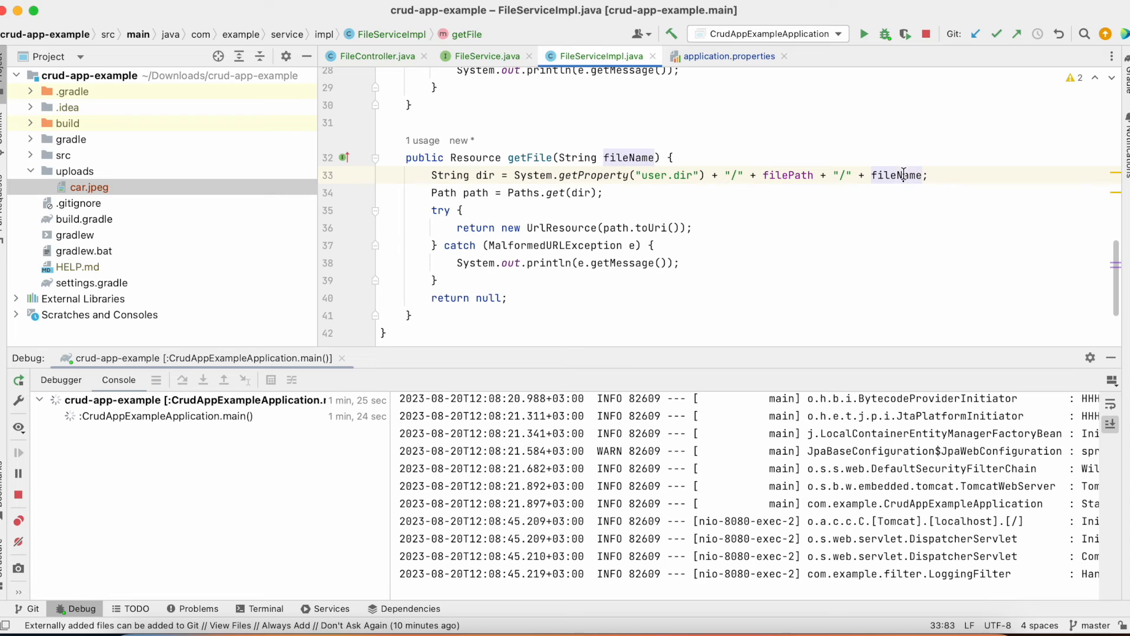
{"action": "scroll", "scroll_direction": "up", "scroll_amount": 3}
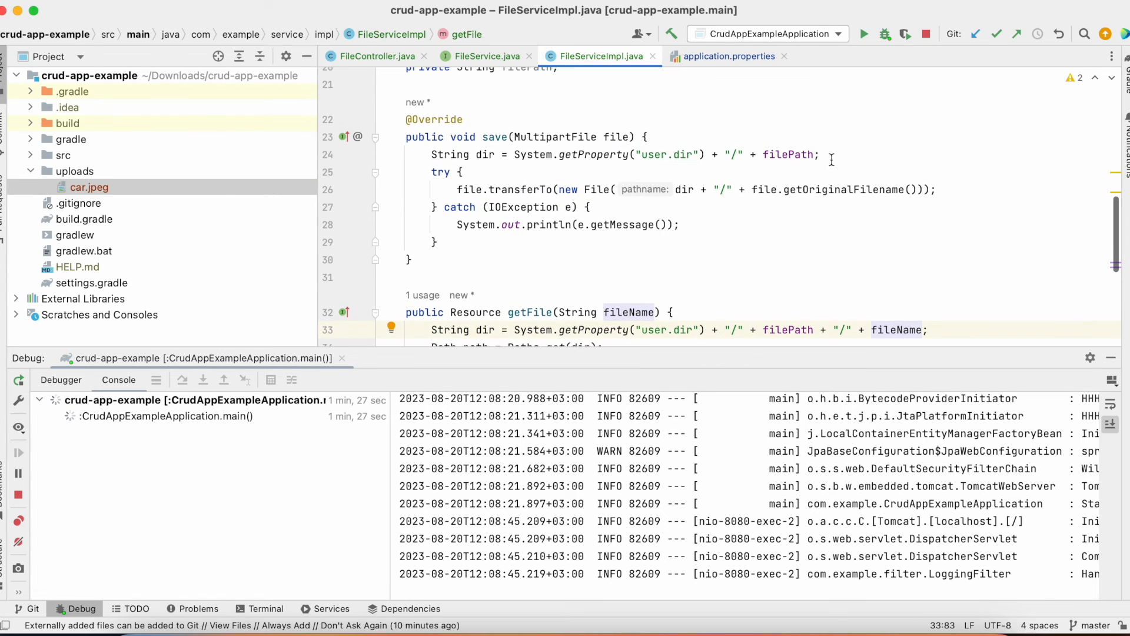
{"action": "mouse_move", "coordinate": [690, 201]}
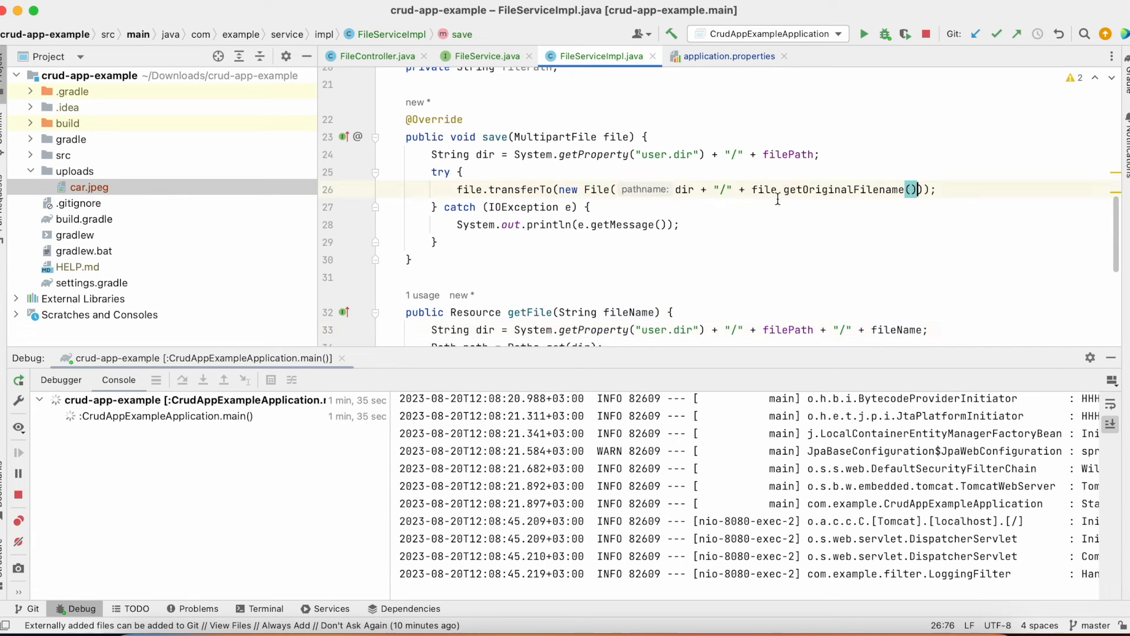
{"action": "double_click", "coordinate": [829, 188]}
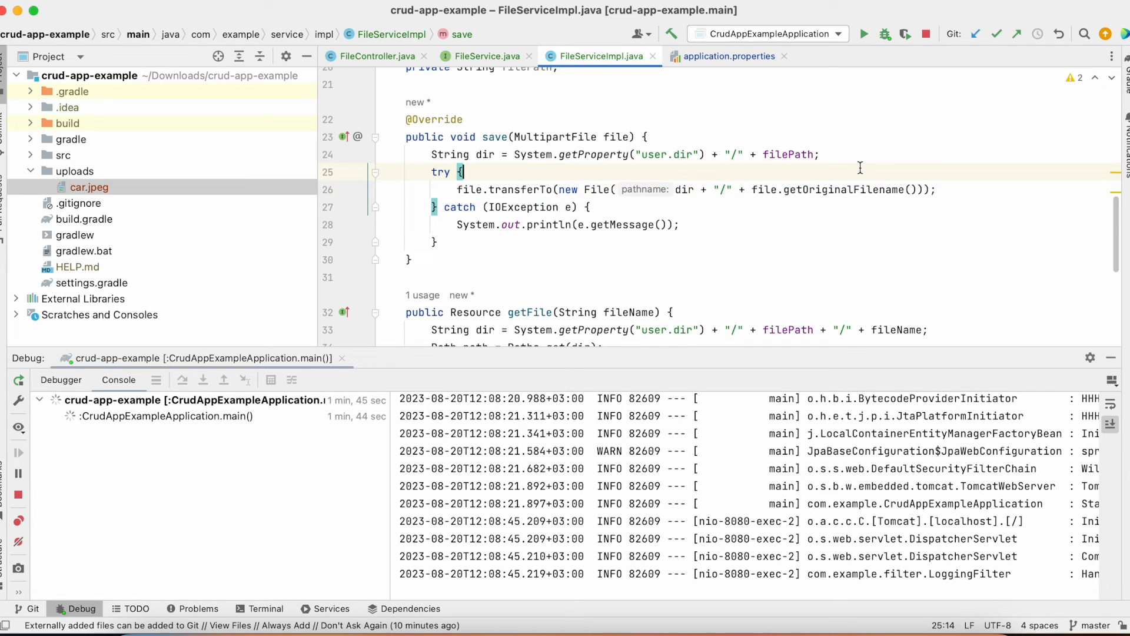
- Declare String fileName = "1.png" and select file.getOriginalFilename() to replace it with fileName
{"action": "type", "text": "String"}
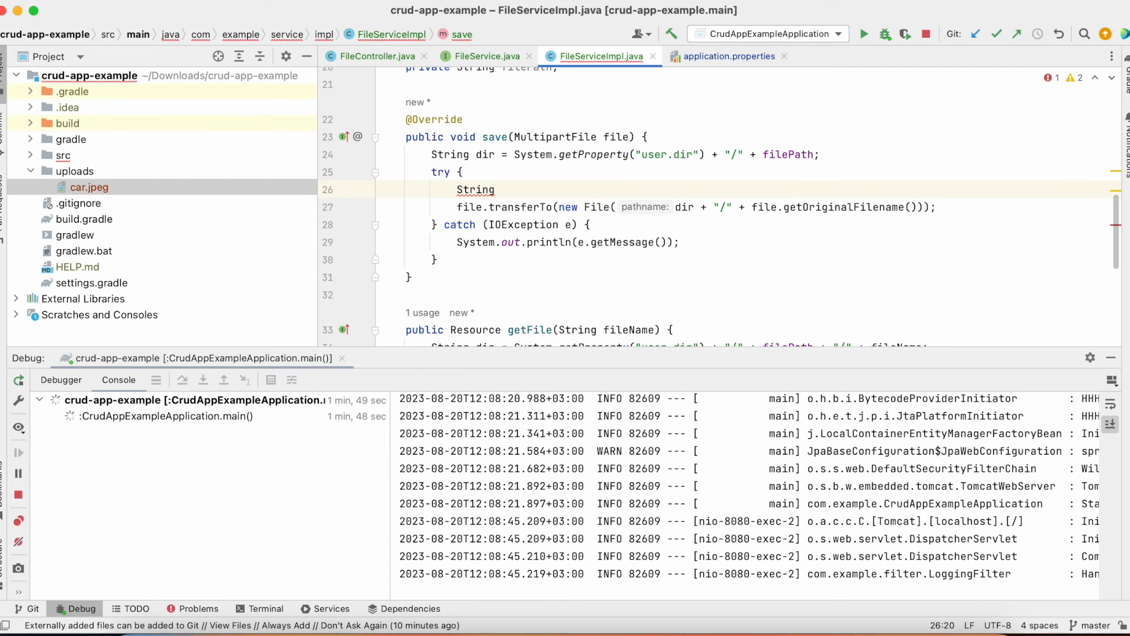
{"action": "type", "text": "fileName ="}
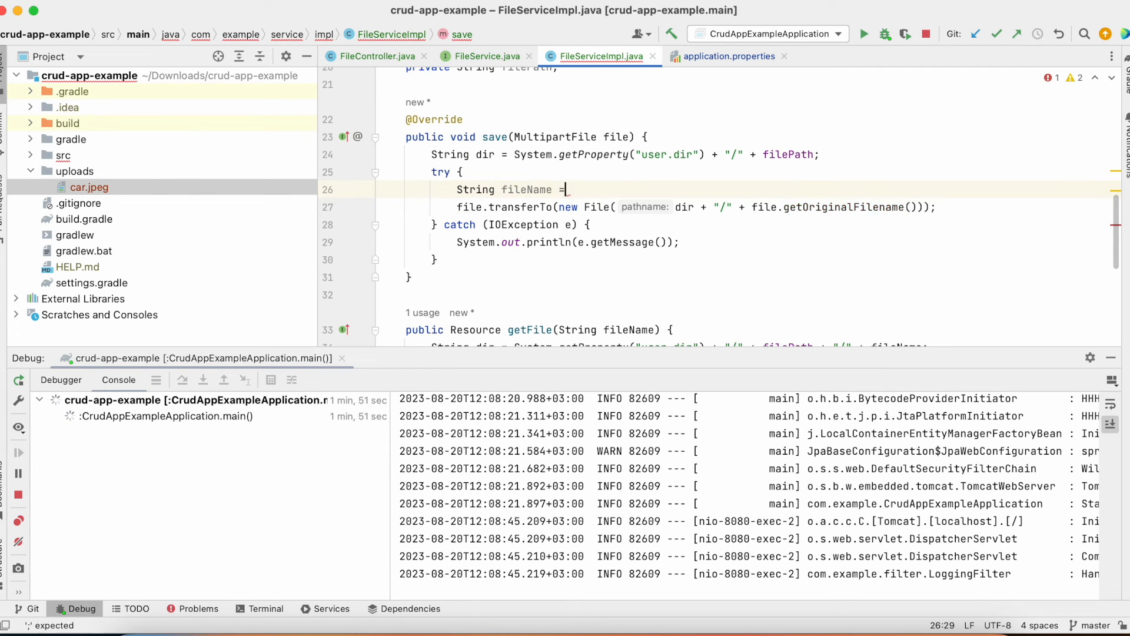
{"action": "type", "text": "1."}
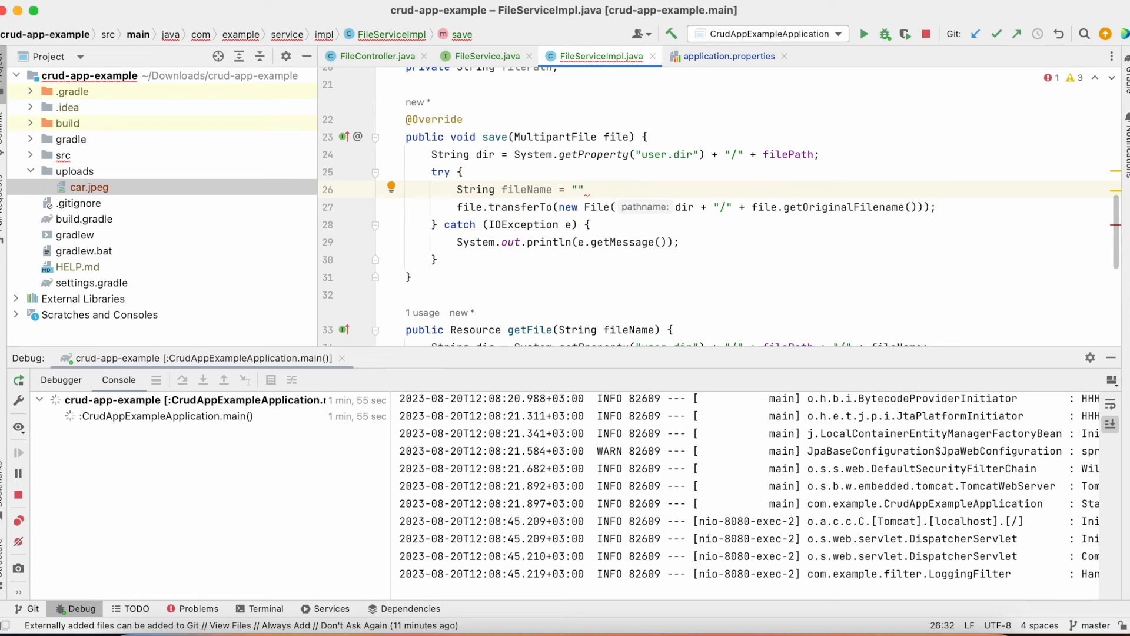
{"action": "type", "text": "1.png"}
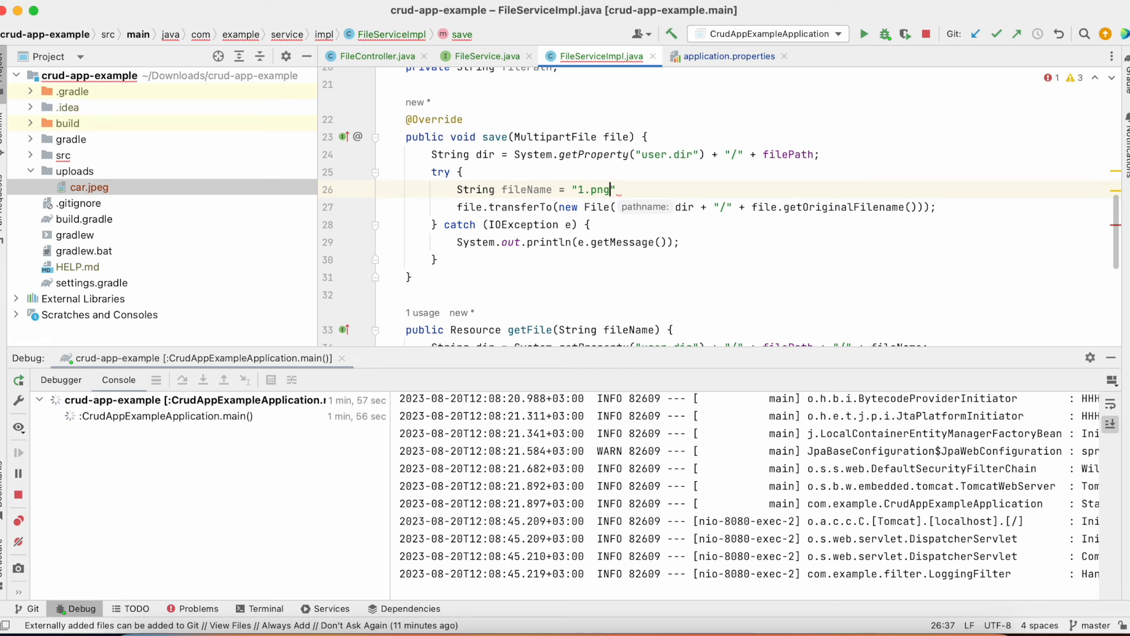
{"action": "double_click", "coordinate": [829, 207]}
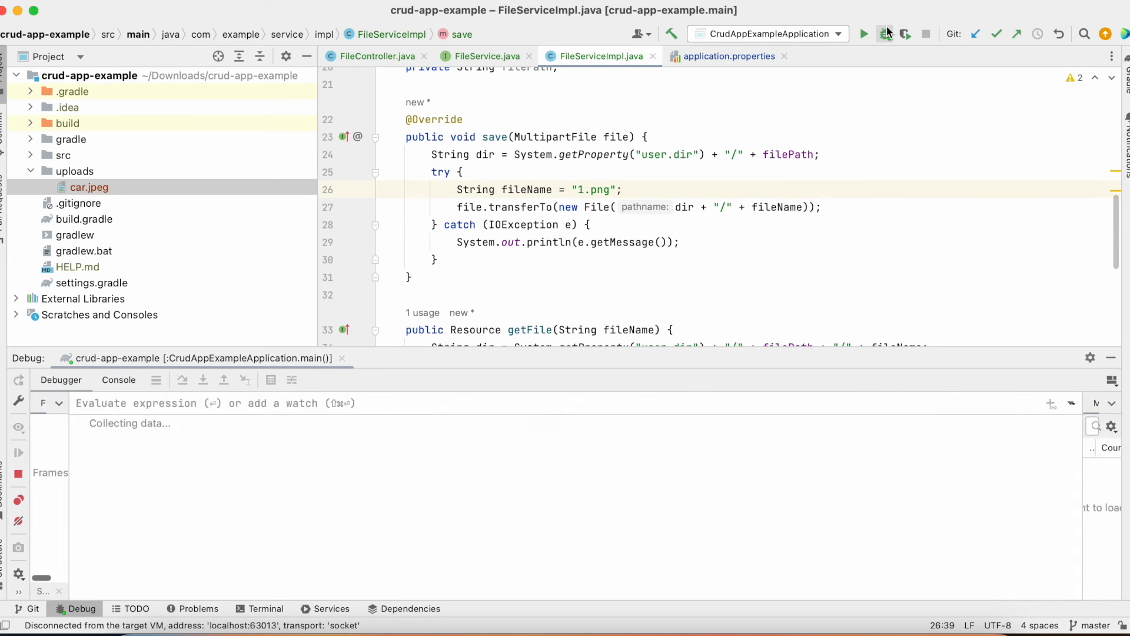
- Restart the application, close the 1.png car image preview, and return to FileServiceImpl
{"action": "left_click", "coordinate": [886, 34]}
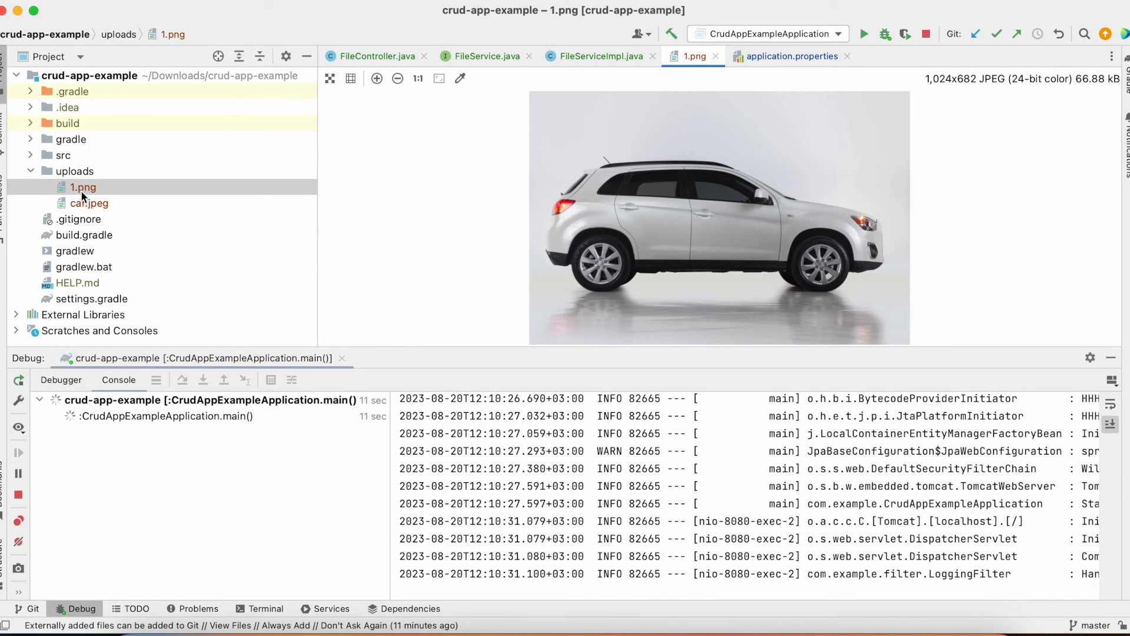
{"action": "left_click", "coordinate": [598, 57]}
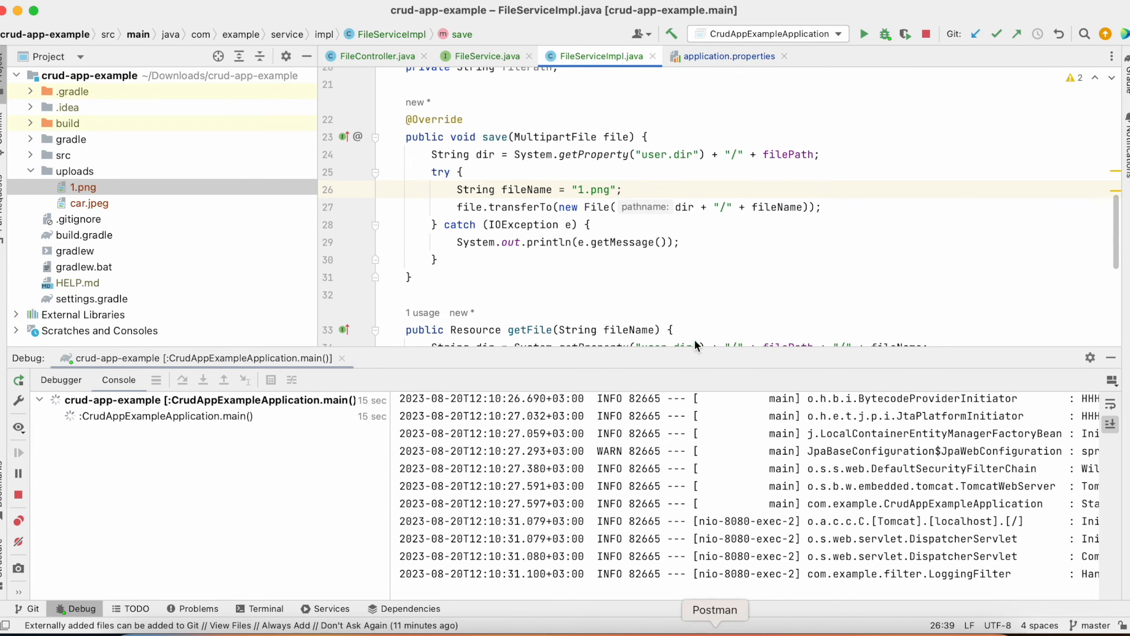
{"action": "scroll", "scroll_direction": "down", "scroll_amount": 3}
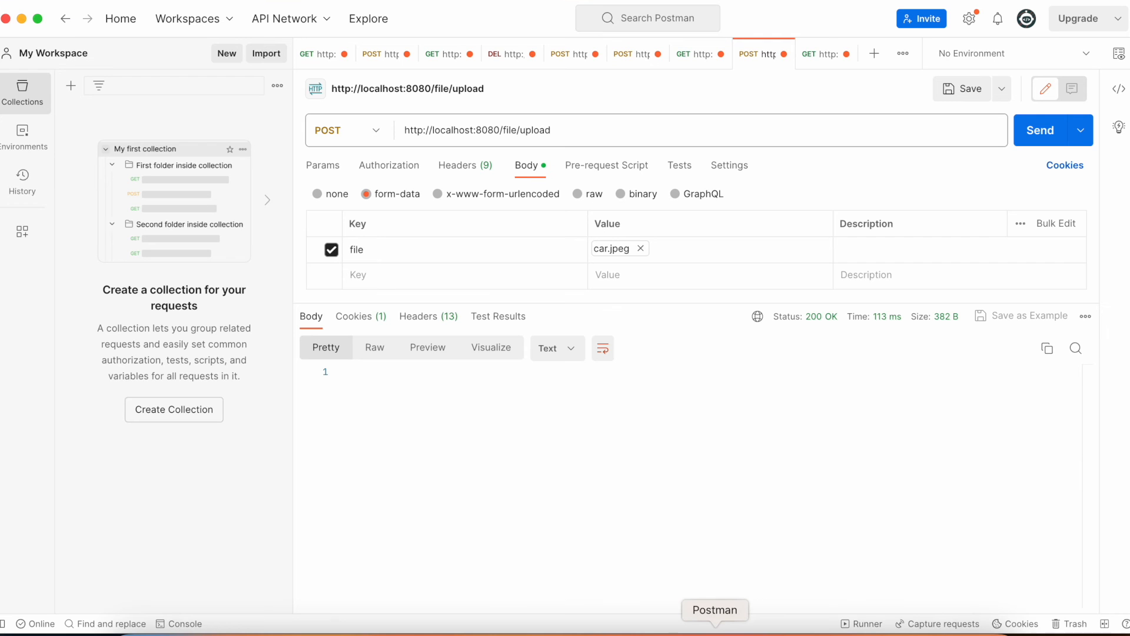
- Review the GET localhost:8080/file/get/car.jpeg request returning 200 OK JPEG data
{"action": "left_click", "coordinate": [822, 53]}
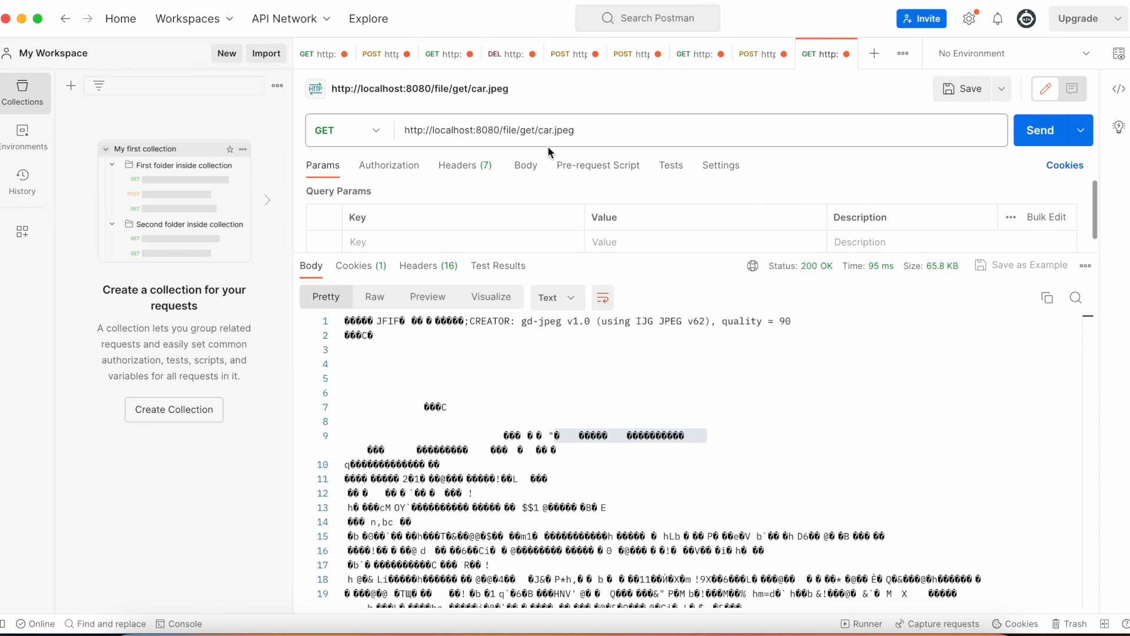
{"action": "mouse_move", "coordinate": [562, 194]}
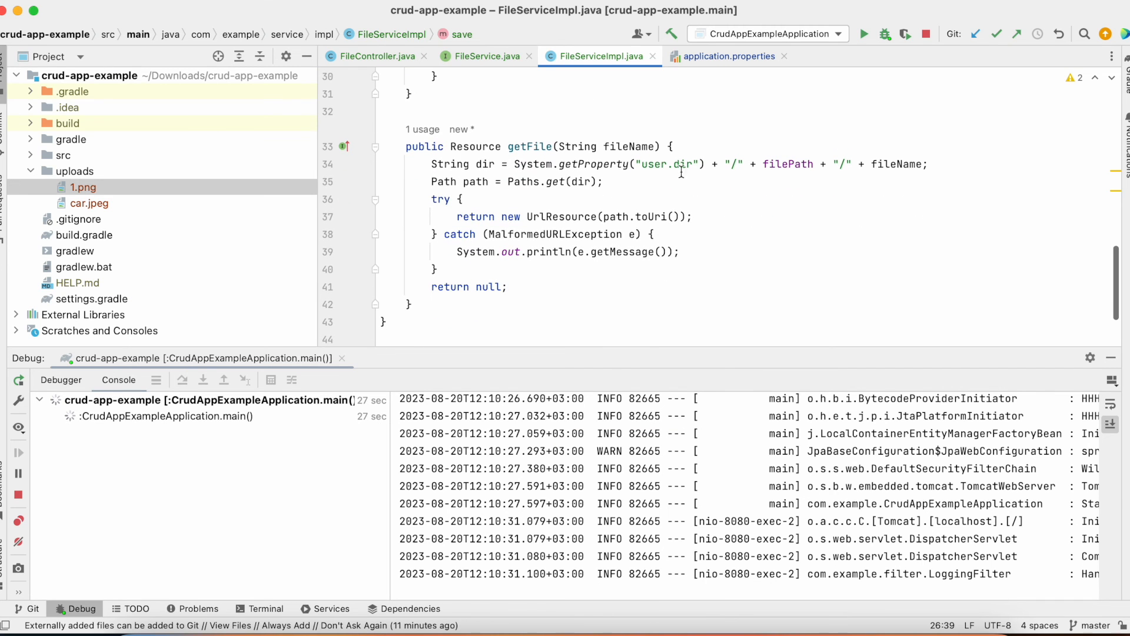
- Append + ".png" to fileName in getFile's path and restart the application
{"action": "double_click", "coordinate": [895, 164]}
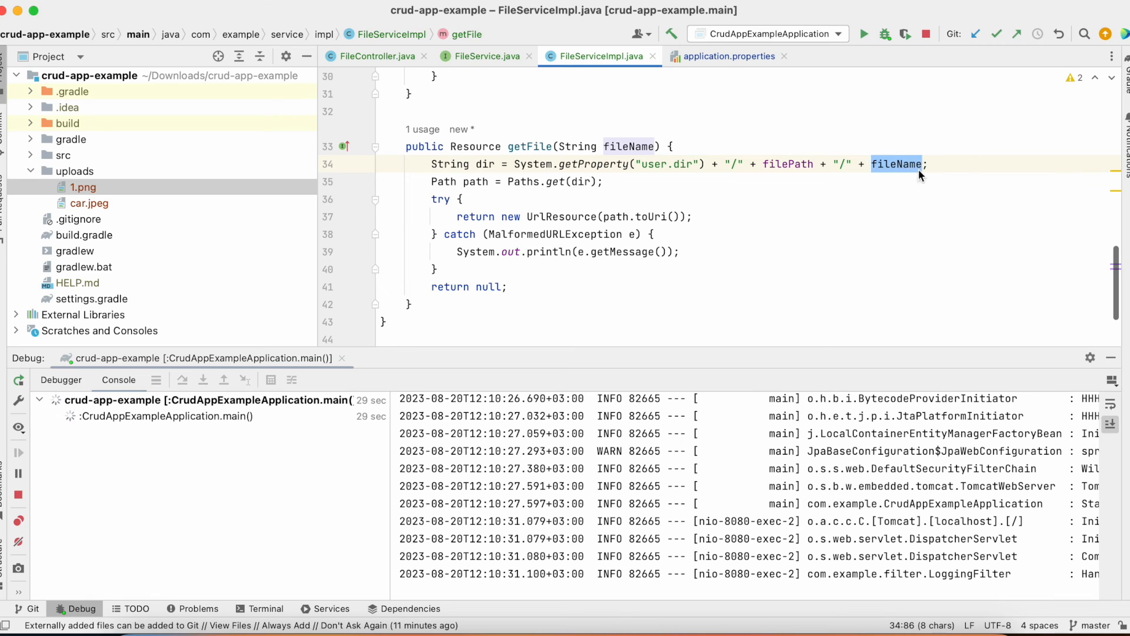
{"action": "type", "text": "+ \"_\""}
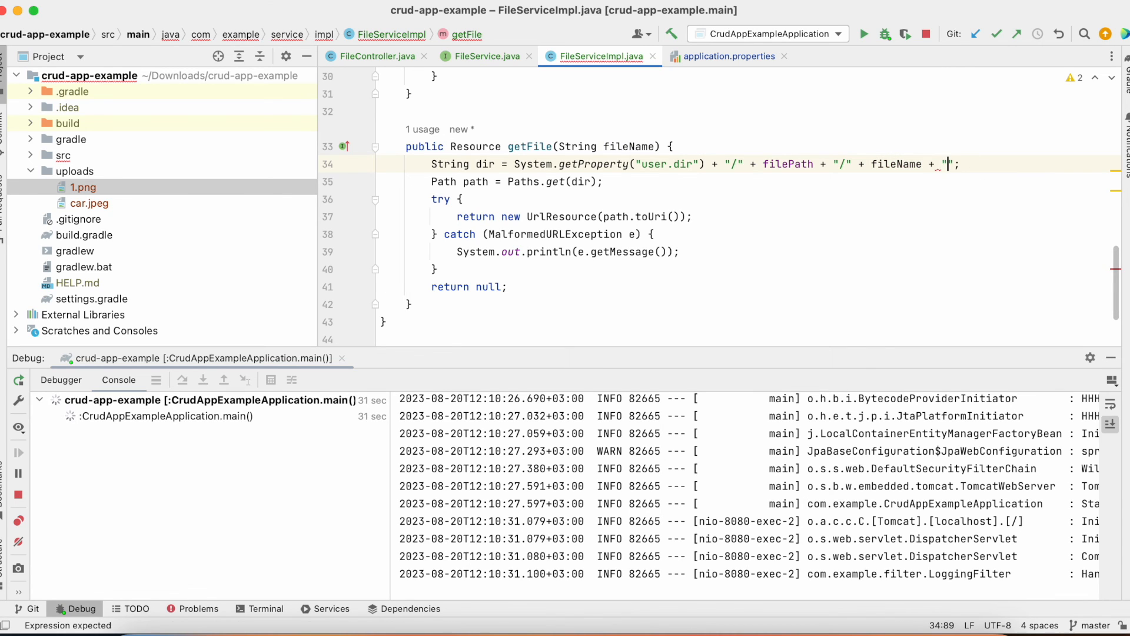
{"action": "type", "text": ".png"}
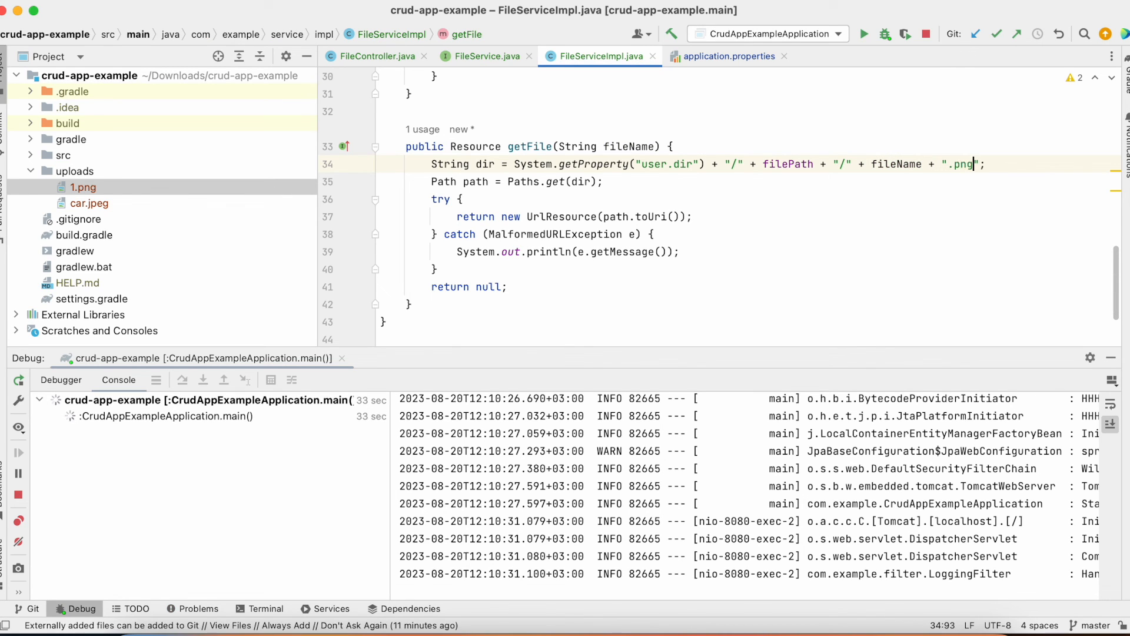
{"action": "left_click", "coordinate": [864, 35]}
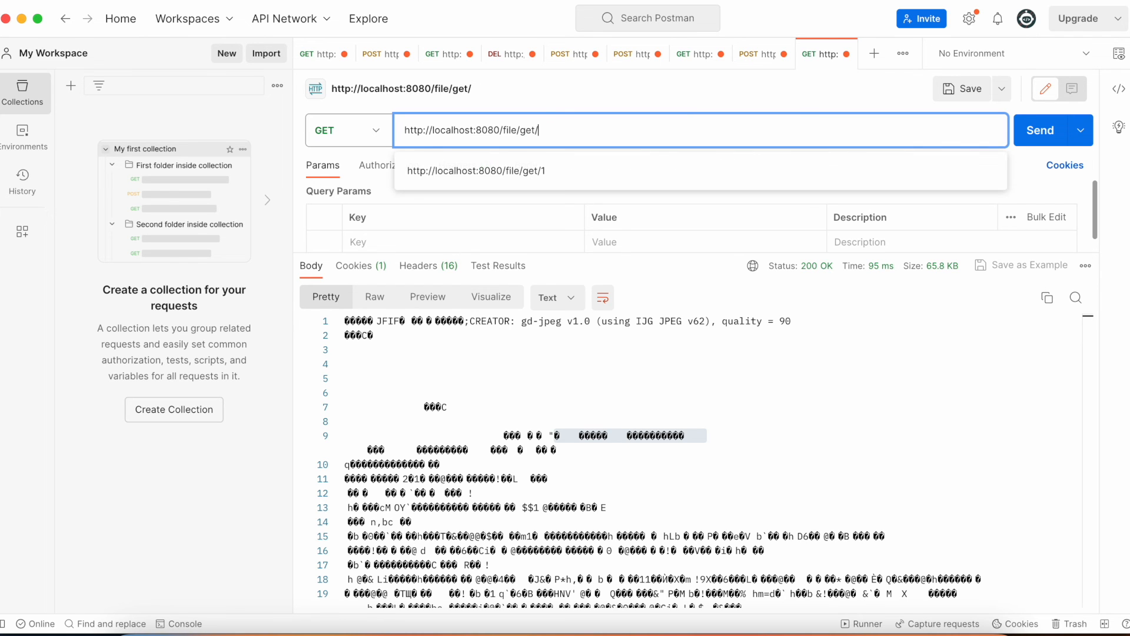
- Send GET localhost:8080/file/get/1 and save the 200 OK response to Downloads as 1.png
{"action": "left_click", "coordinate": [477, 171]}
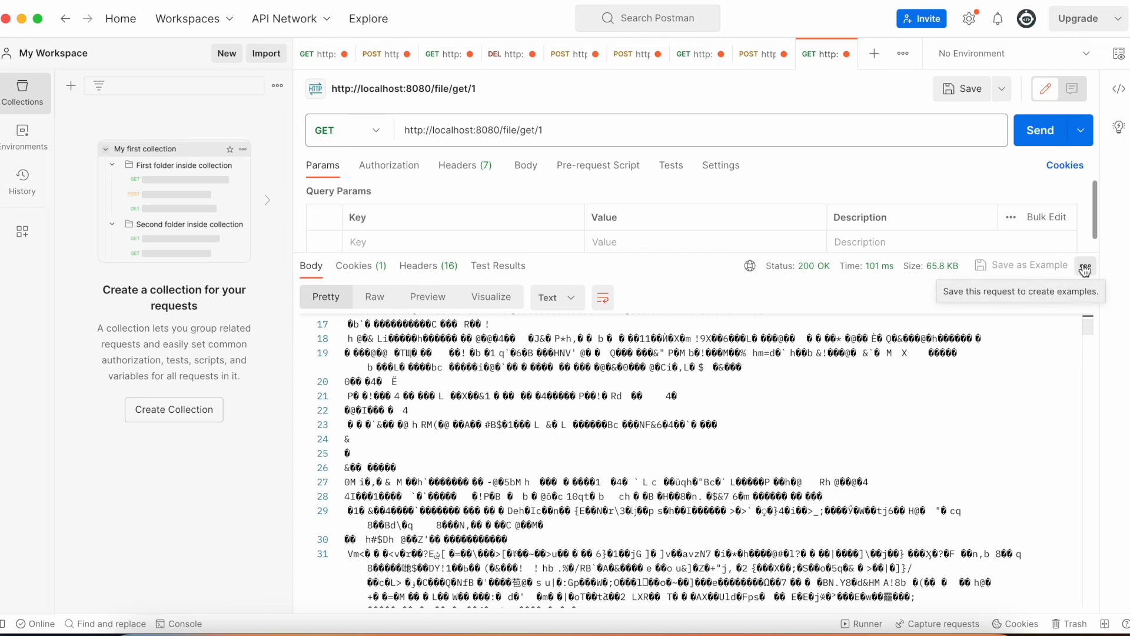
{"action": "left_click", "coordinate": [1084, 264]}
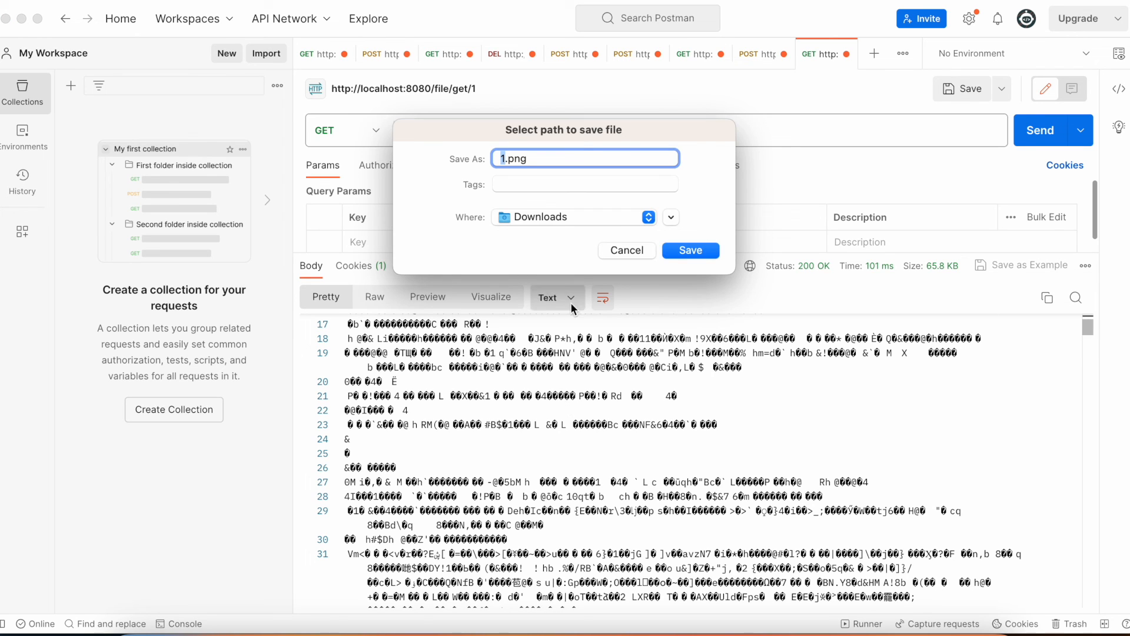
{"action": "left_click", "coordinate": [689, 249]}
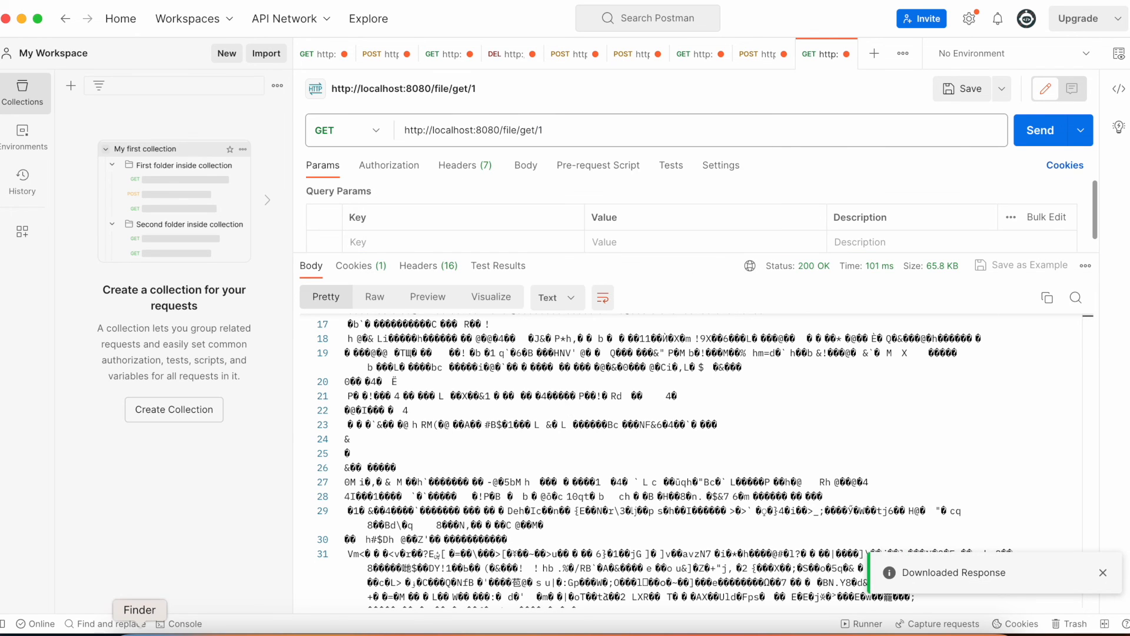
- View the downloaded 1.png in Finder's Downloads to confirm it shows the car image
{"action": "left_click", "coordinate": [140, 609]}
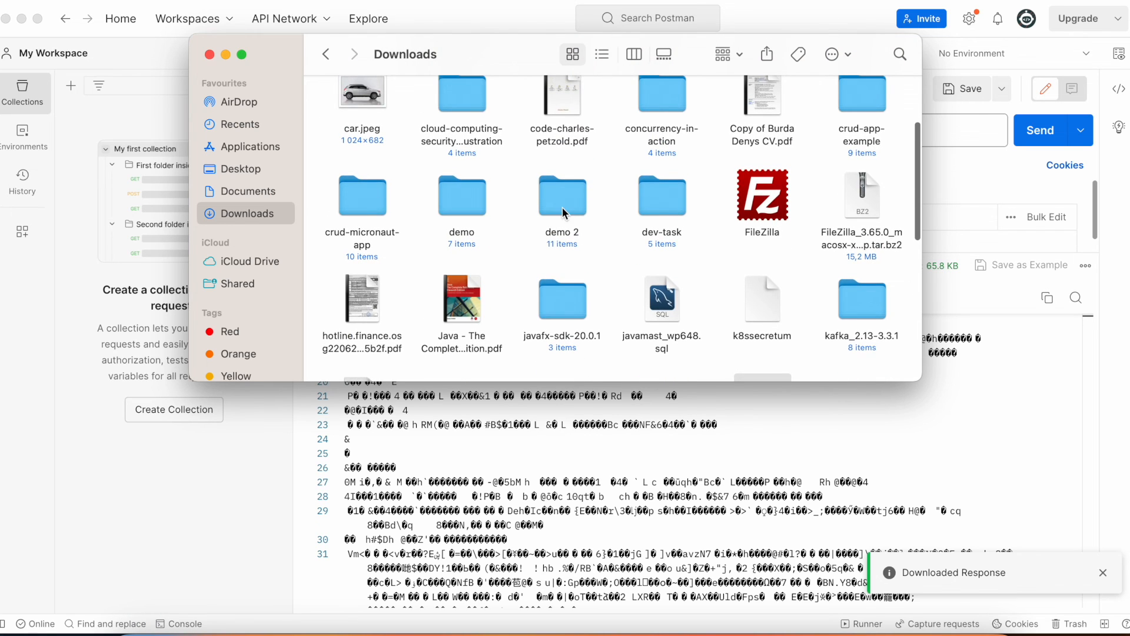
{"action": "scroll", "scroll_direction": "up", "scroll_amount": 3}
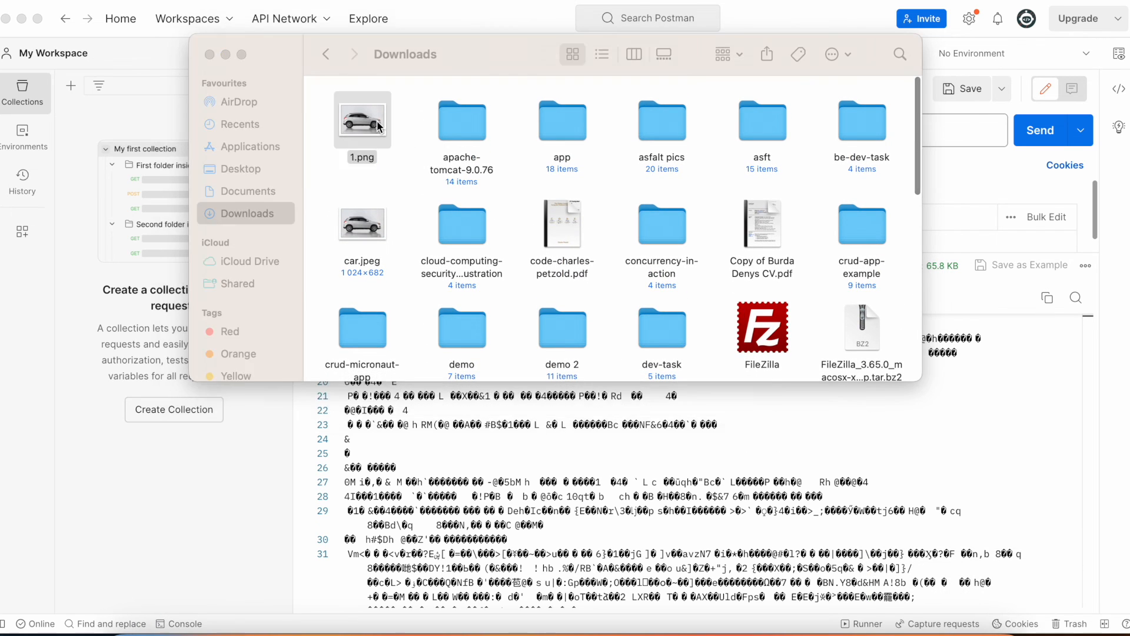
{"action": "double_click", "coordinate": [363, 118]}
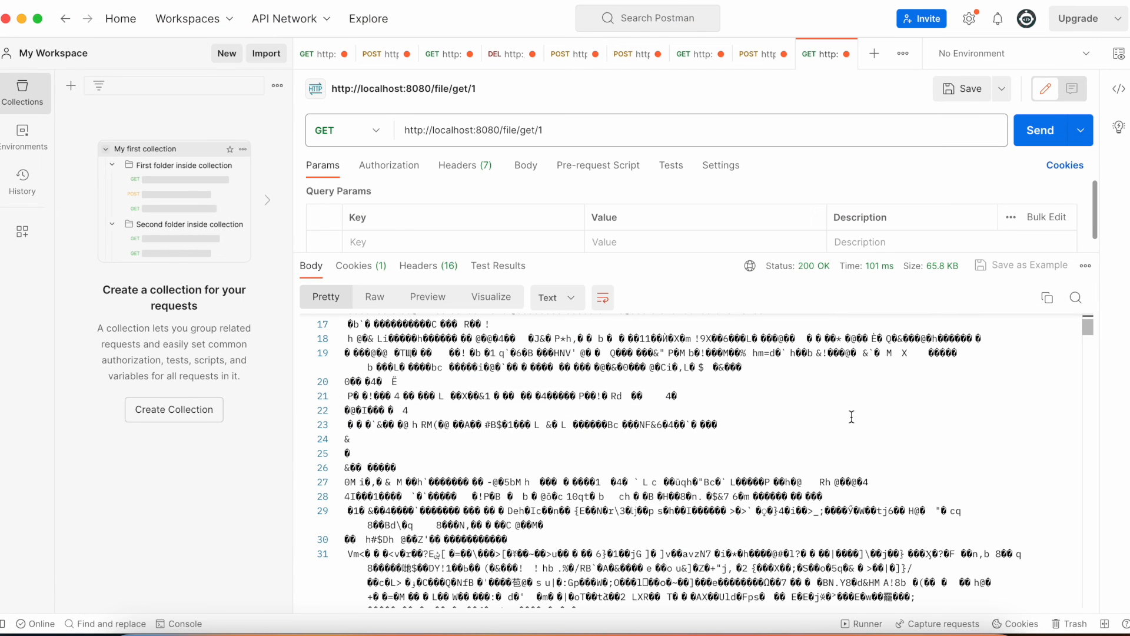
{"action": "mouse_move", "coordinate": [663, 623]}
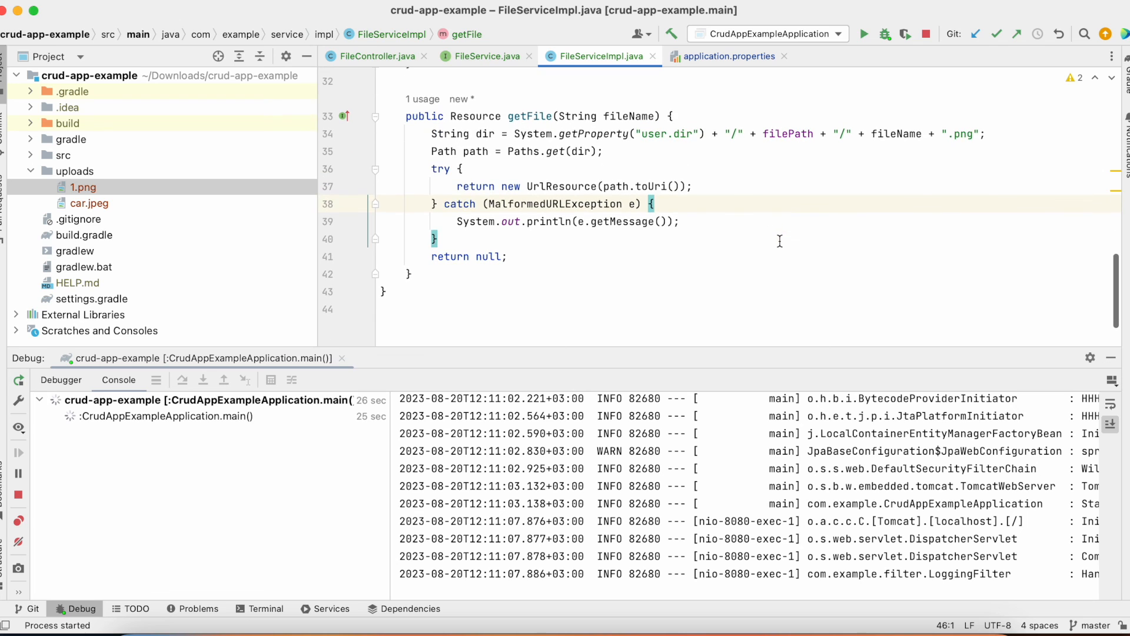
{"action": "scroll", "scroll_direction": "up", "scroll_amount": 3}
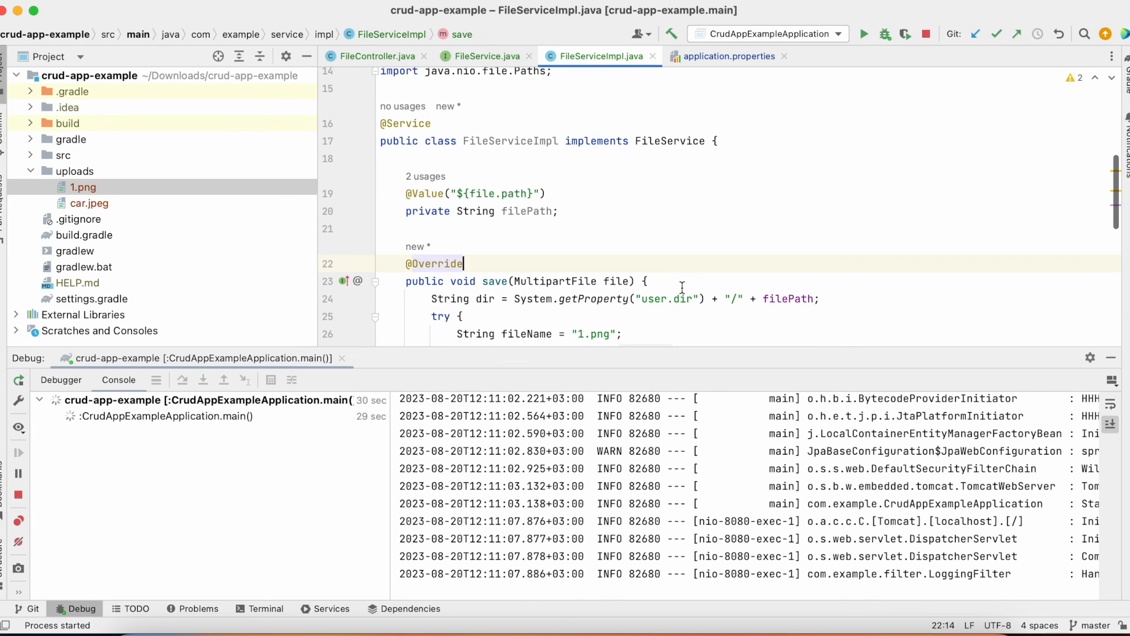
{"action": "scroll", "scroll_direction": "down", "scroll_amount": 3}
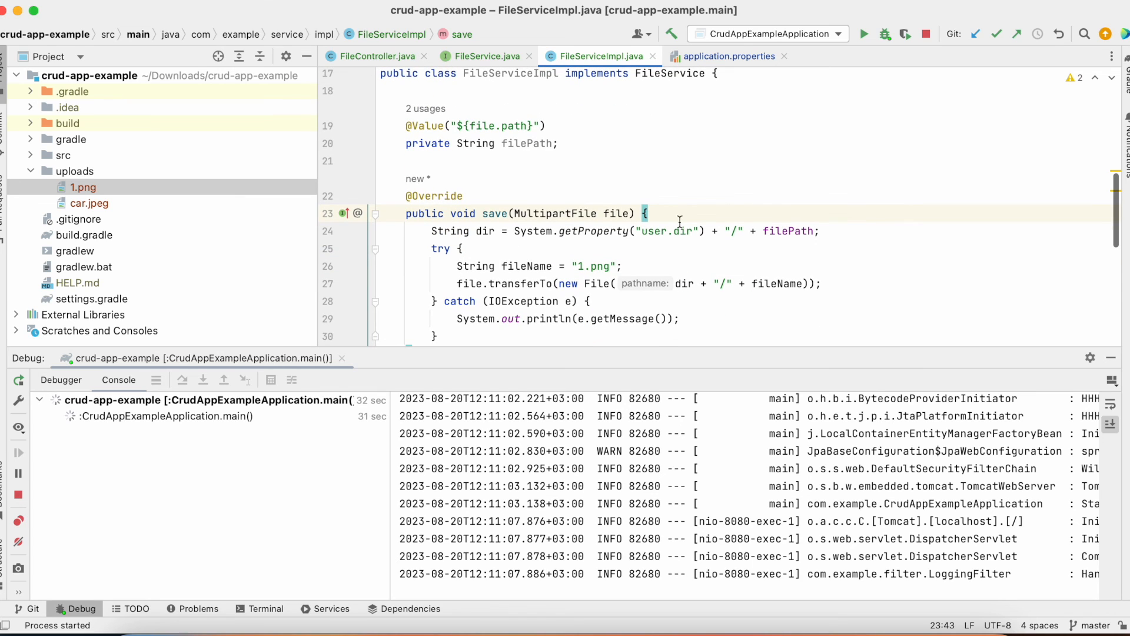
{"action": "mouse_move", "coordinate": [740, 203]}
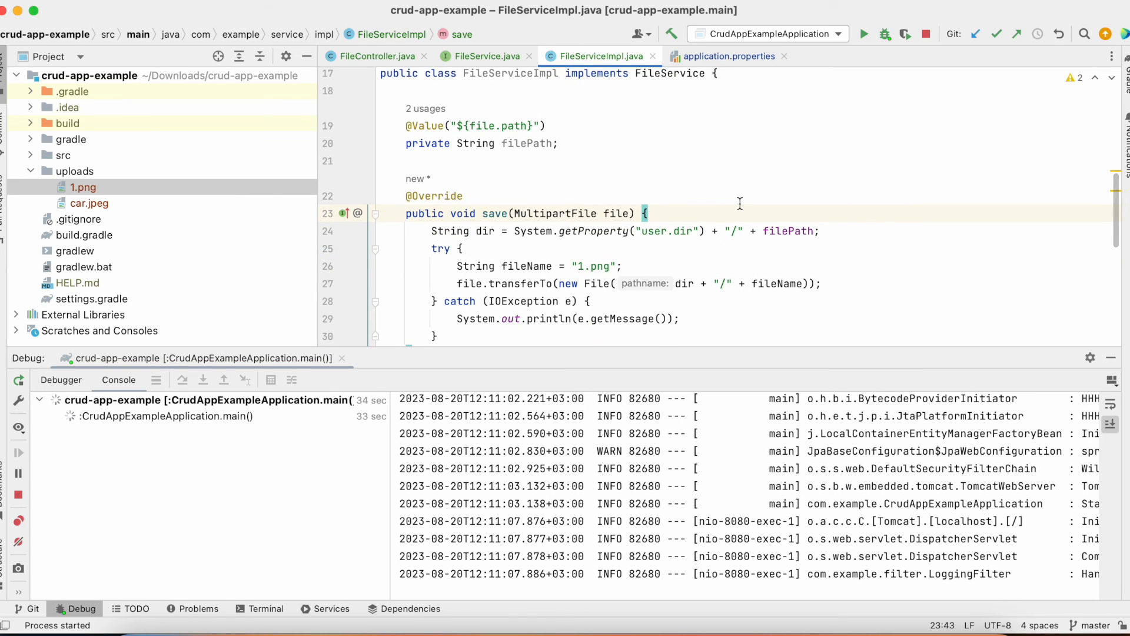
{"action": "scroll", "scroll_direction": "up", "scroll_amount": 3}
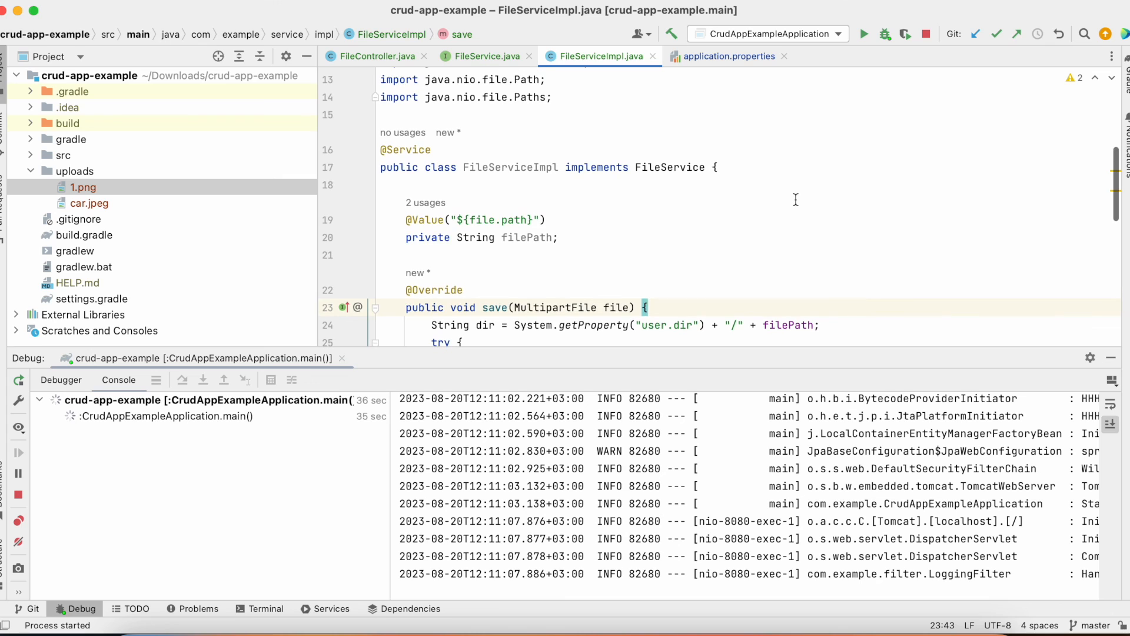
{"action": "mouse_move", "coordinate": [756, 194]}
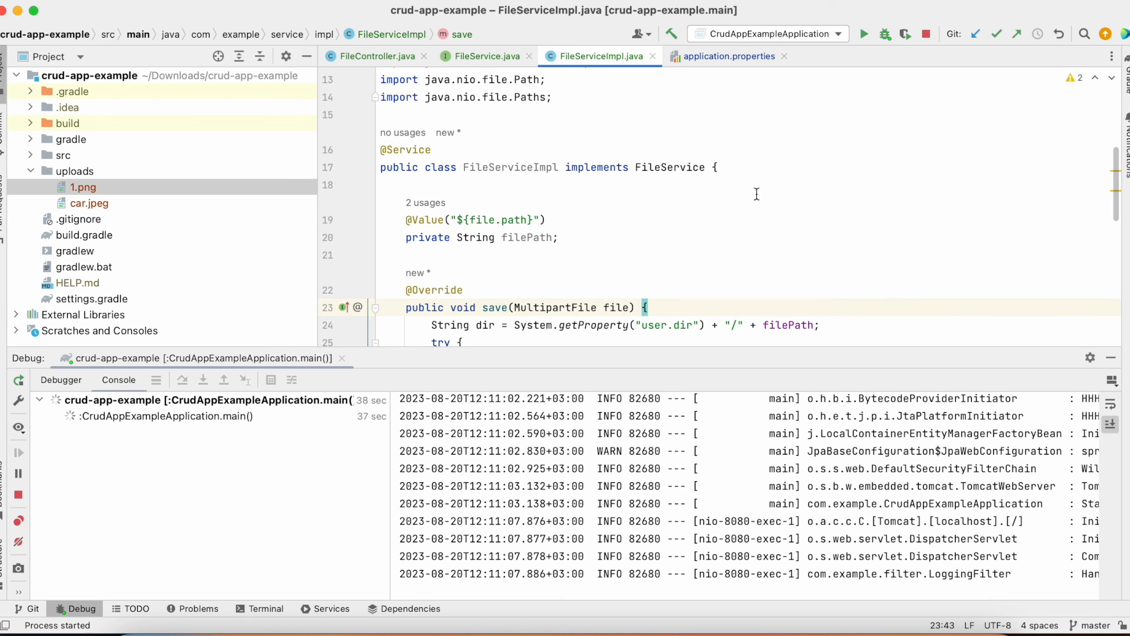
{"action": "left_click", "coordinate": [670, 307]}
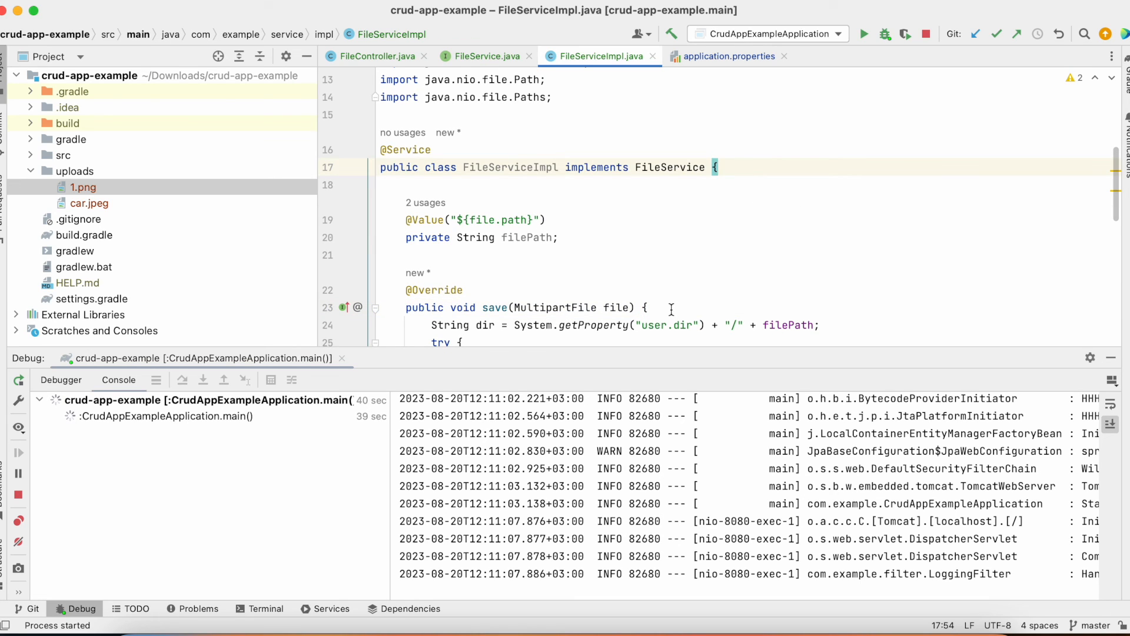
{"action": "left_click", "coordinate": [646, 308]}
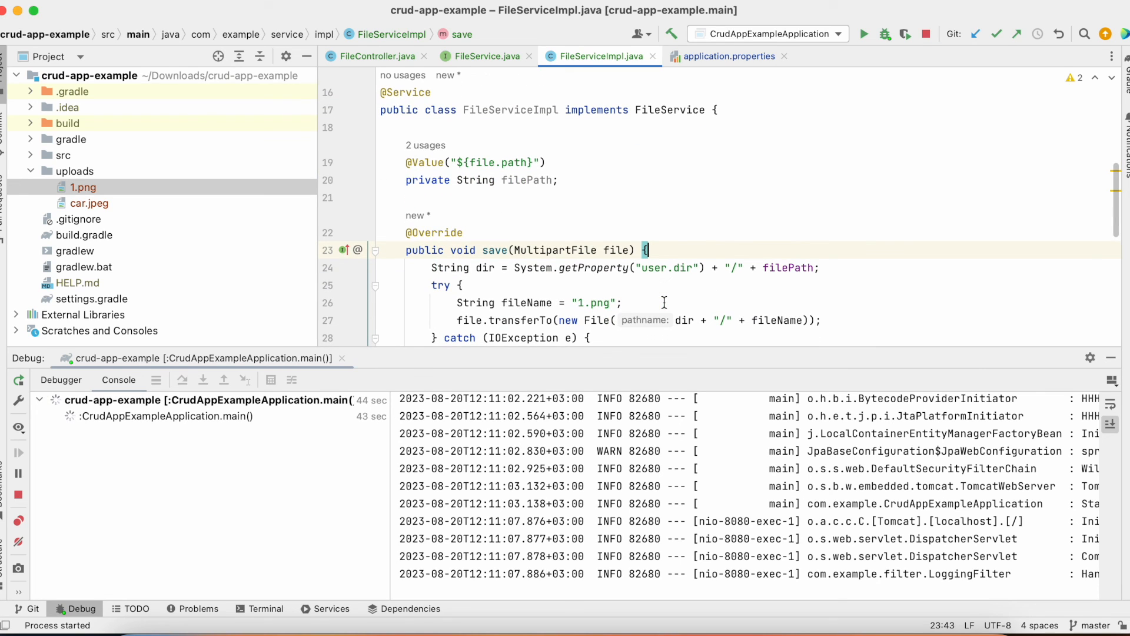
{"action": "mouse_move", "coordinate": [686, 242]}
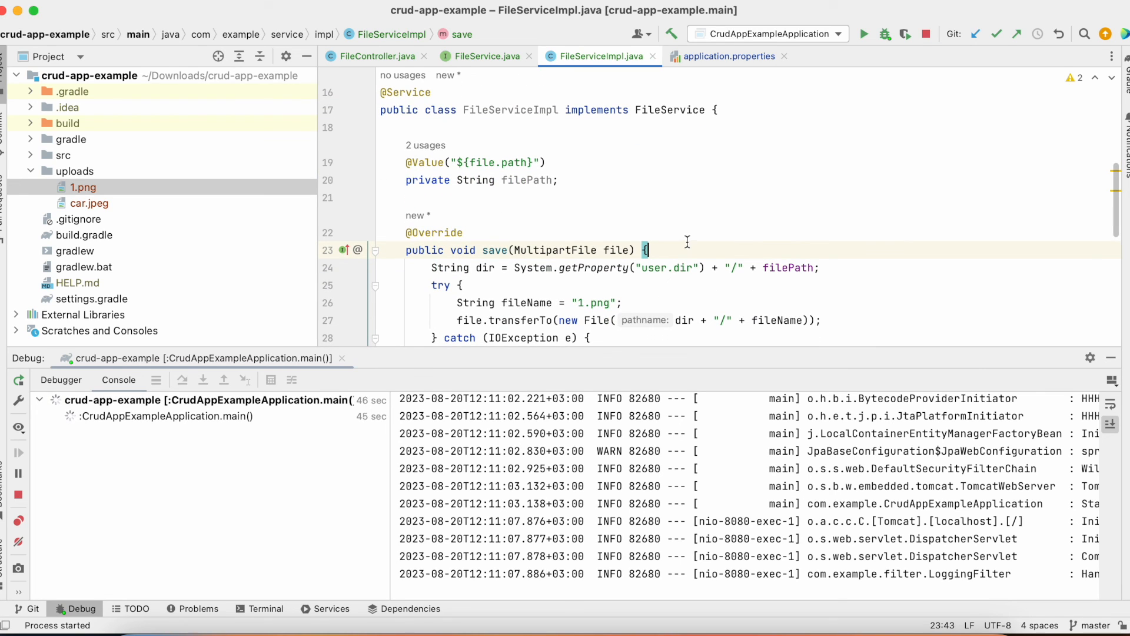
{"action": "mouse_move", "coordinate": [674, 249]}
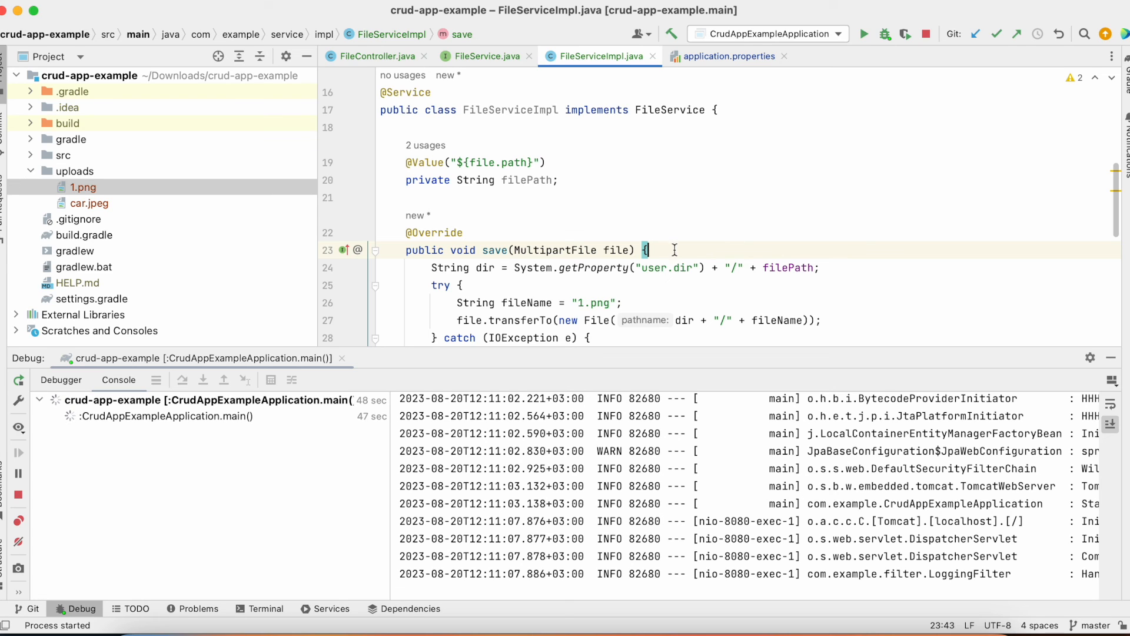
{"action": "left_click", "coordinate": [716, 110]}
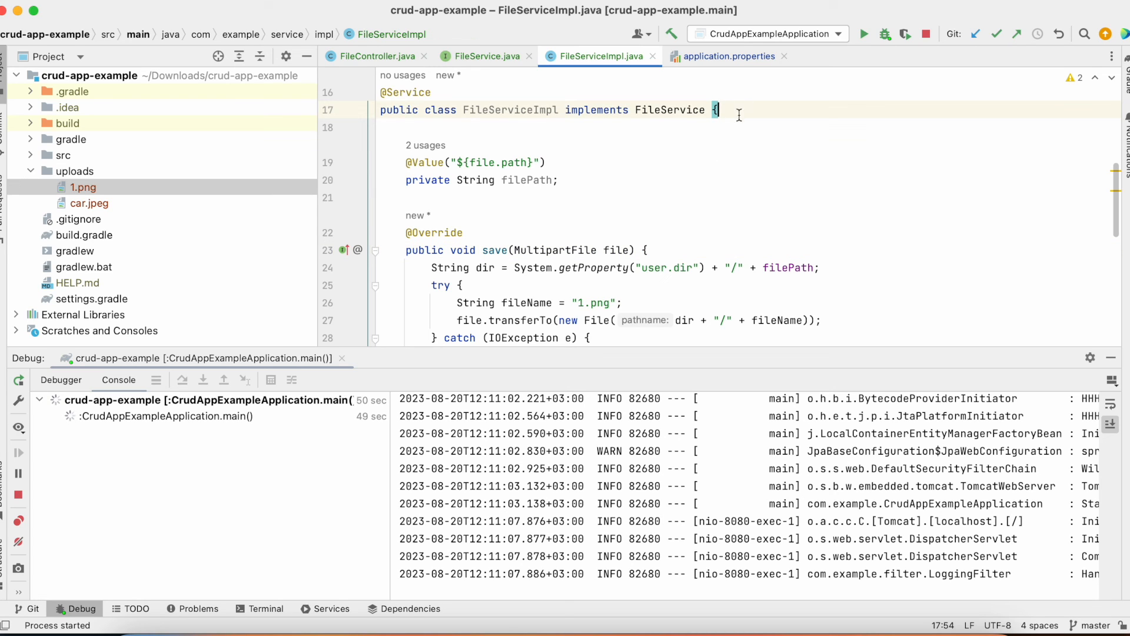
{"action": "left_click", "coordinate": [669, 268]}
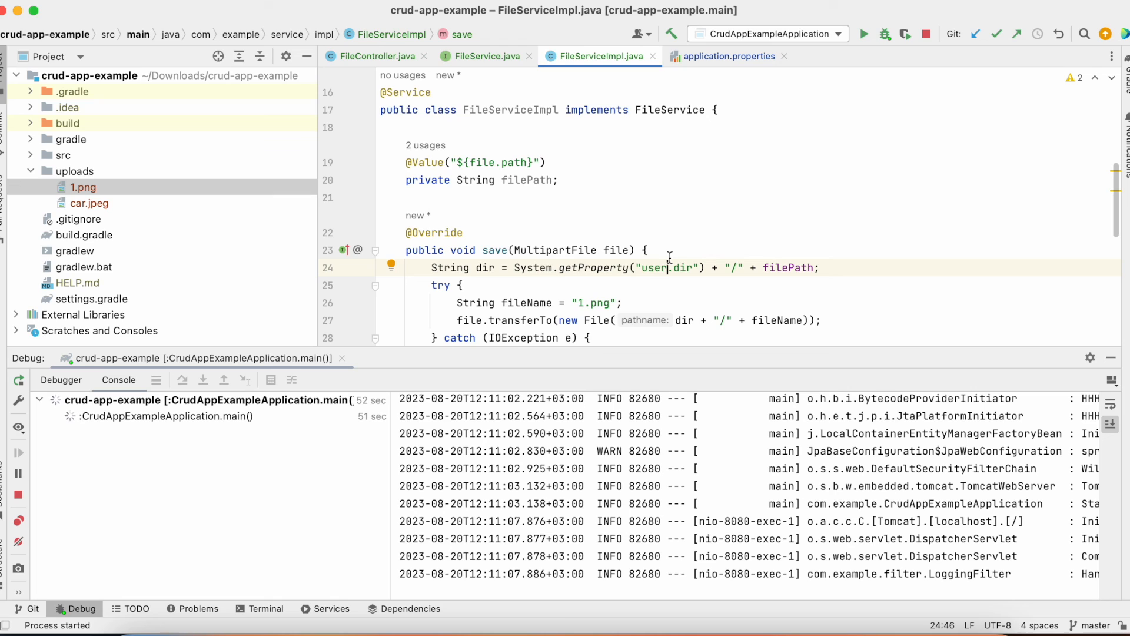
{"action": "mouse_move", "coordinate": [799, 232]}
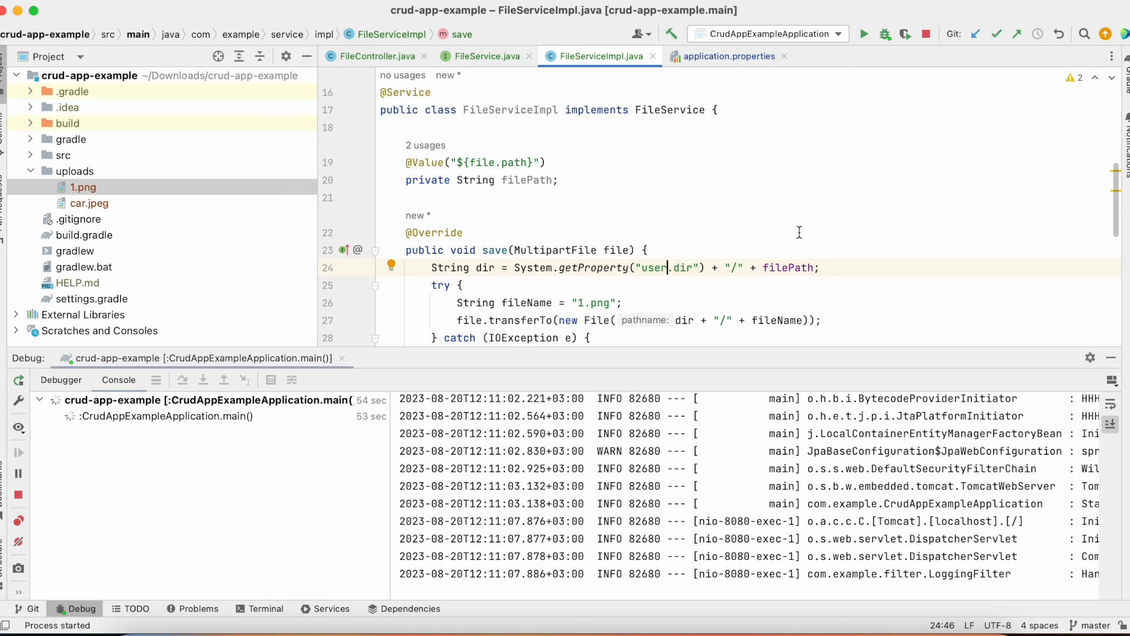